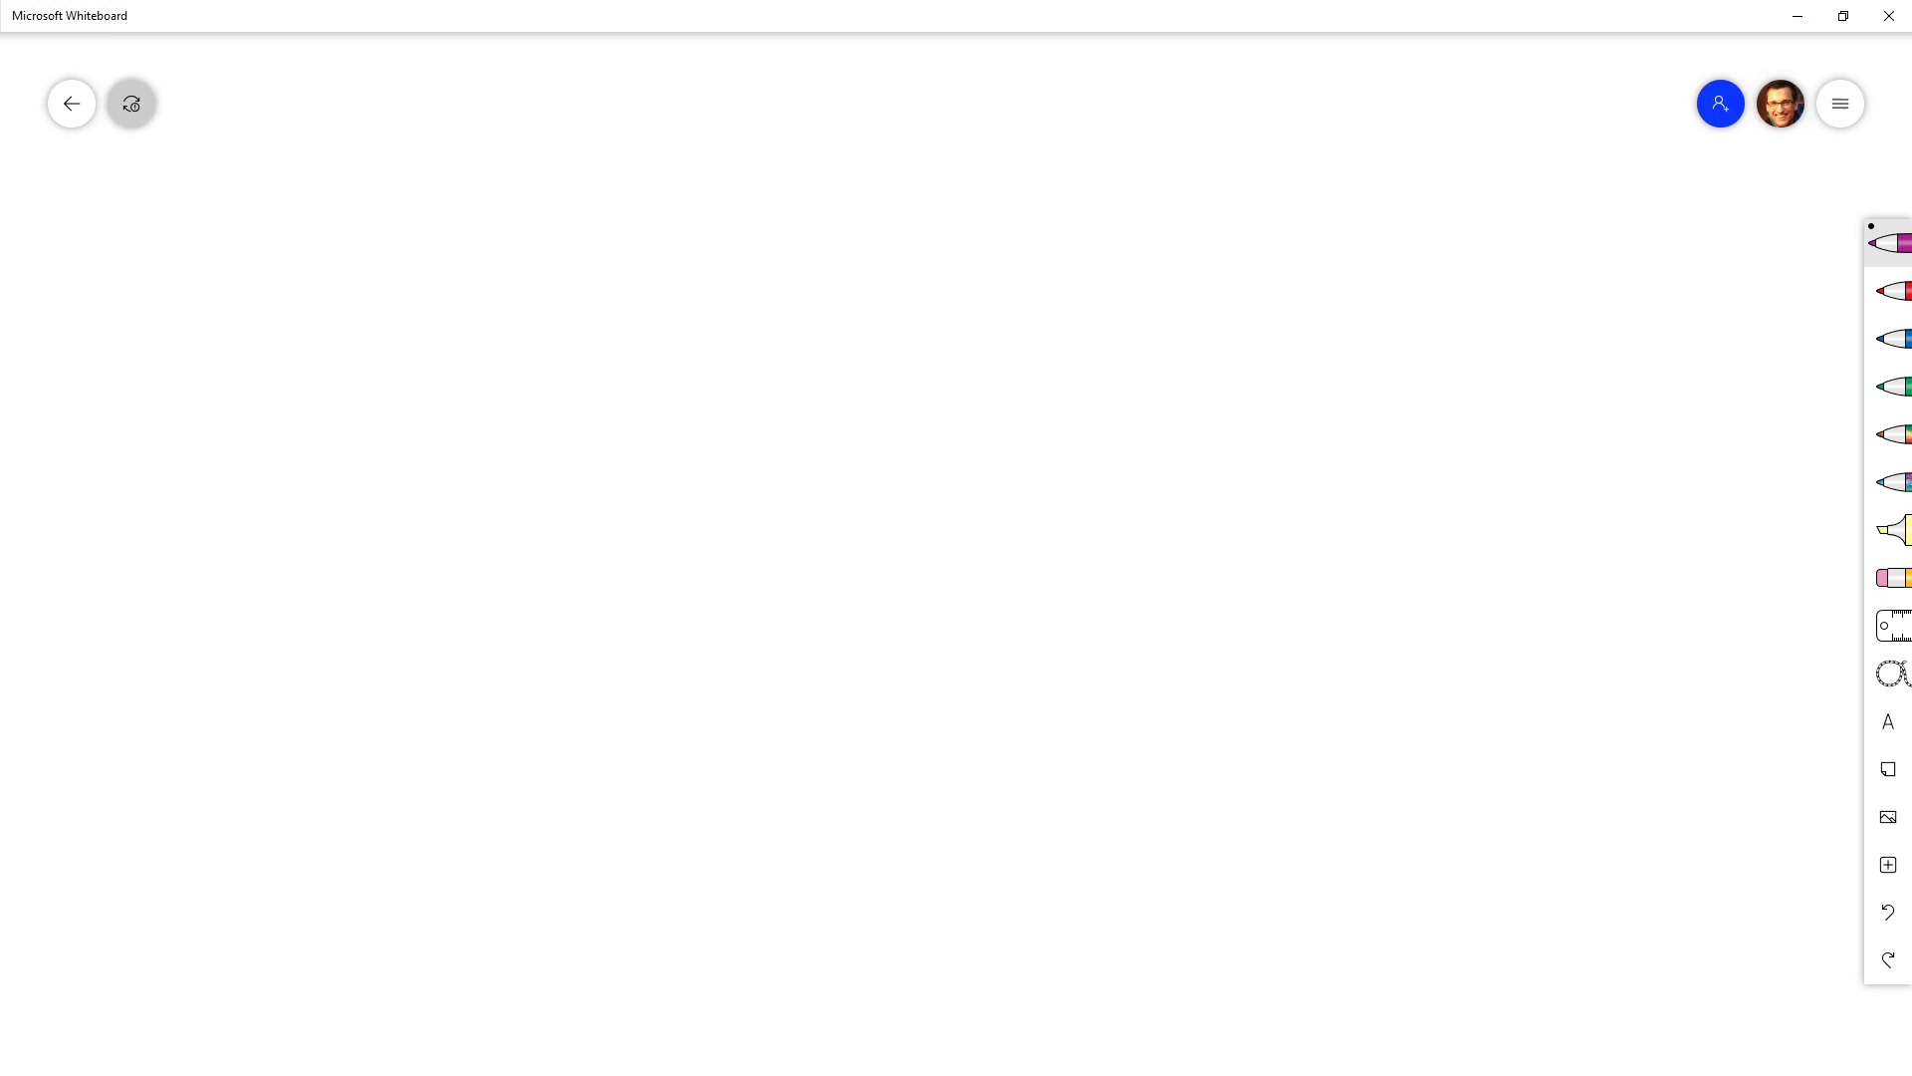
{"action": "mouse_move", "coordinate": [1699, 219]}
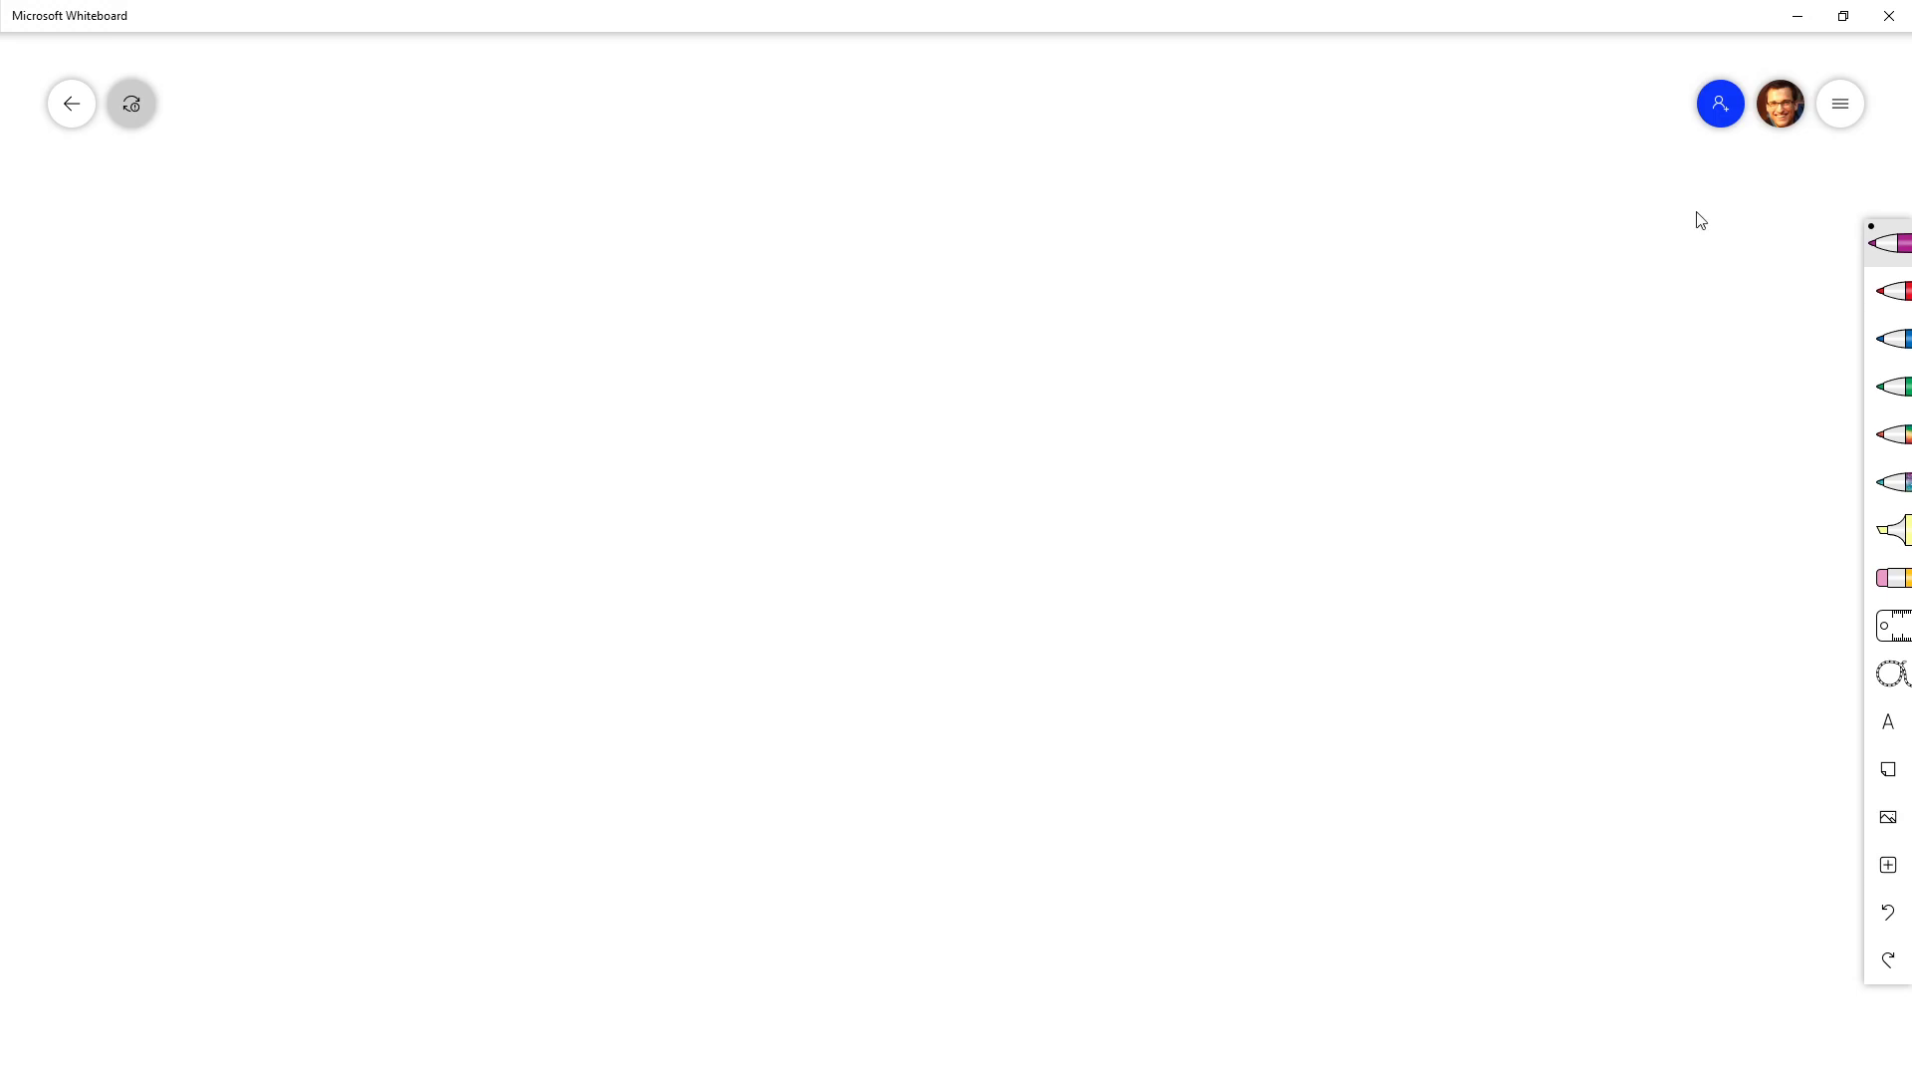
{"action": "mouse_move", "coordinate": [649, 235]}
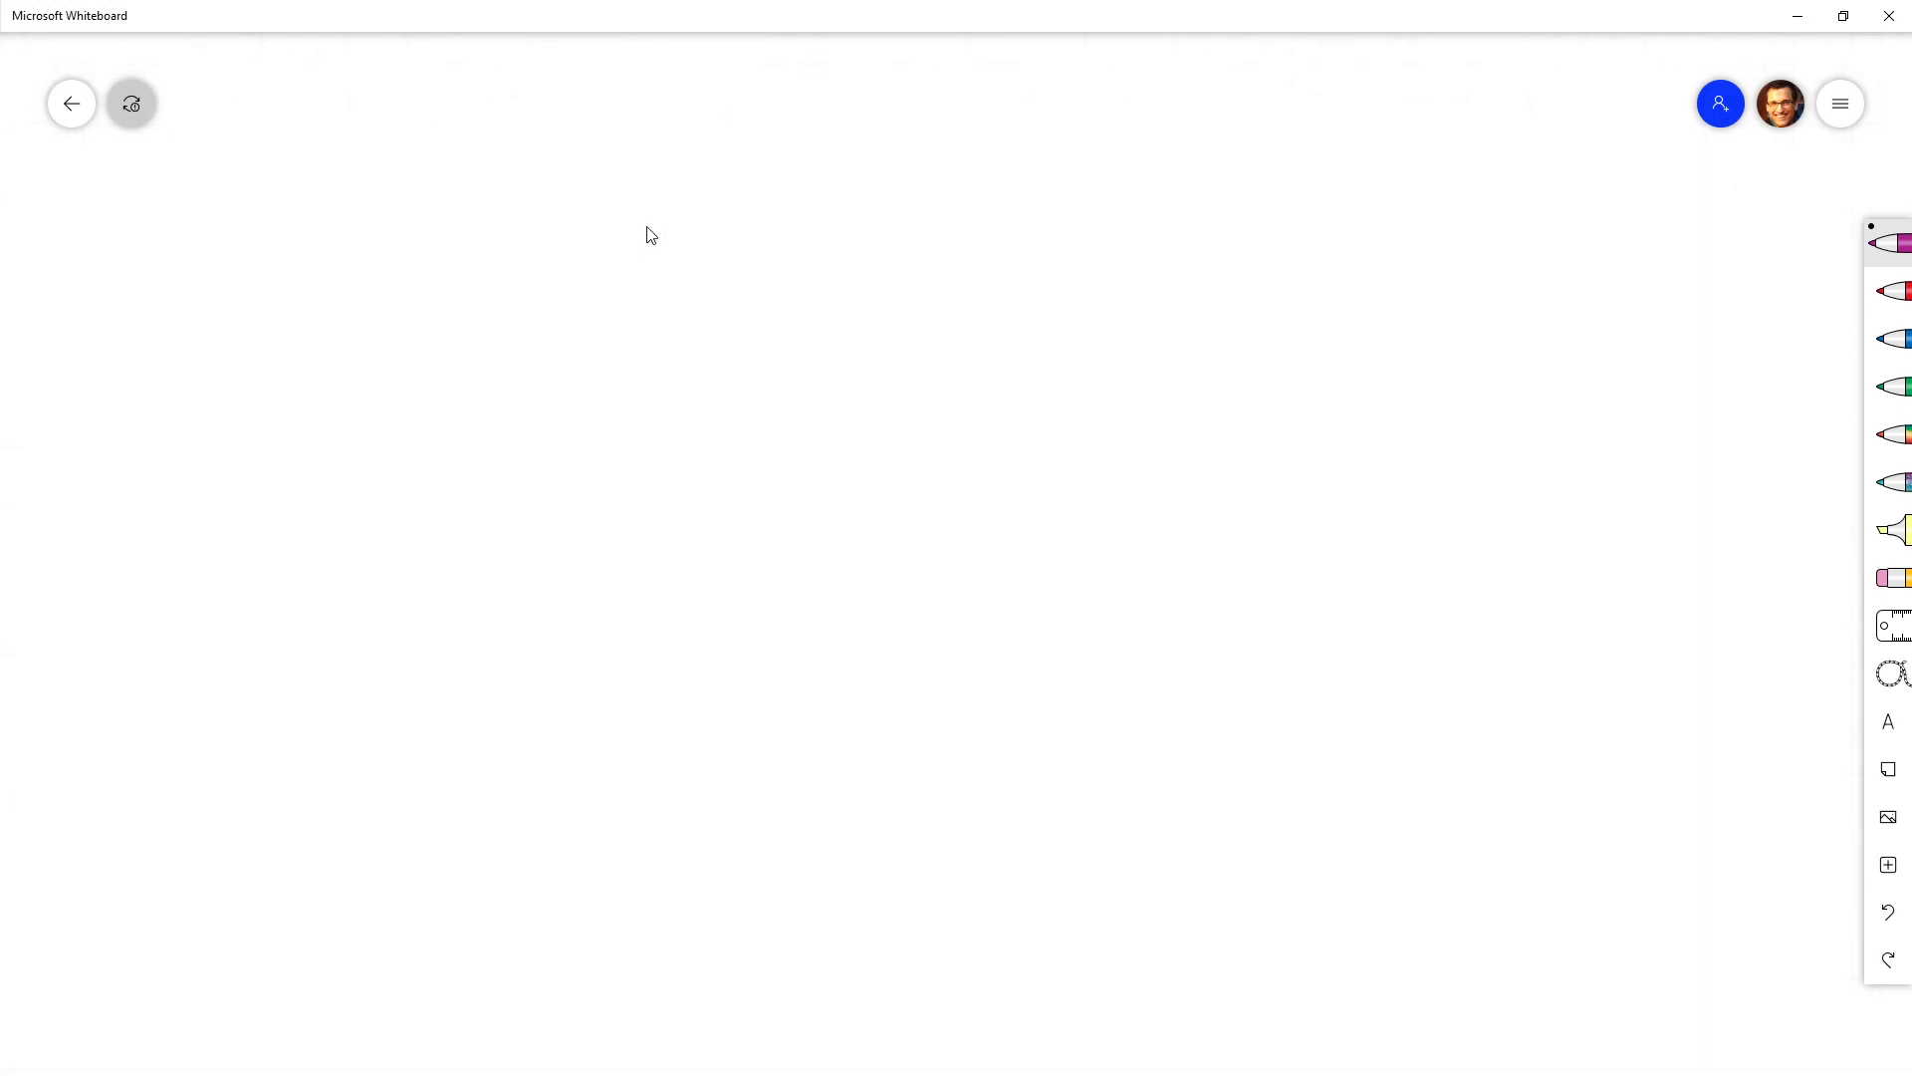
{"action": "mouse_move", "coordinate": [649, 235]}
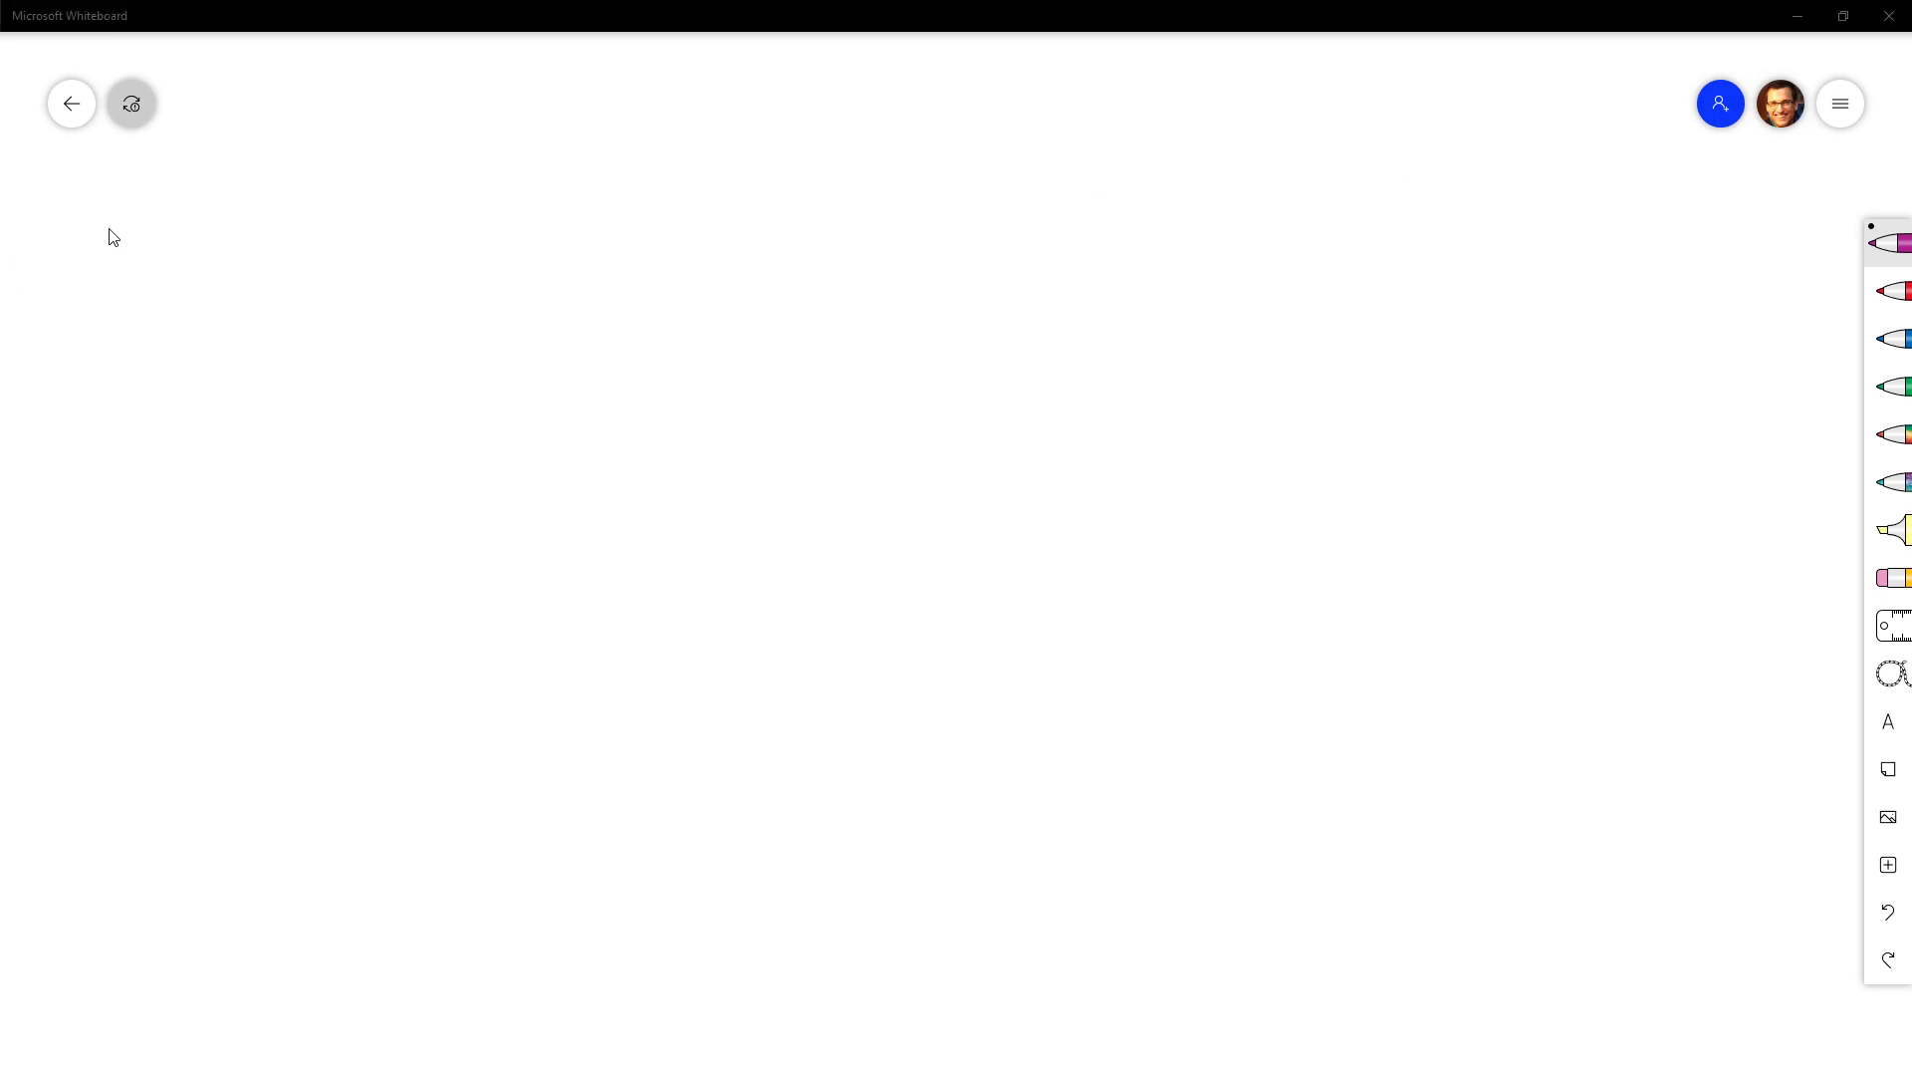
{"action": "mouse_move", "coordinate": [118, 247]}
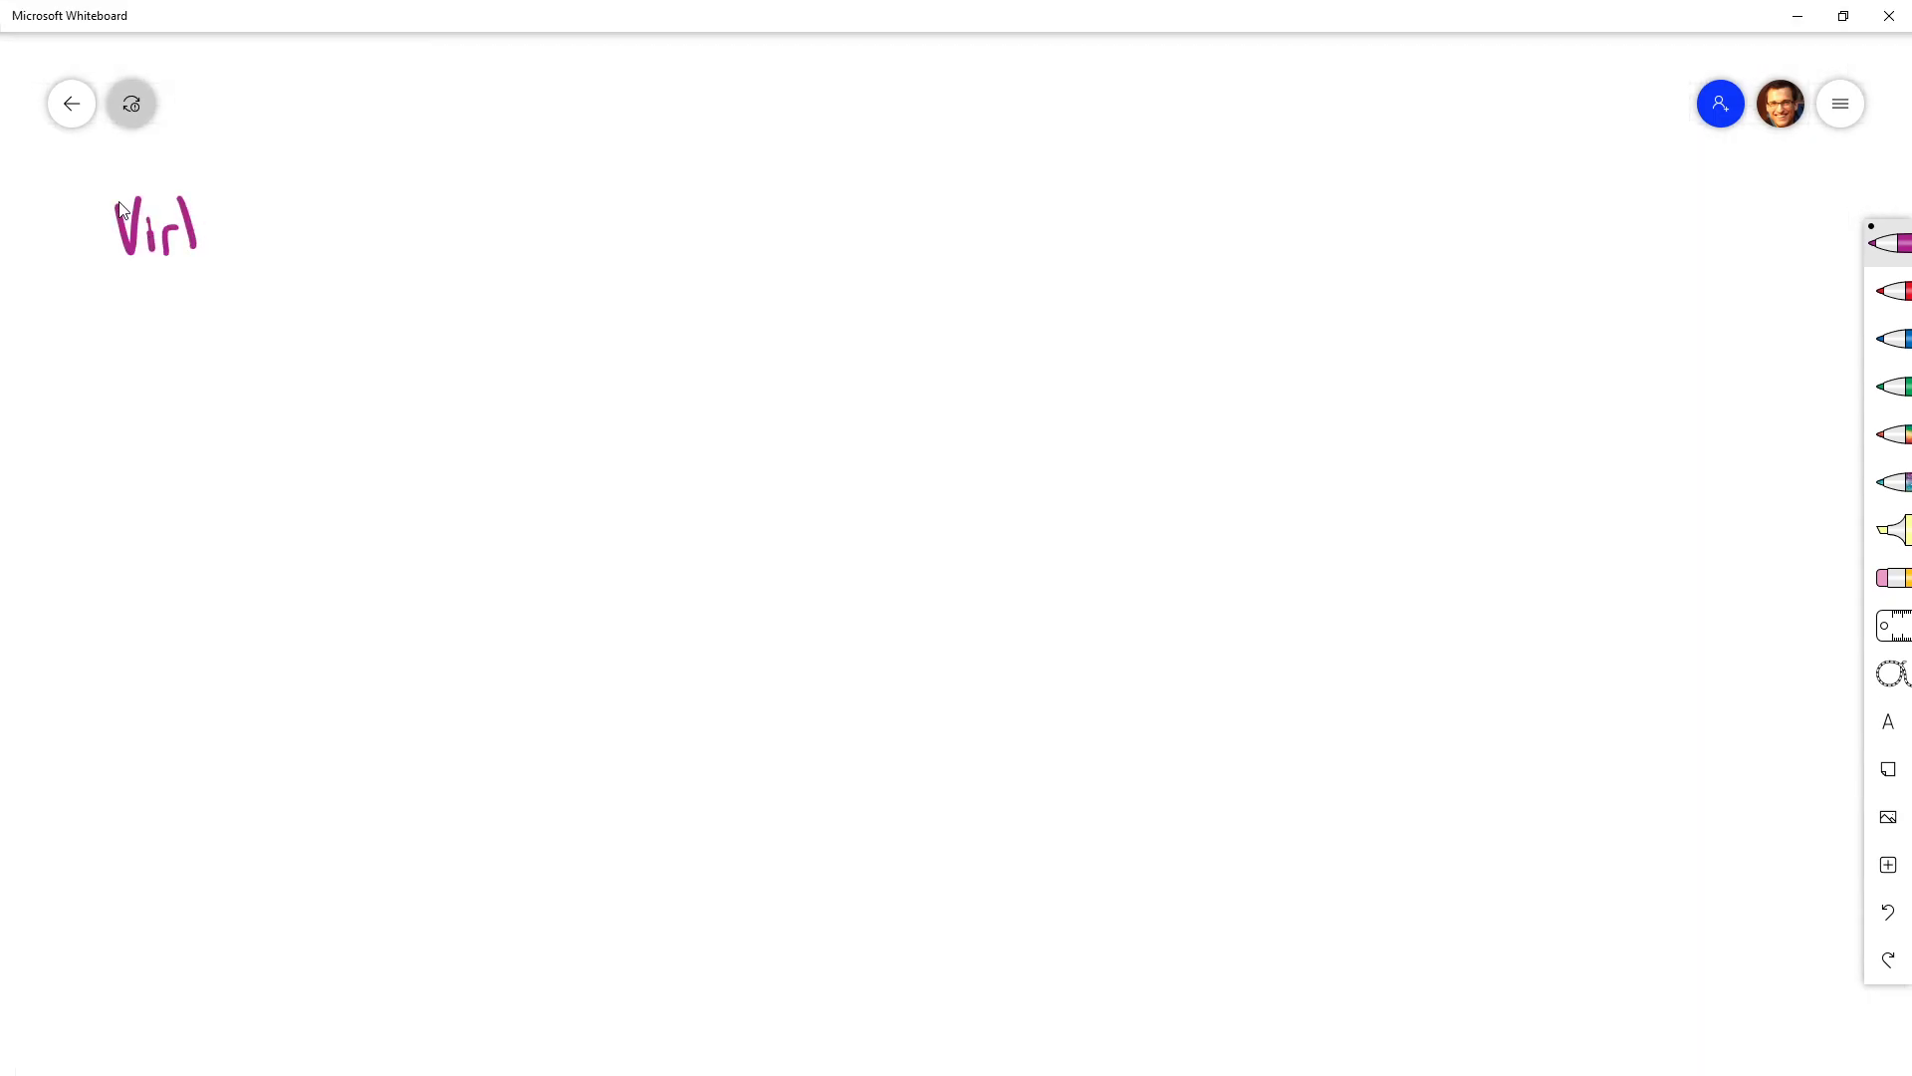
Step: Handwrite the class names VirtualPet, Player, Toy and Food in a list at the top left
{"action": "left_click_drag", "start_coordinate": [189, 231], "coordinate": [293, 213]}
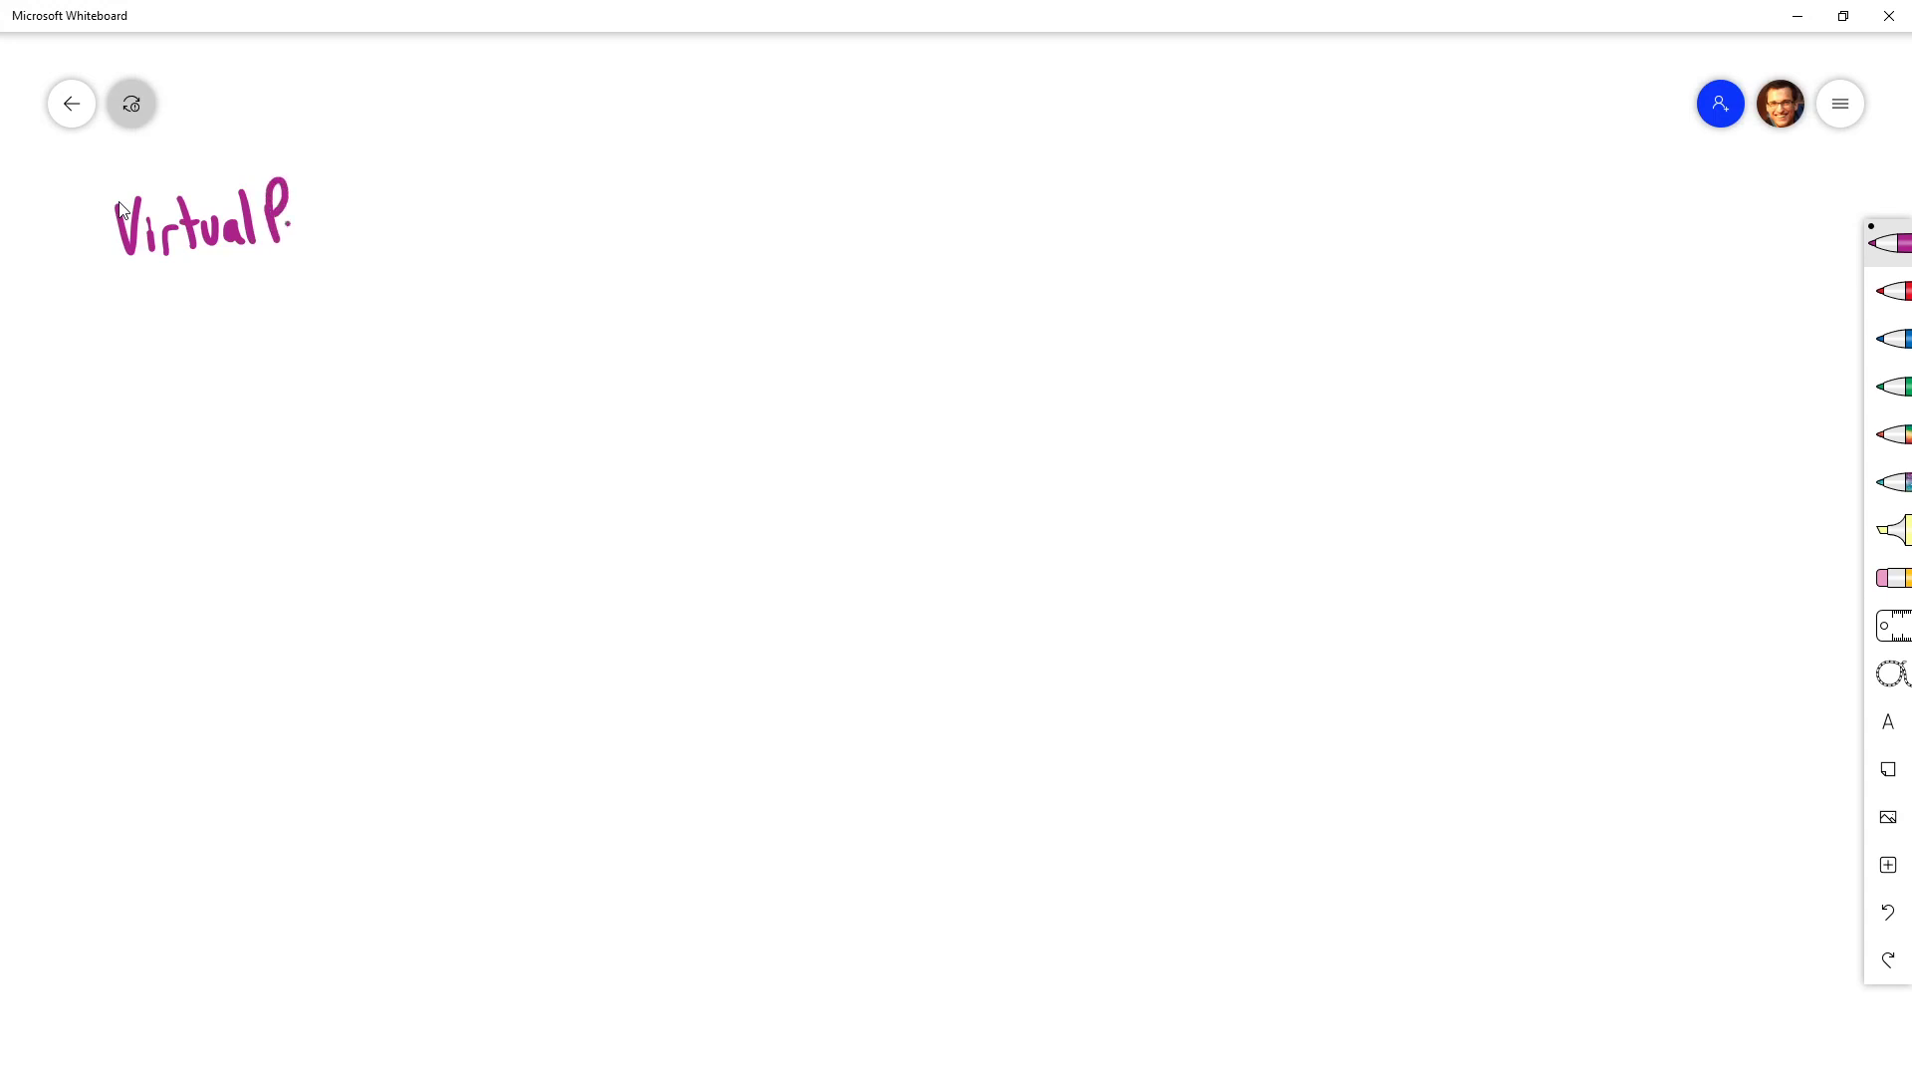
{"action": "left_click_drag", "start_coordinate": [287, 219], "coordinate": [322, 231]}
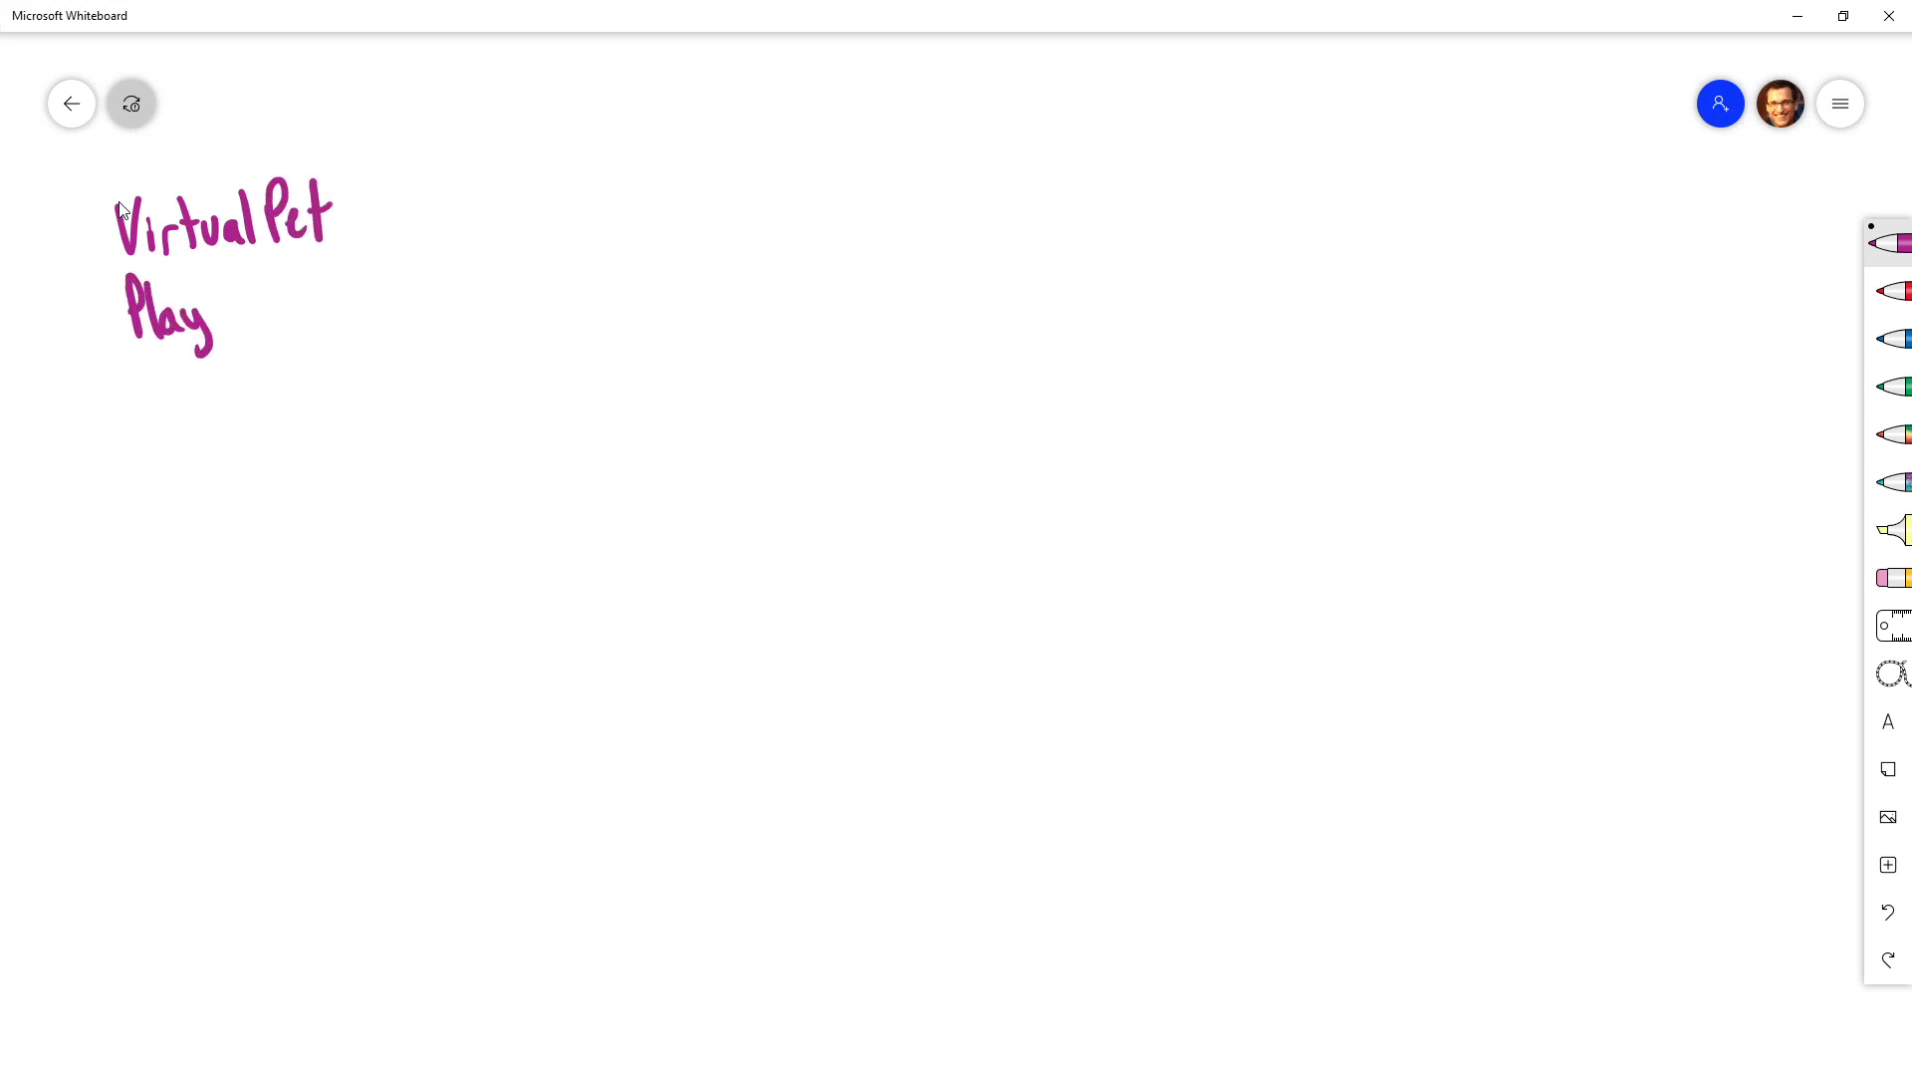
{"action": "left_click_drag", "start_coordinate": [207, 317], "coordinate": [251, 305]}
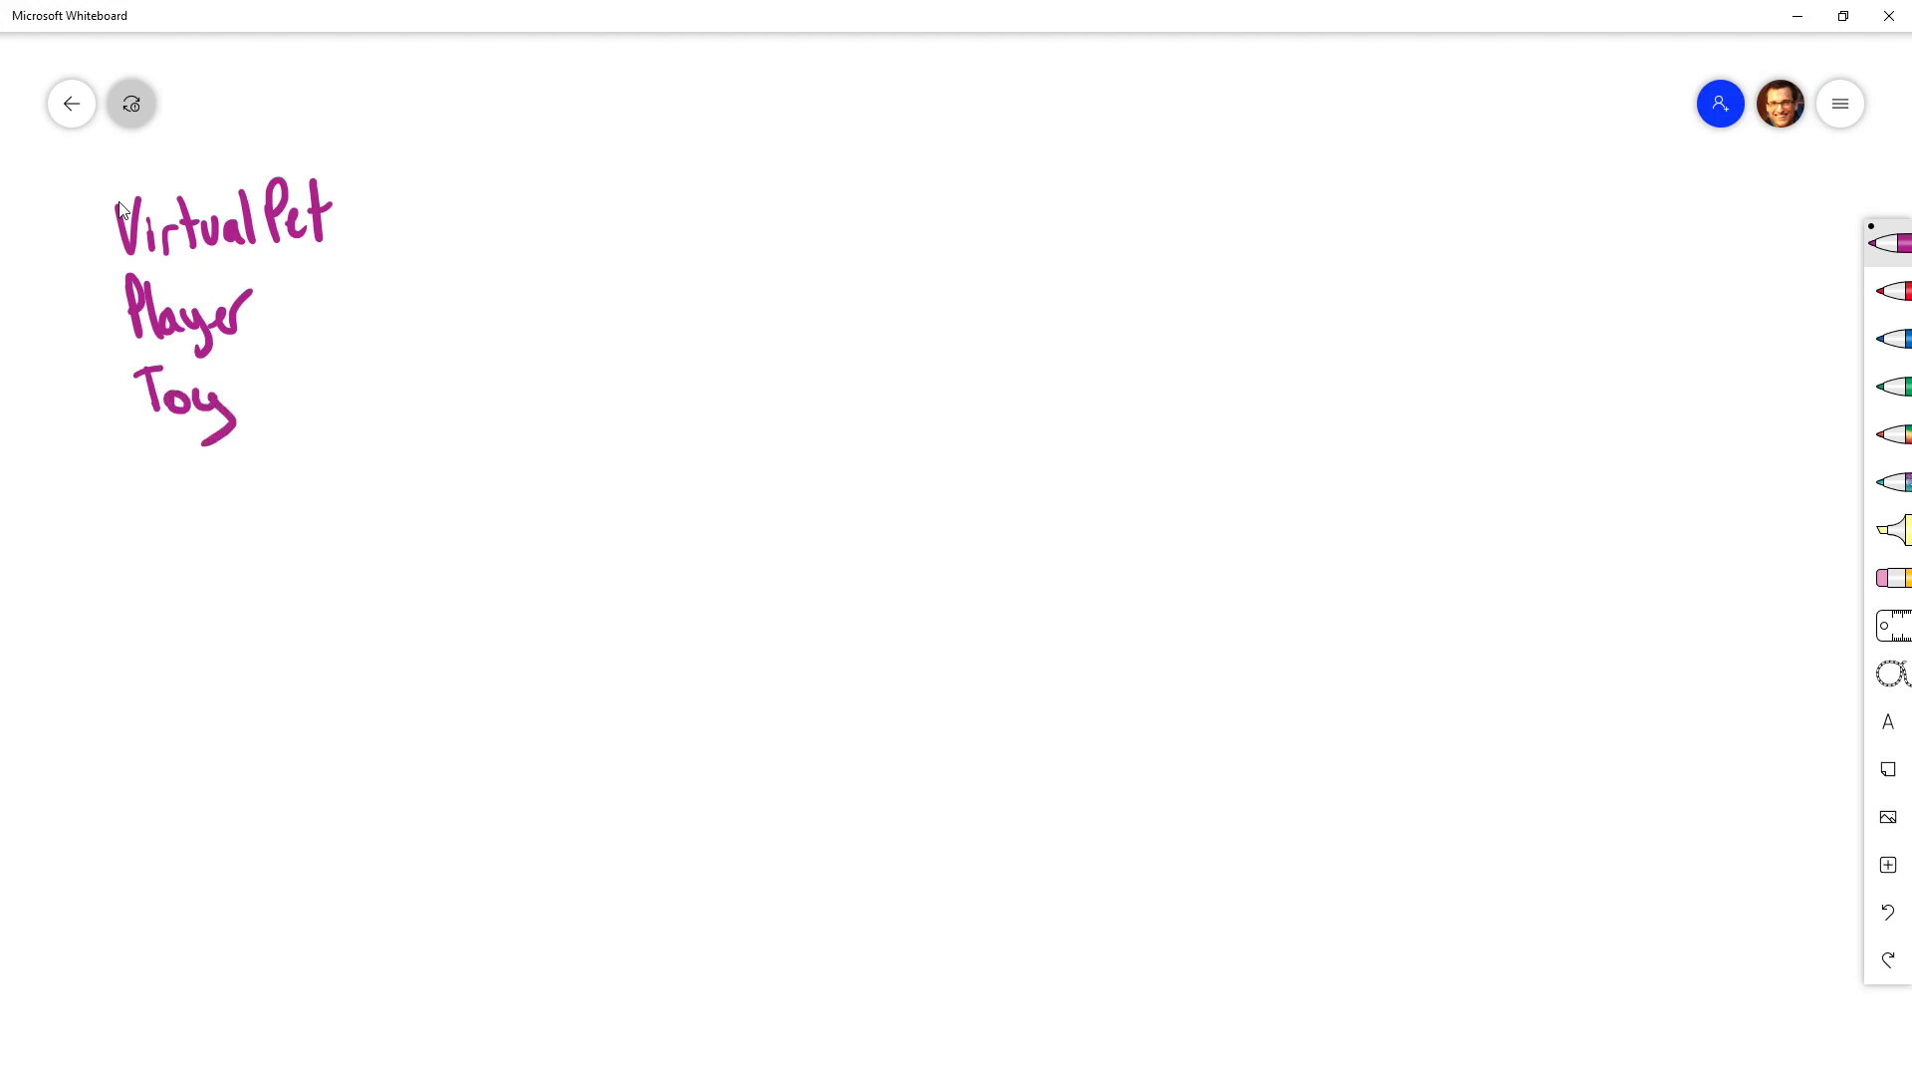
{"action": "left_click_drag", "start_coordinate": [154, 464], "coordinate": [209, 488]}
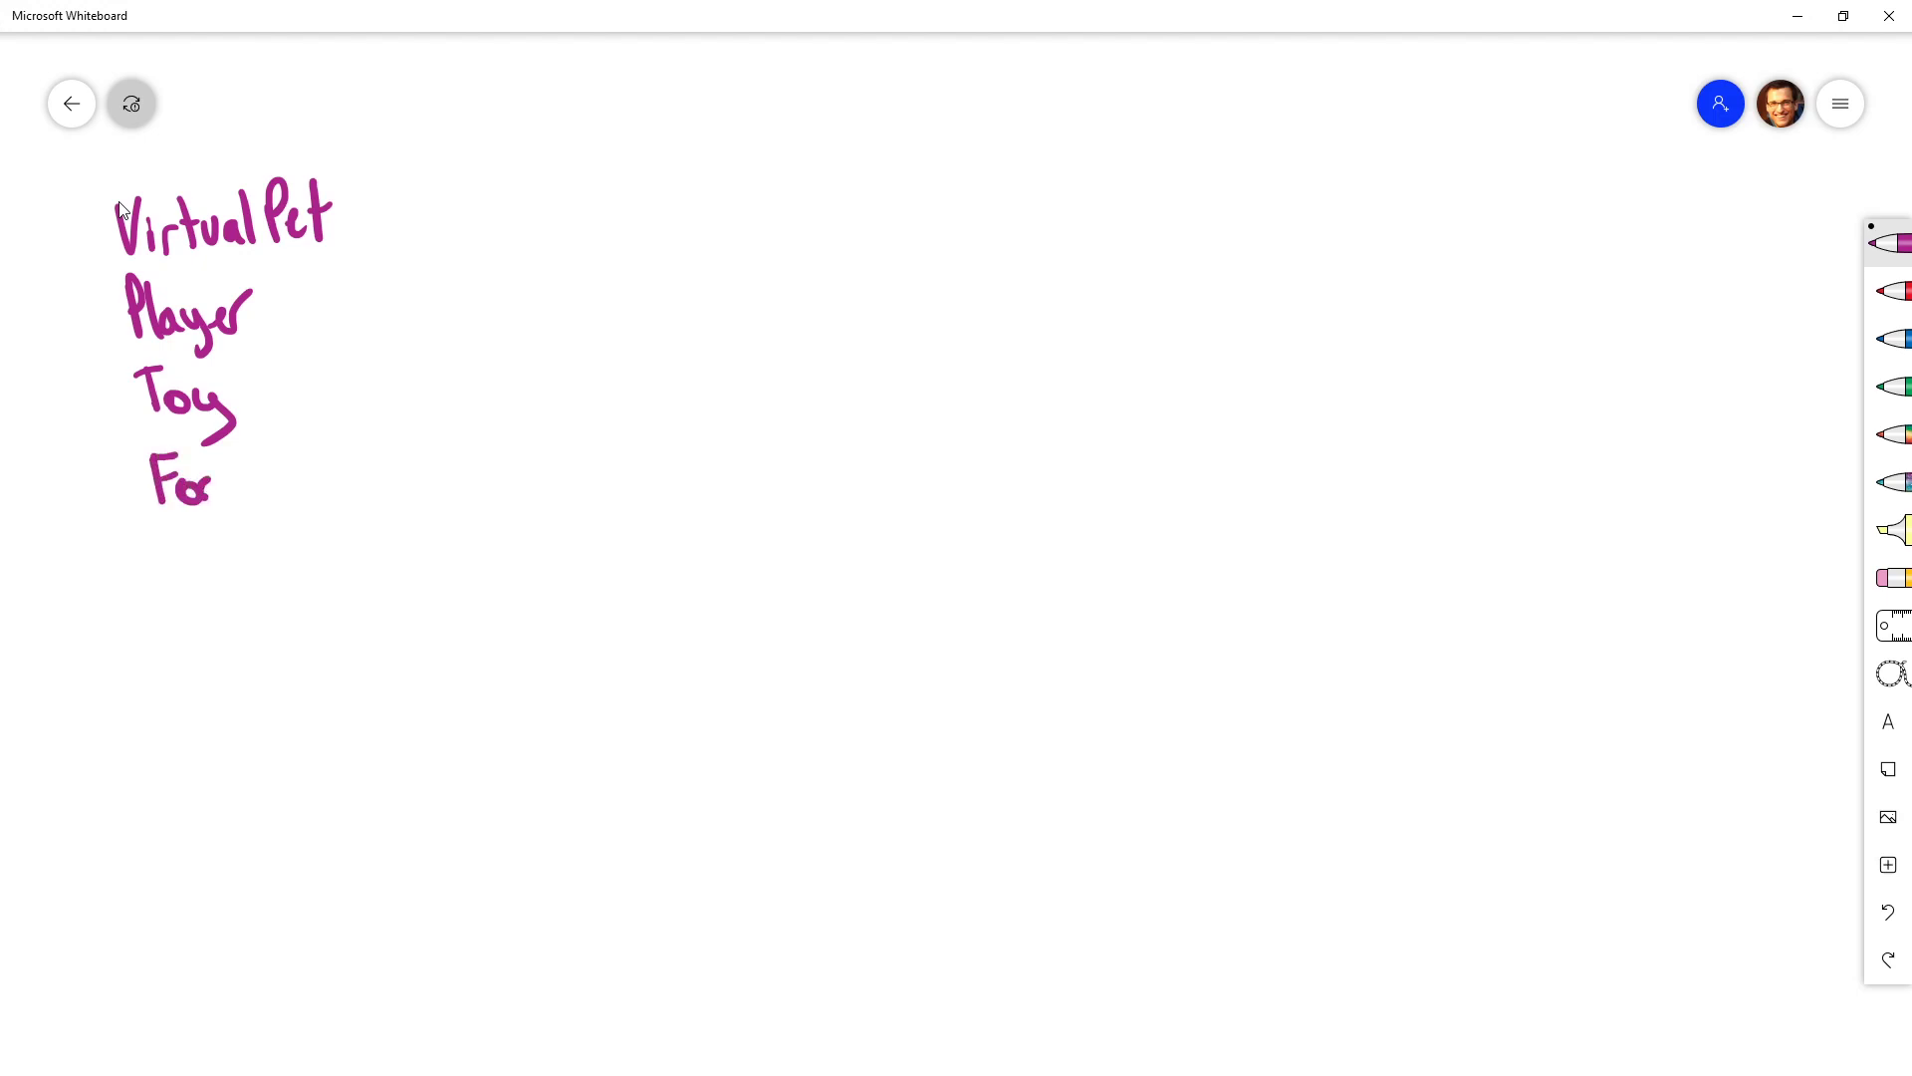
{"action": "left_click_drag", "start_coordinate": [213, 482], "coordinate": [251, 477]}
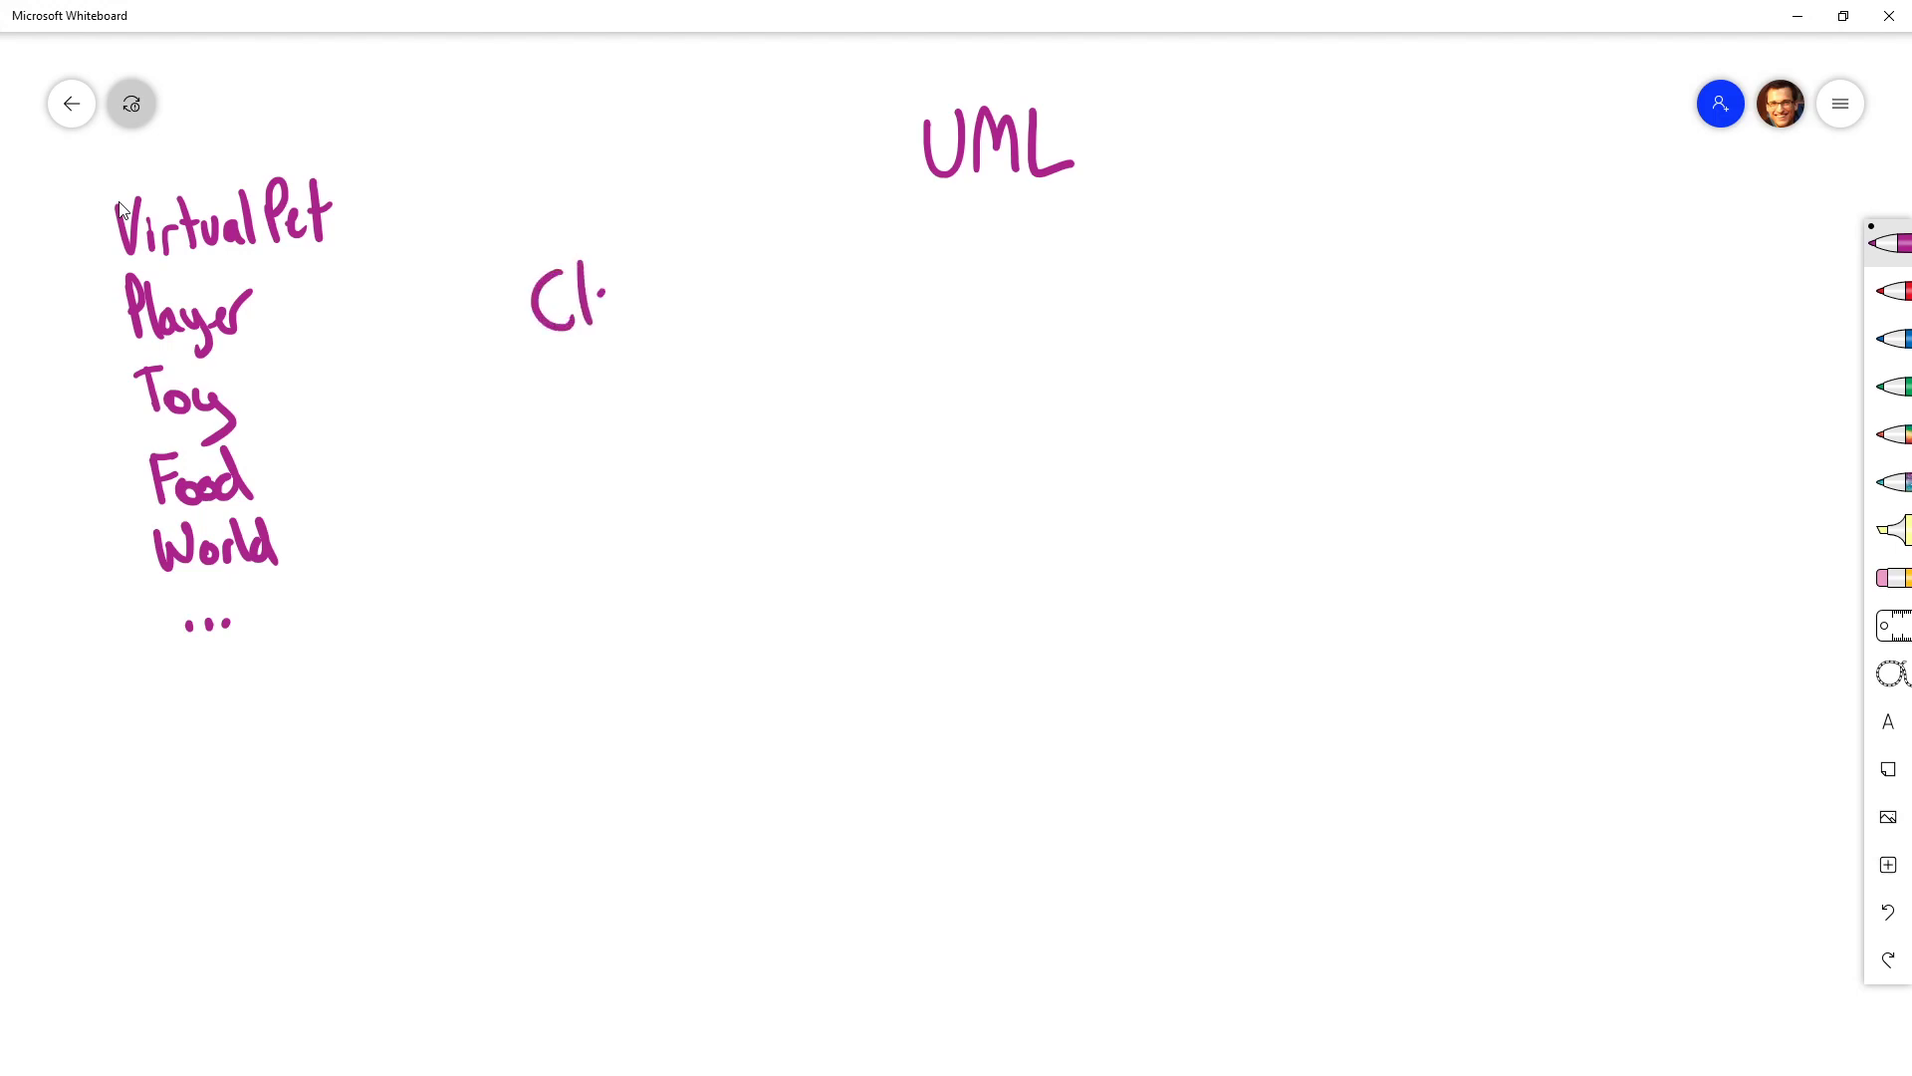
Step: Write the Class Diagram title beneath the UML heading
{"action": "left_click_drag", "start_coordinate": [598, 299], "coordinate": [725, 299]}
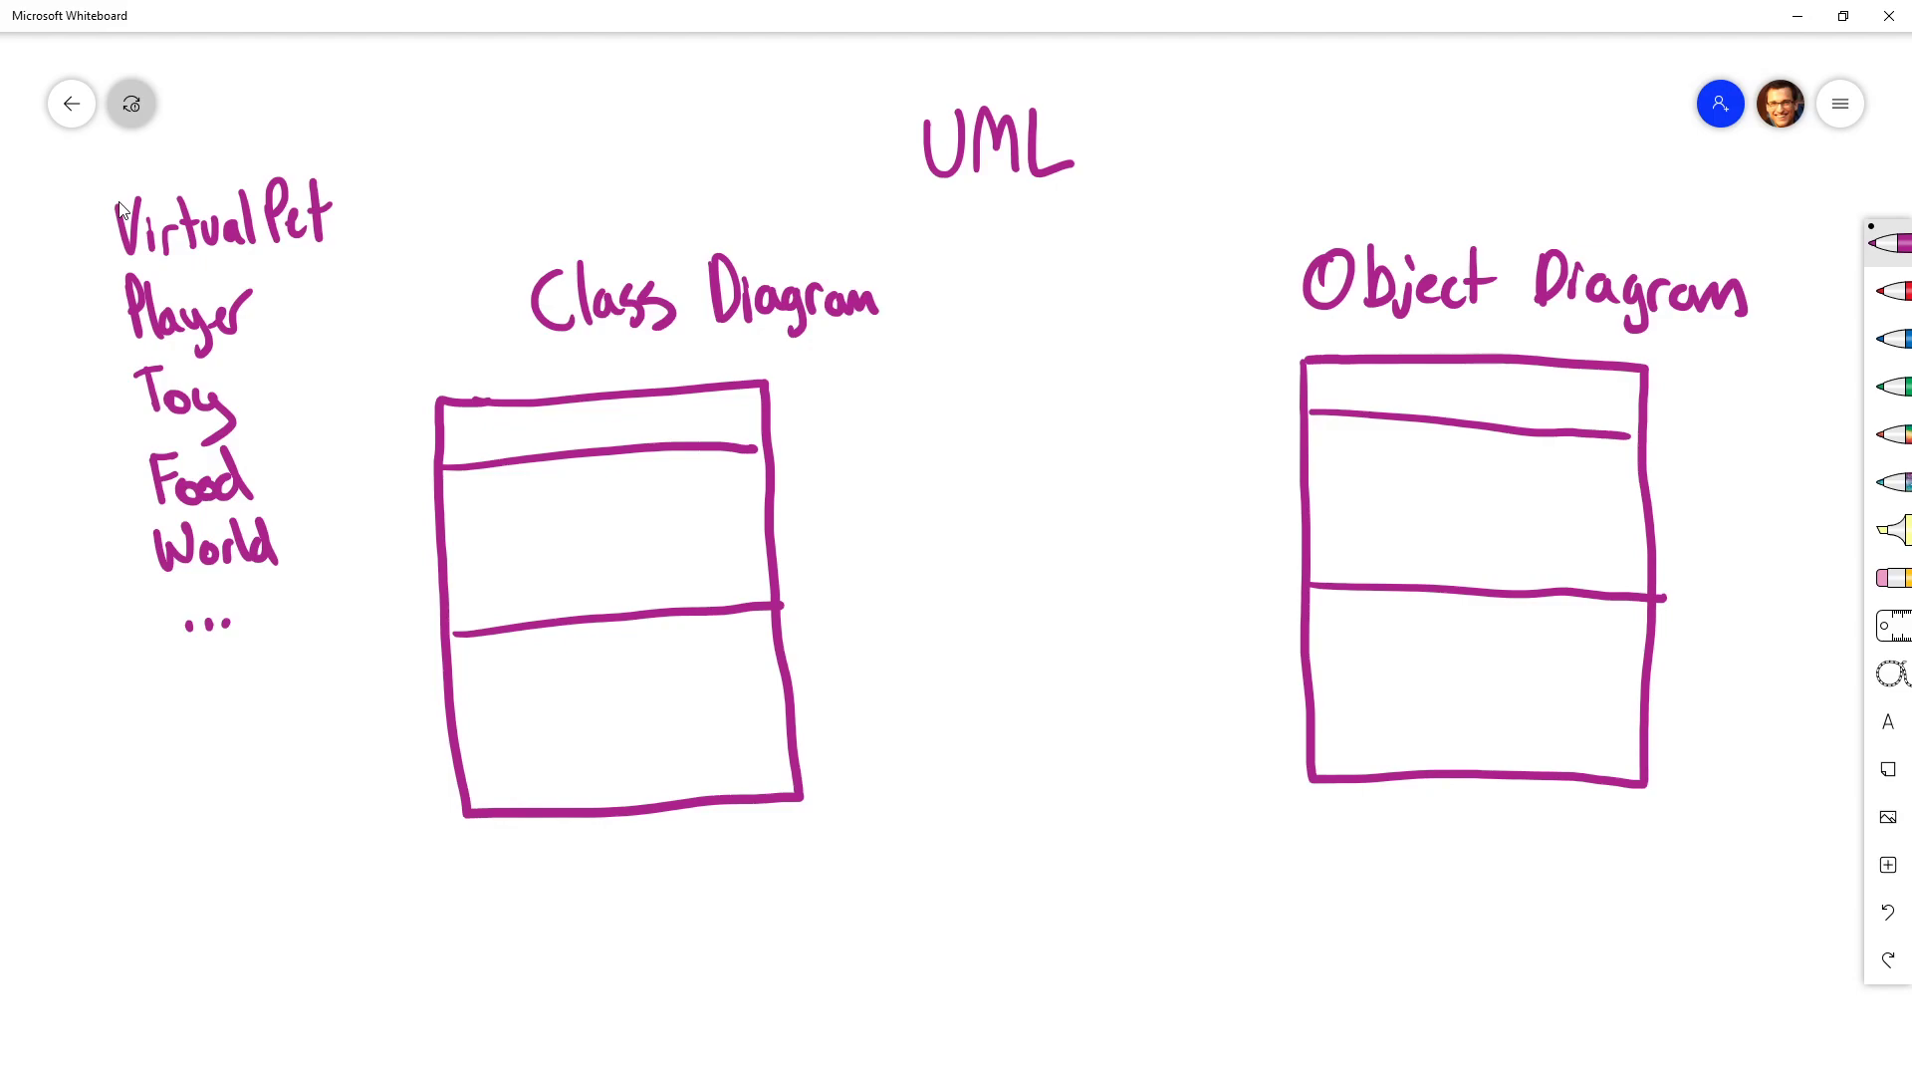
Step: Write VirtualPet and its attributes Name: string, Age: int in the class box
{"action": "type", "text": "VirtualP"}
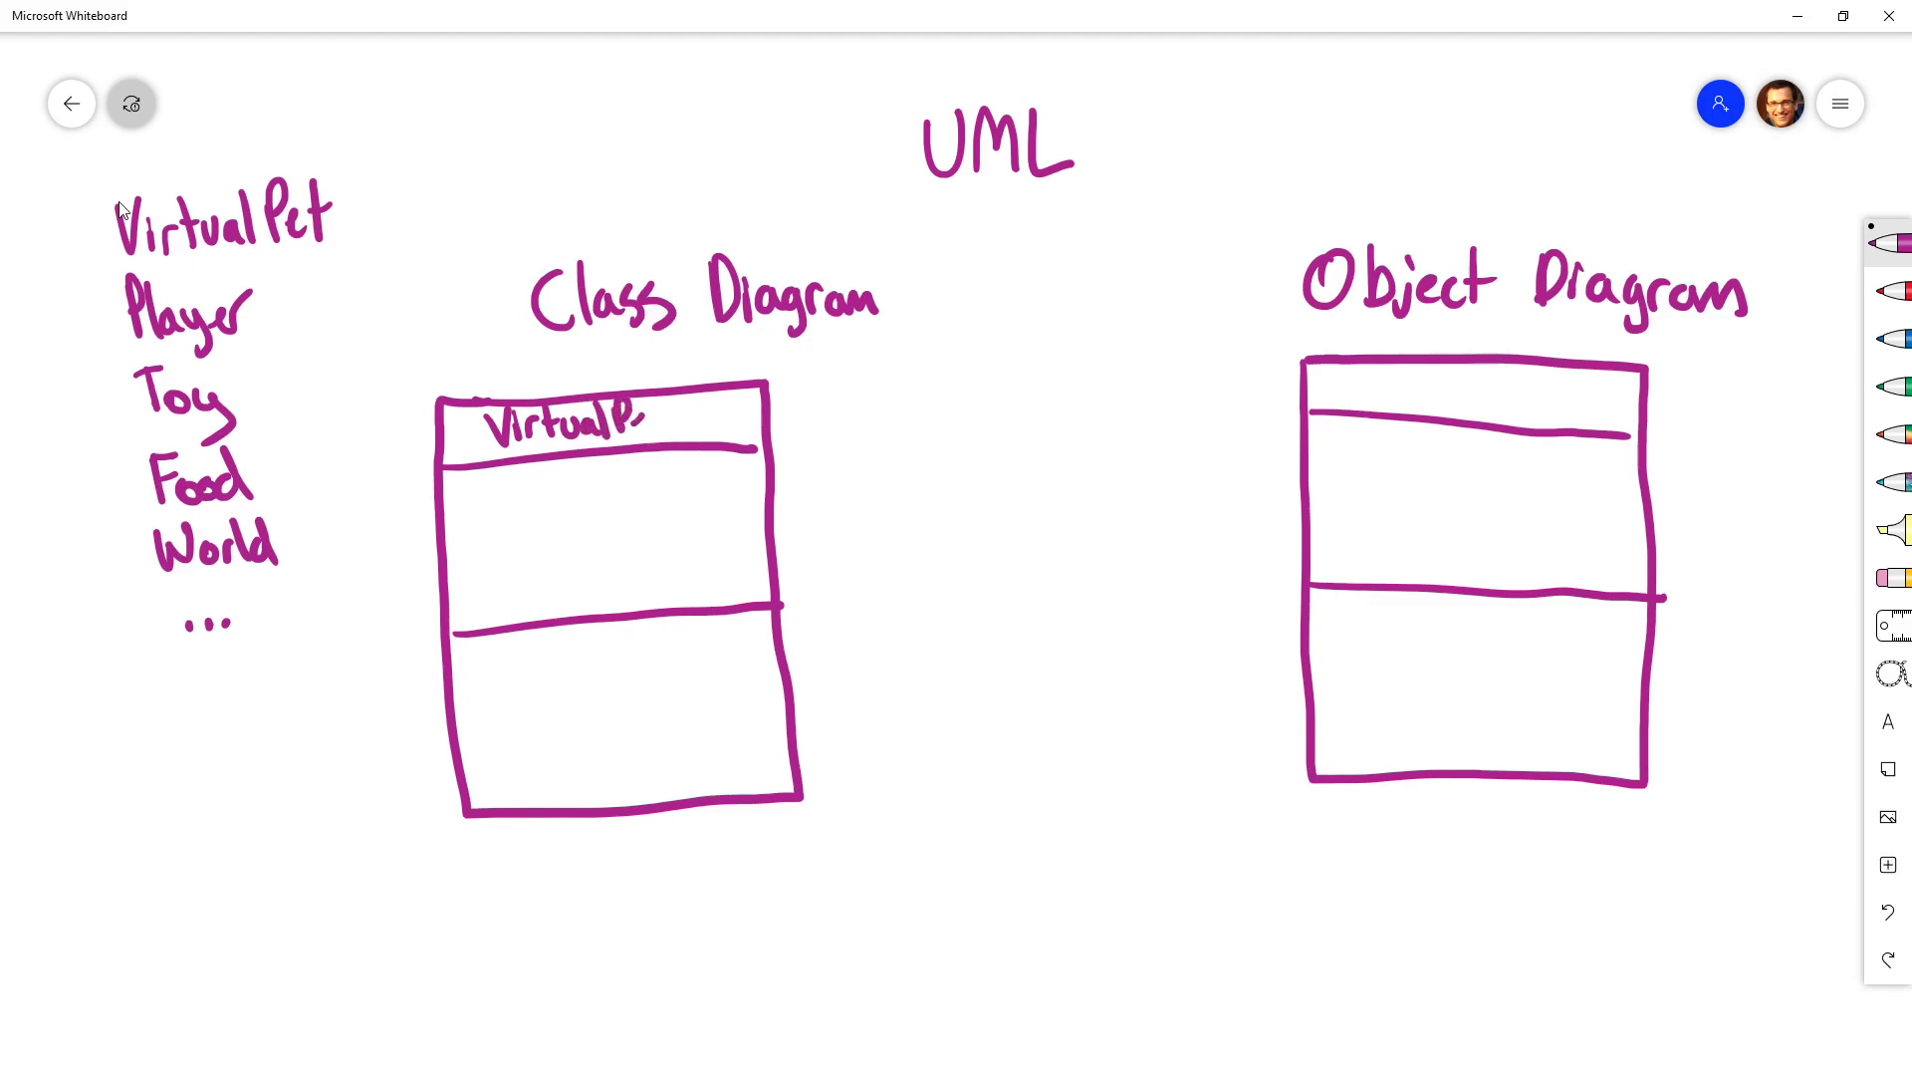
{"action": "mouse_move", "coordinate": [816, 405]}
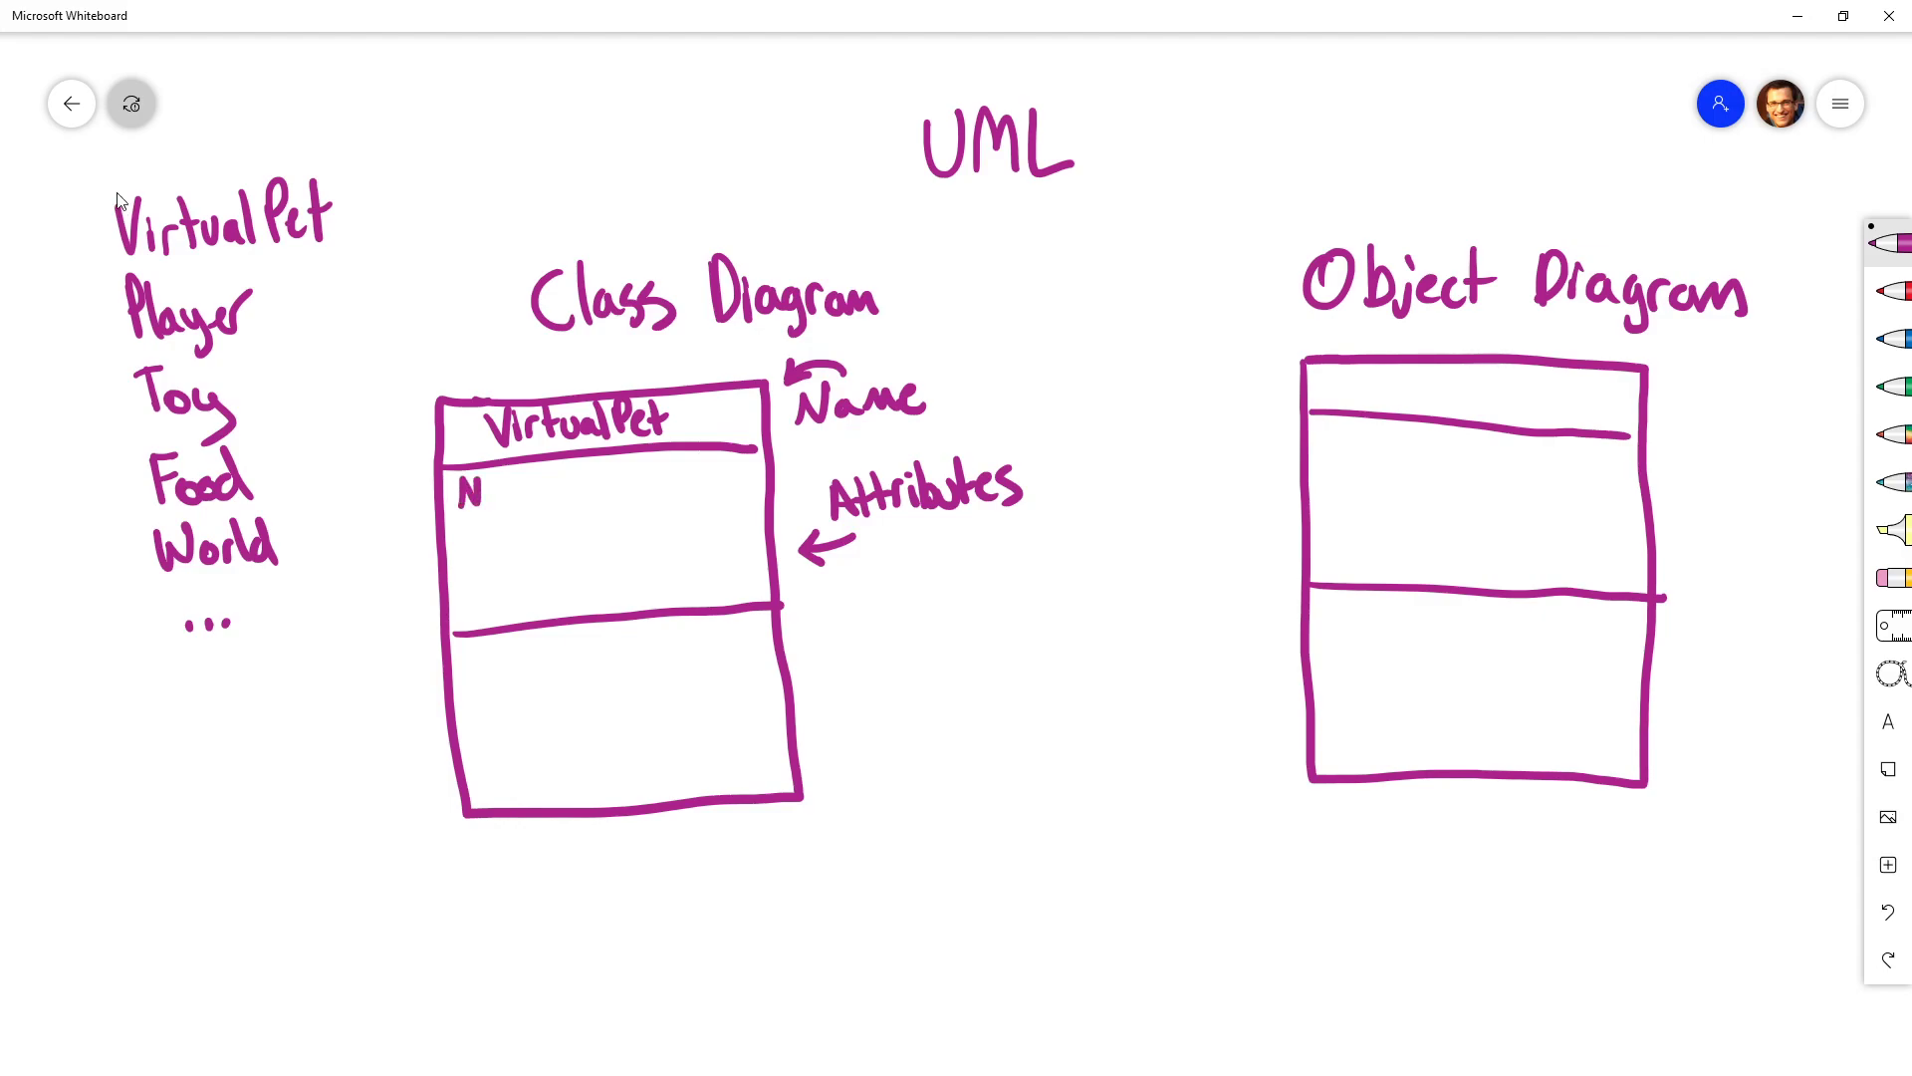
{"action": "type", "text": "Name"}
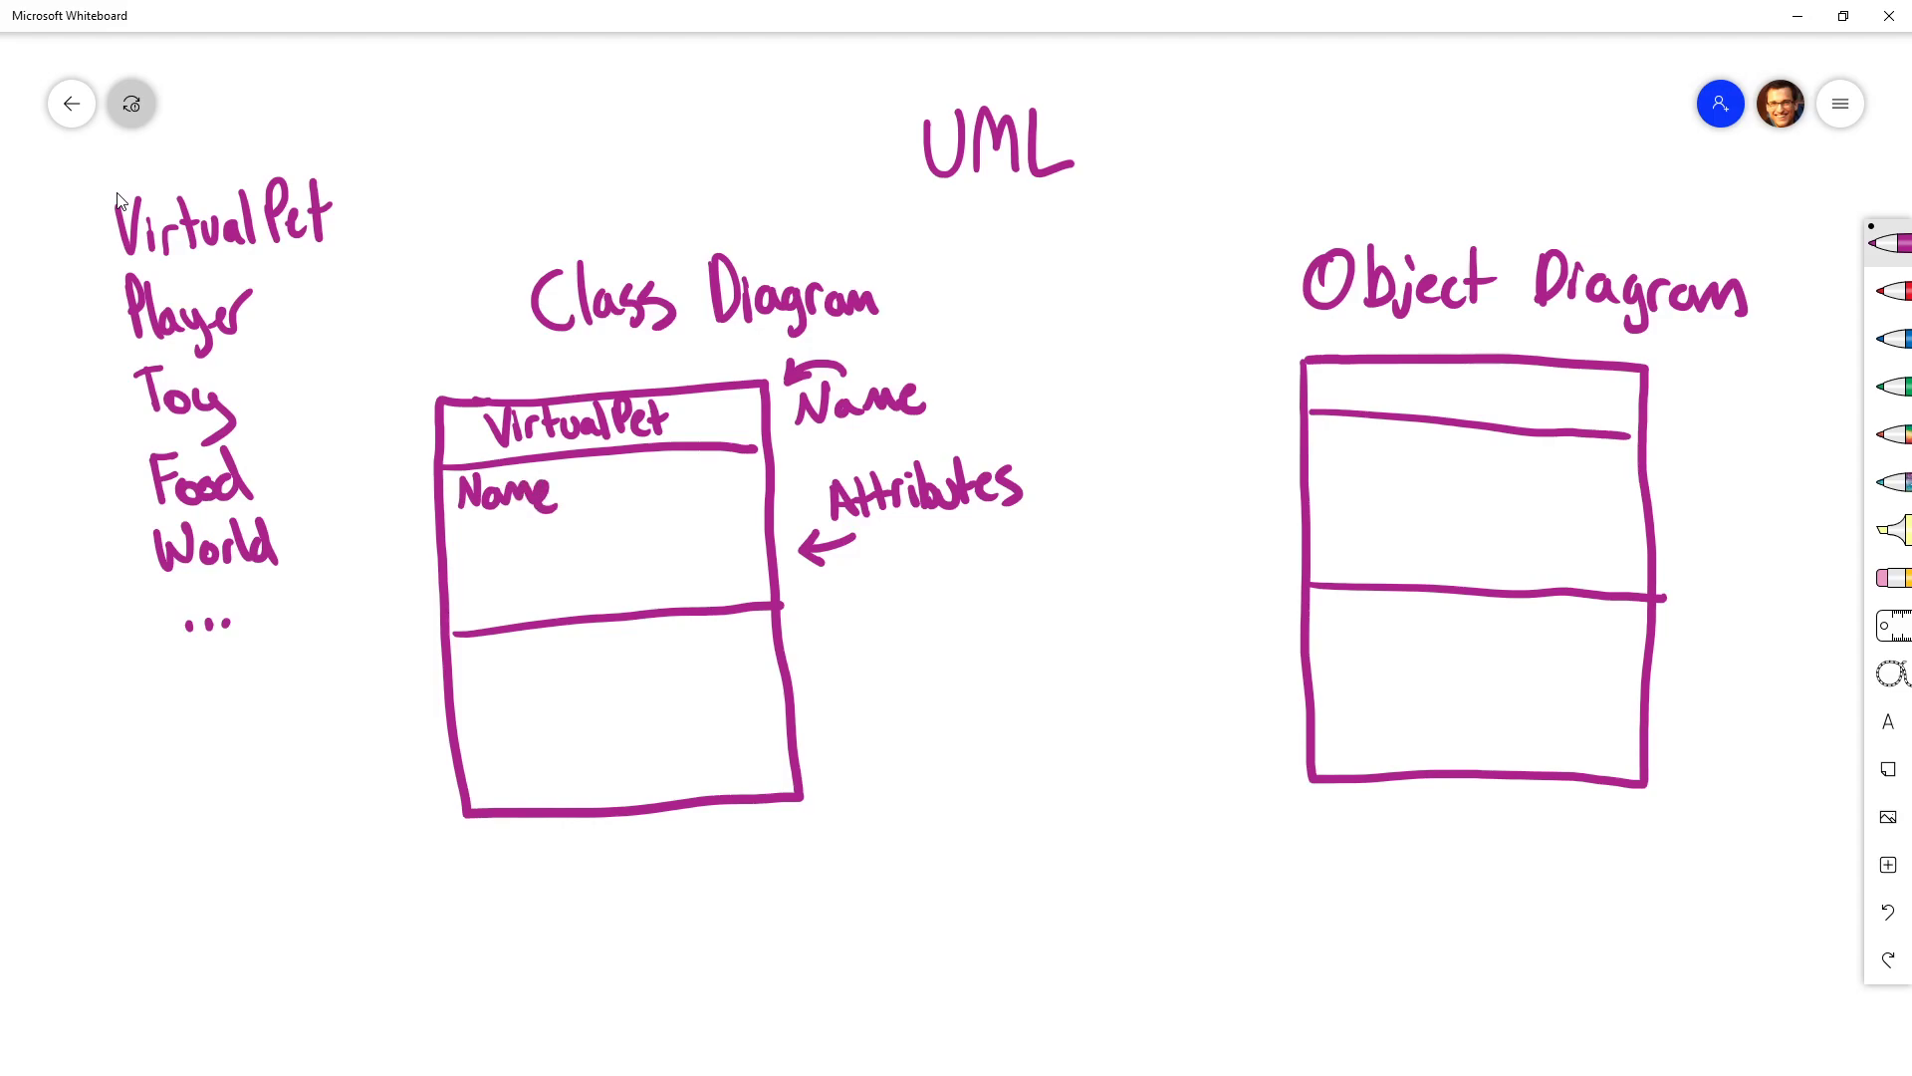
{"action": "left_click", "coordinate": [580, 494]}
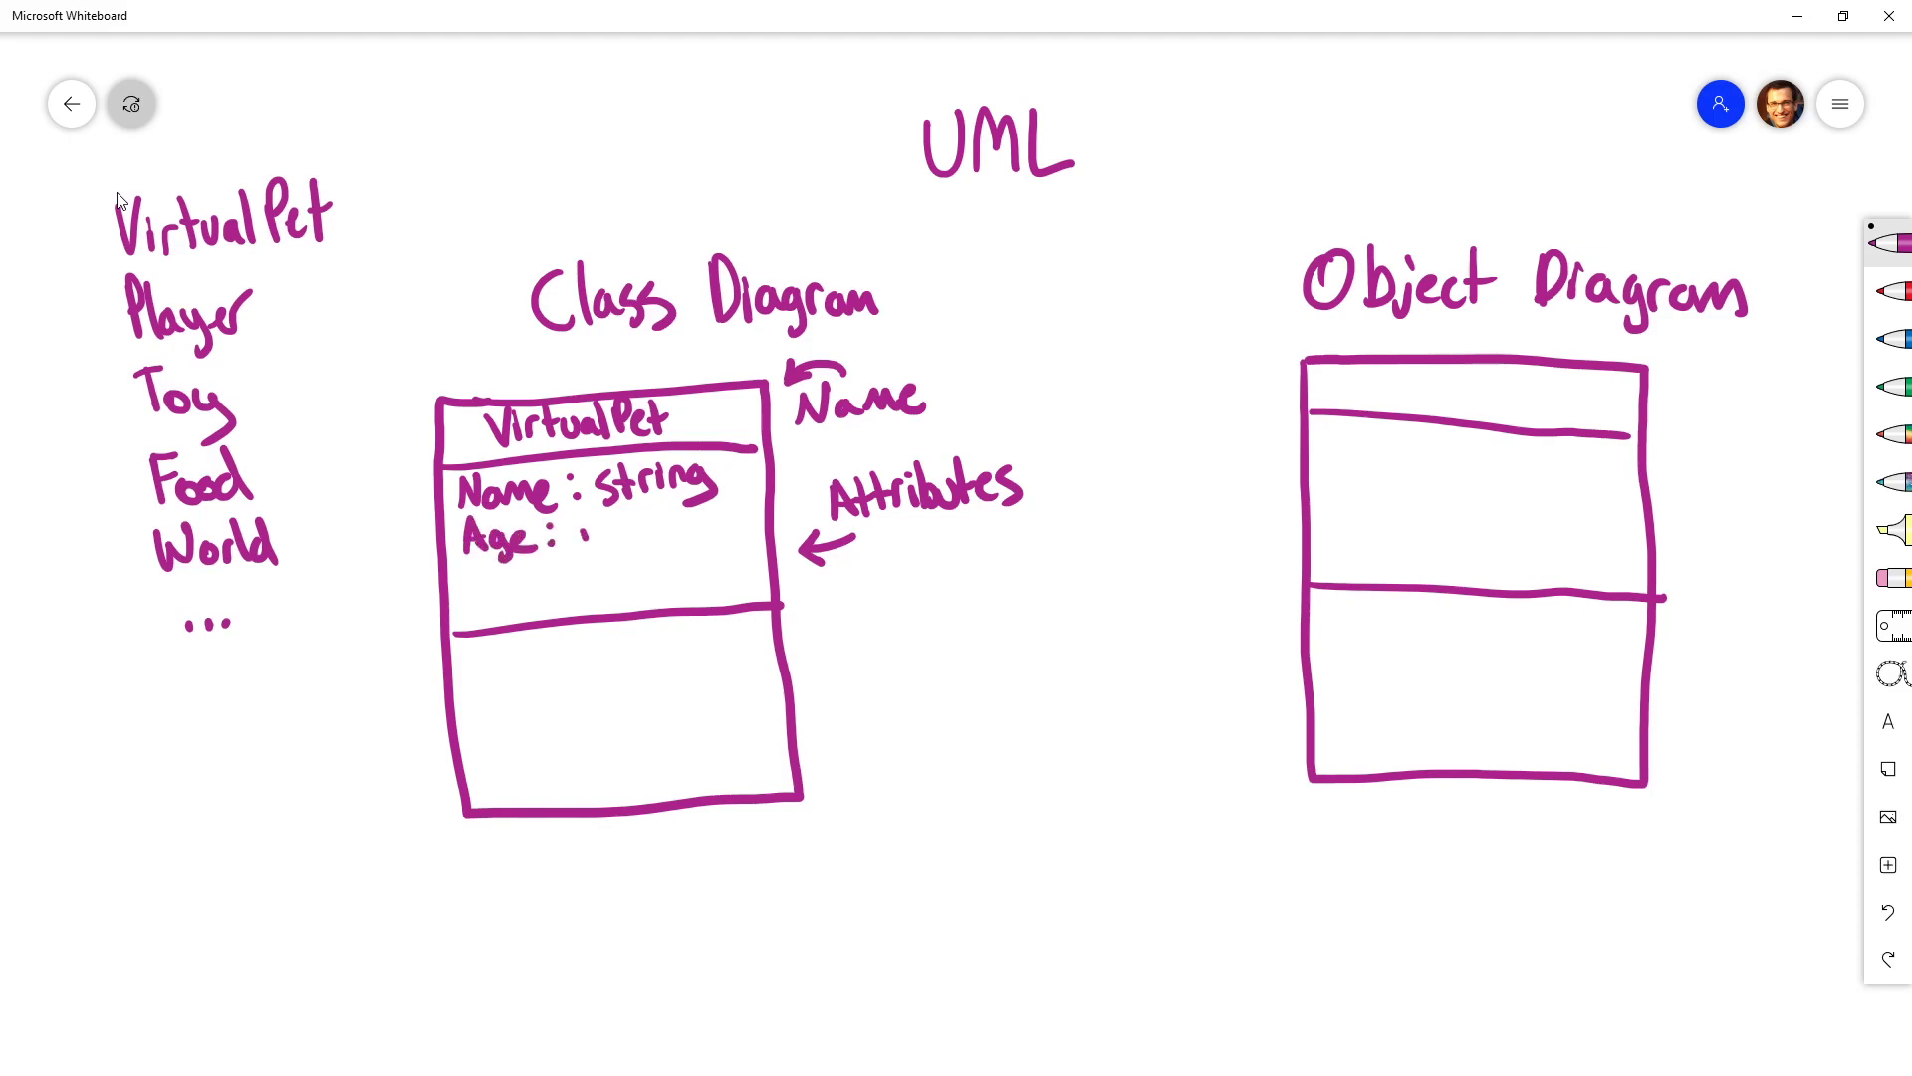
{"action": "type", "text": "int"}
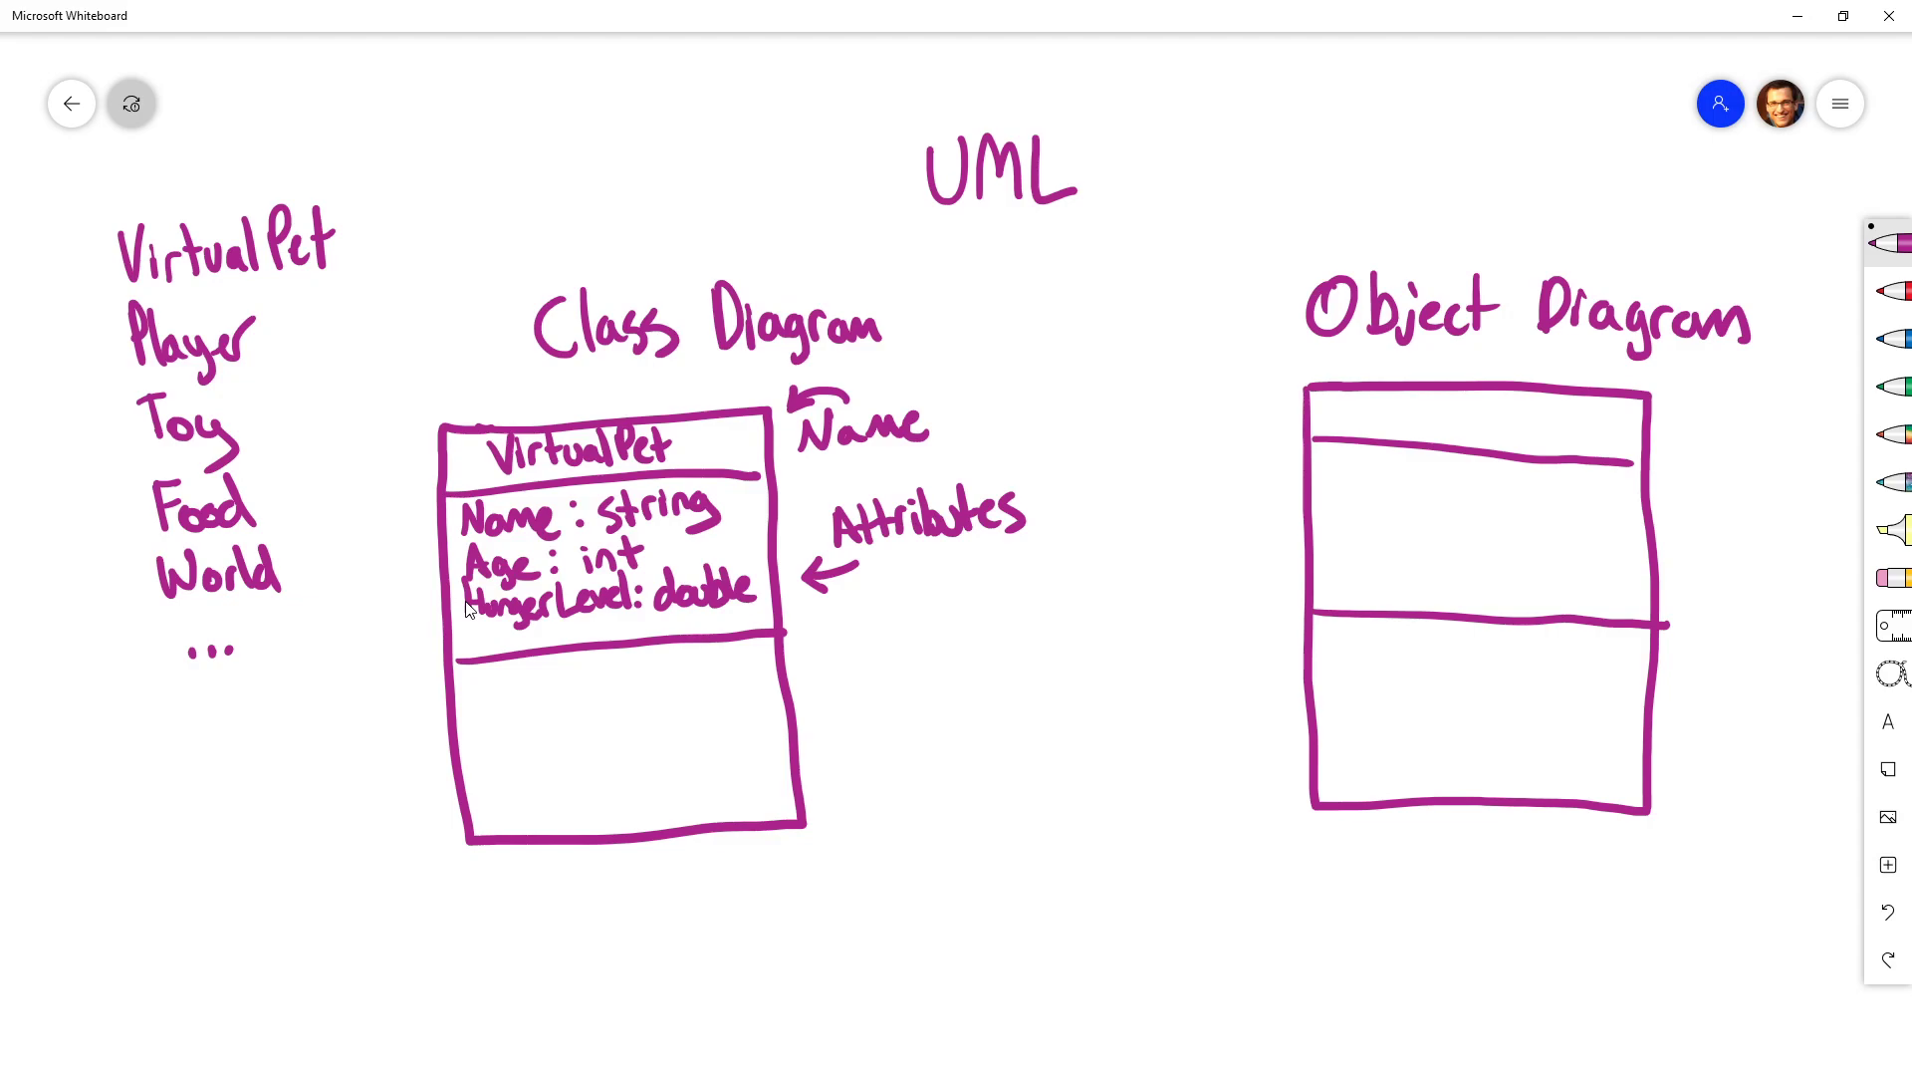
{"action": "mouse_move", "coordinate": [605, 520]}
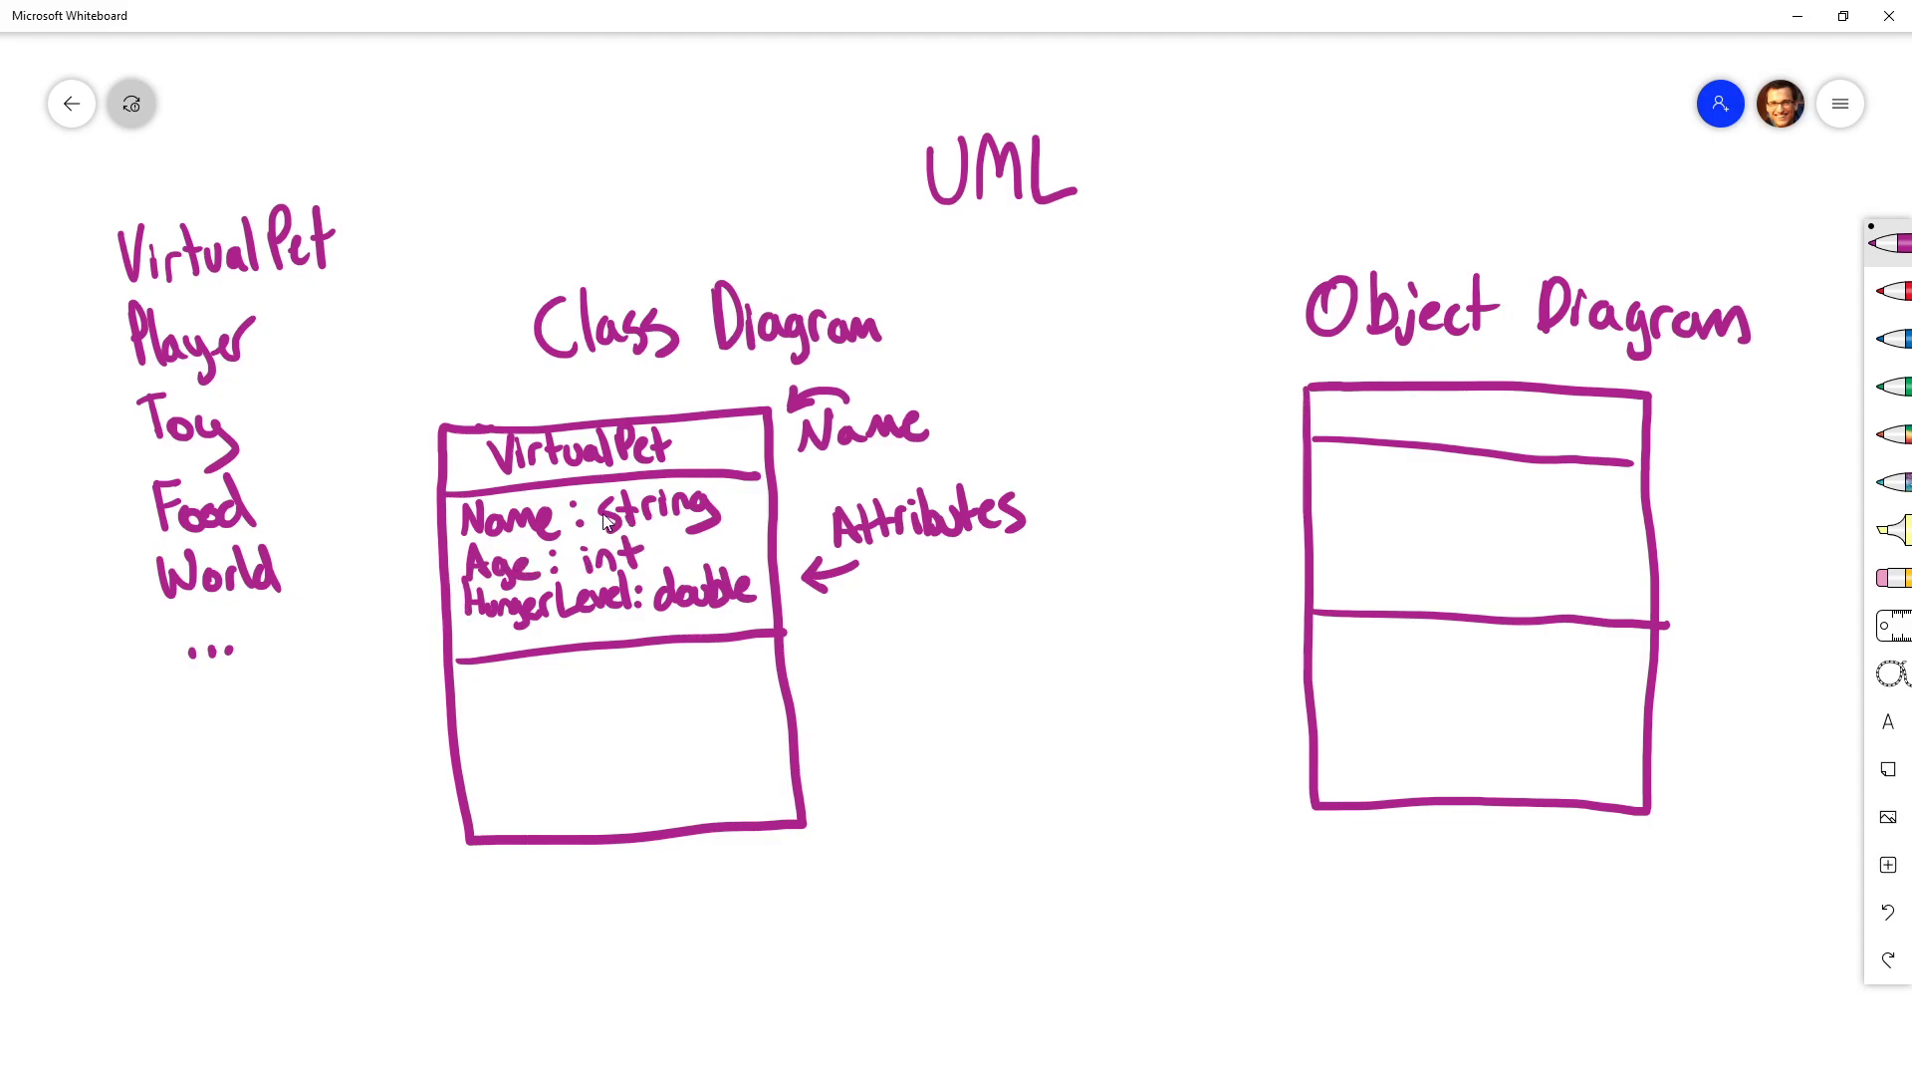
{"action": "mouse_move", "coordinate": [512, 592]}
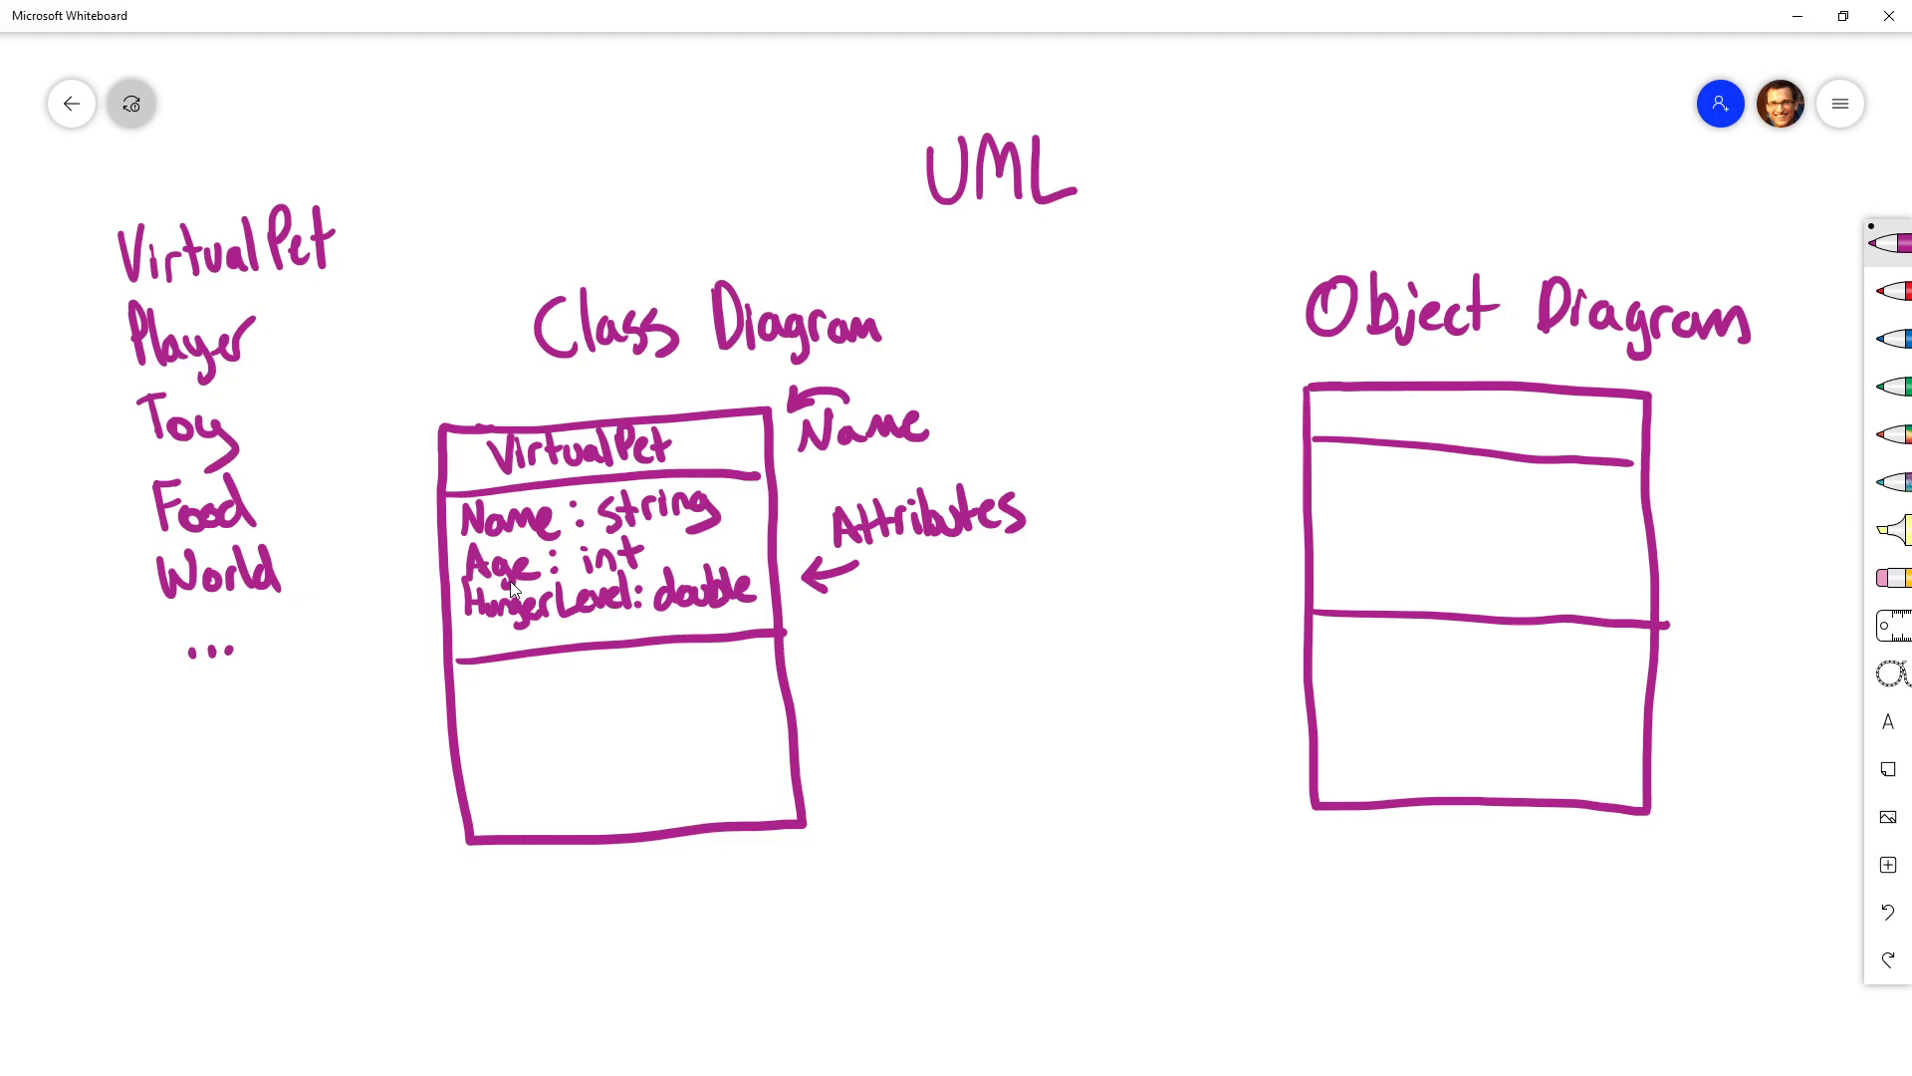
{"action": "mouse_move", "coordinate": [699, 622]}
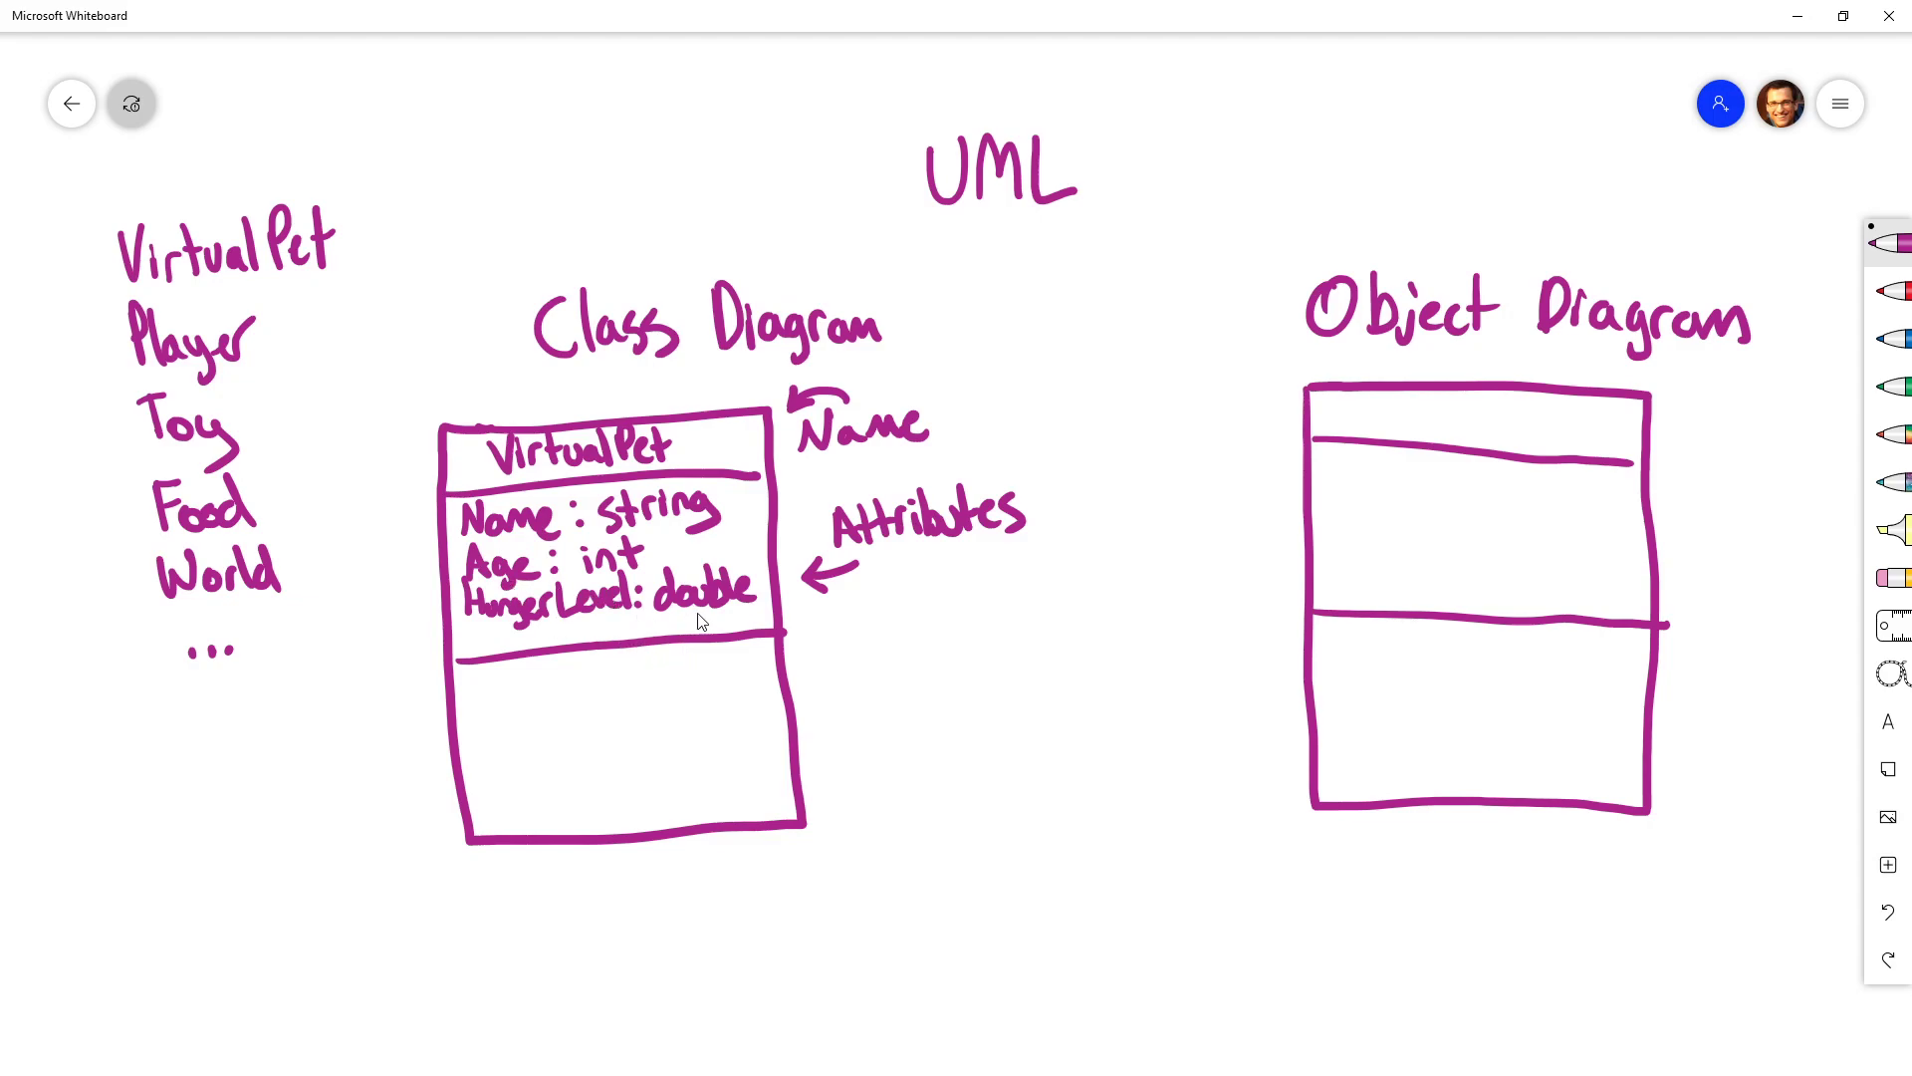
{"action": "mouse_move", "coordinate": [552, 508]}
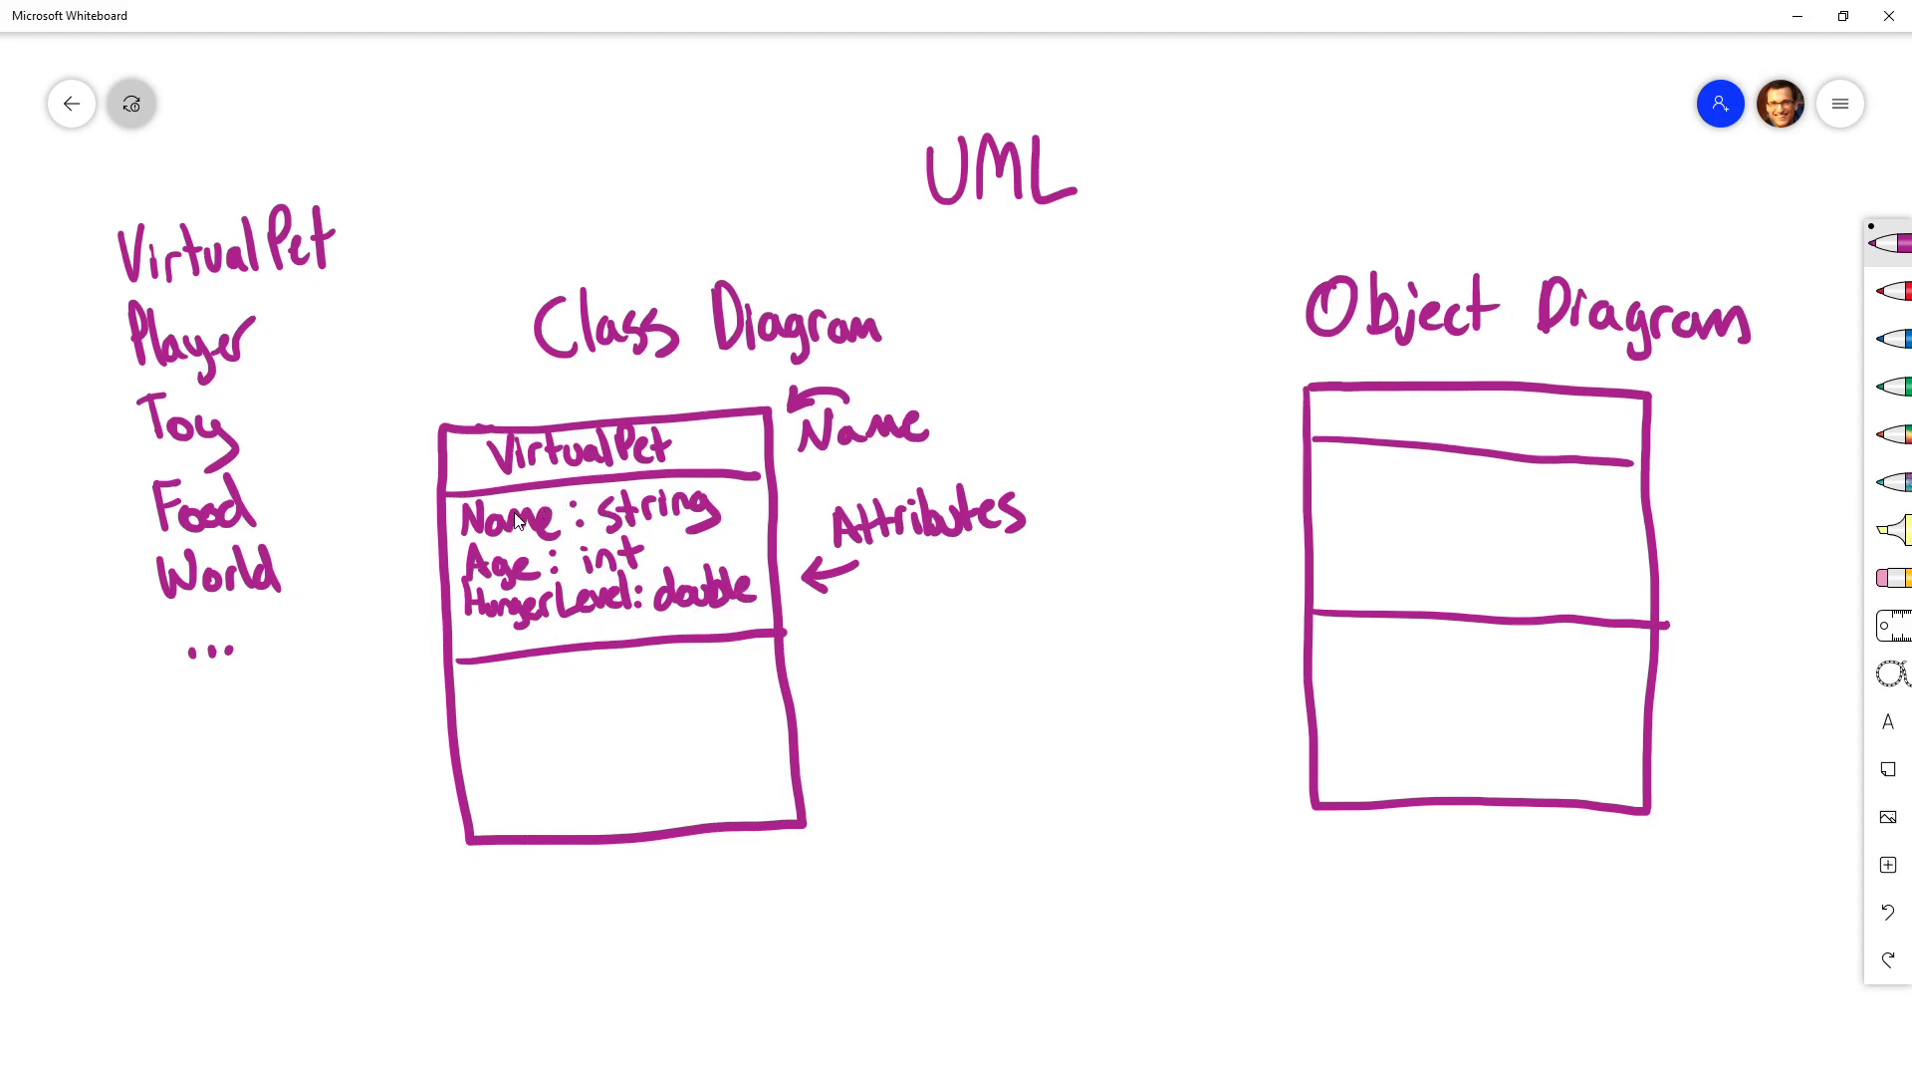
{"action": "mouse_move", "coordinate": [725, 564]}
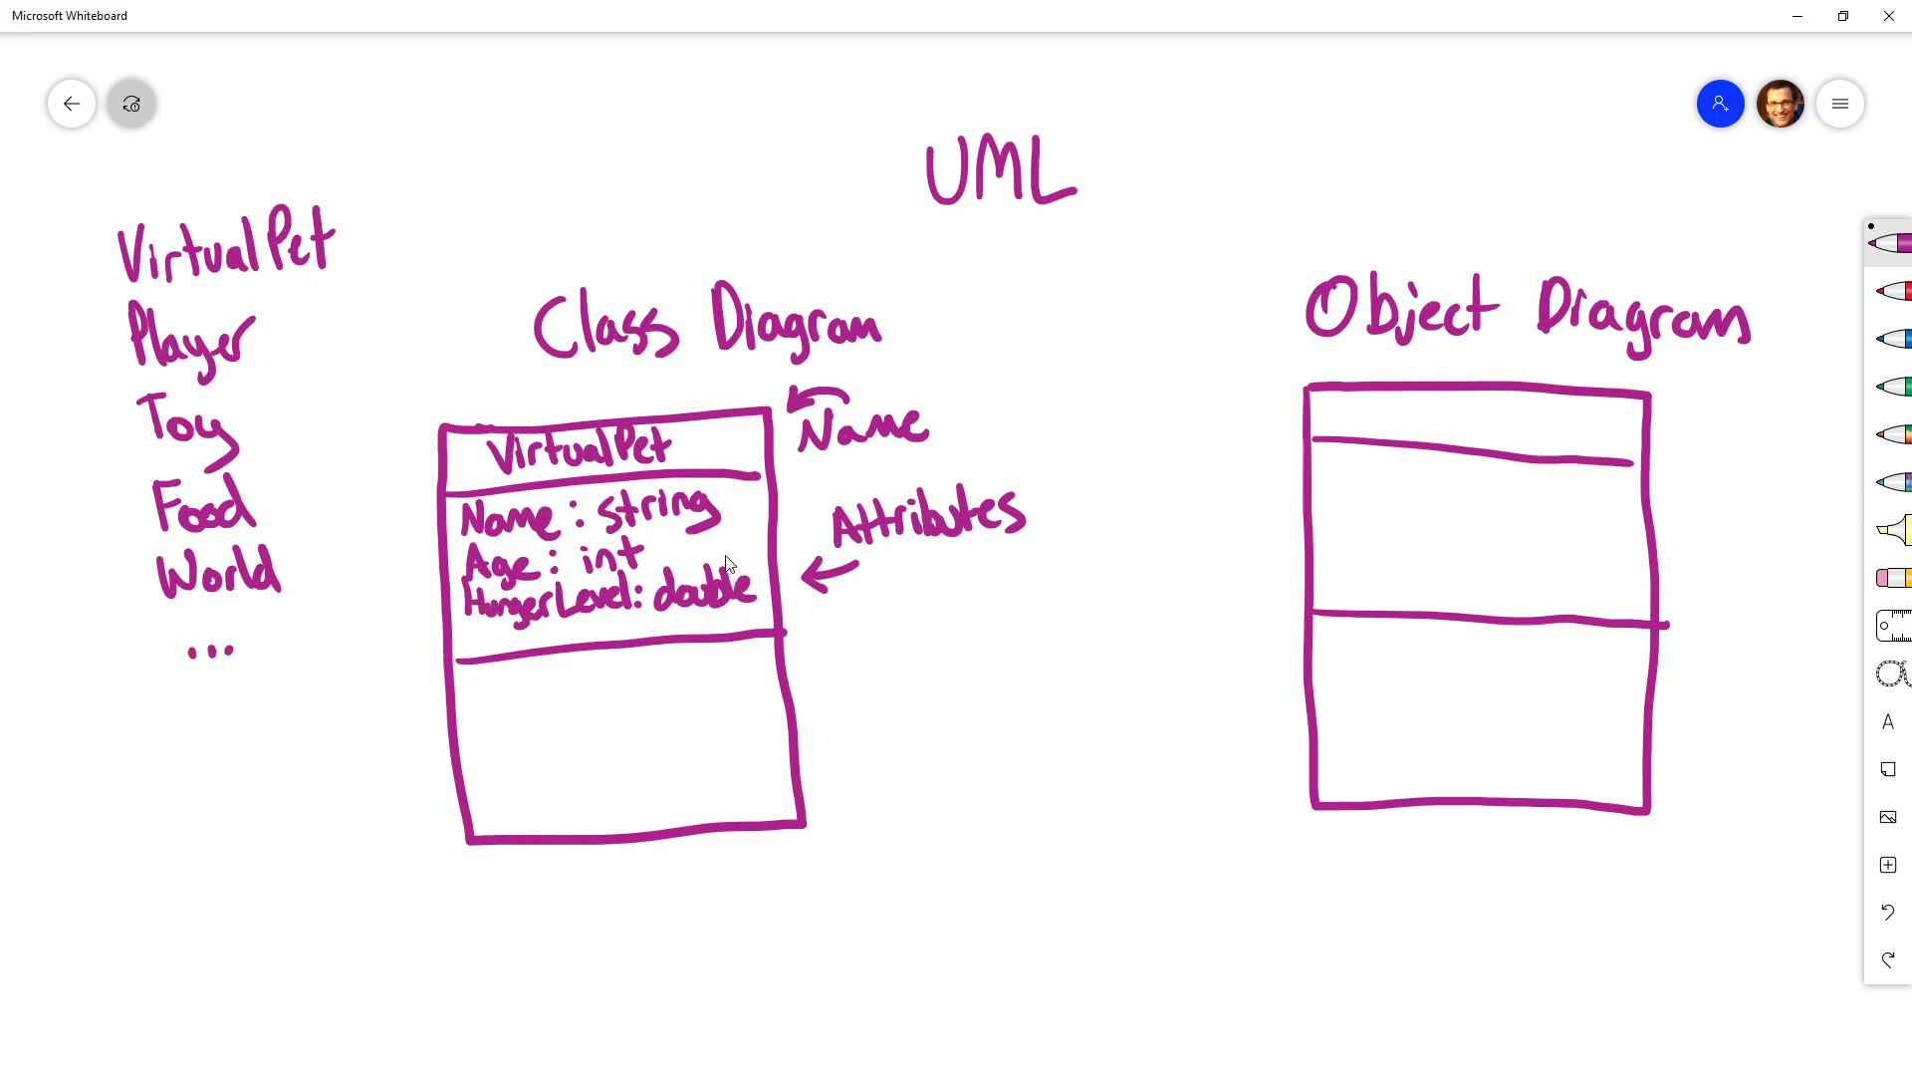
{"action": "mouse_move", "coordinate": [675, 523]}
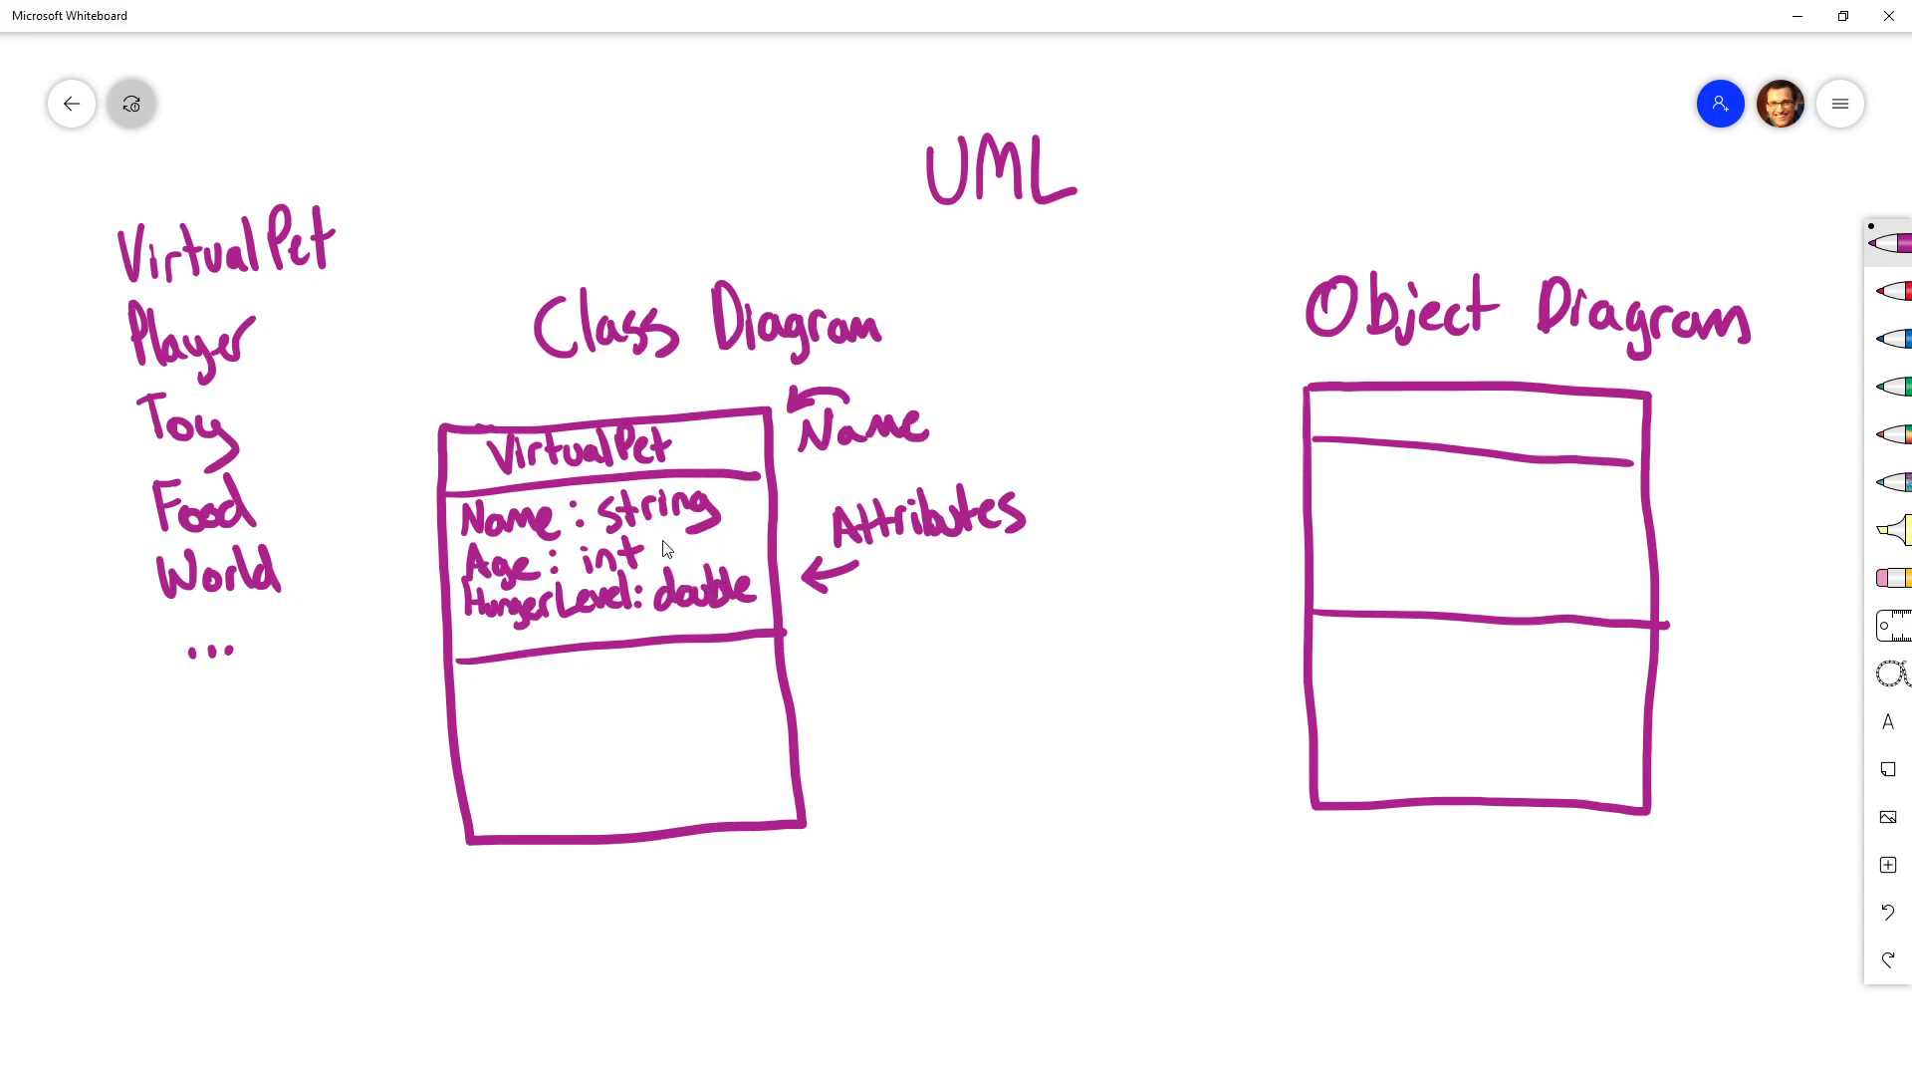
{"action": "mouse_move", "coordinate": [769, 517]}
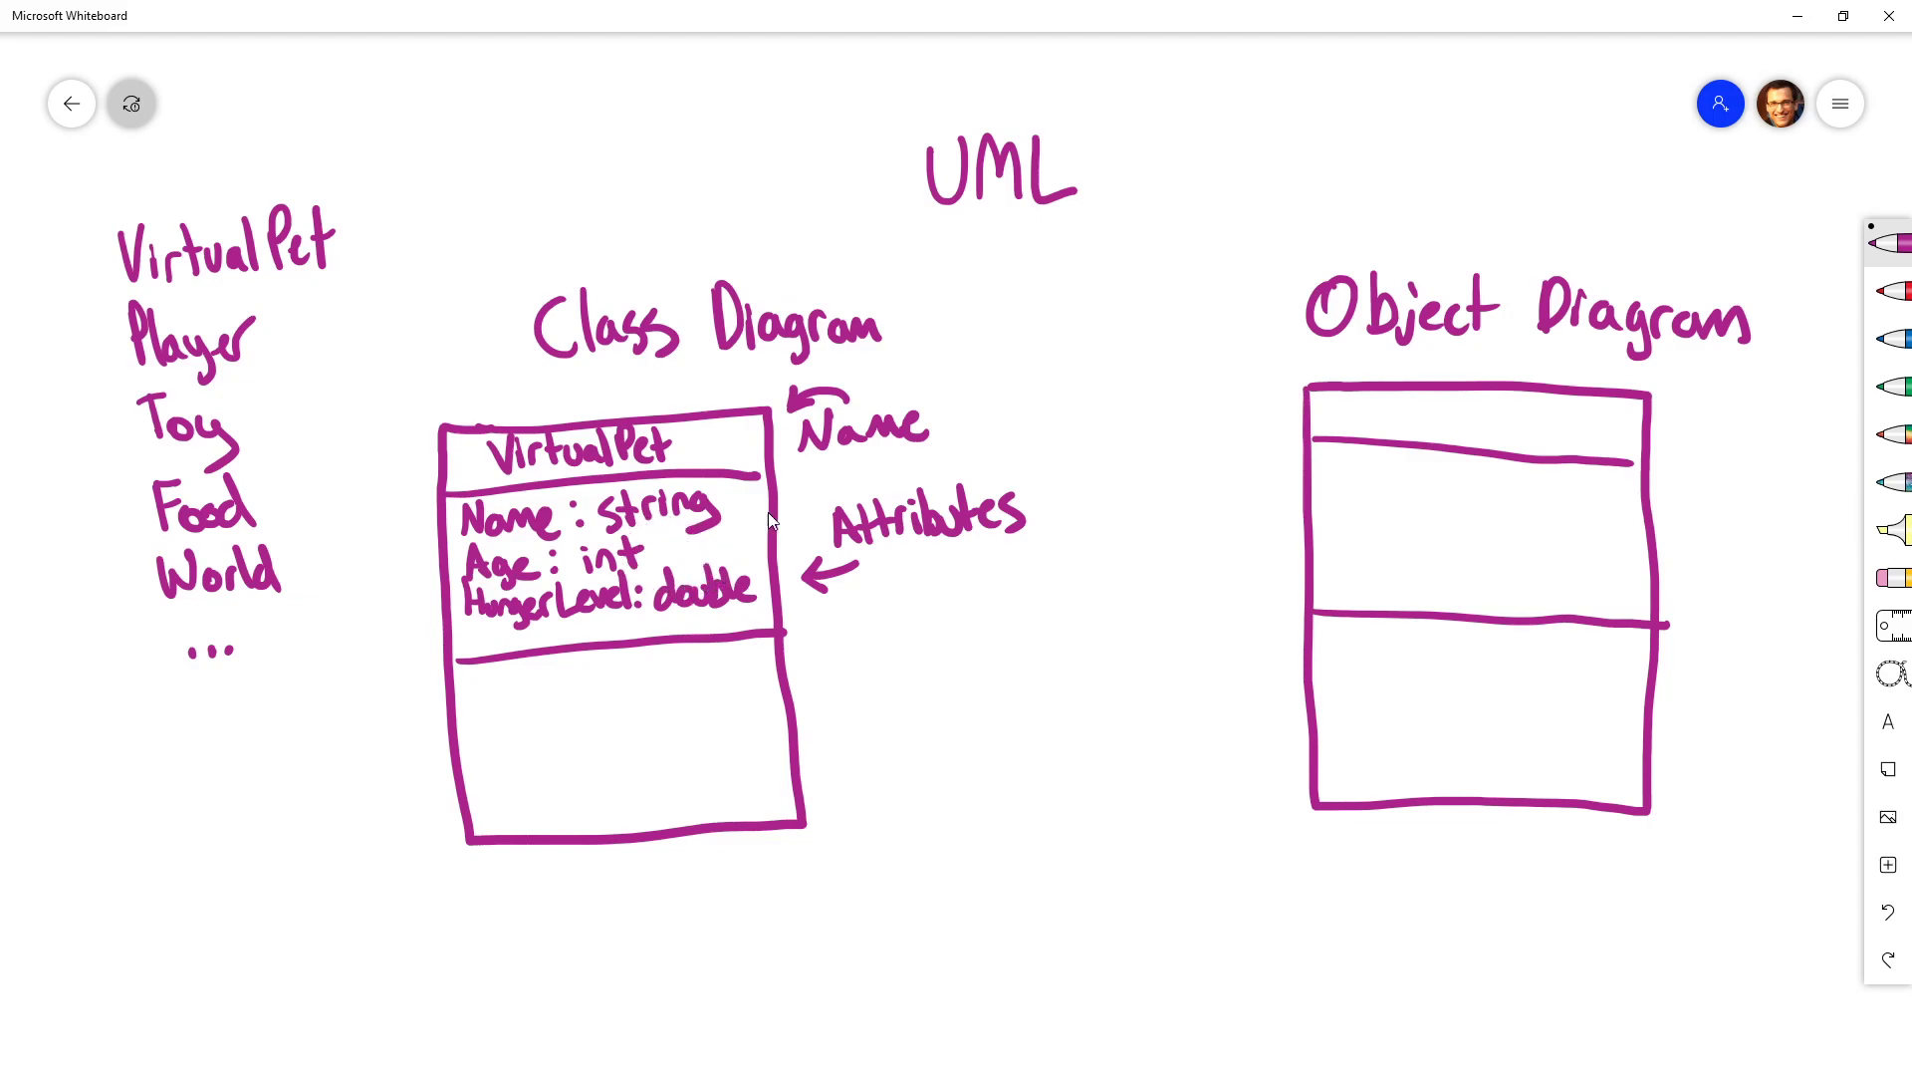
{"action": "mouse_move", "coordinate": [605, 610]}
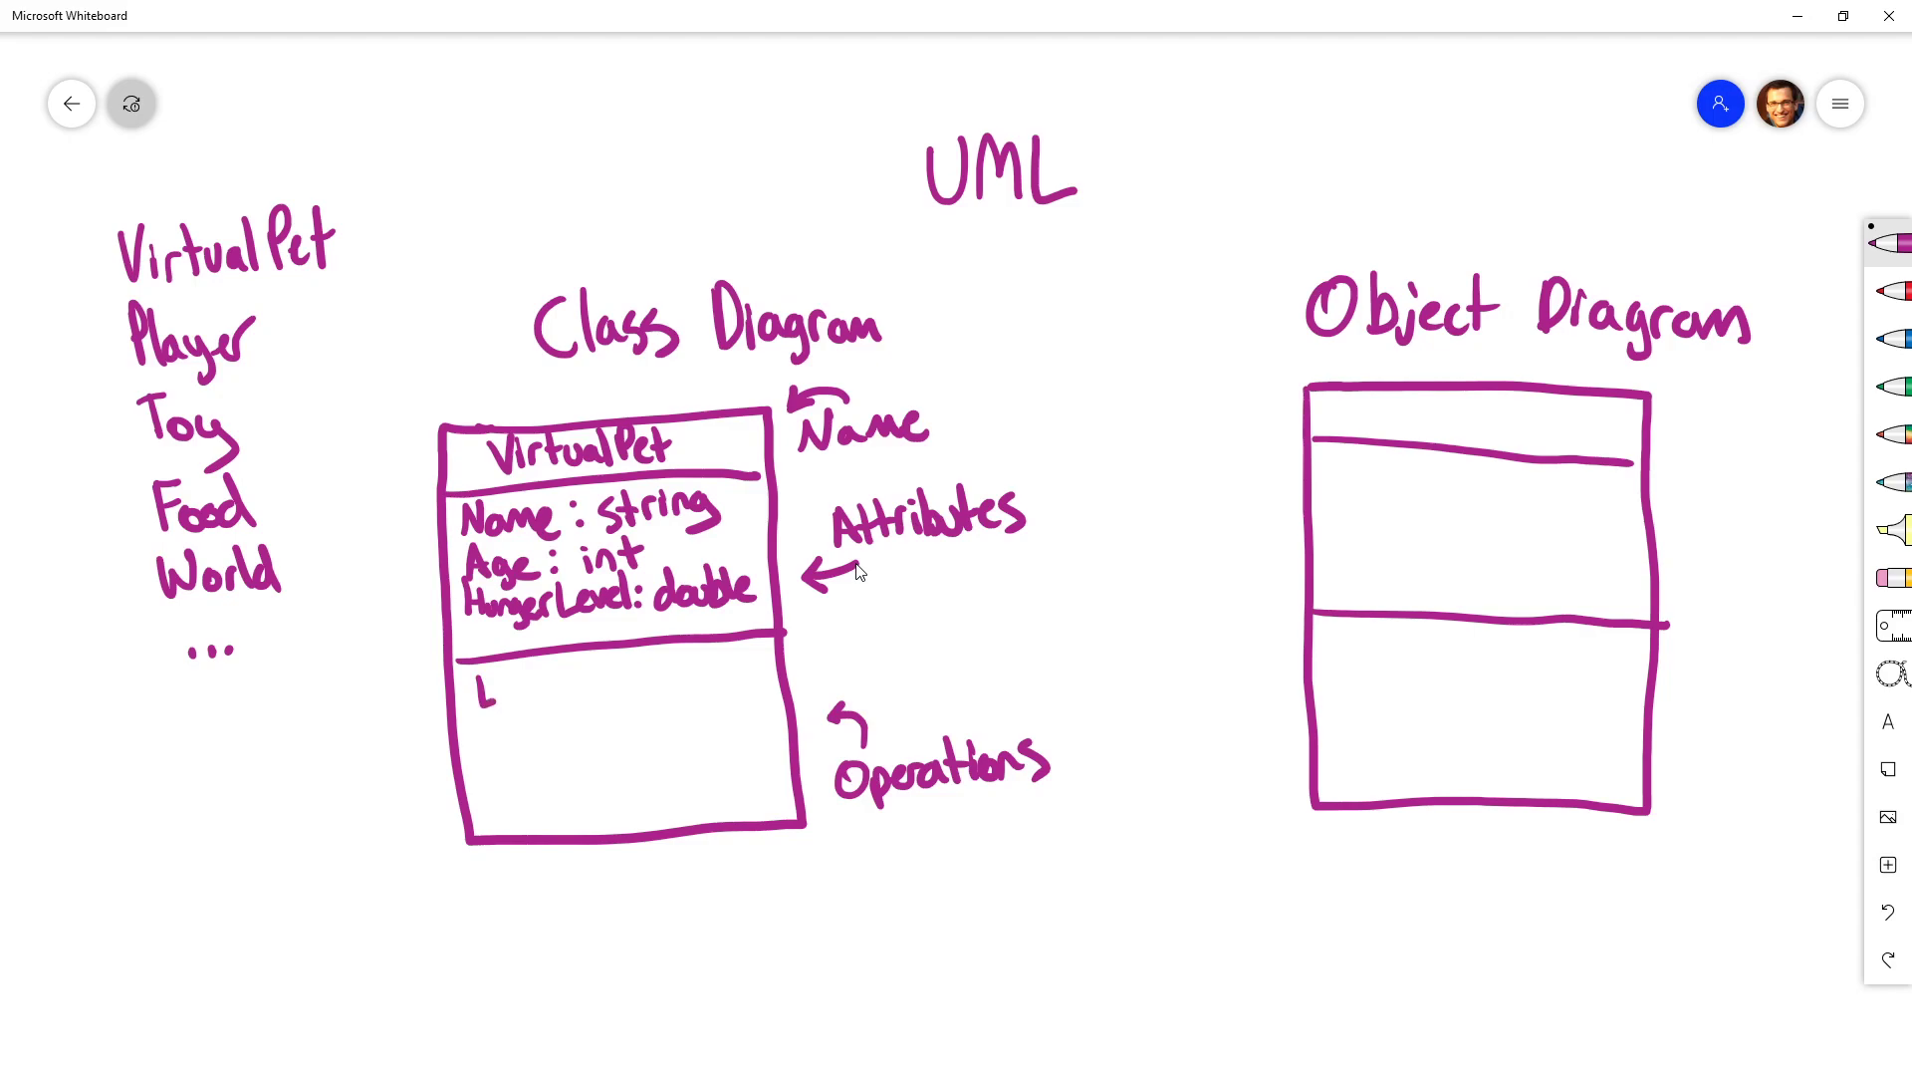
Step: Write the operations Eat() and Sleep() in the class box's bottom section
{"action": "type", "text": "Eat("}
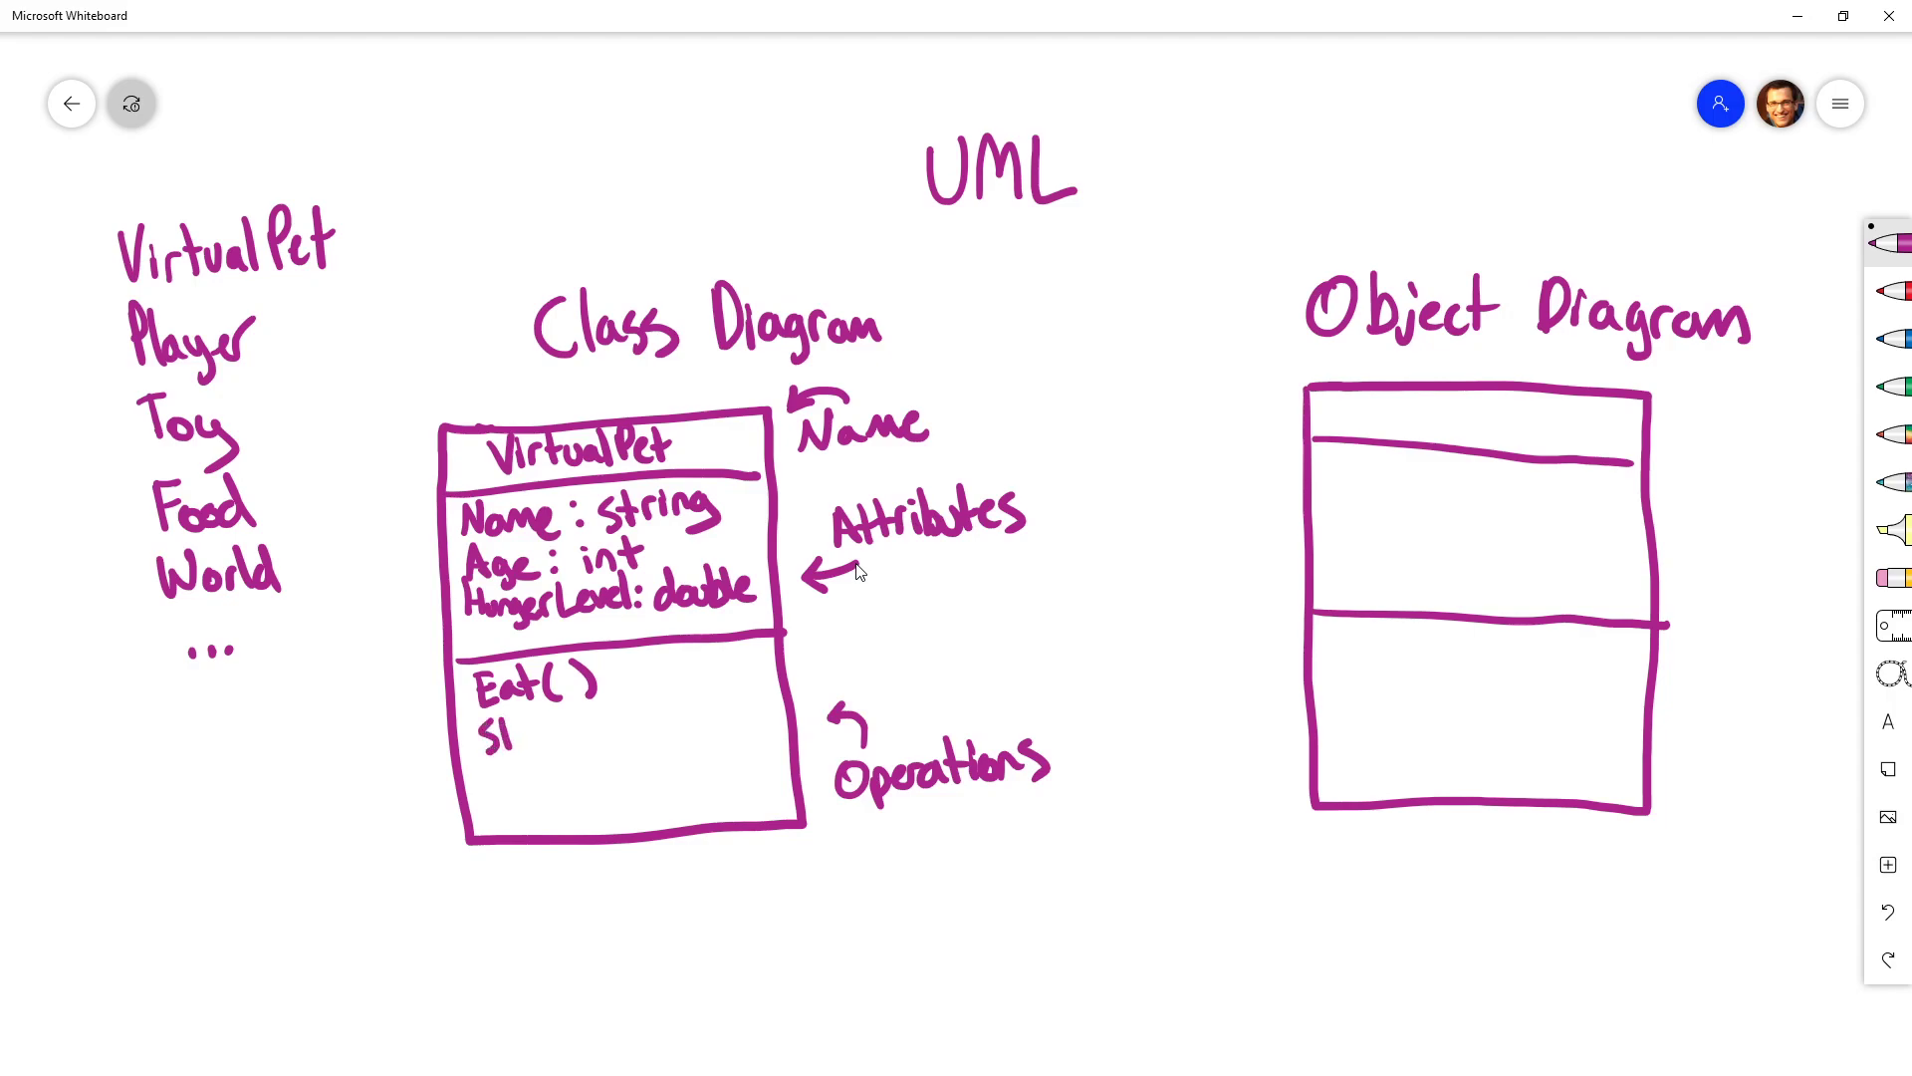
{"action": "type", "text": "Sleep("}
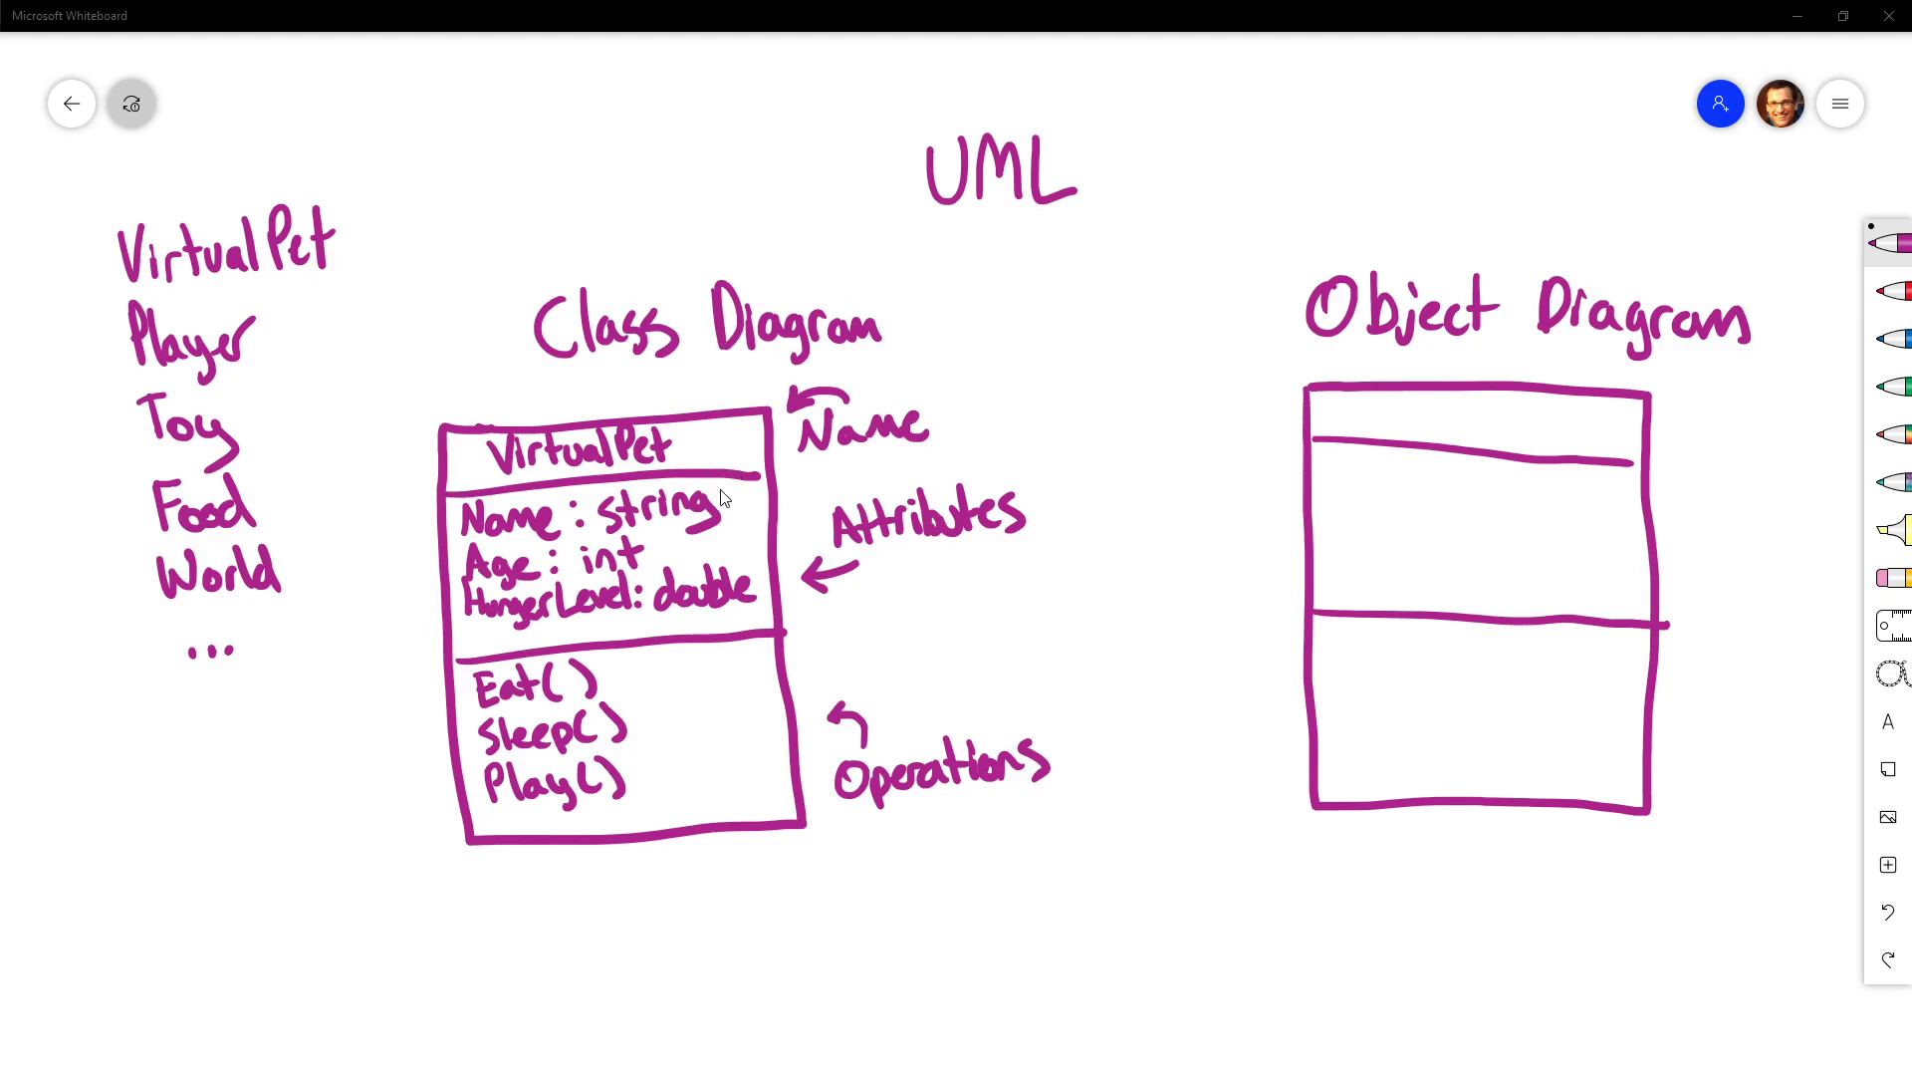
{"action": "mouse_move", "coordinate": [1385, 476]}
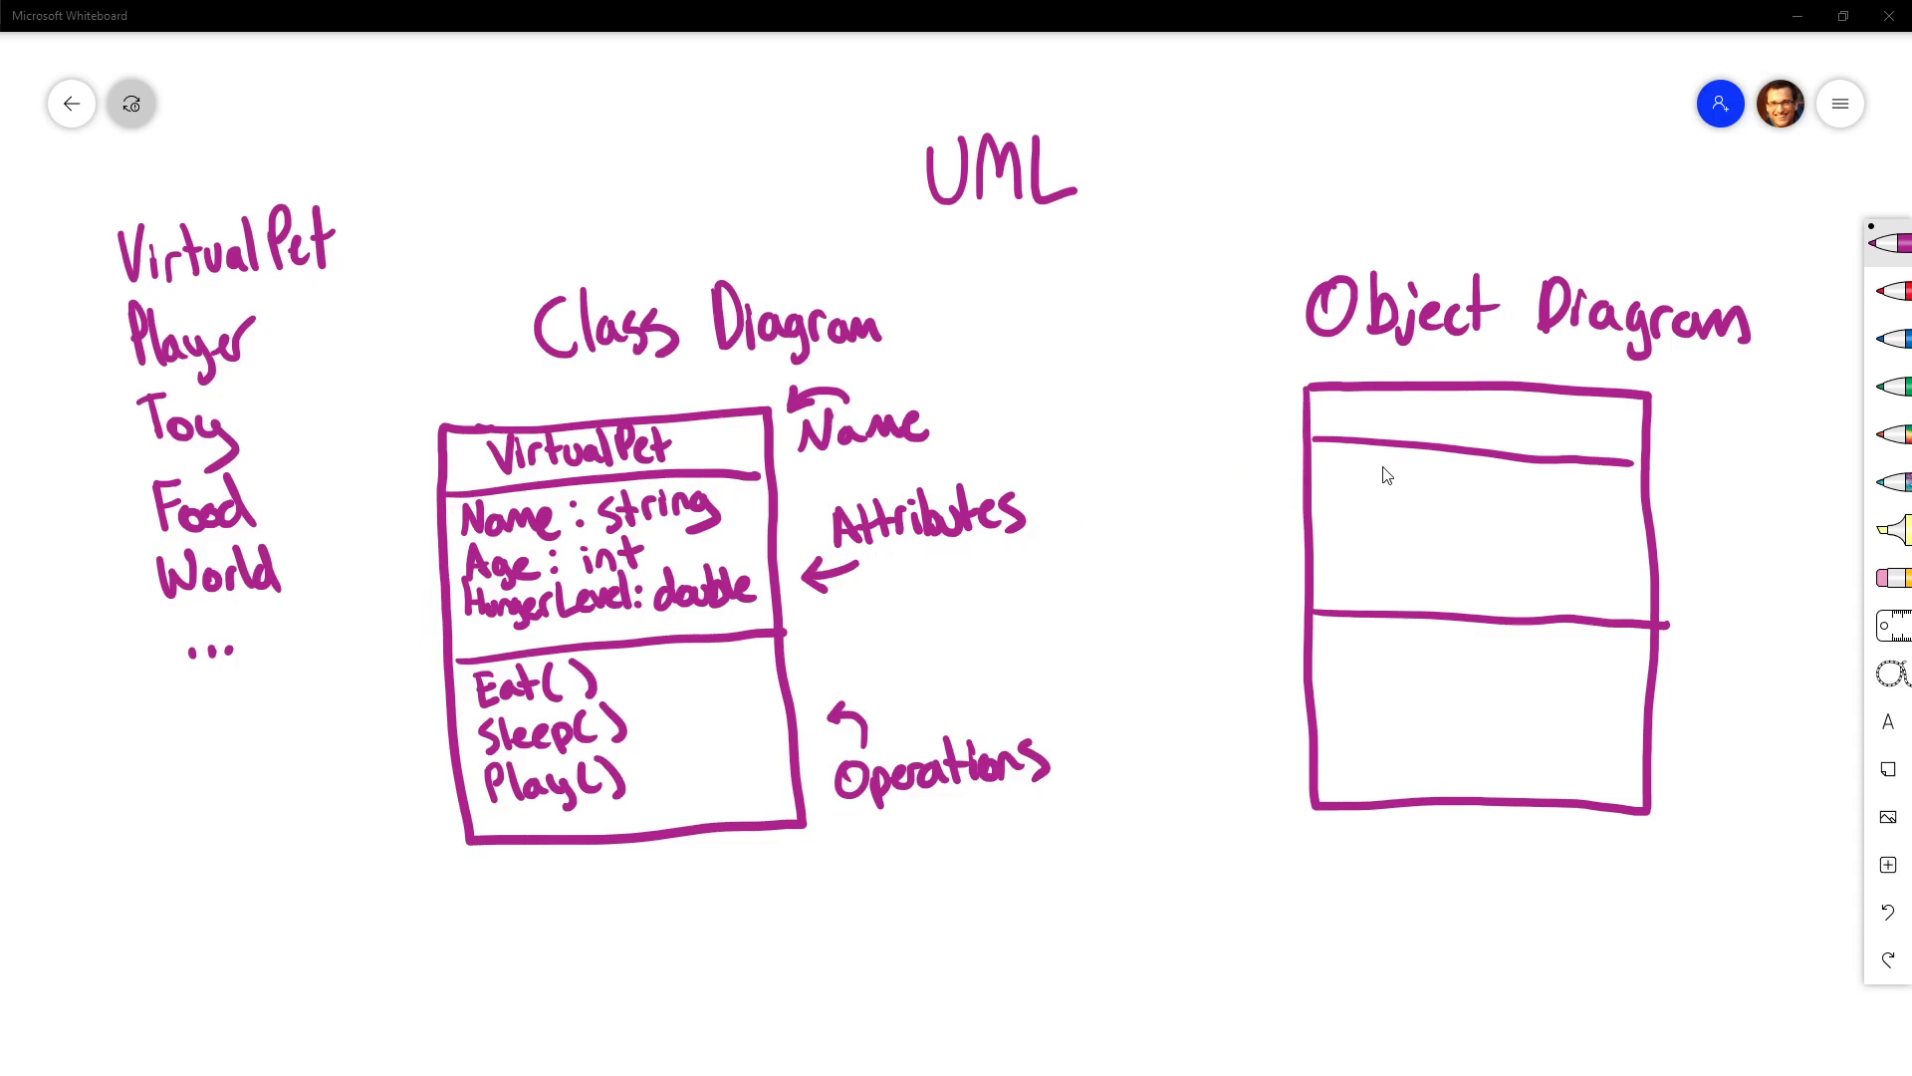
{"action": "mouse_move", "coordinate": [1356, 448]}
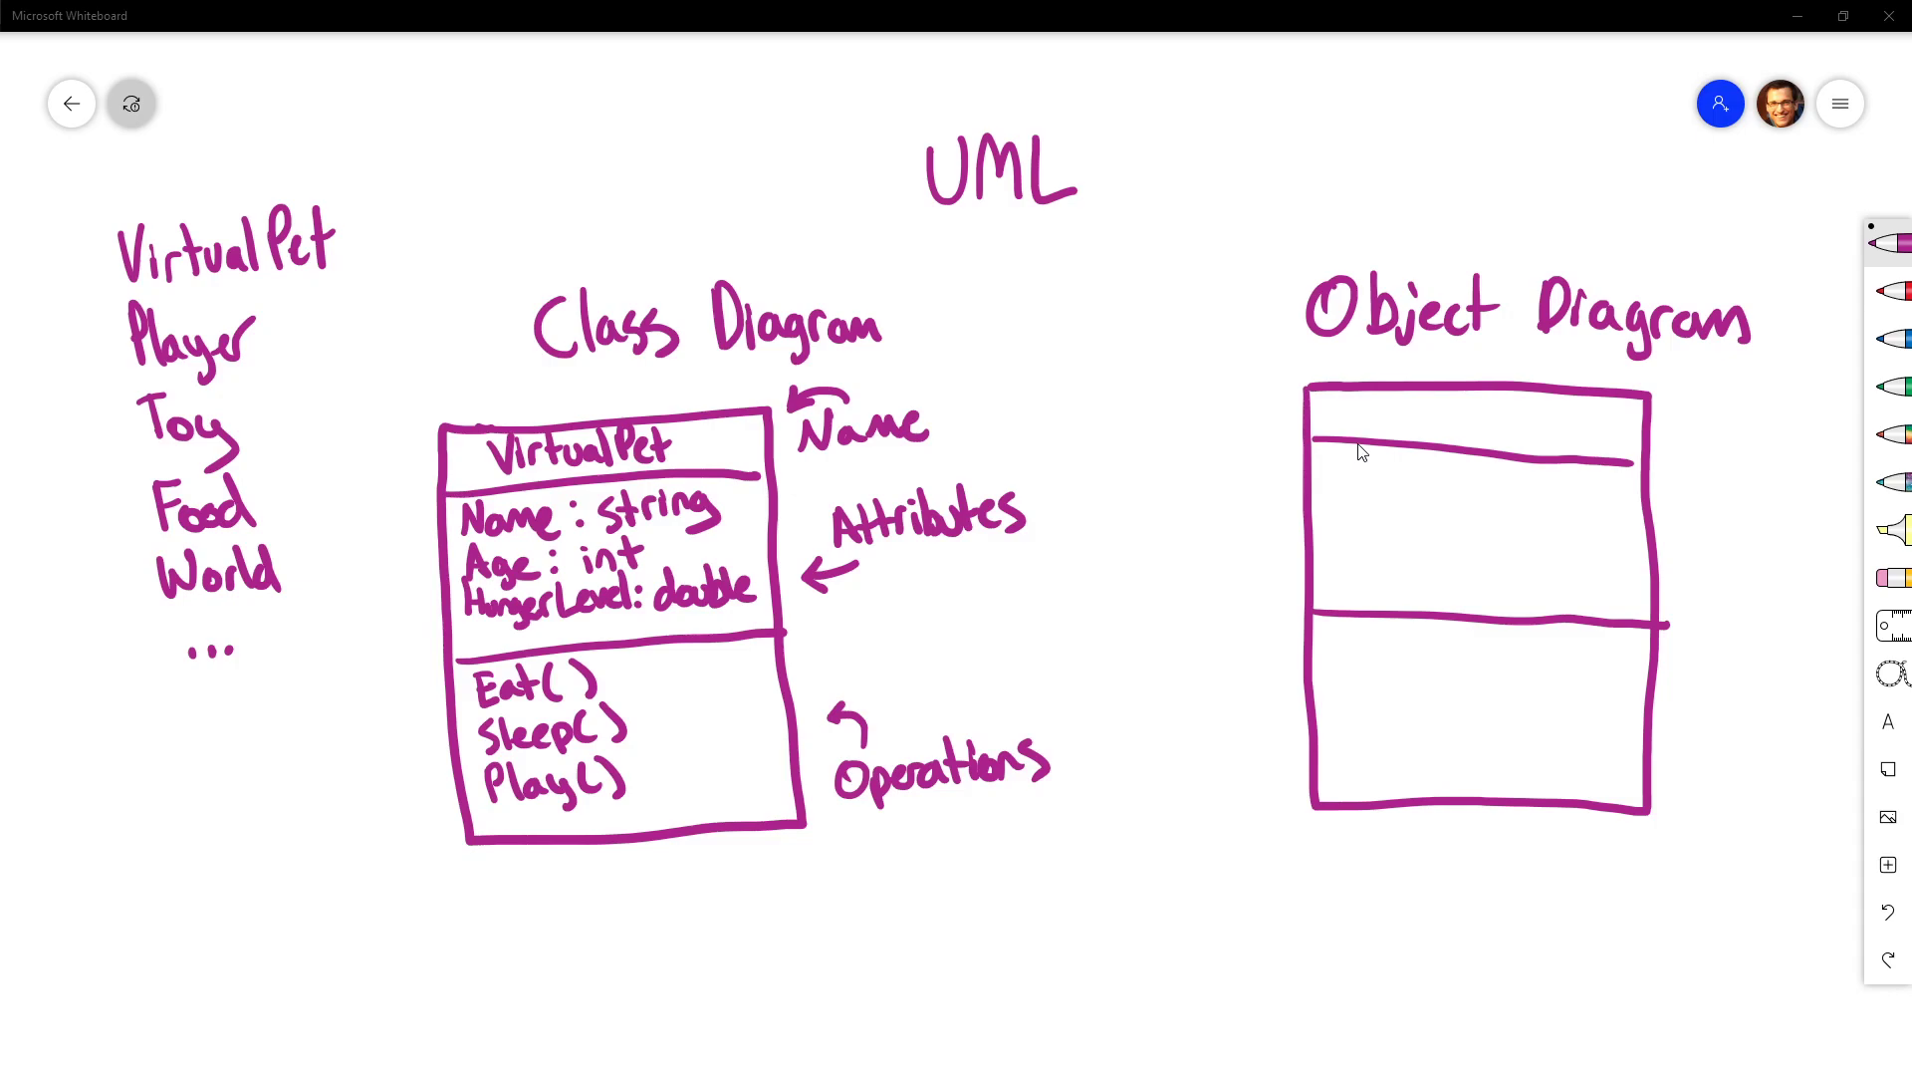
{"action": "mouse_move", "coordinate": [1418, 416]}
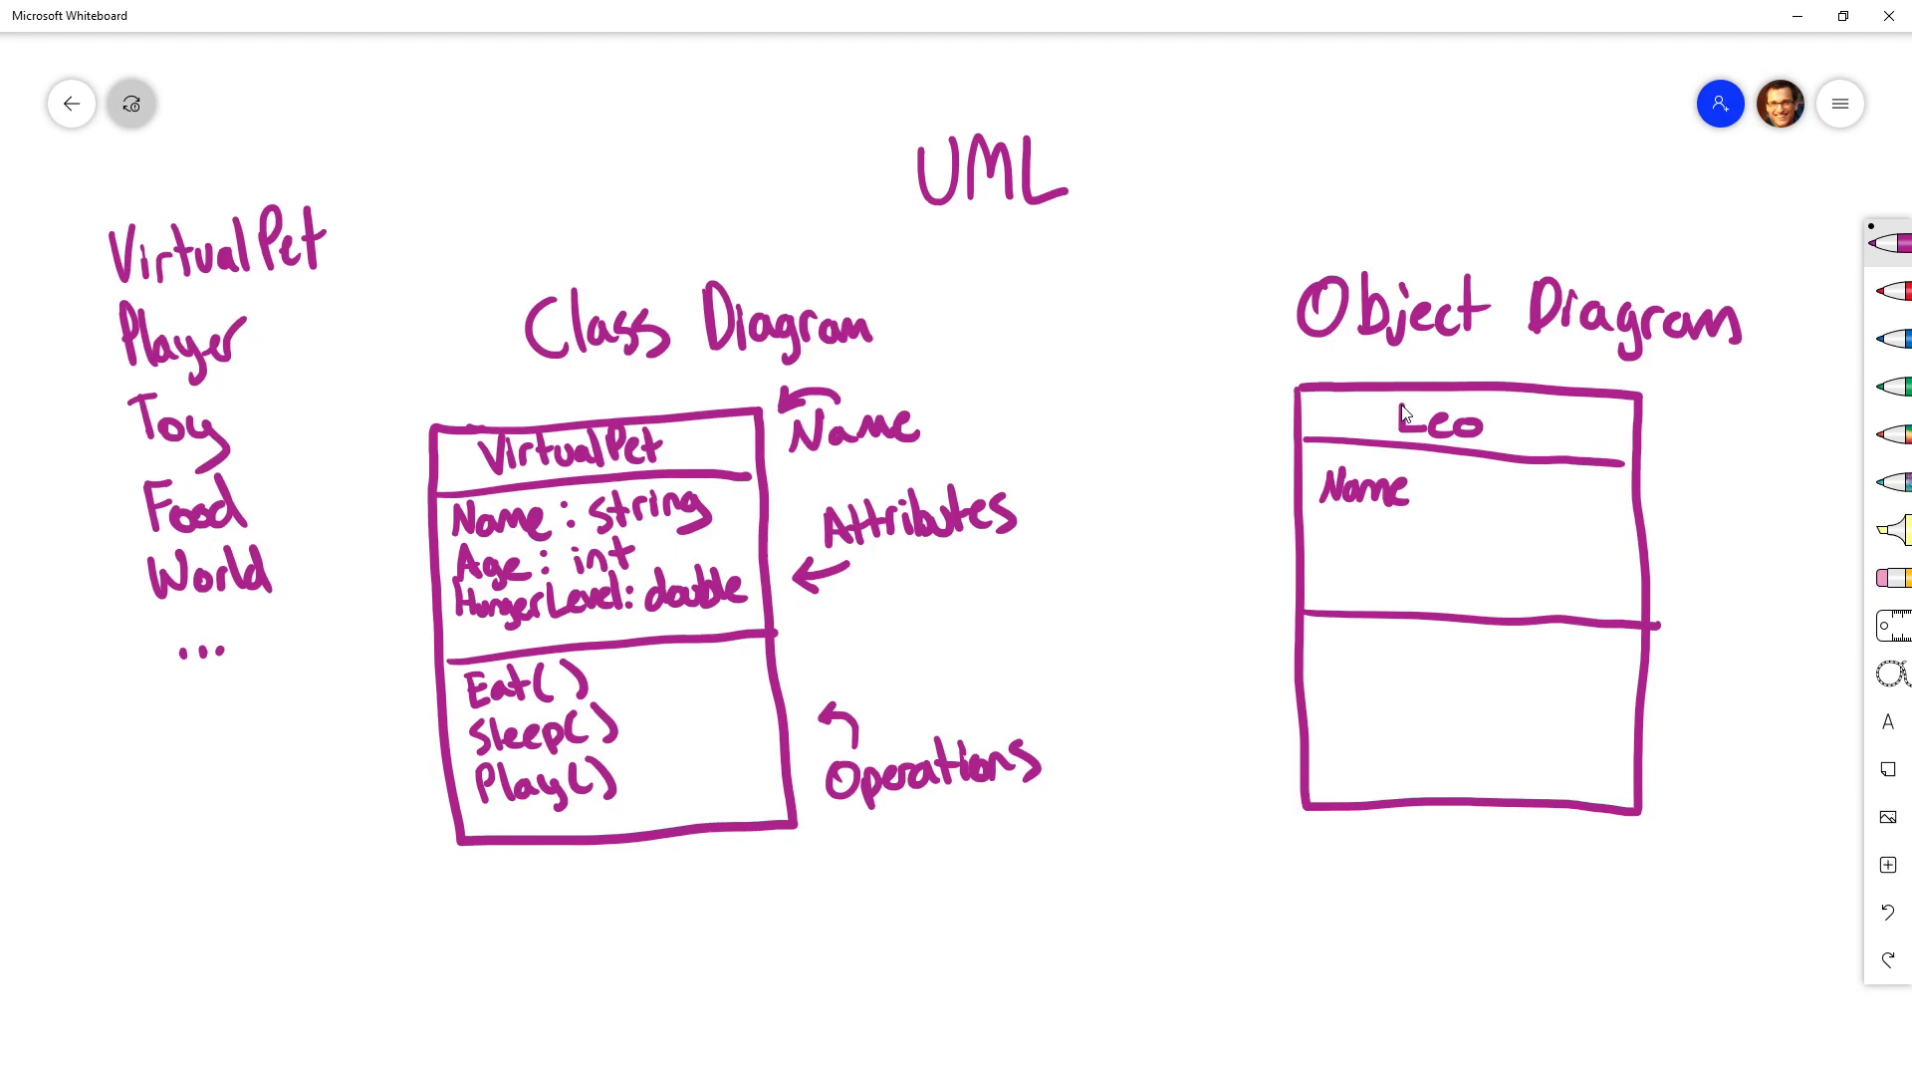
Step: Write Name: "Leo" and Age: in the Leo object box
{"action": "type", "text": ":"}
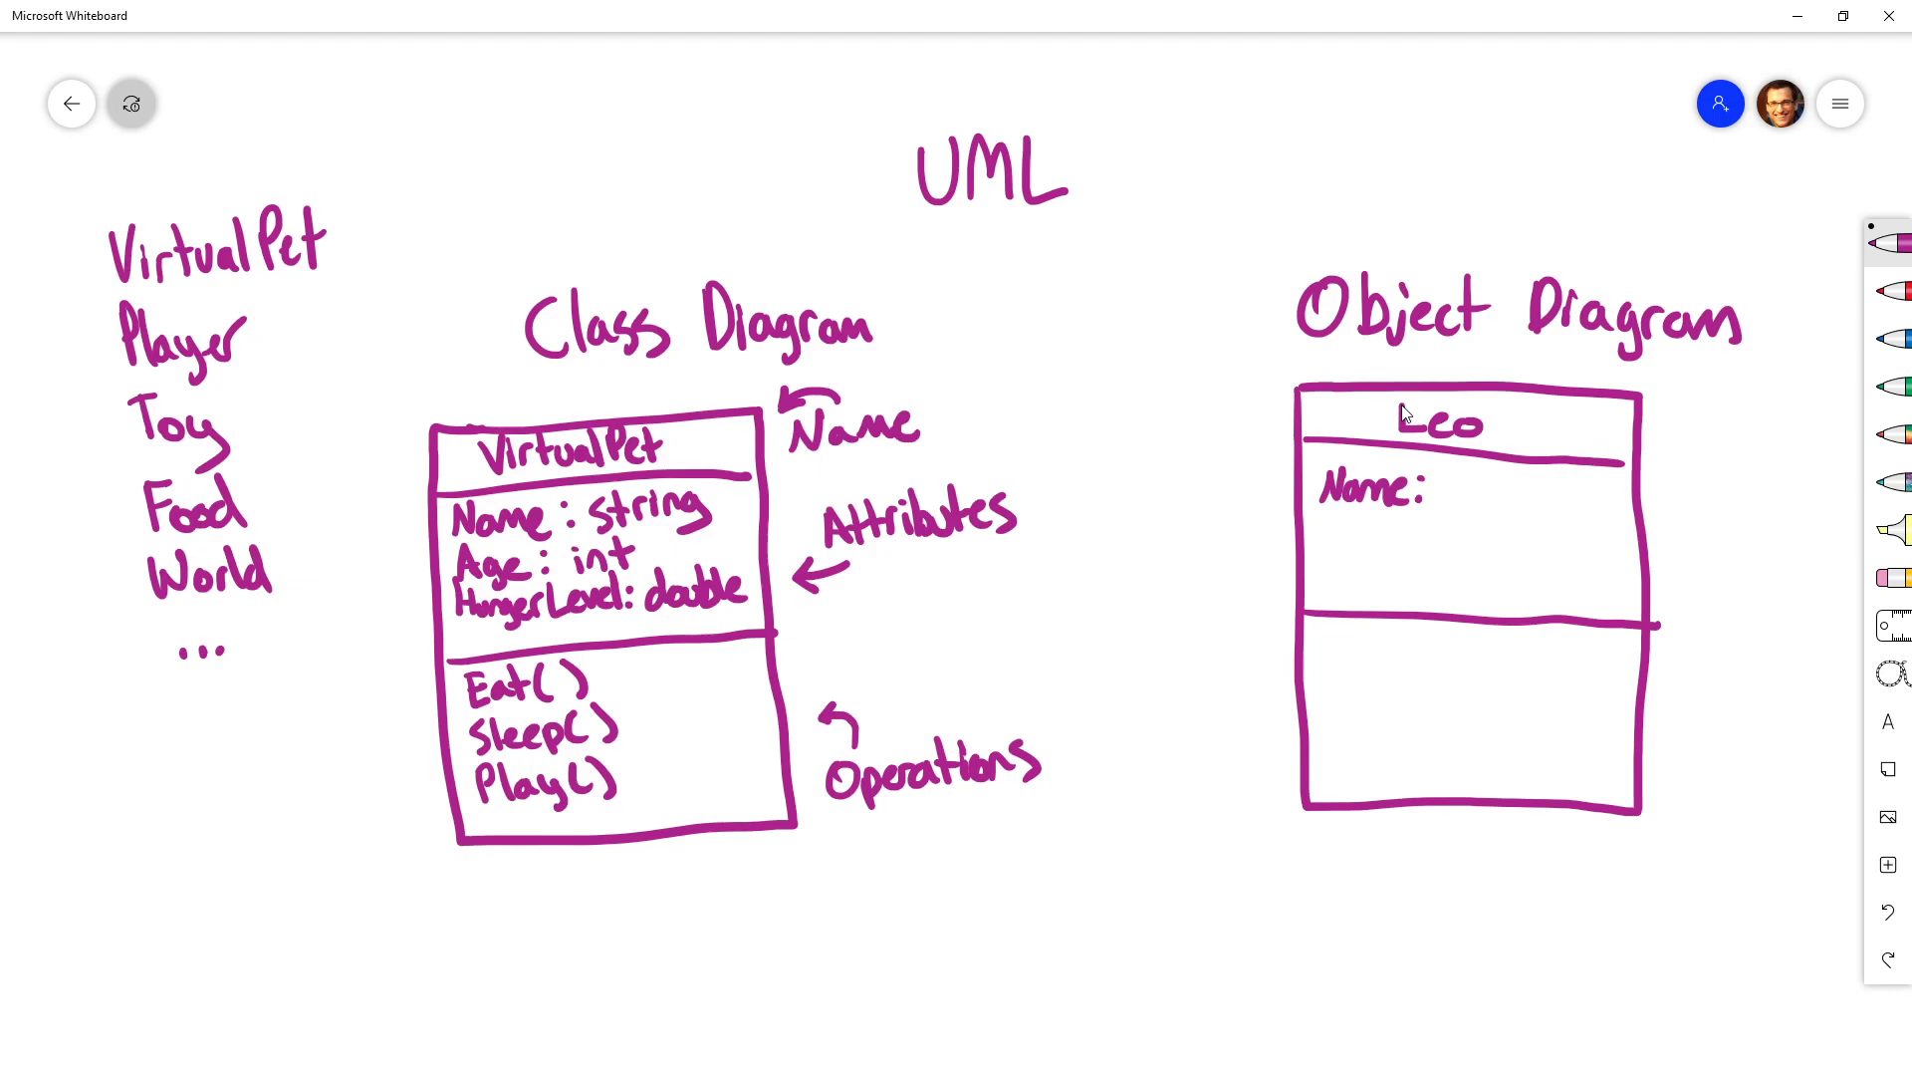
{"action": "type", "text": "\"Leo"}
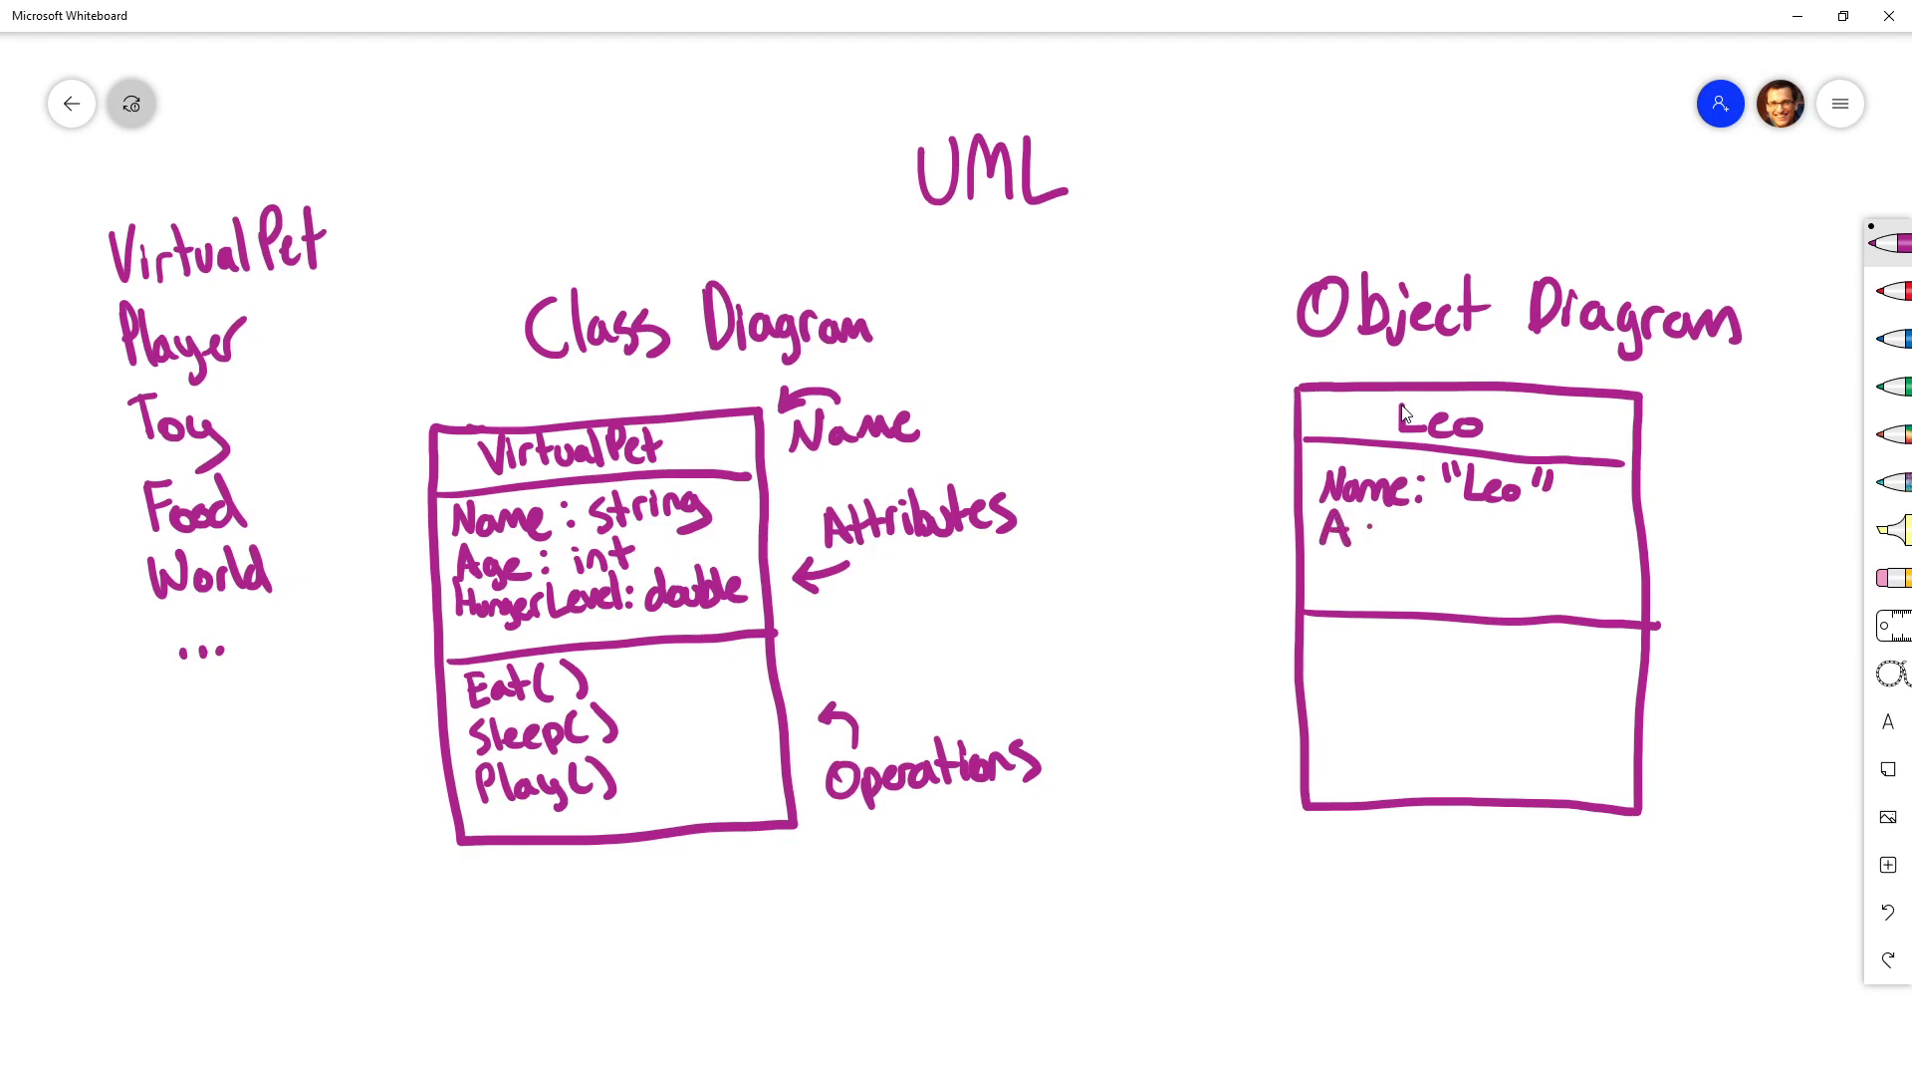
{"action": "type", "text": "Age : 12"}
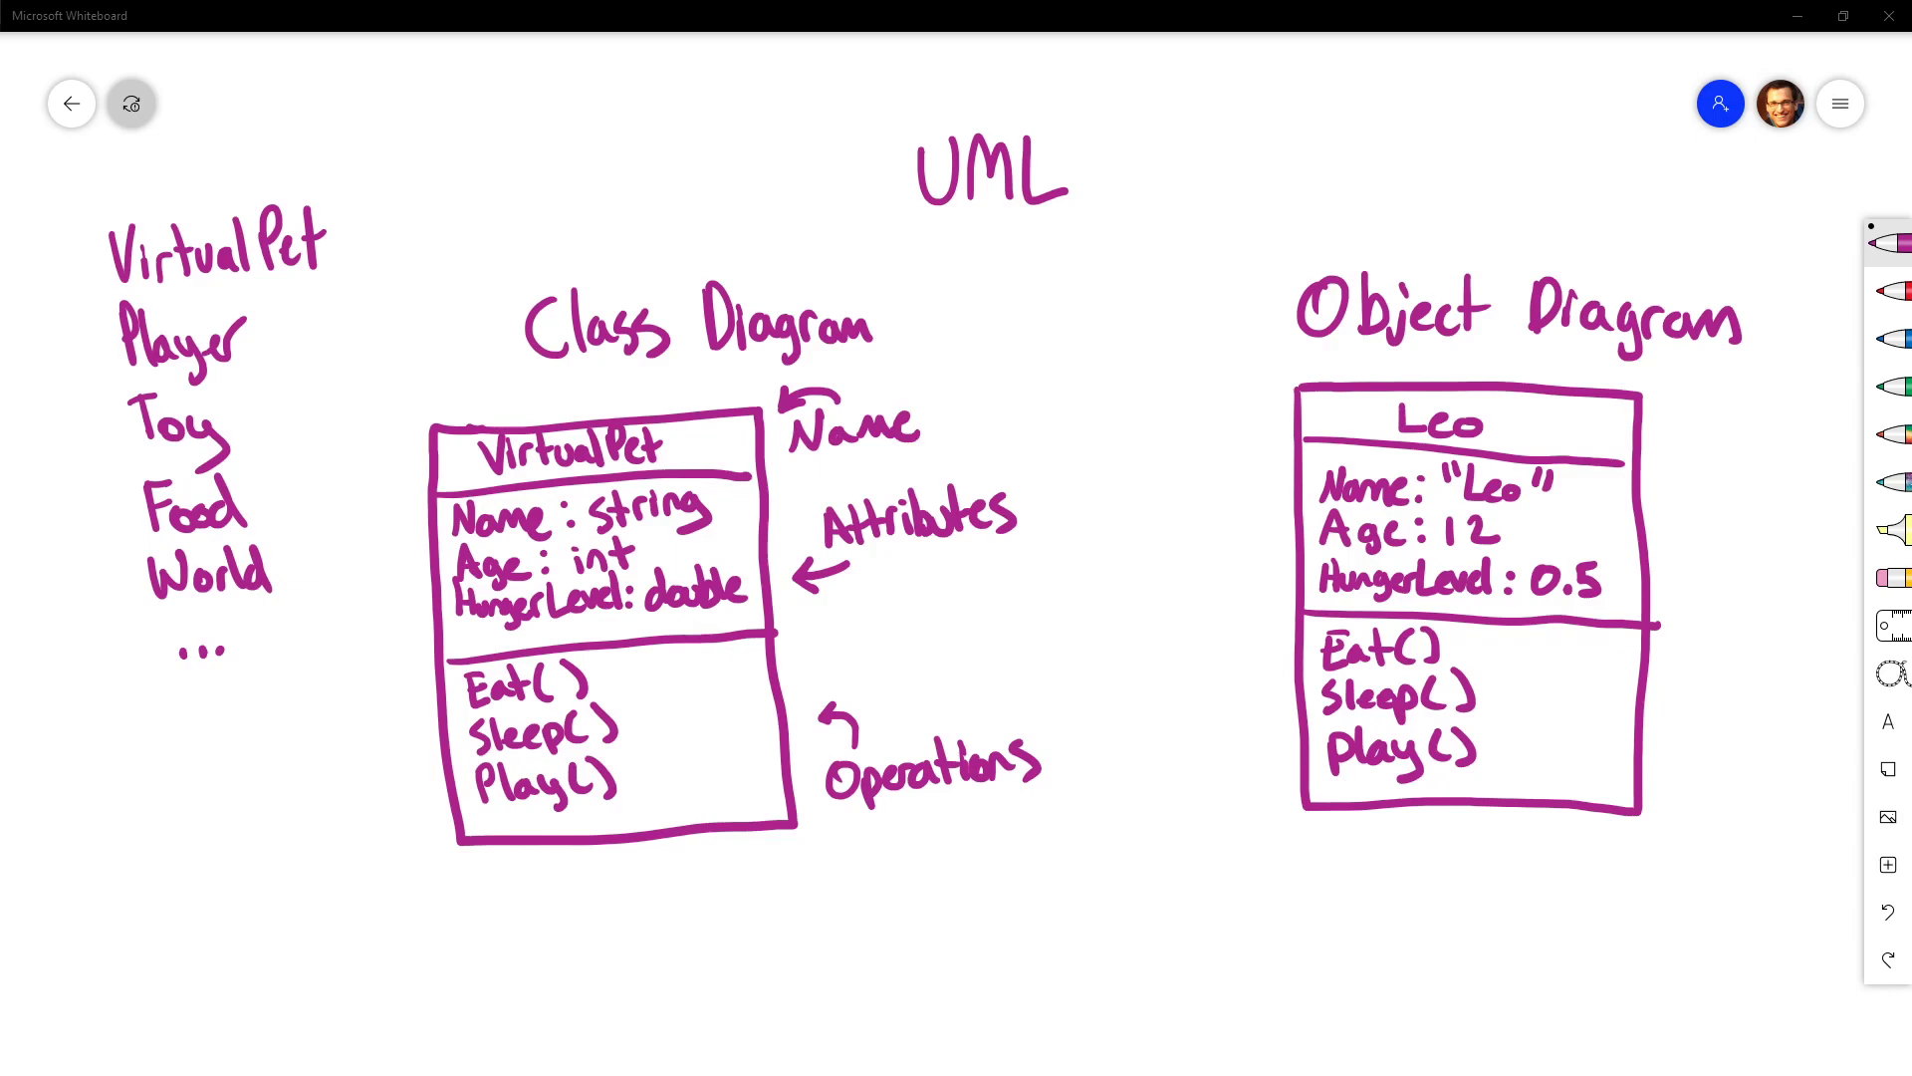
{"action": "mouse_move", "coordinate": [1157, 636]}
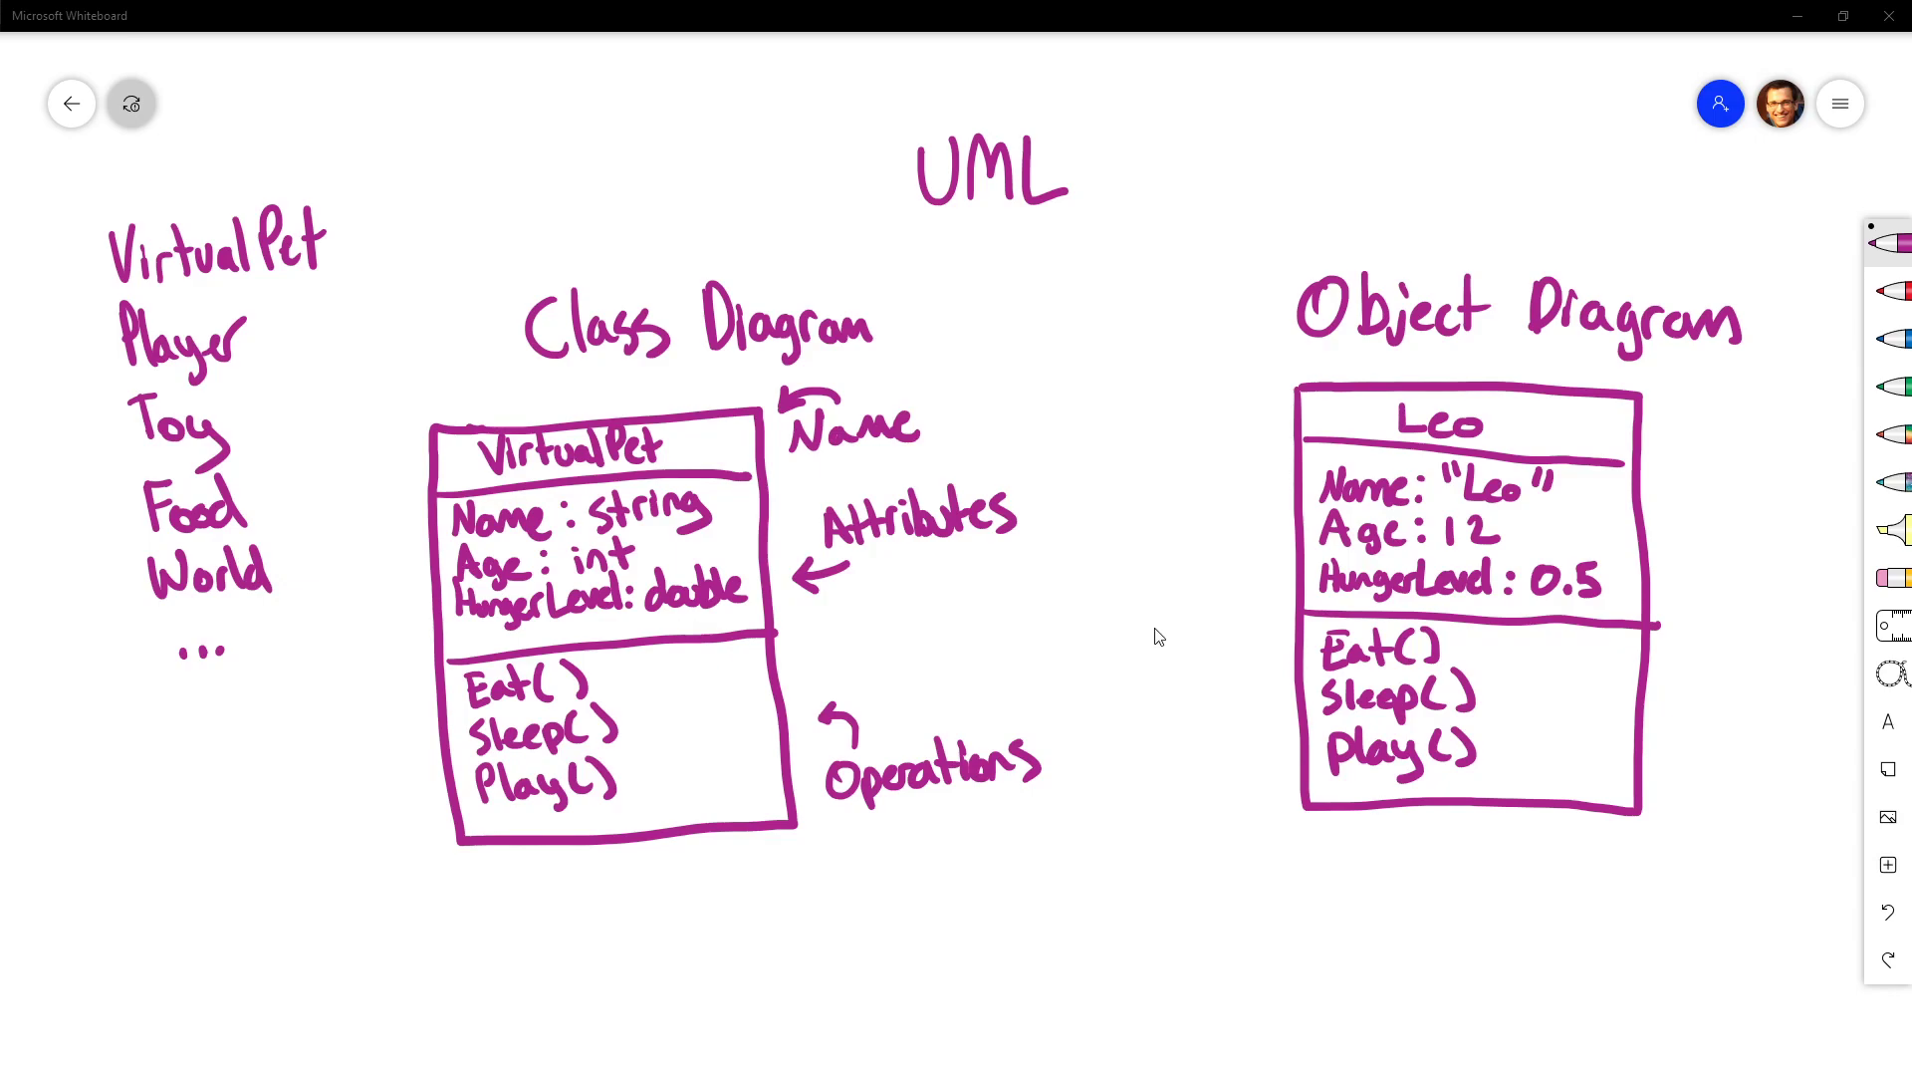
{"action": "mouse_move", "coordinate": [1414, 638]}
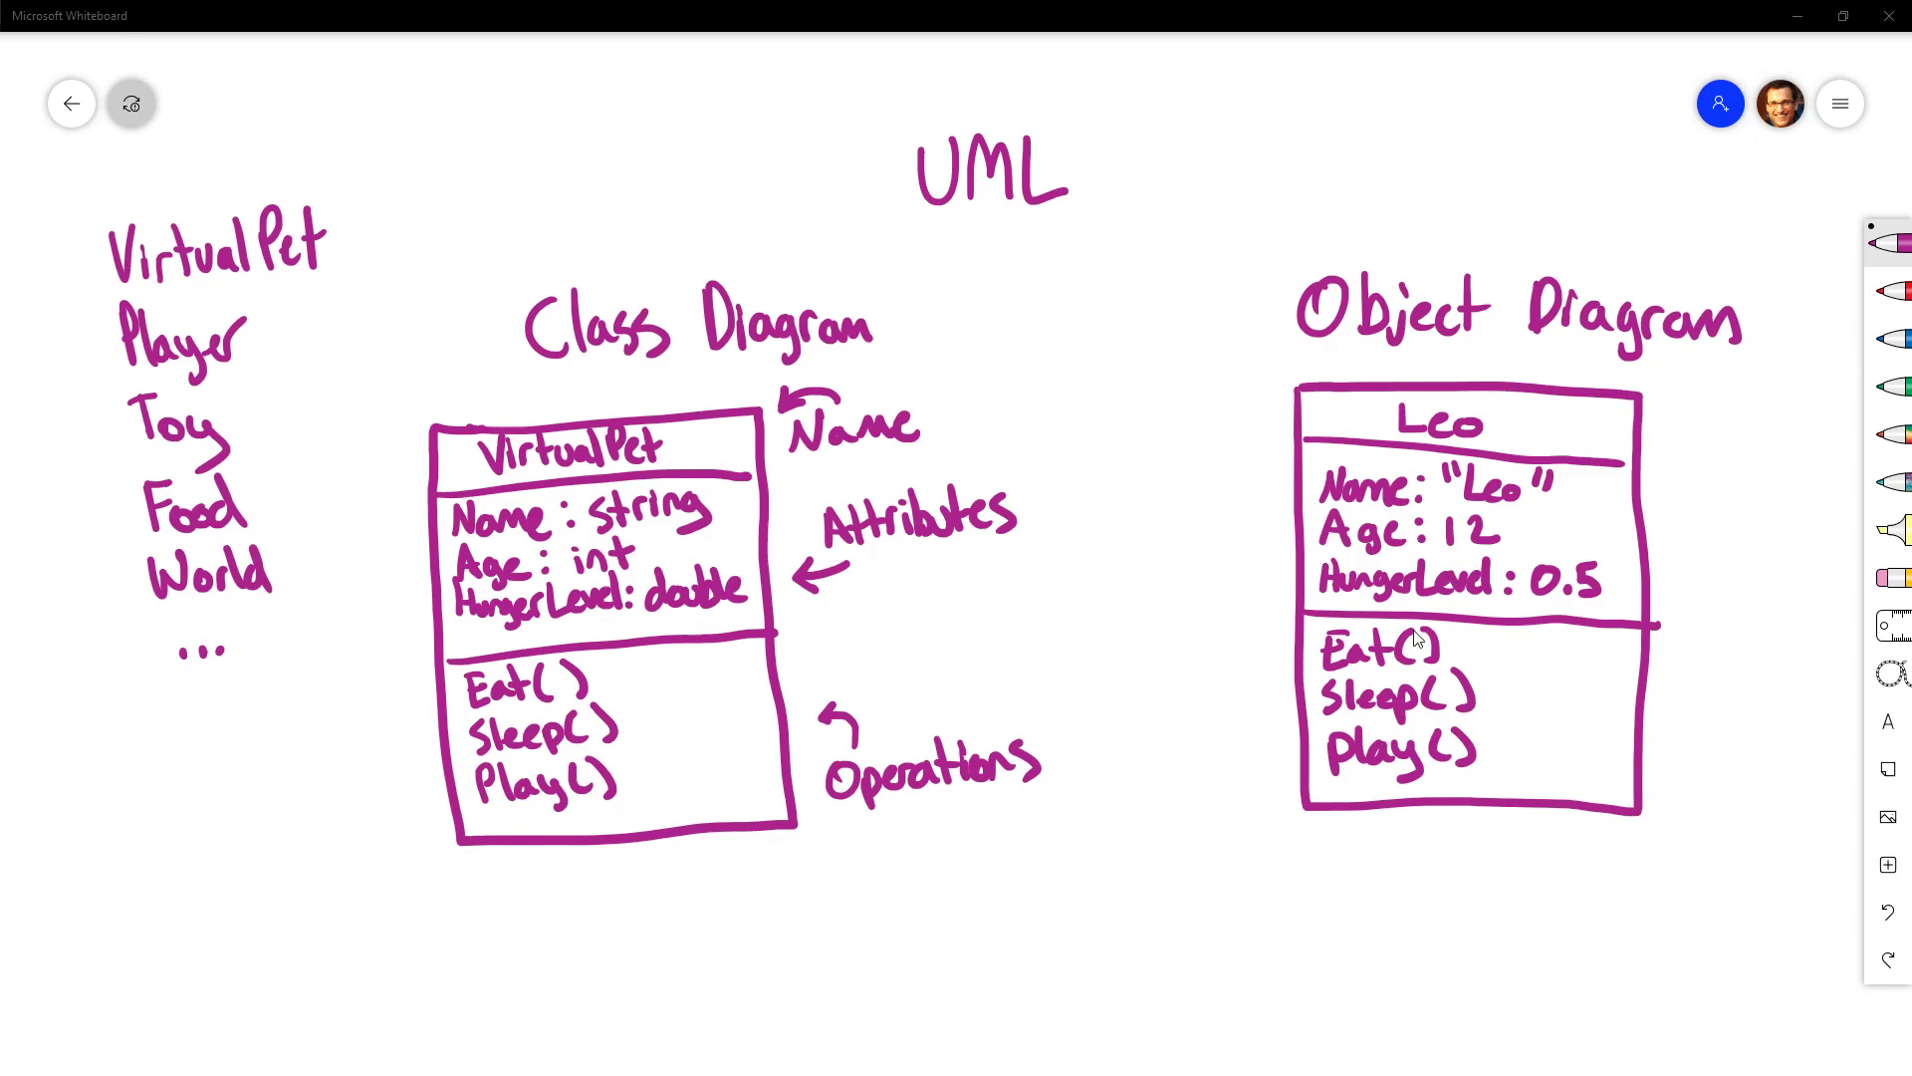
{"action": "mouse_move", "coordinate": [1448, 518]}
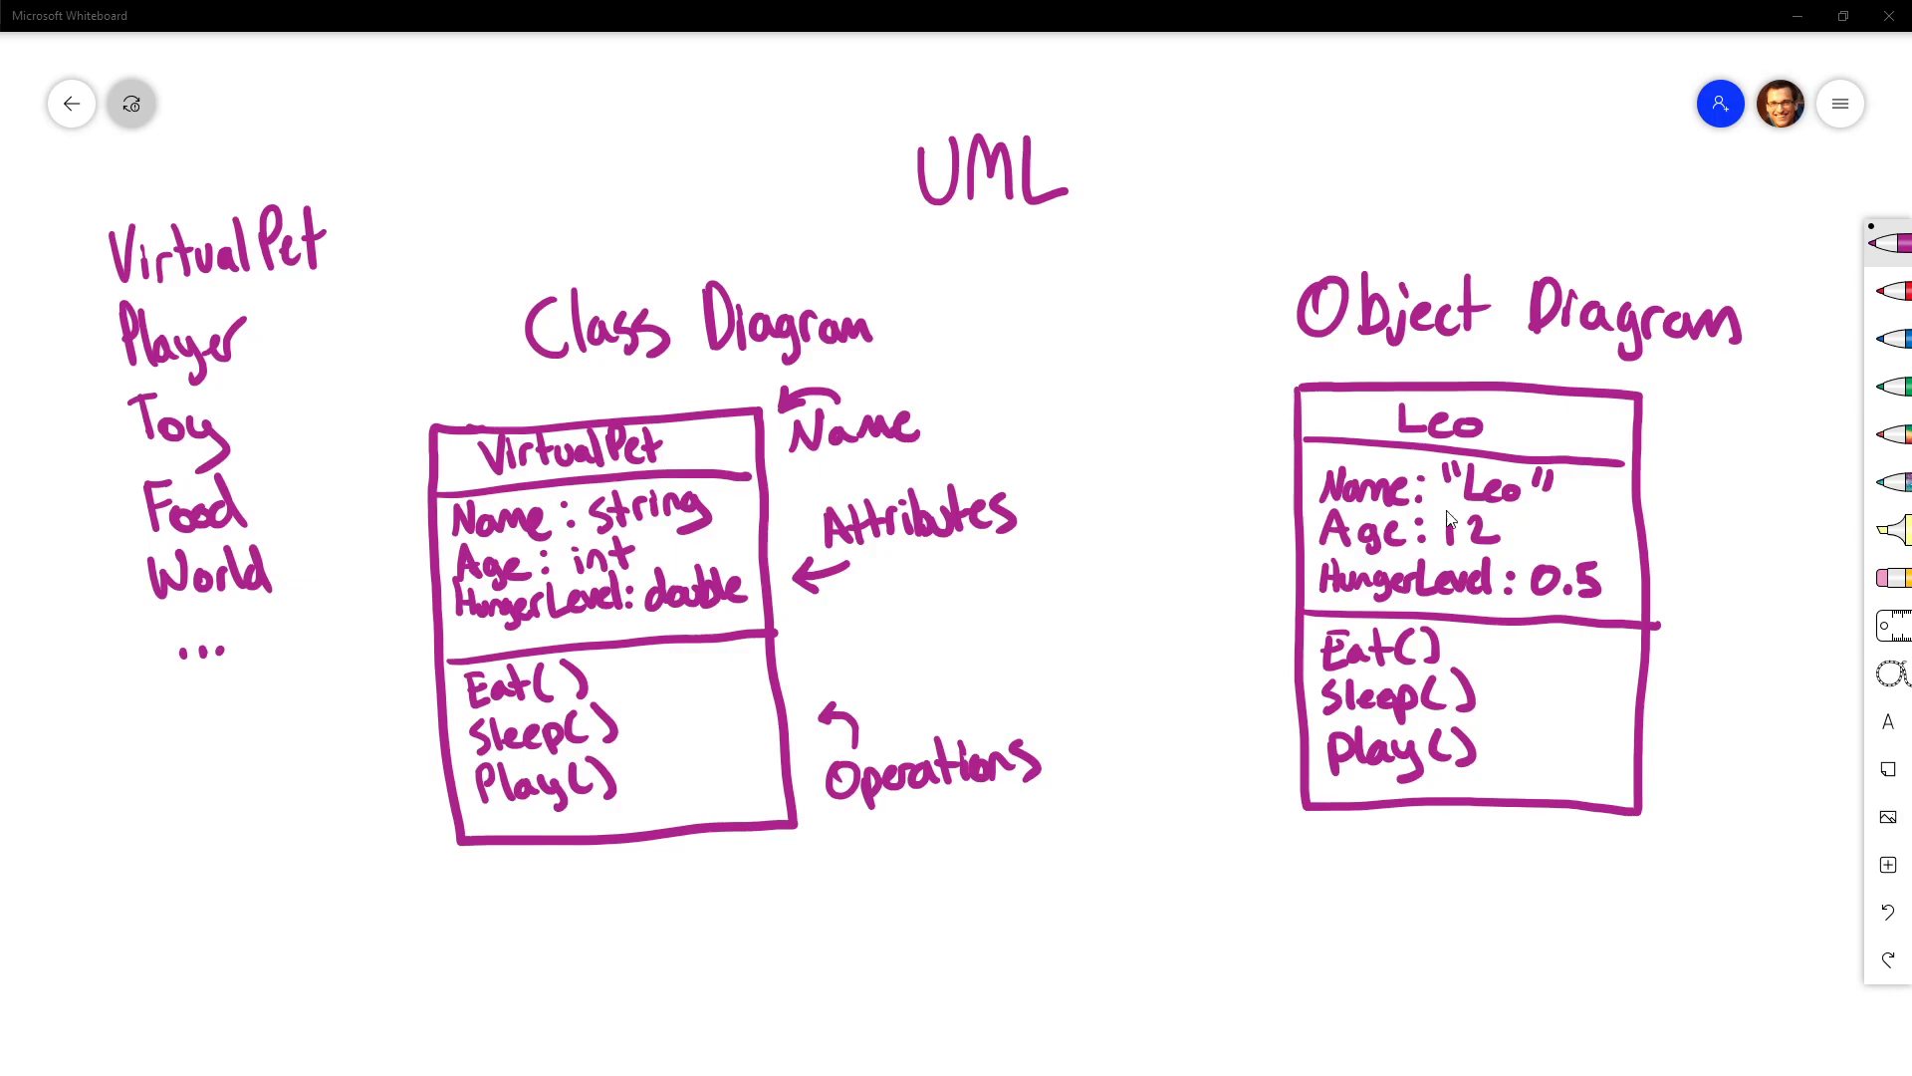
{"action": "mouse_move", "coordinate": [1488, 671]}
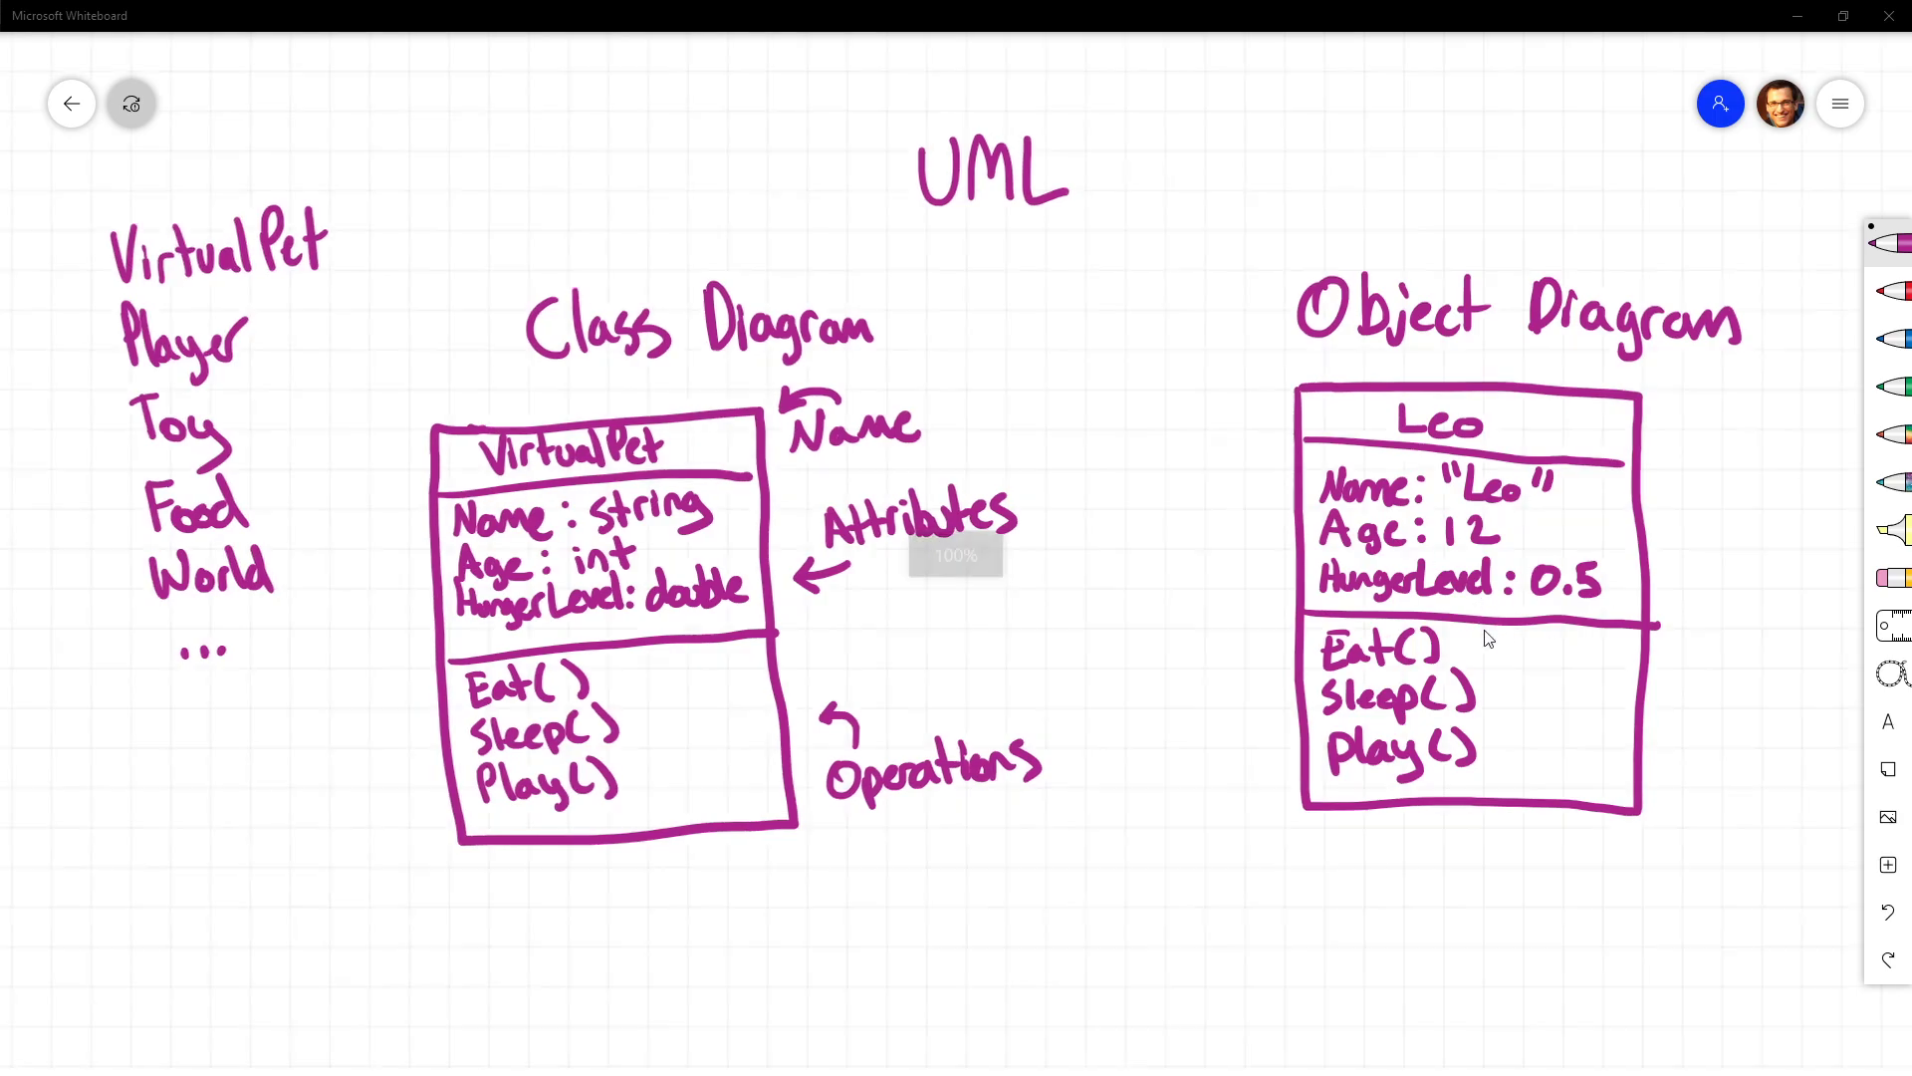
Step: Pan the canvas and begin the Junior object's HungerLevel attribute
{"action": "scroll", "scroll_direction": "down", "scroll_amount": 3}
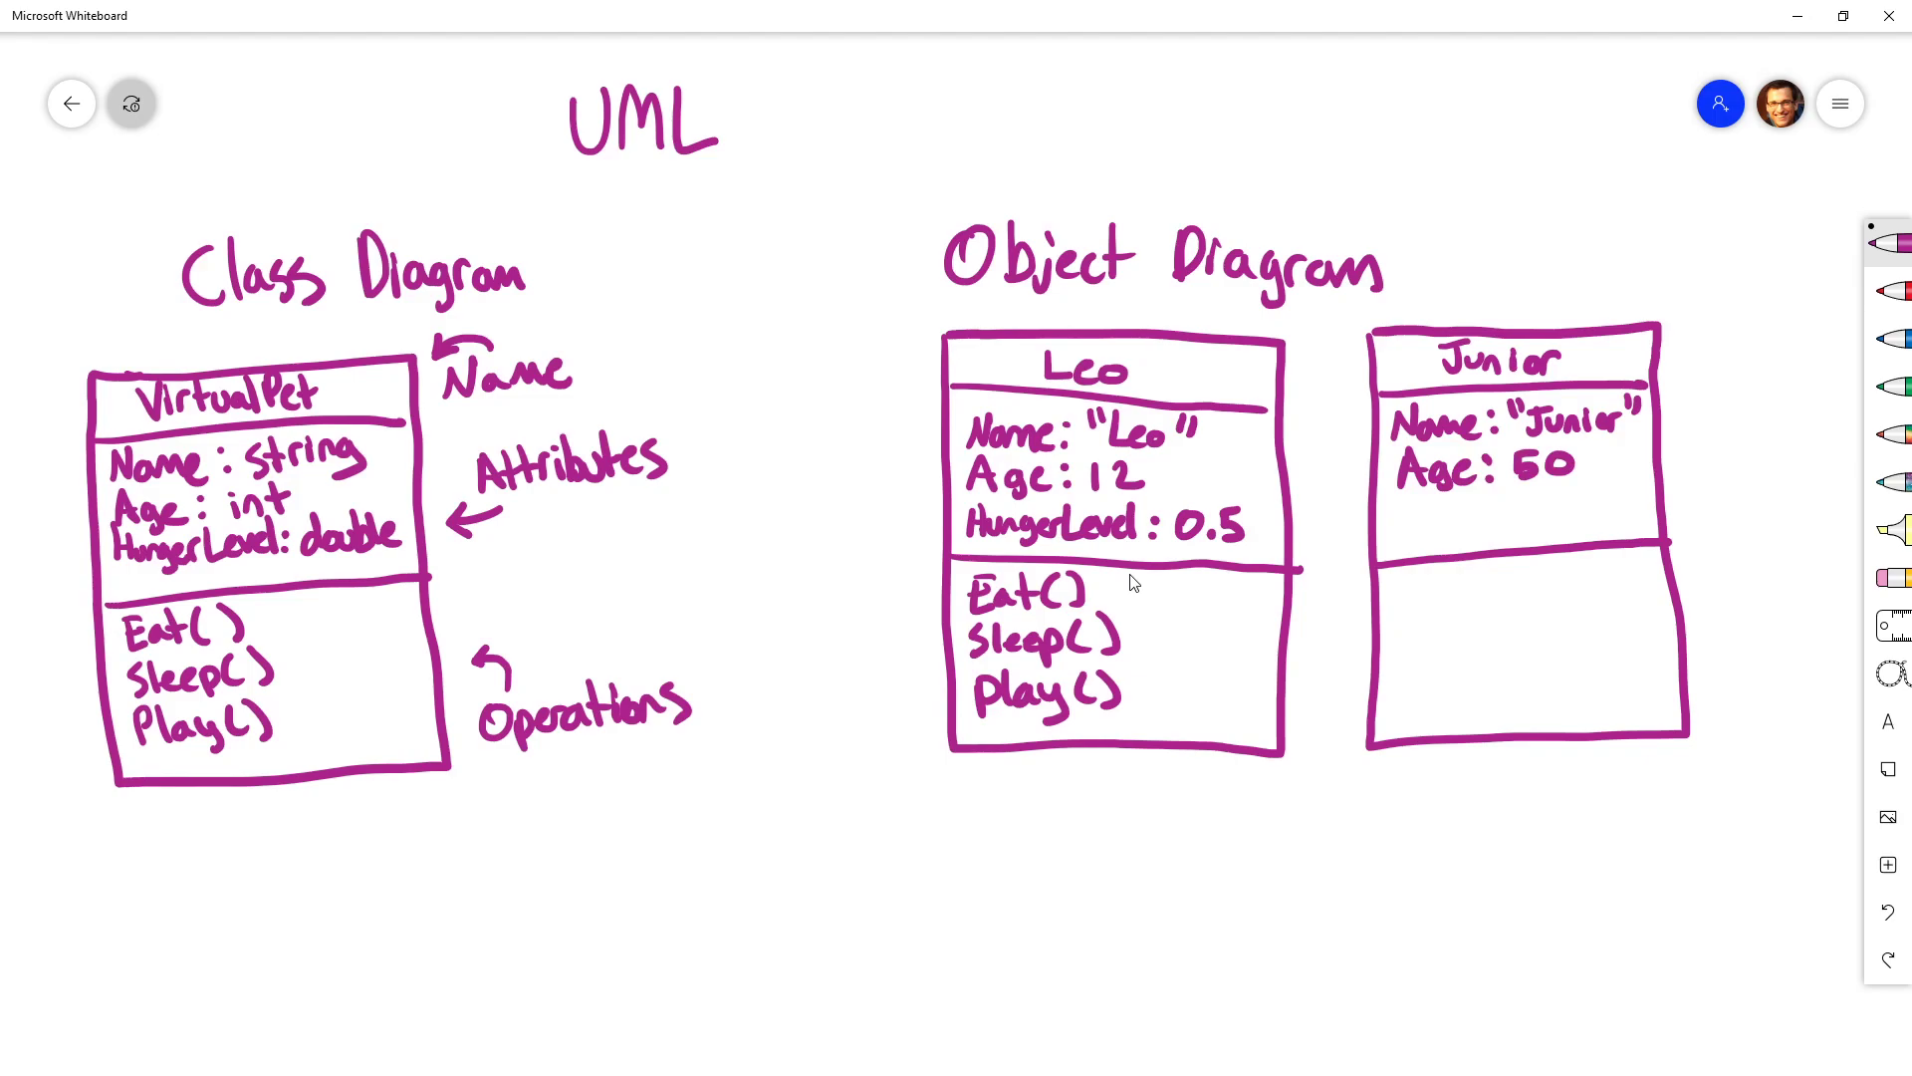
{"action": "type", "text": "HungerLevel:90"}
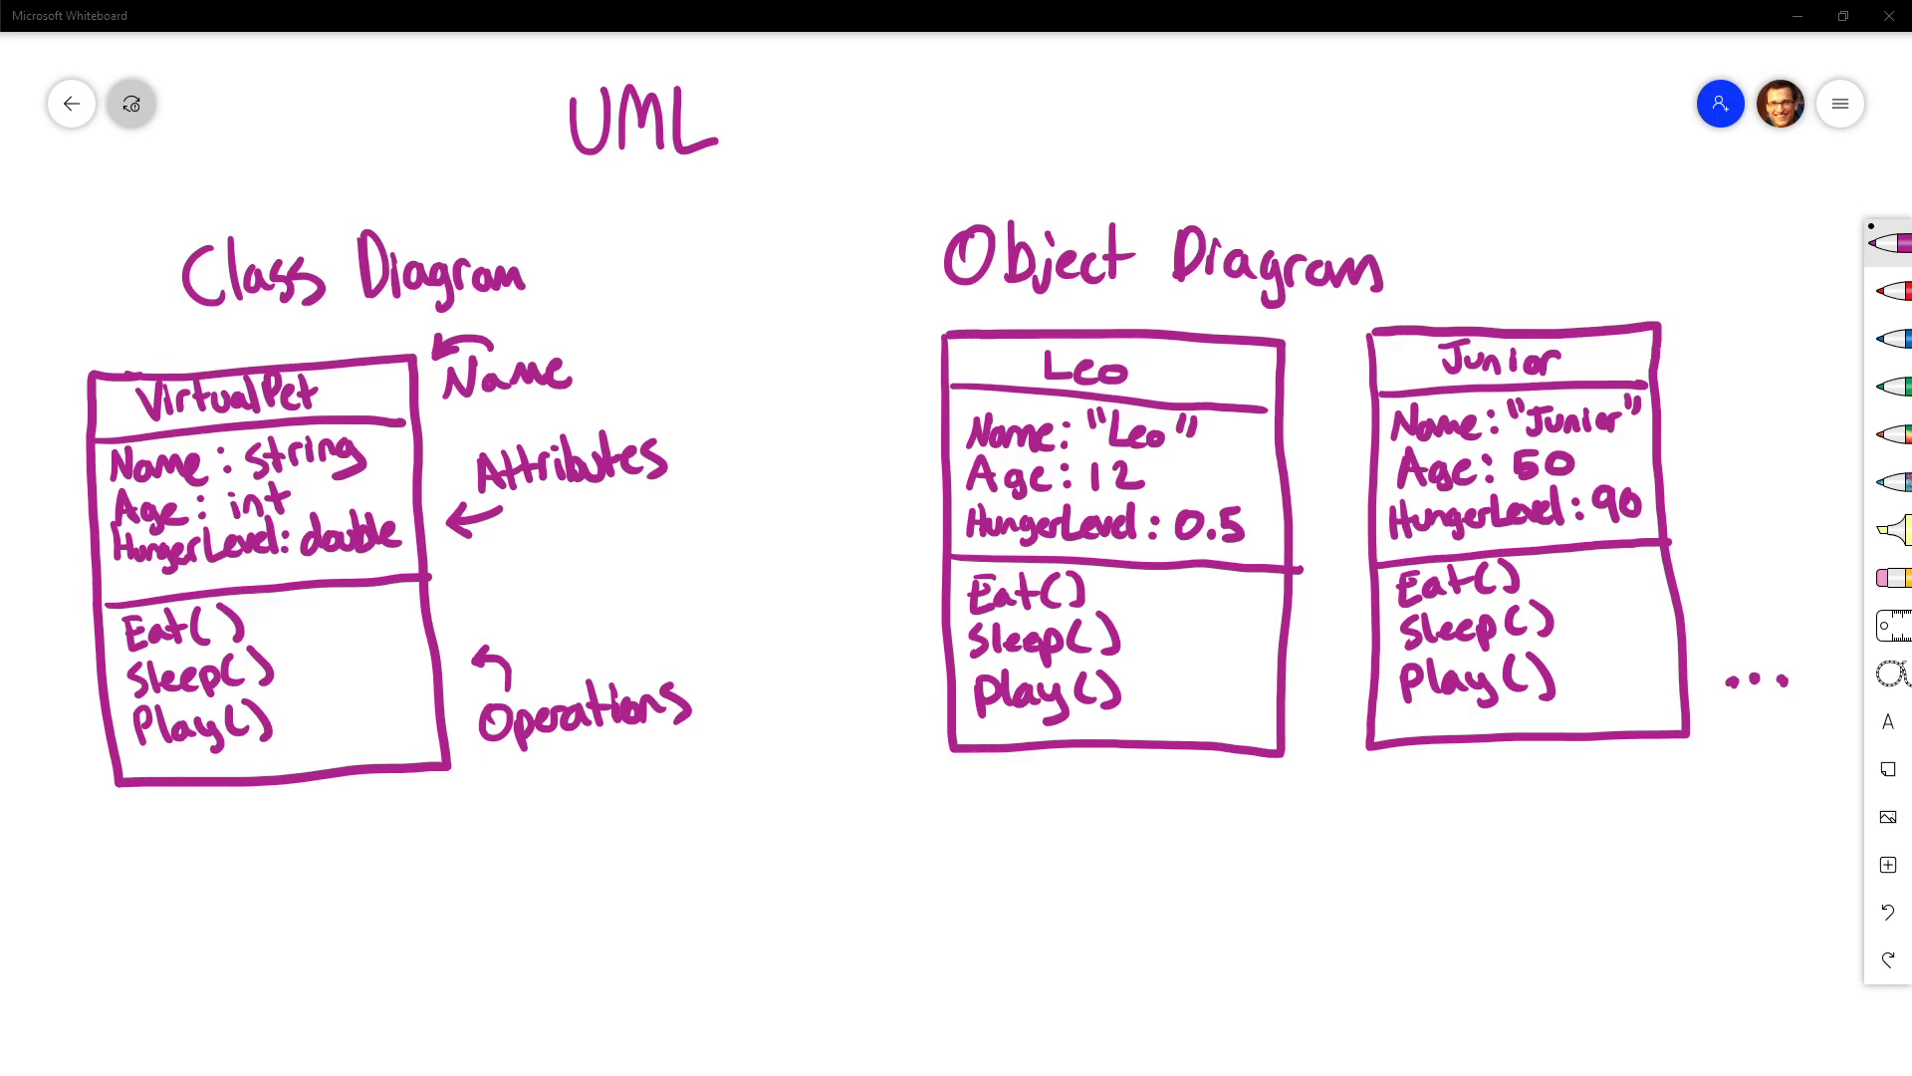
{"action": "mouse_move", "coordinate": [719, 399]}
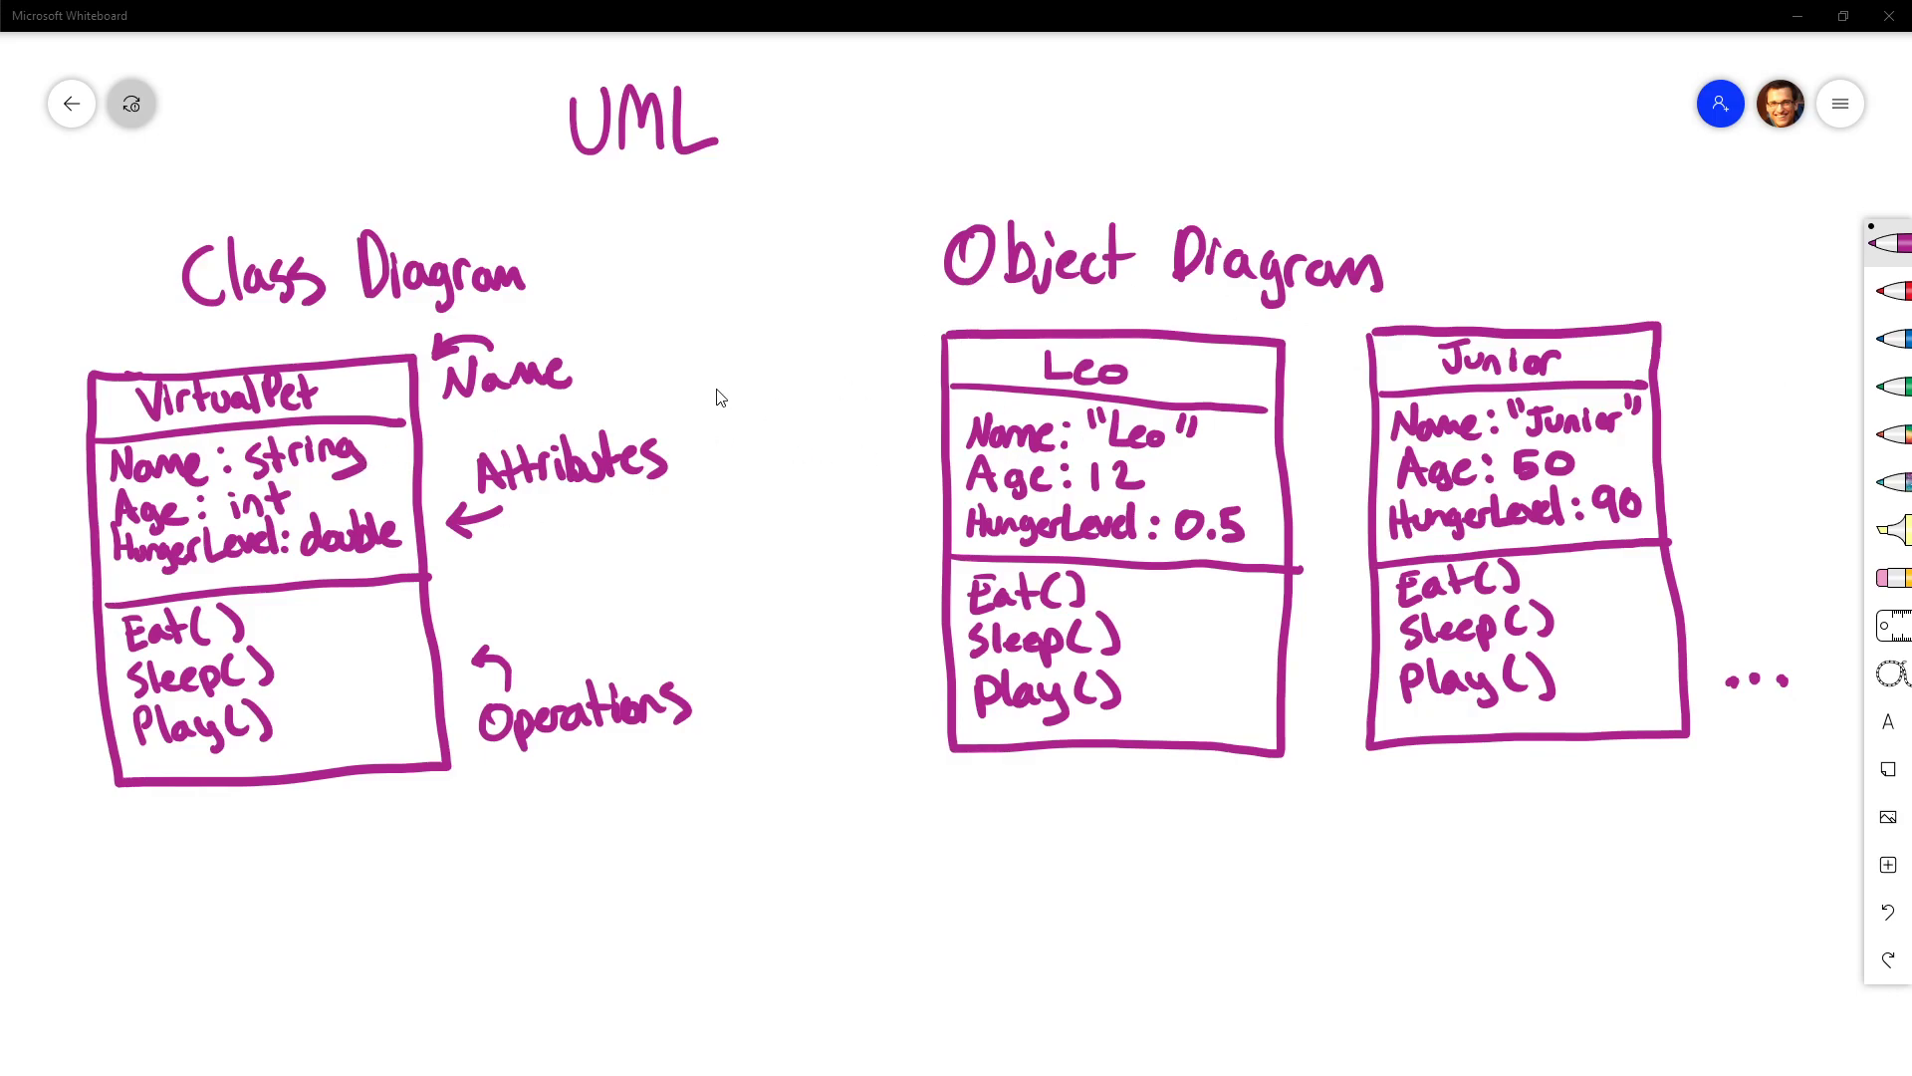
{"action": "mouse_move", "coordinate": [1464, 530]}
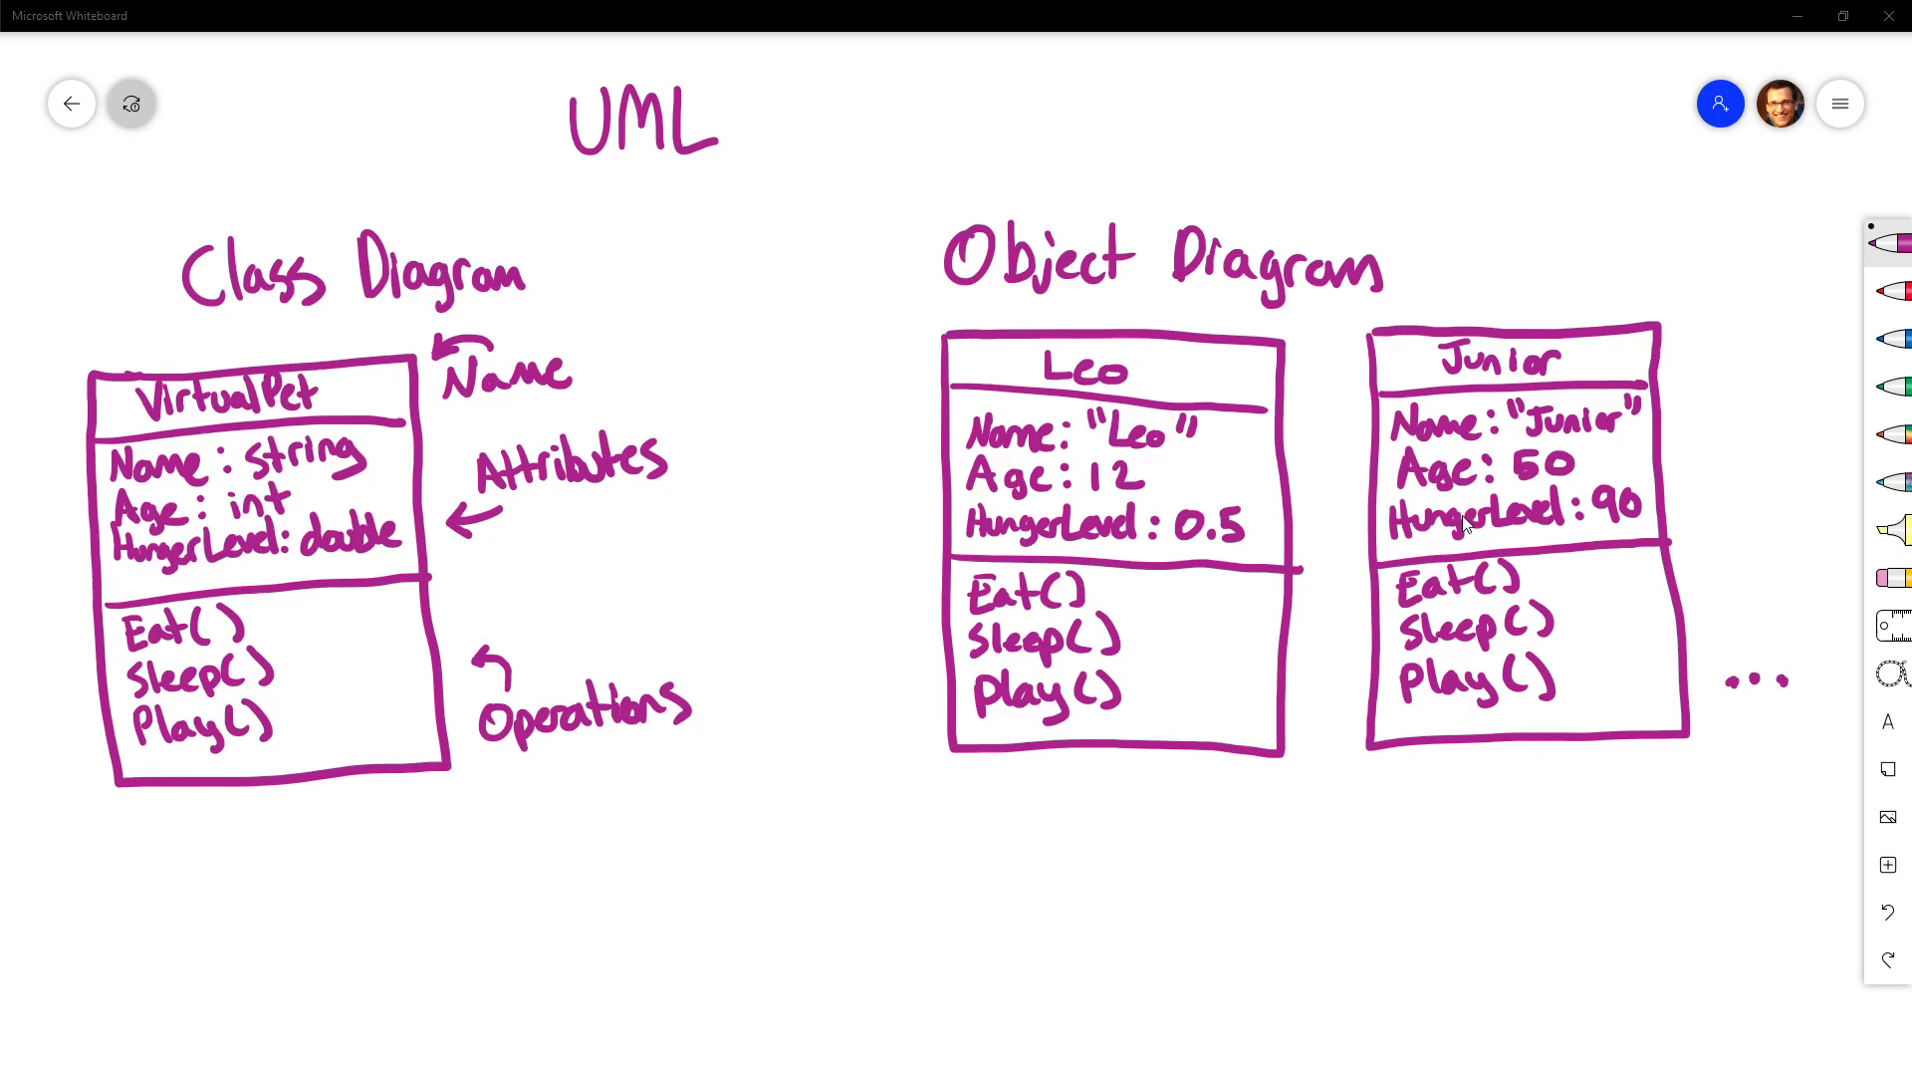
{"action": "mouse_move", "coordinate": [1354, 562]}
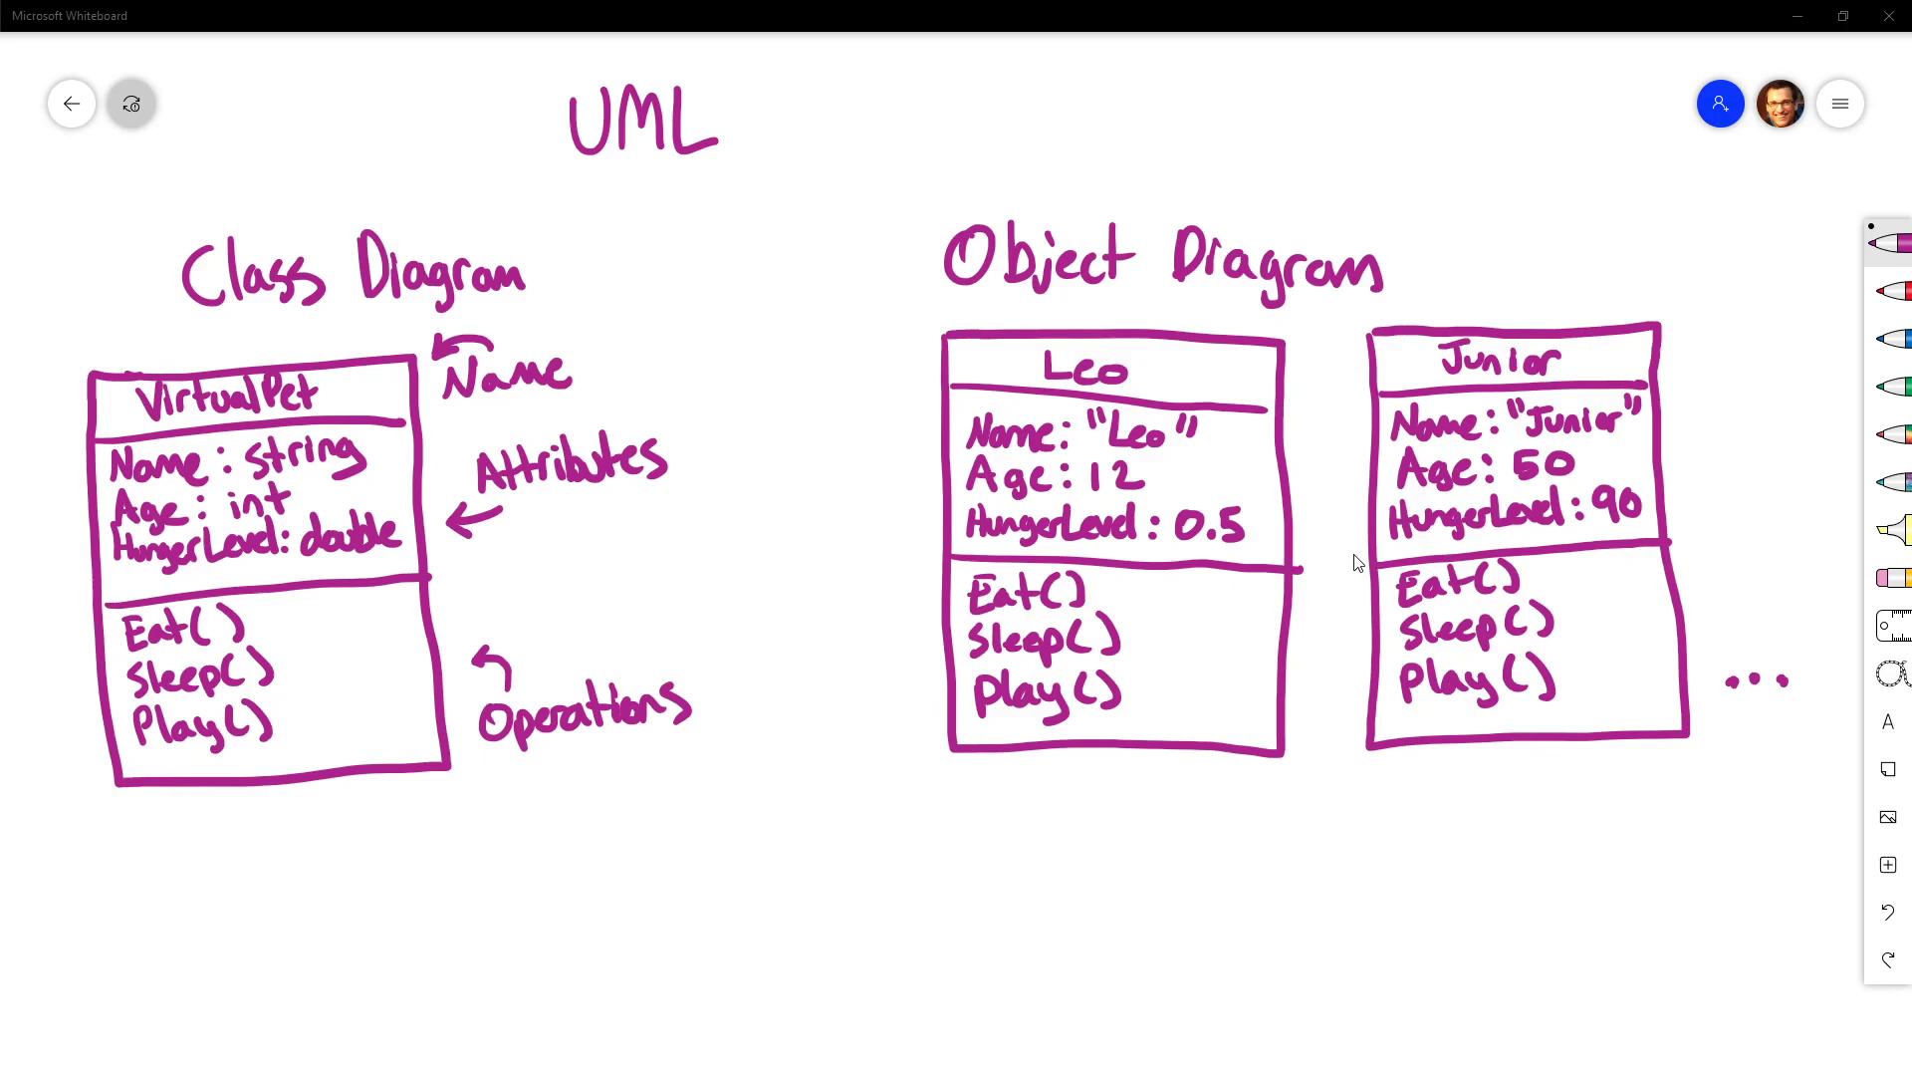
{"action": "mouse_move", "coordinate": [1654, 616]}
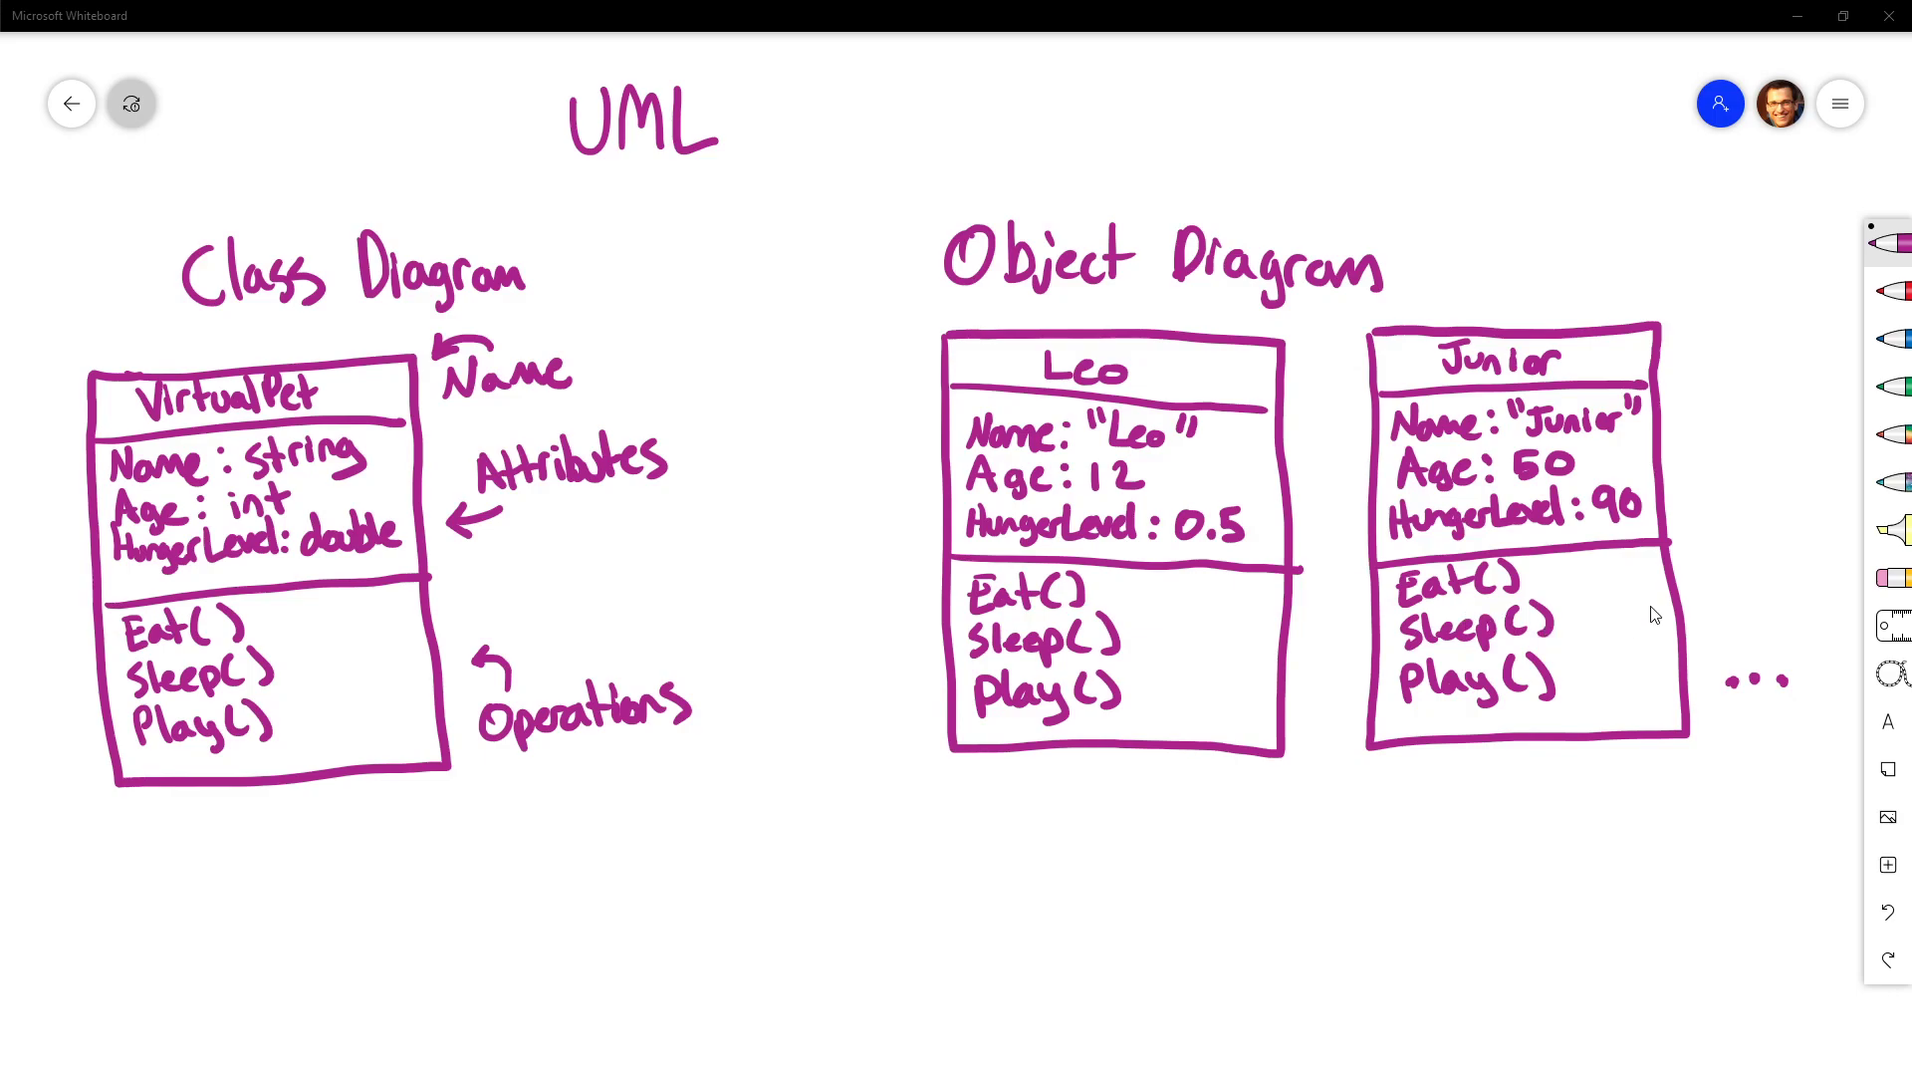
{"action": "mouse_move", "coordinate": [920, 751]}
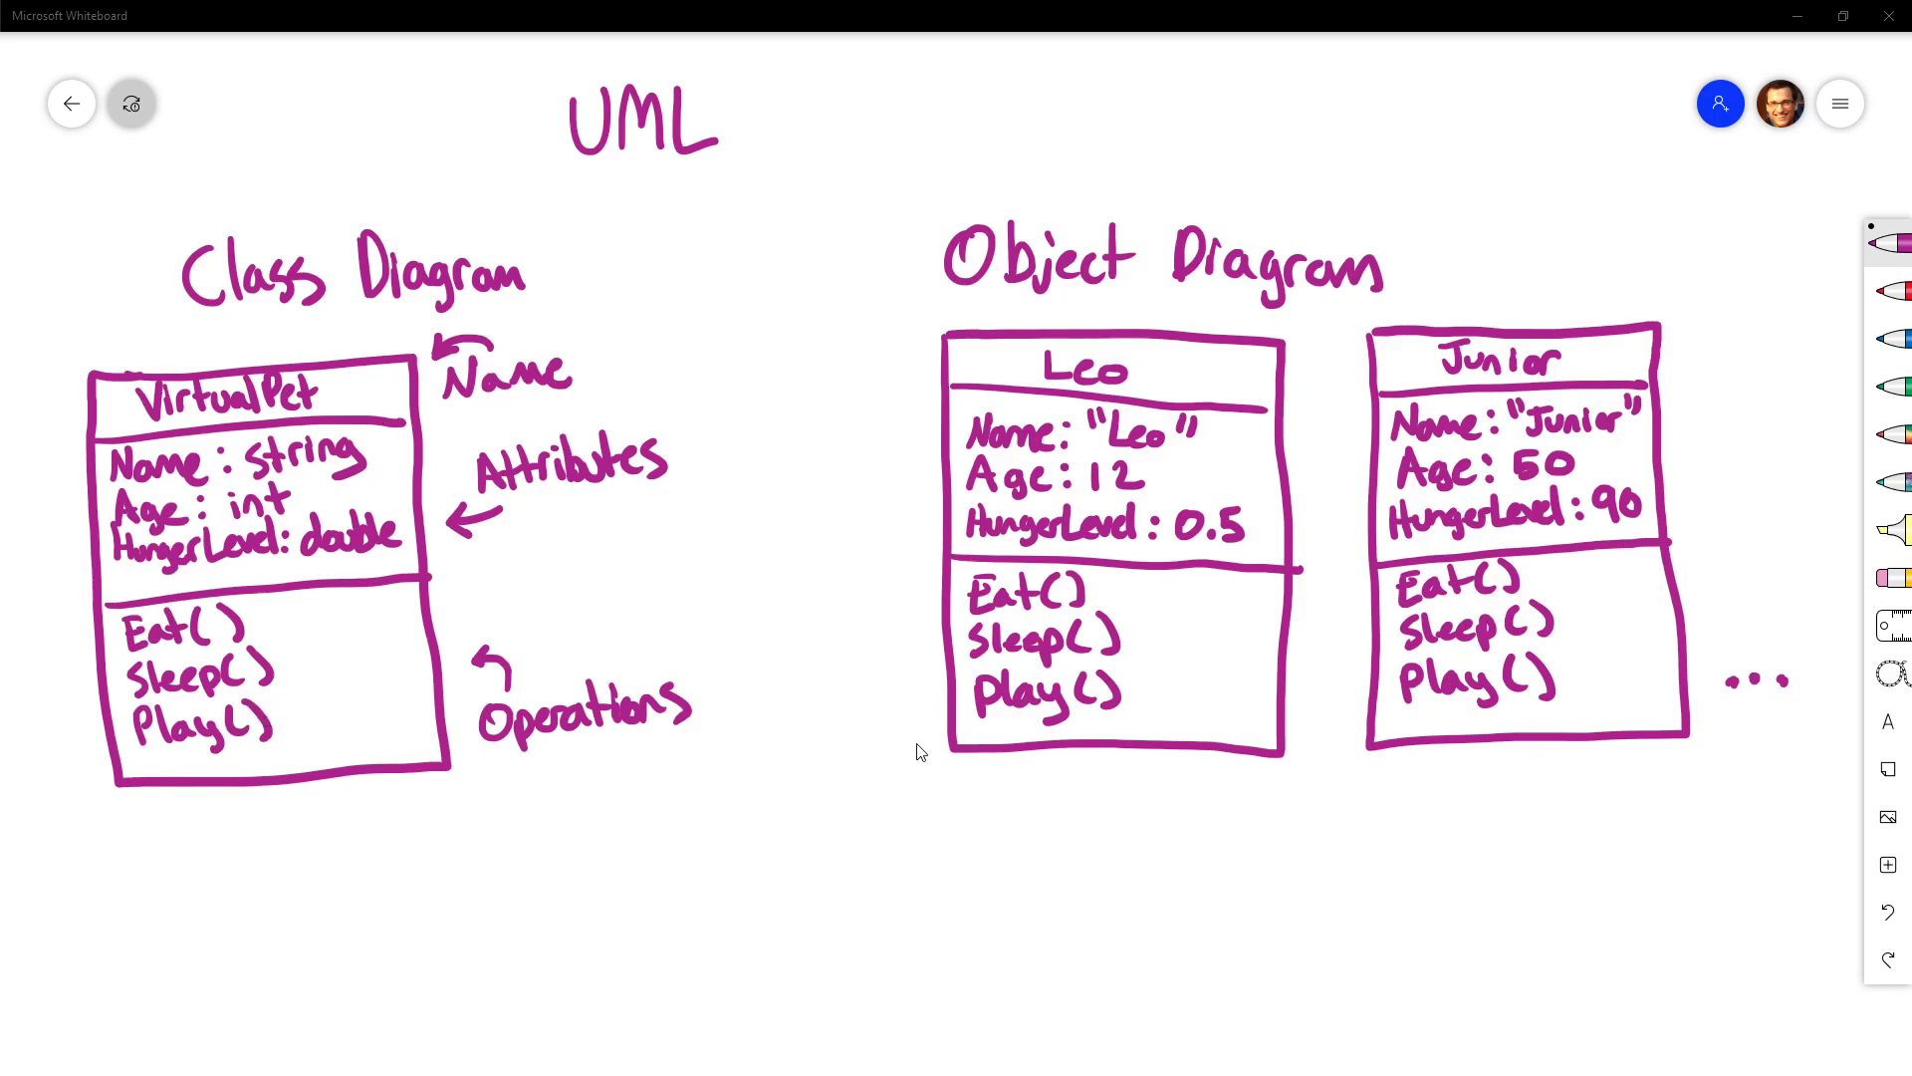
{"action": "mouse_move", "coordinate": [998, 695]}
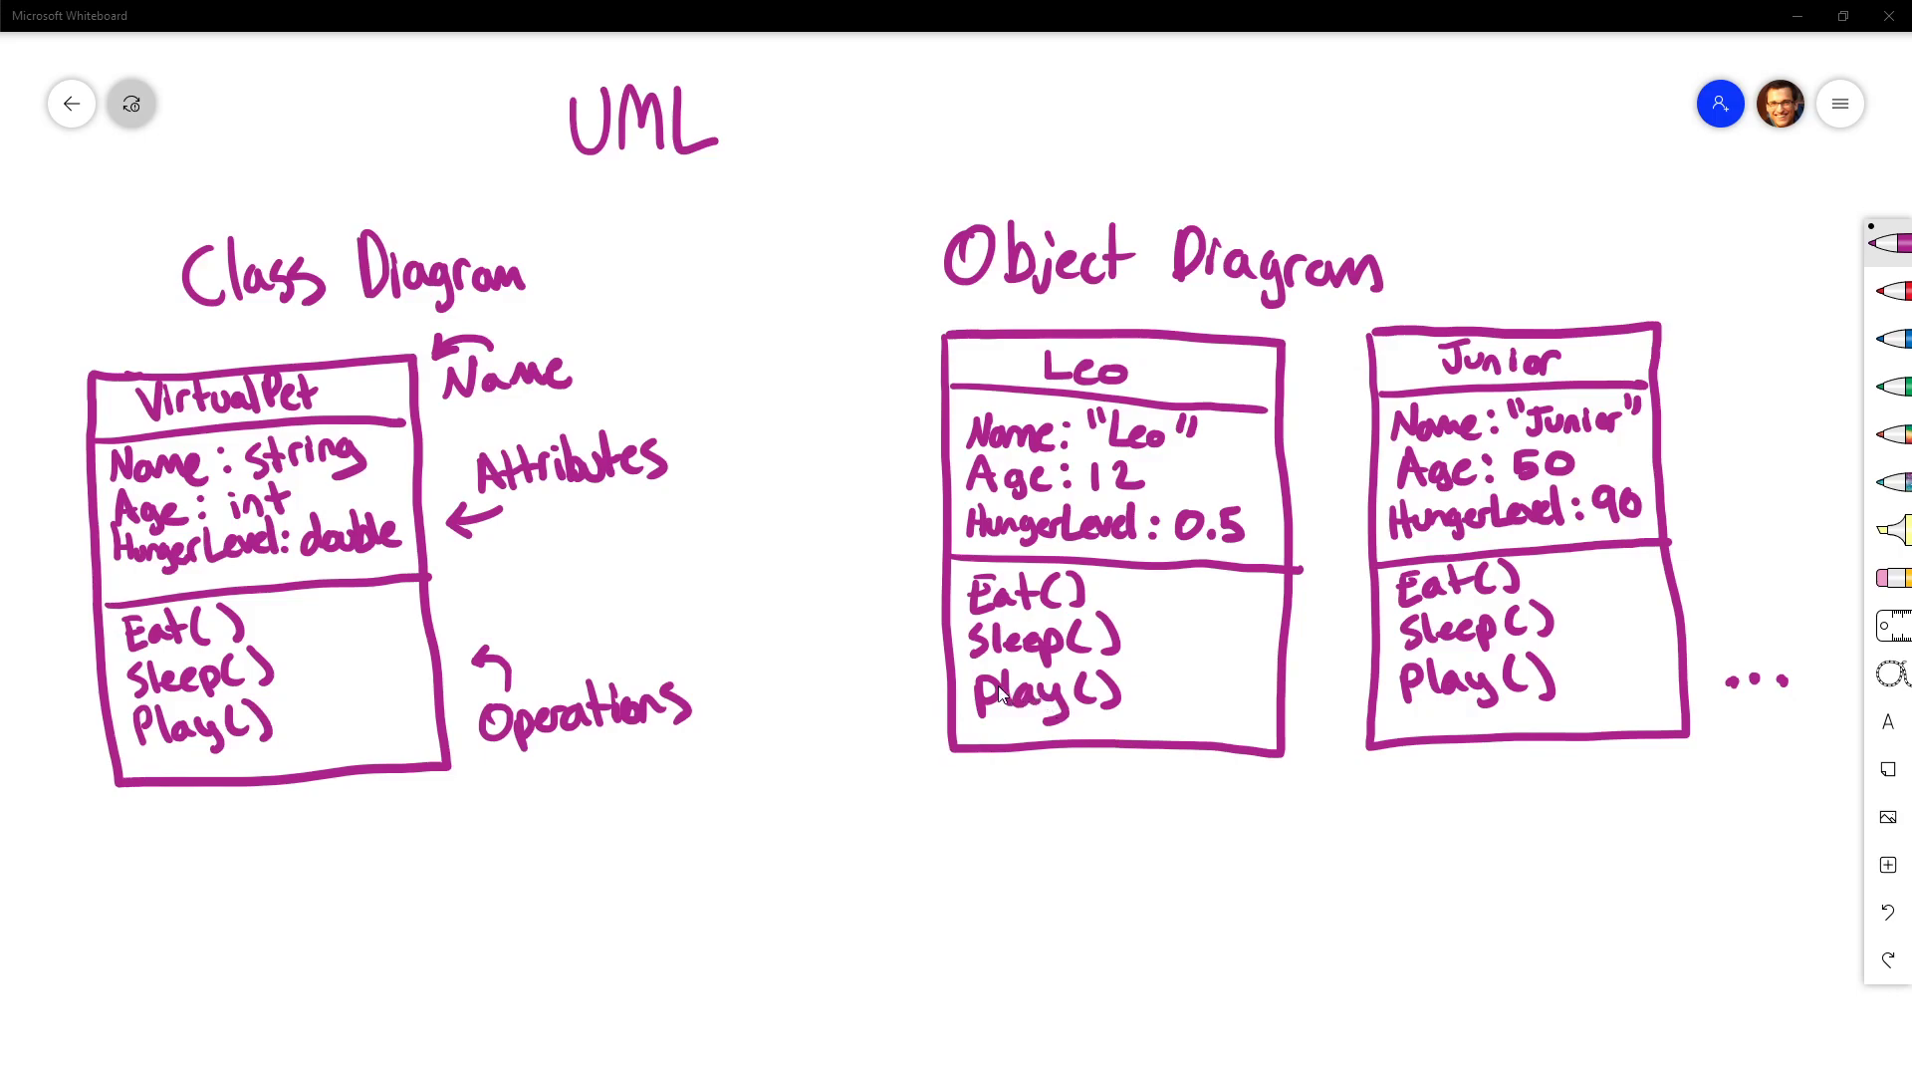
{"action": "mouse_move", "coordinate": [908, 637]}
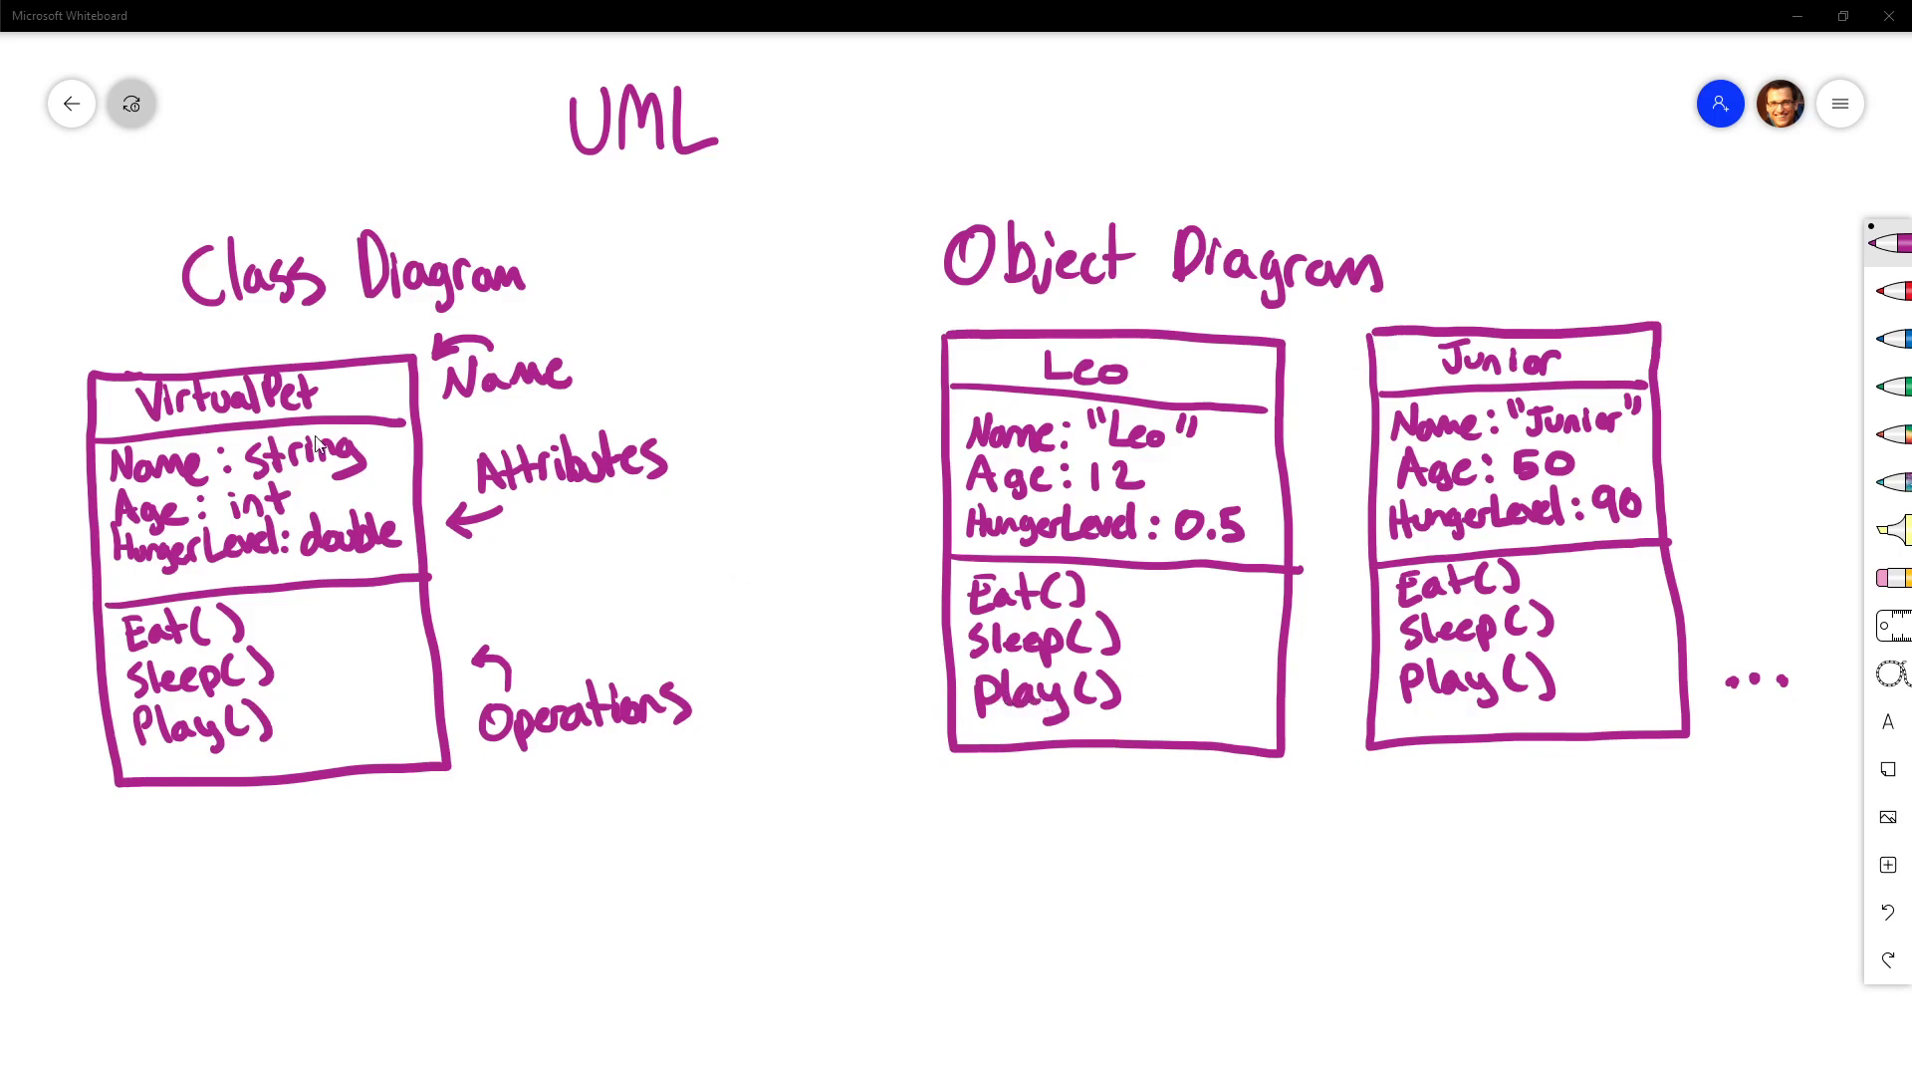
{"action": "mouse_move", "coordinate": [996, 510]}
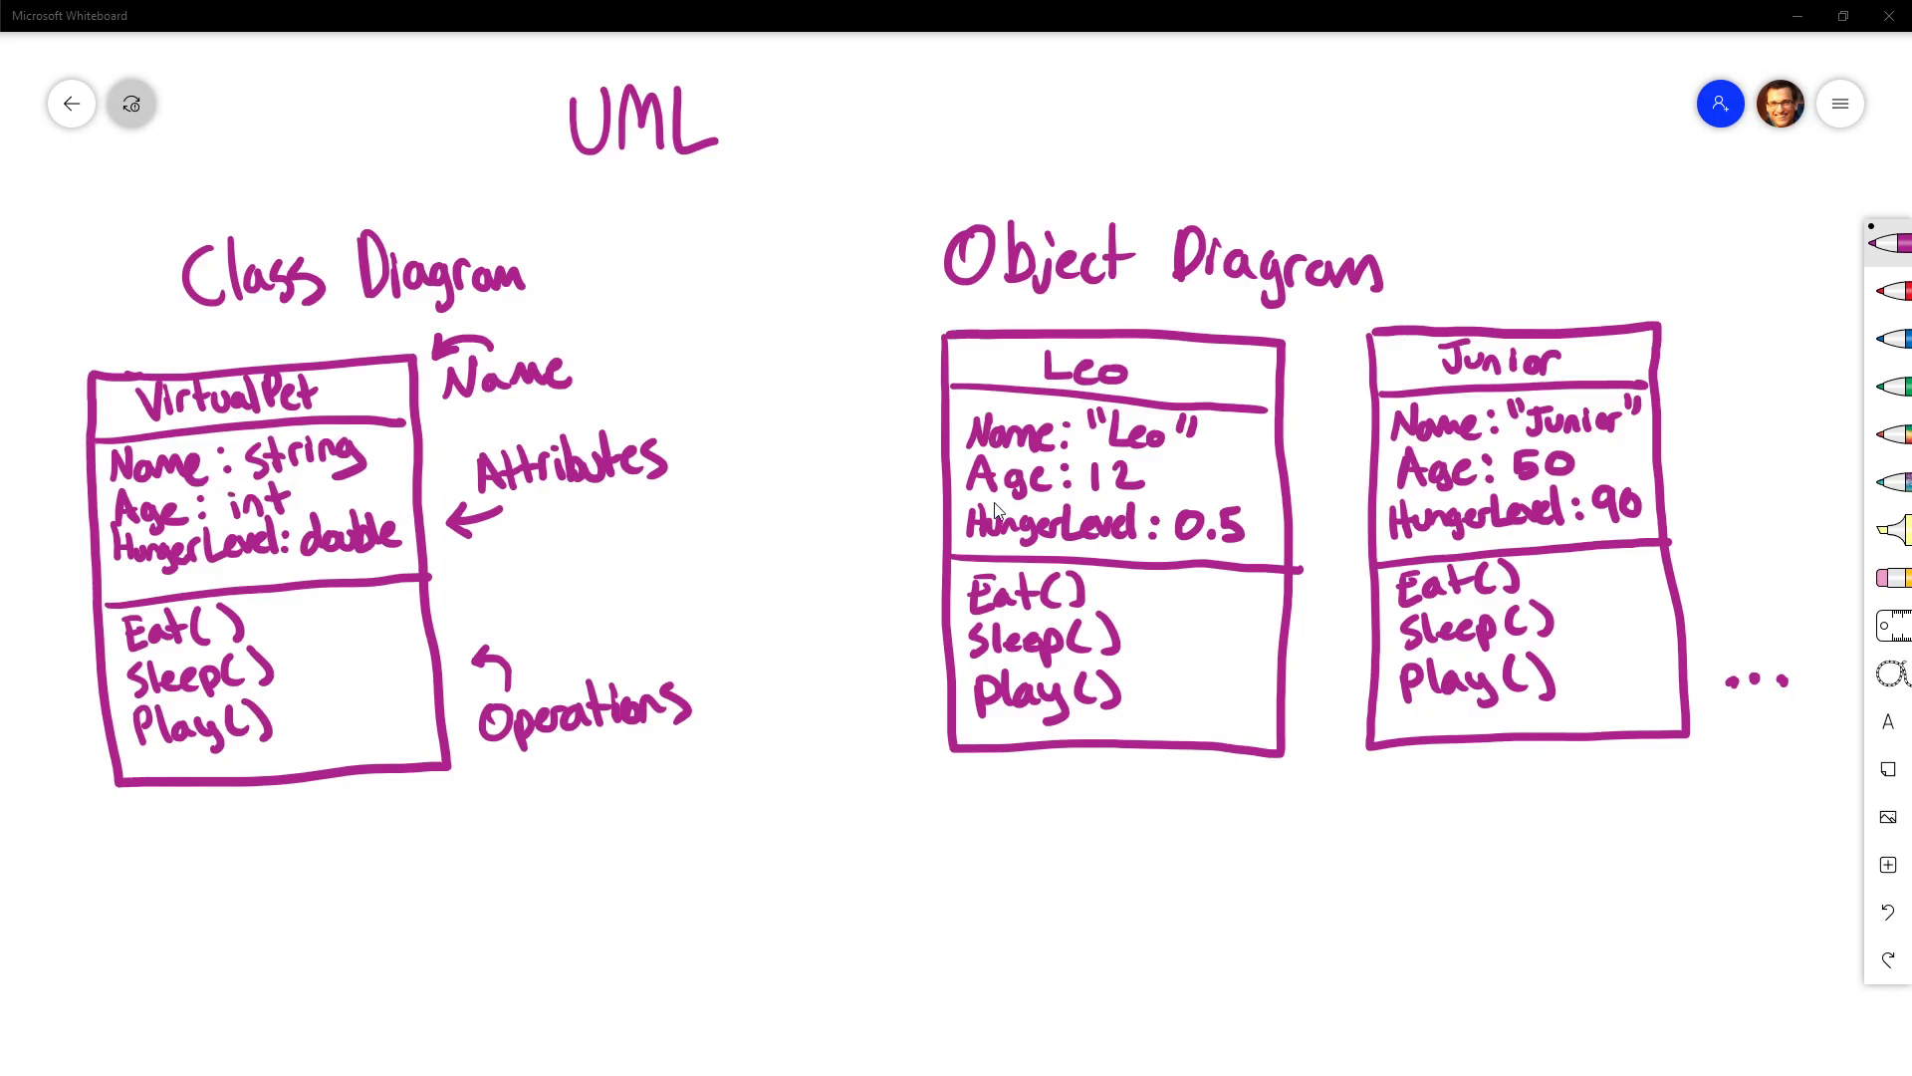
{"action": "mouse_move", "coordinate": [1080, 558]}
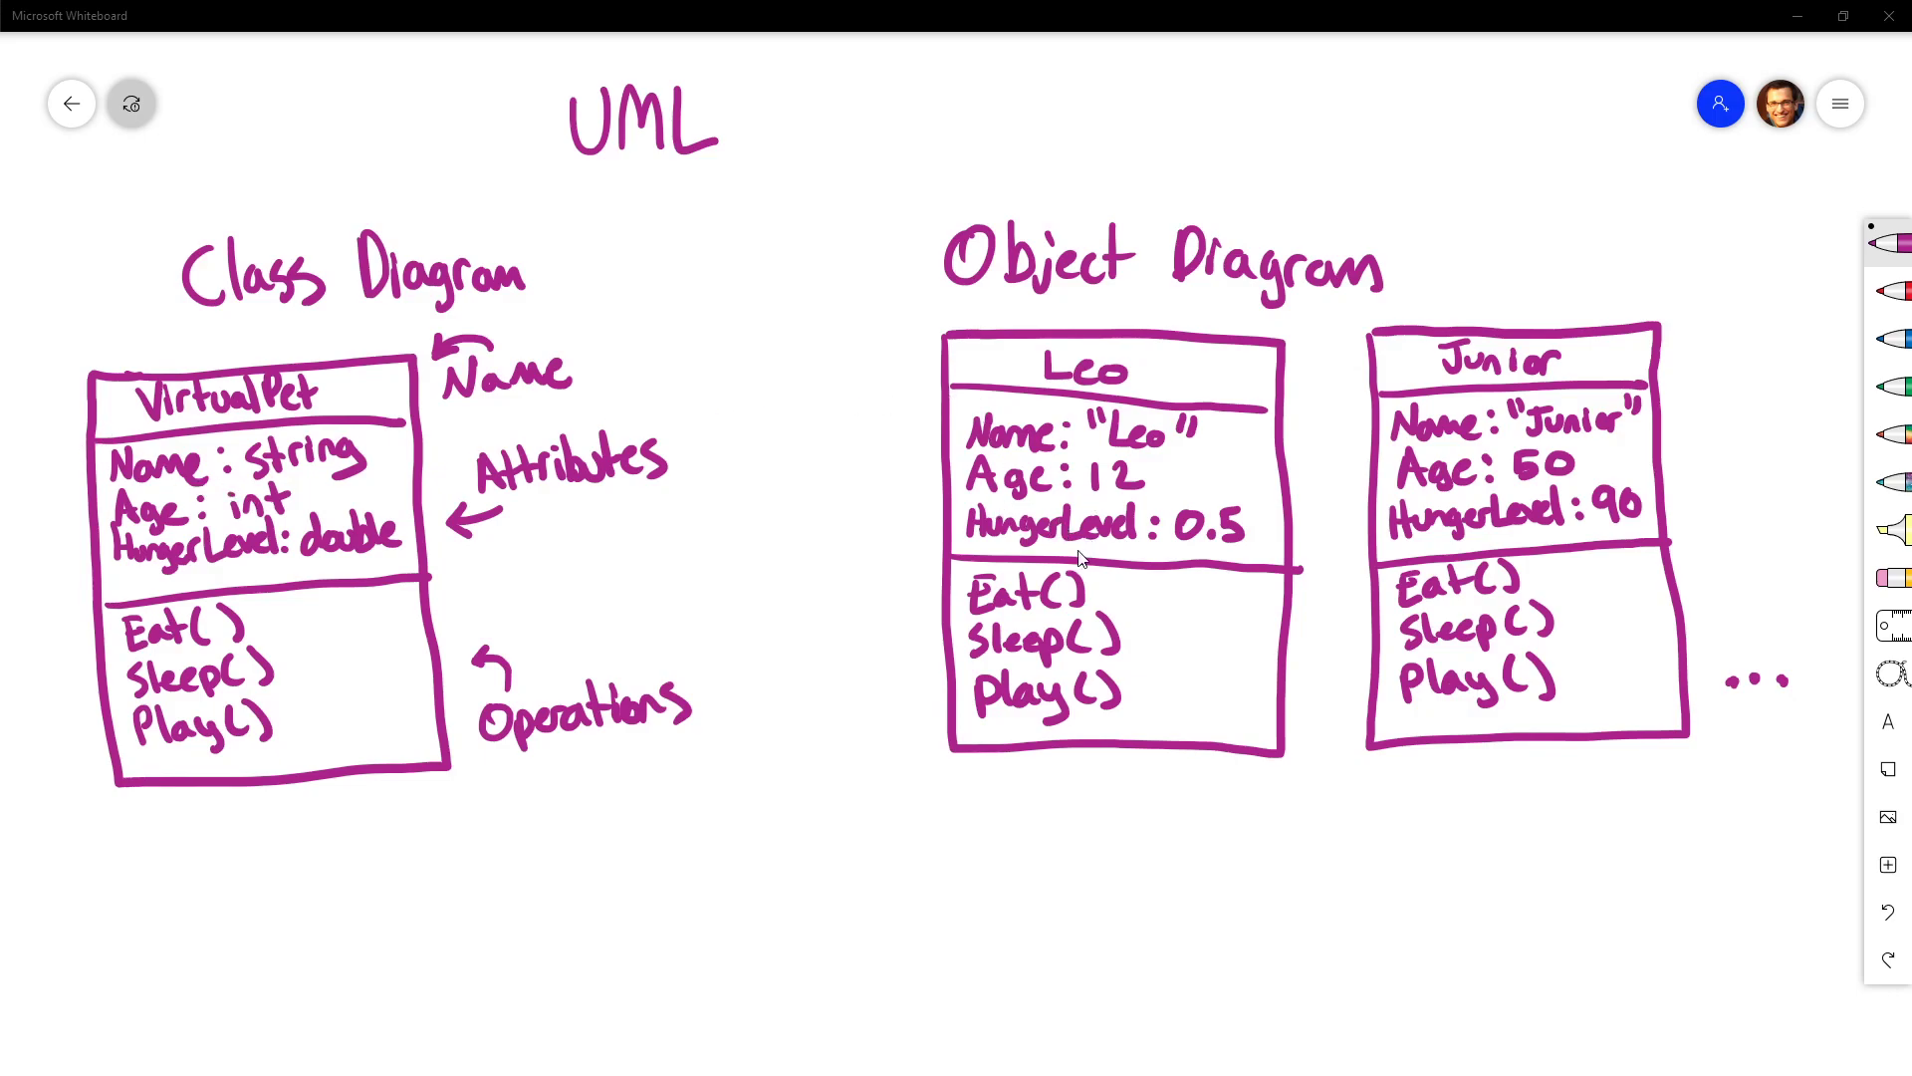
{"action": "mouse_move", "coordinate": [1215, 562]}
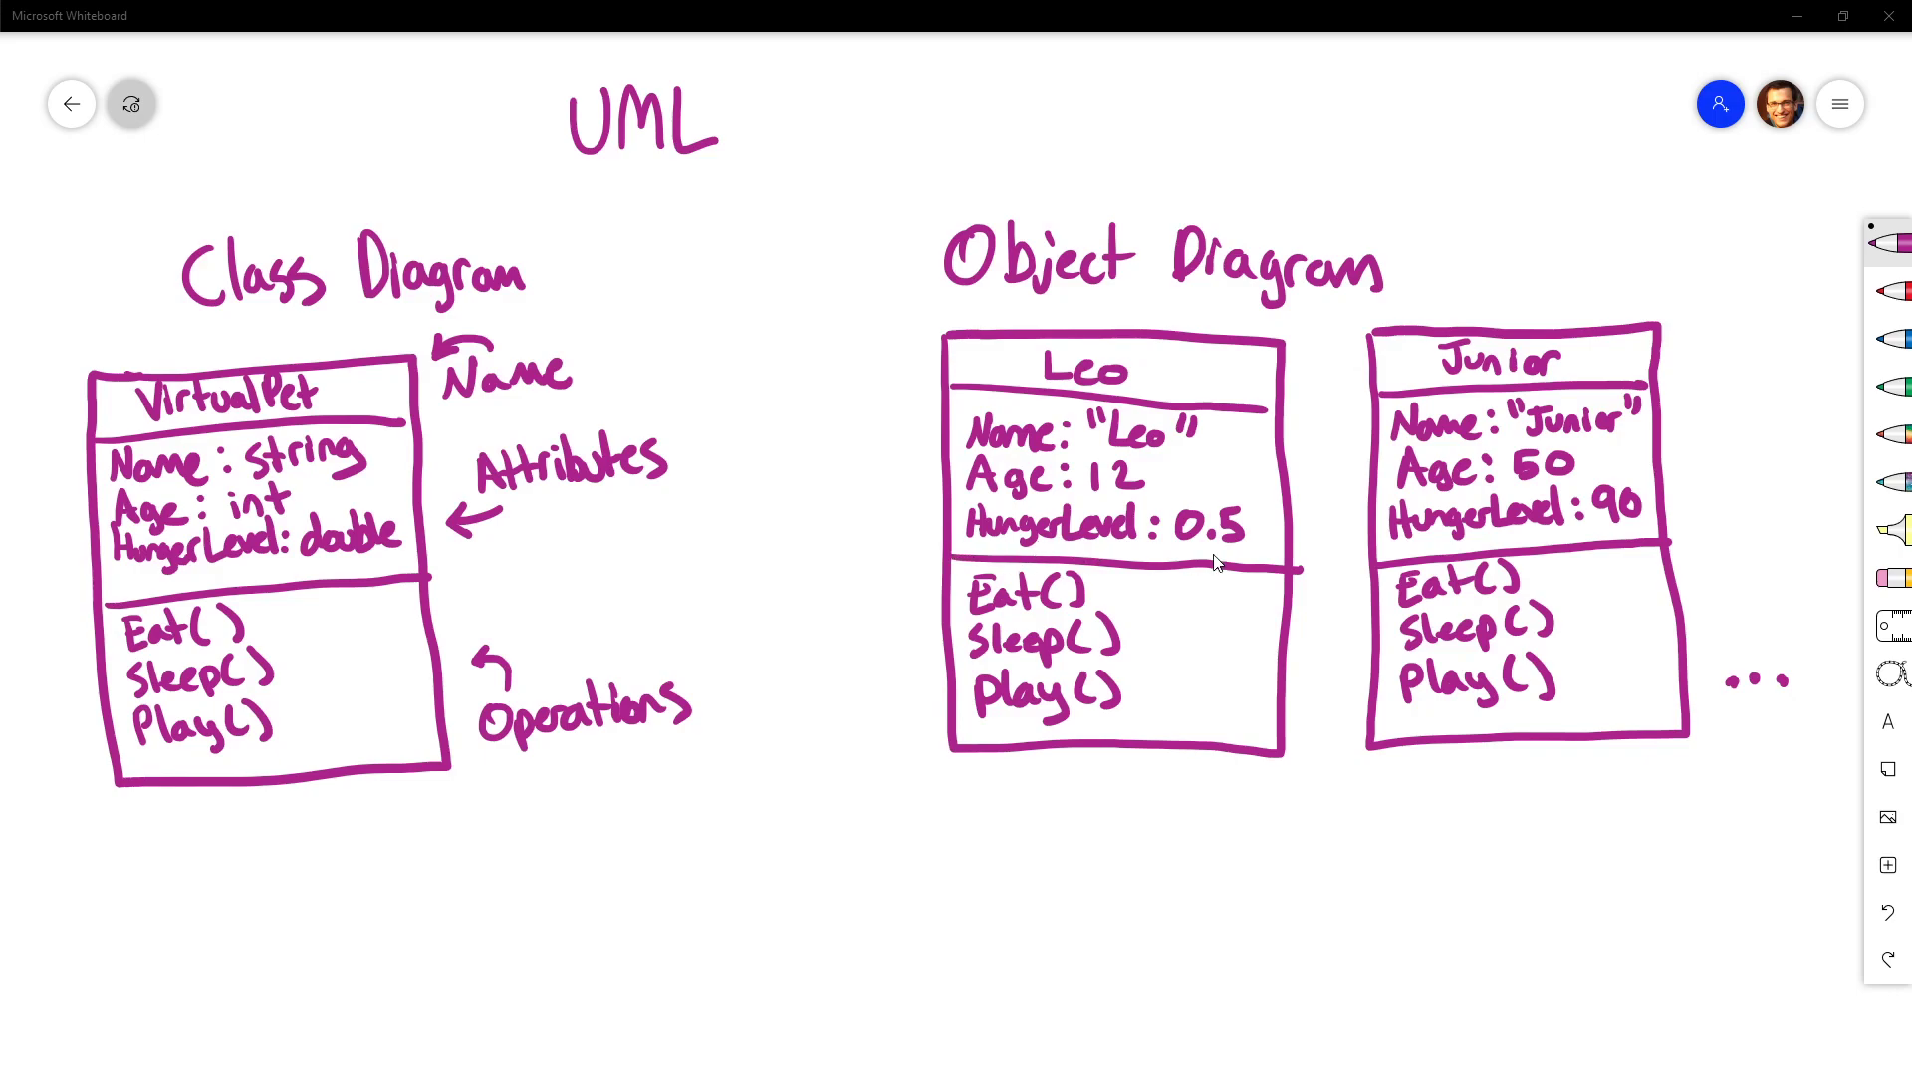
{"action": "mouse_move", "coordinate": [1569, 524]}
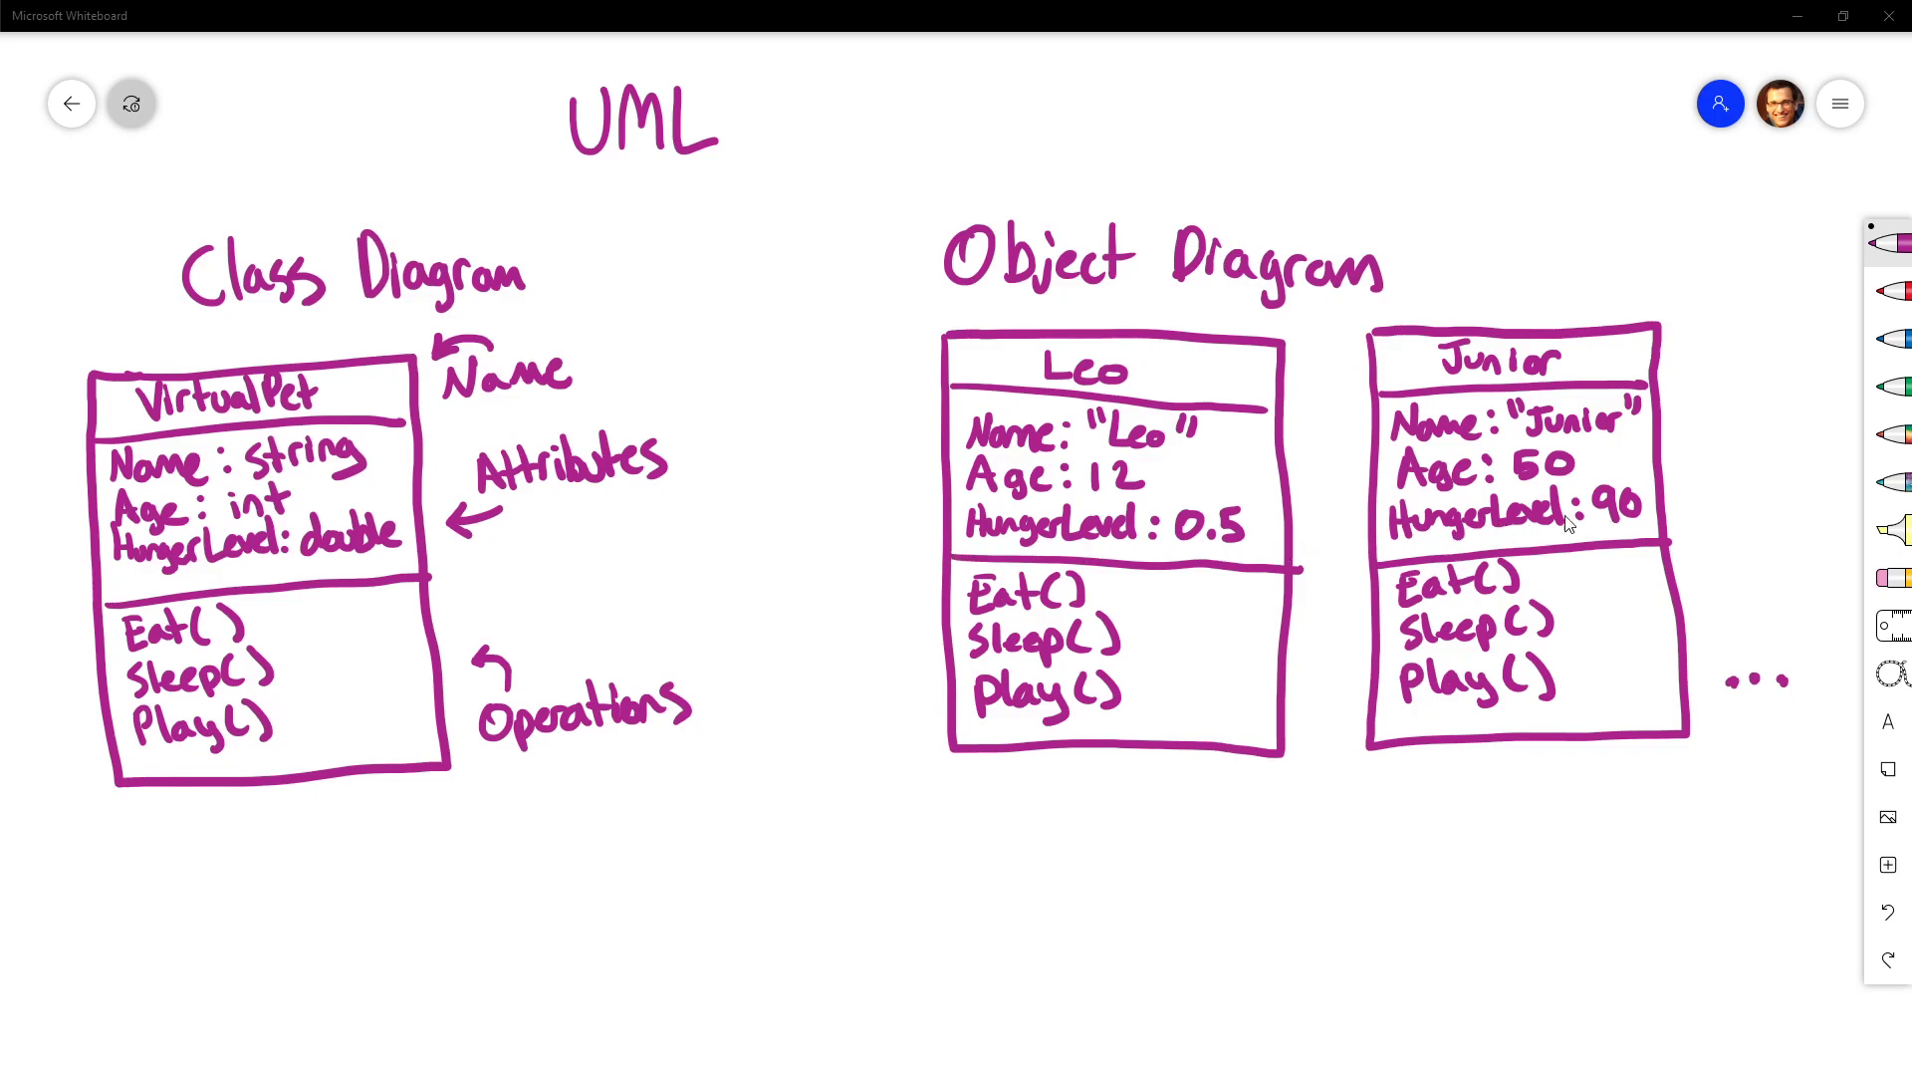
{"action": "mouse_move", "coordinate": [1609, 544]}
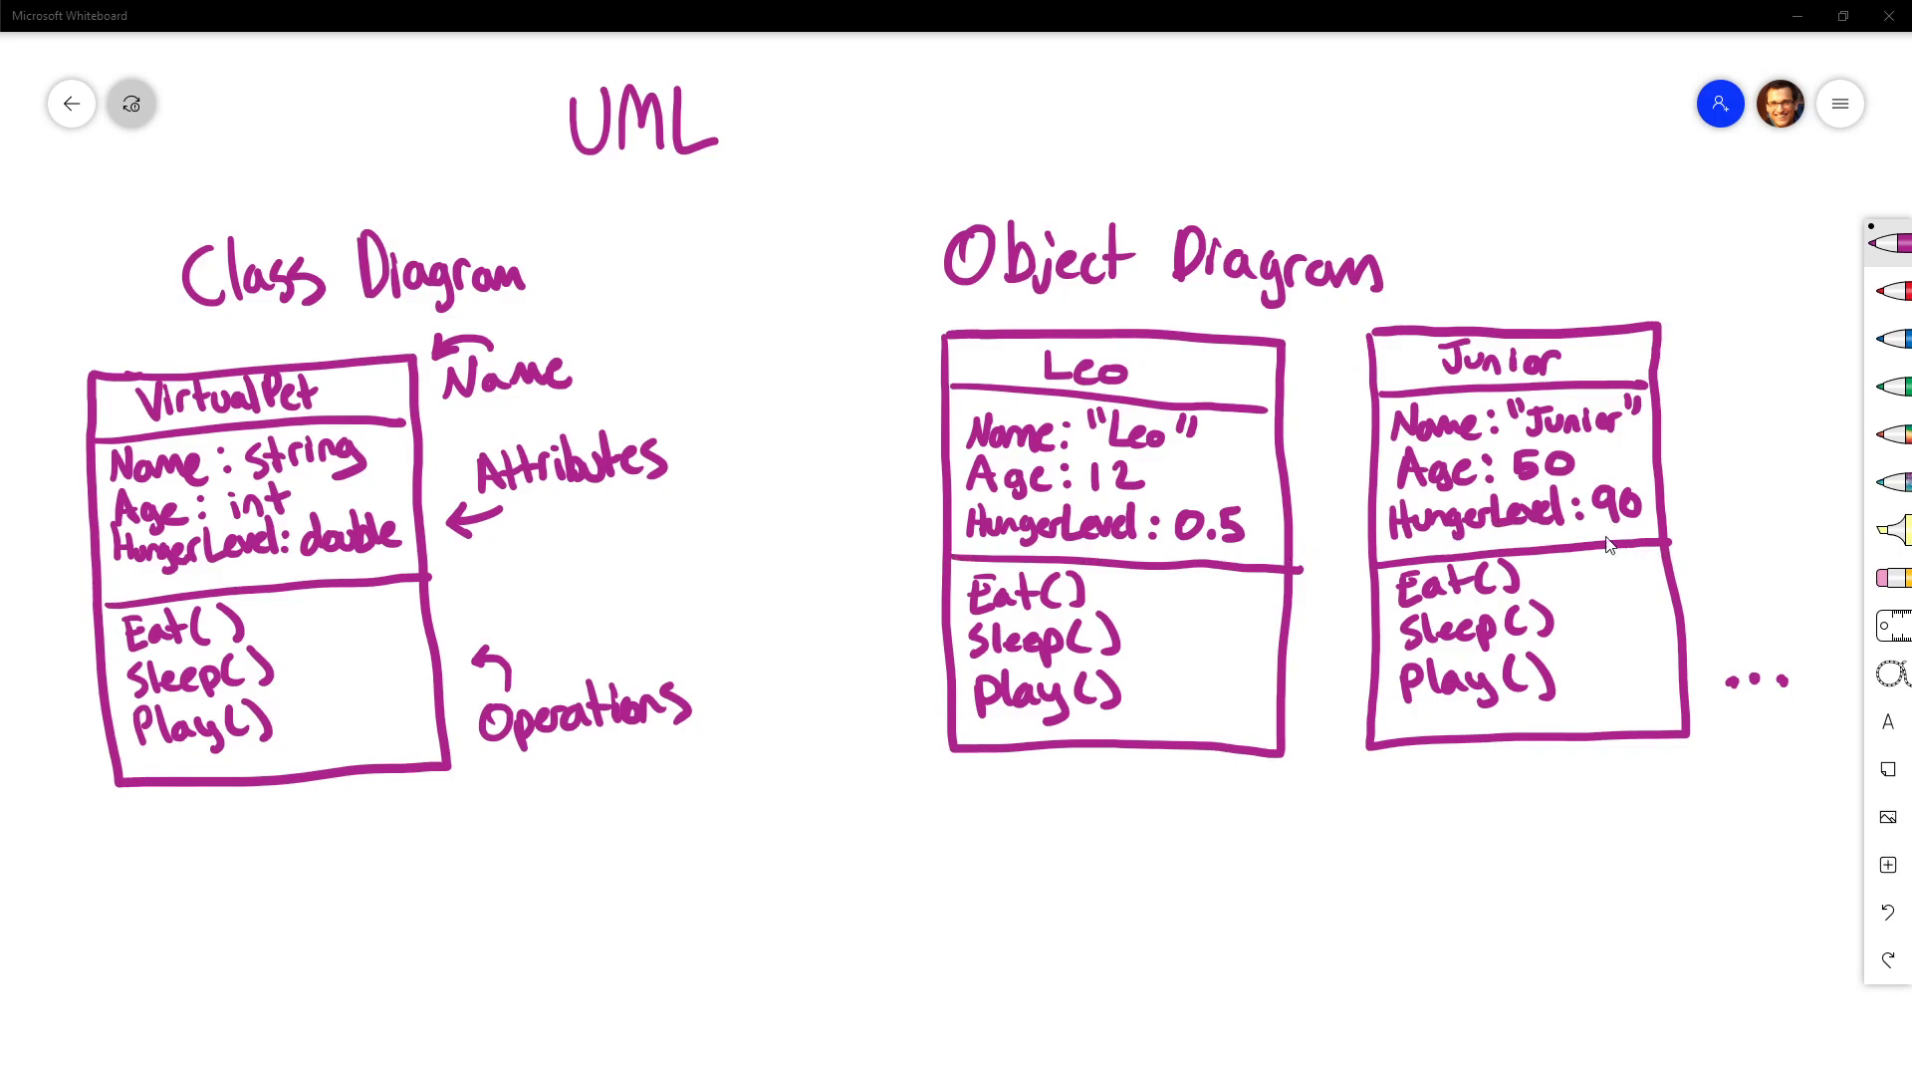
{"action": "mouse_move", "coordinate": [1082, 490]}
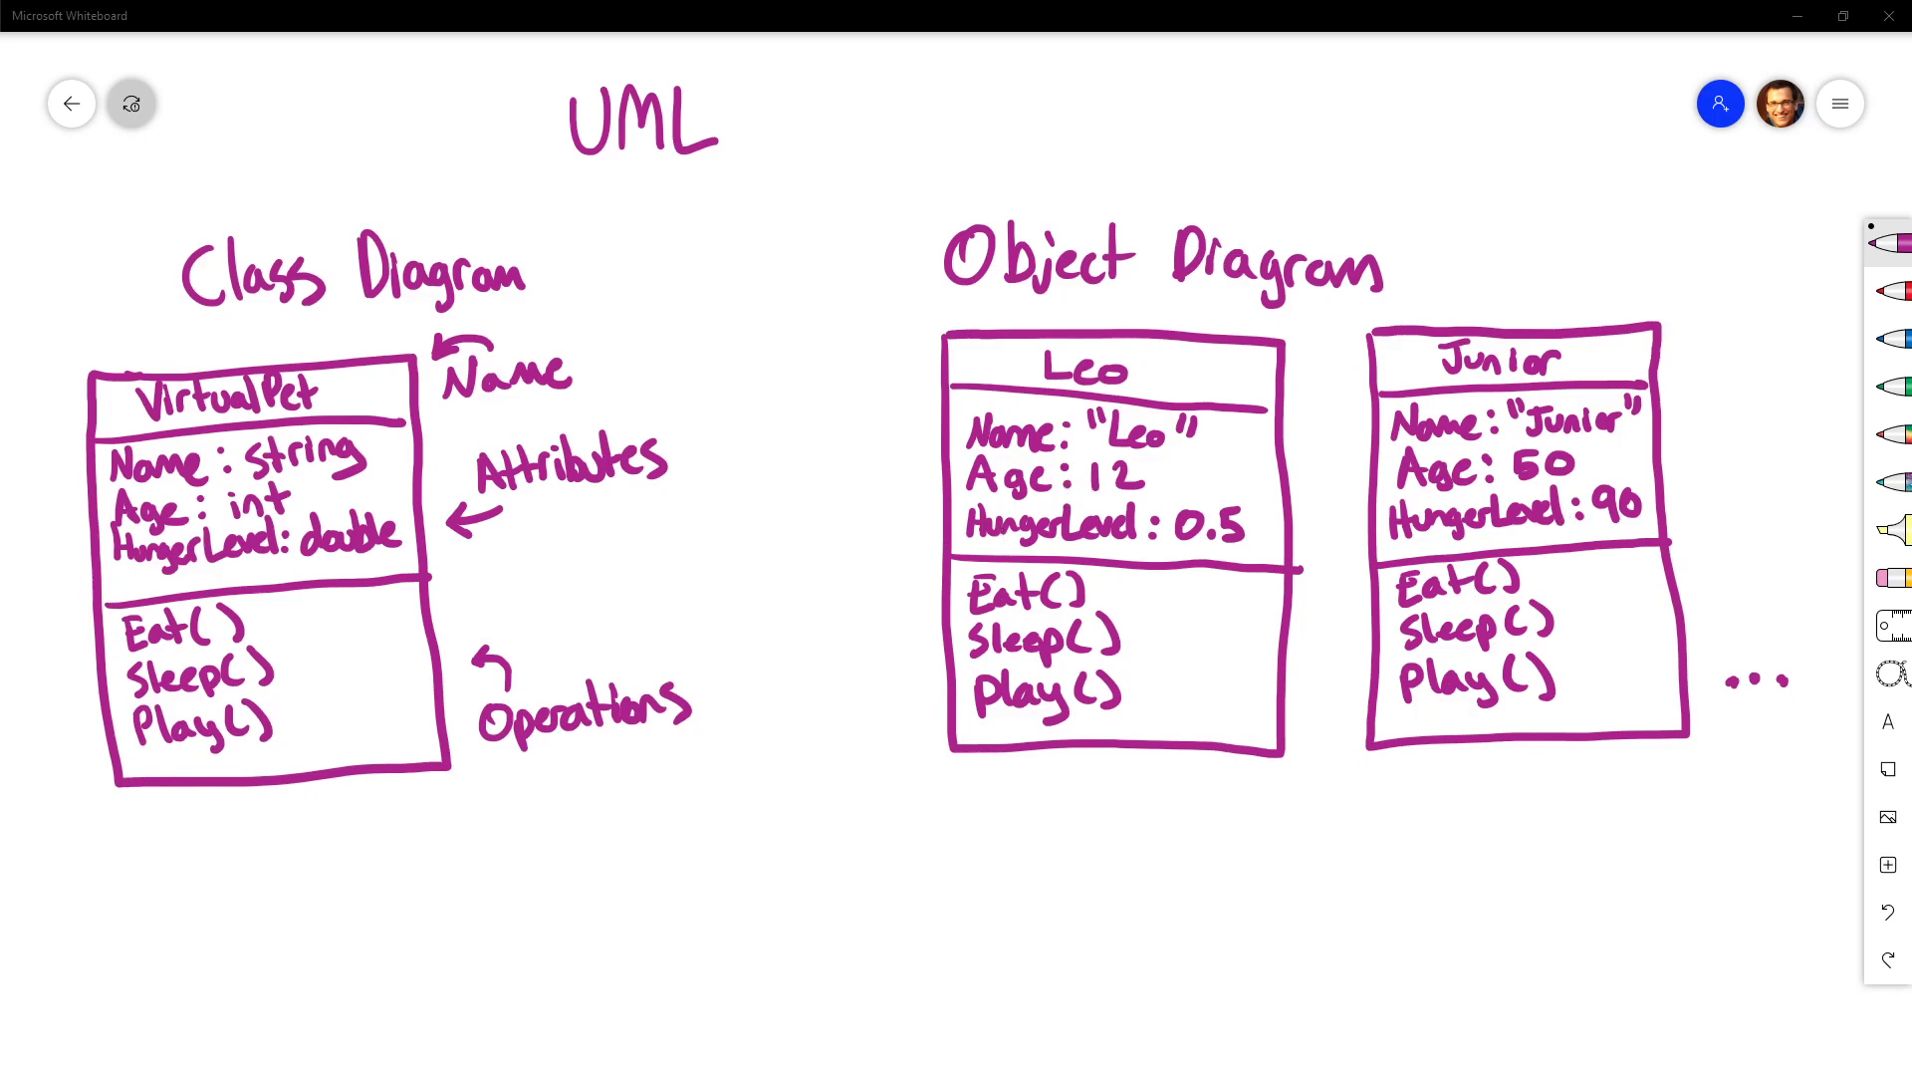
{"action": "mouse_move", "coordinate": [1458, 801]}
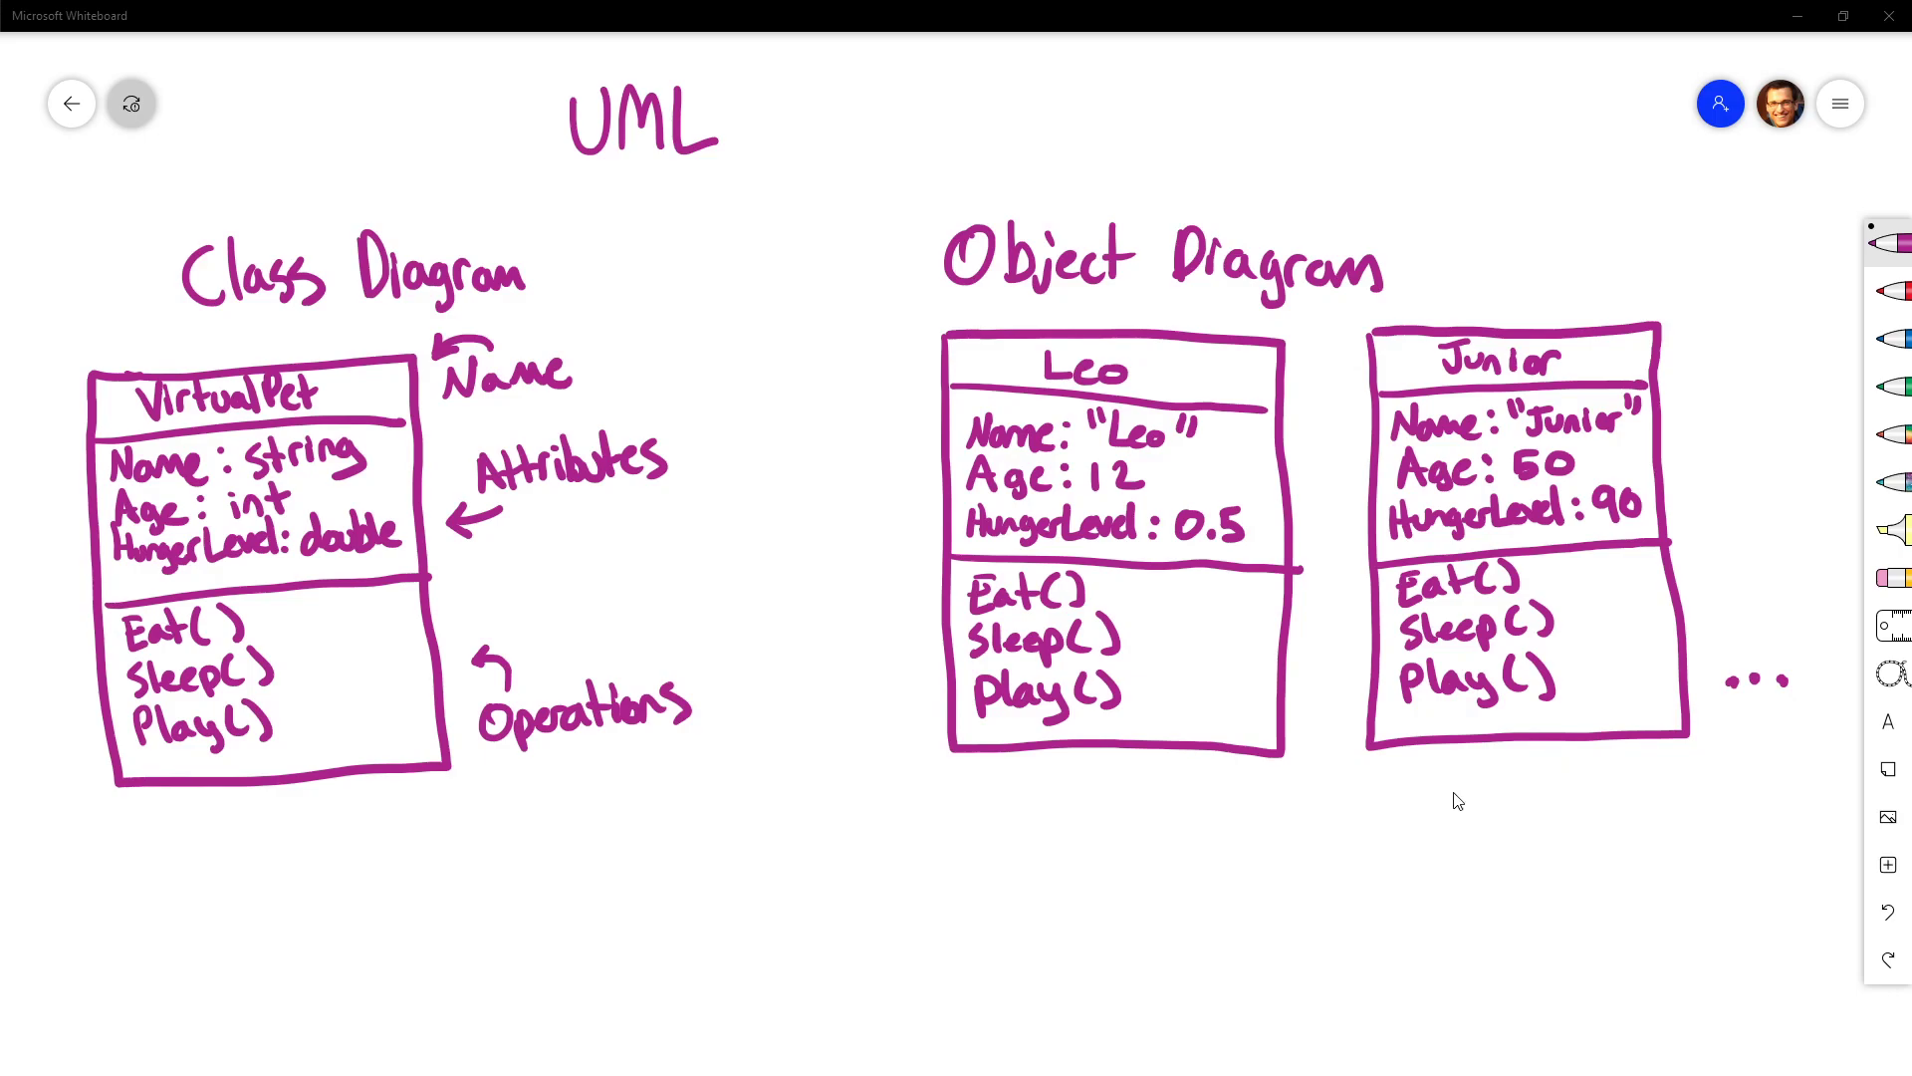
{"action": "mouse_move", "coordinate": [554, 653]}
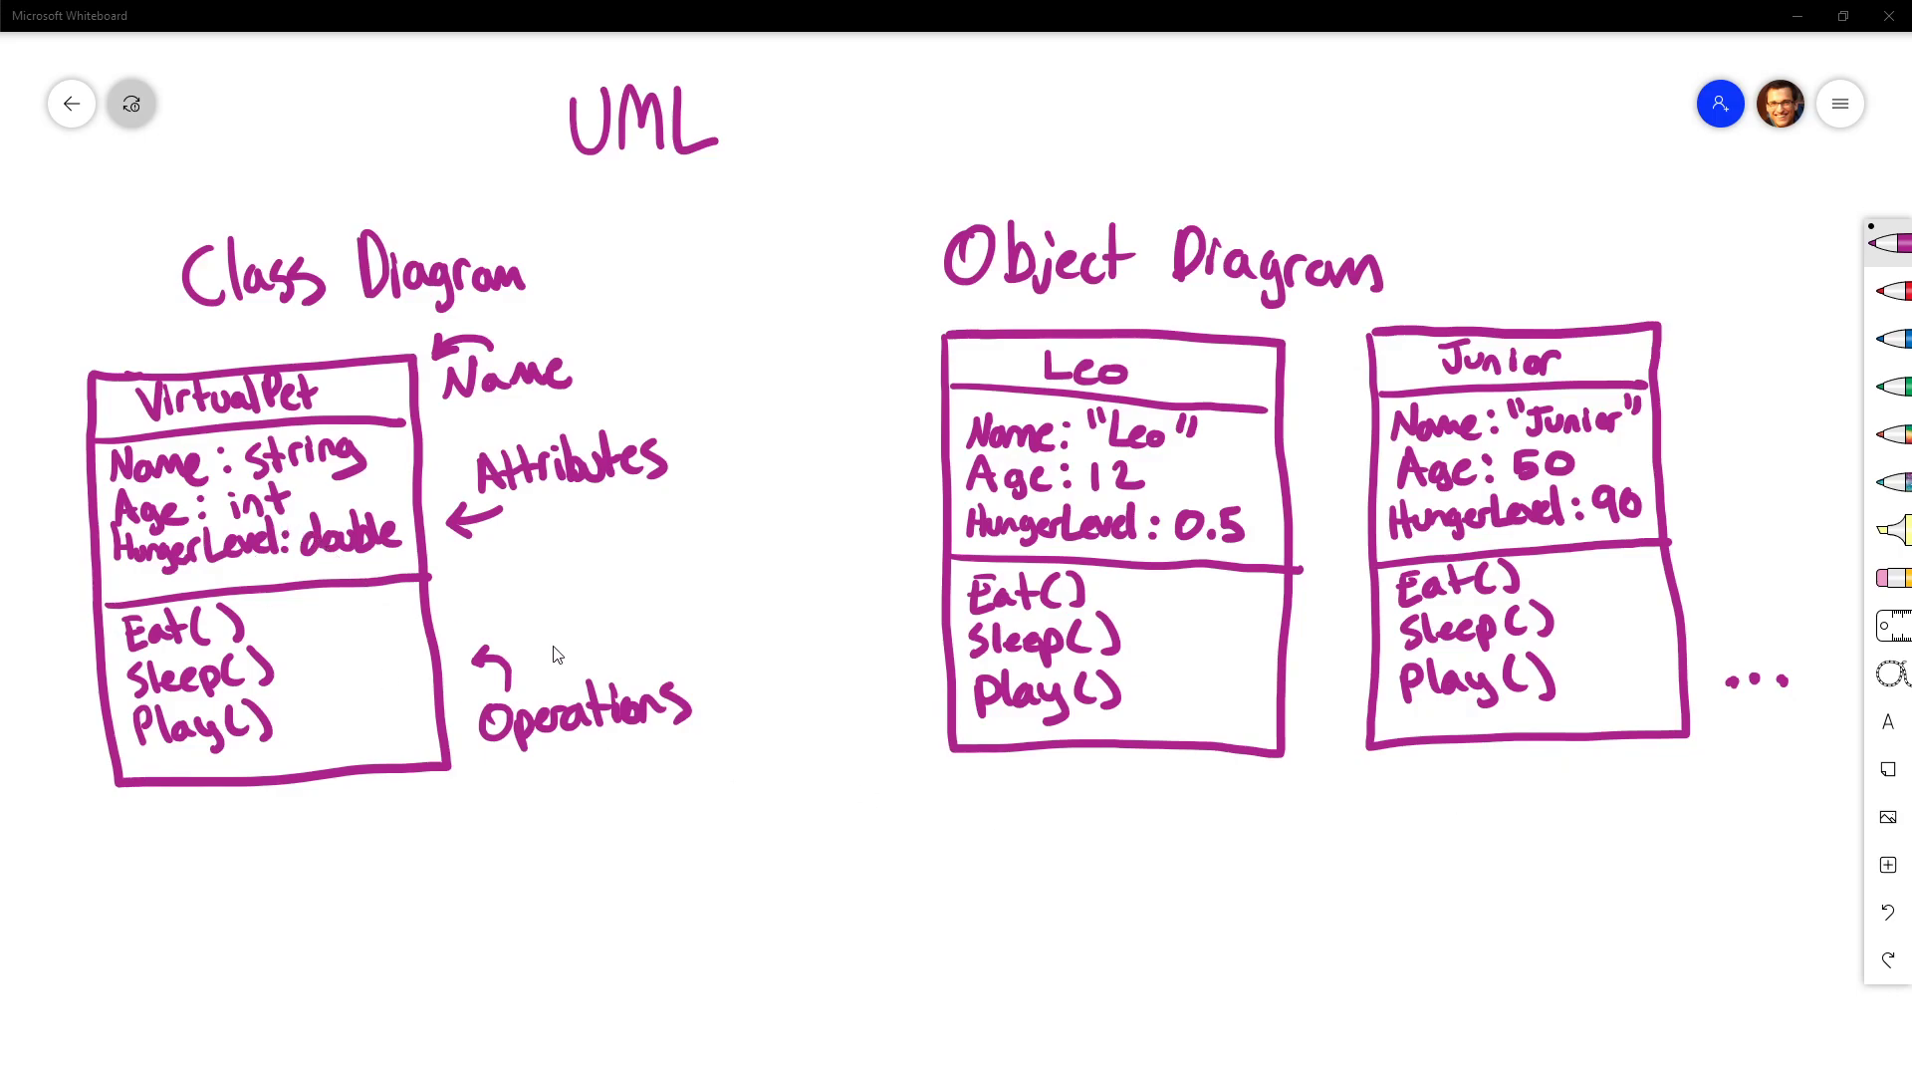
{"action": "mouse_move", "coordinate": [815, 719]}
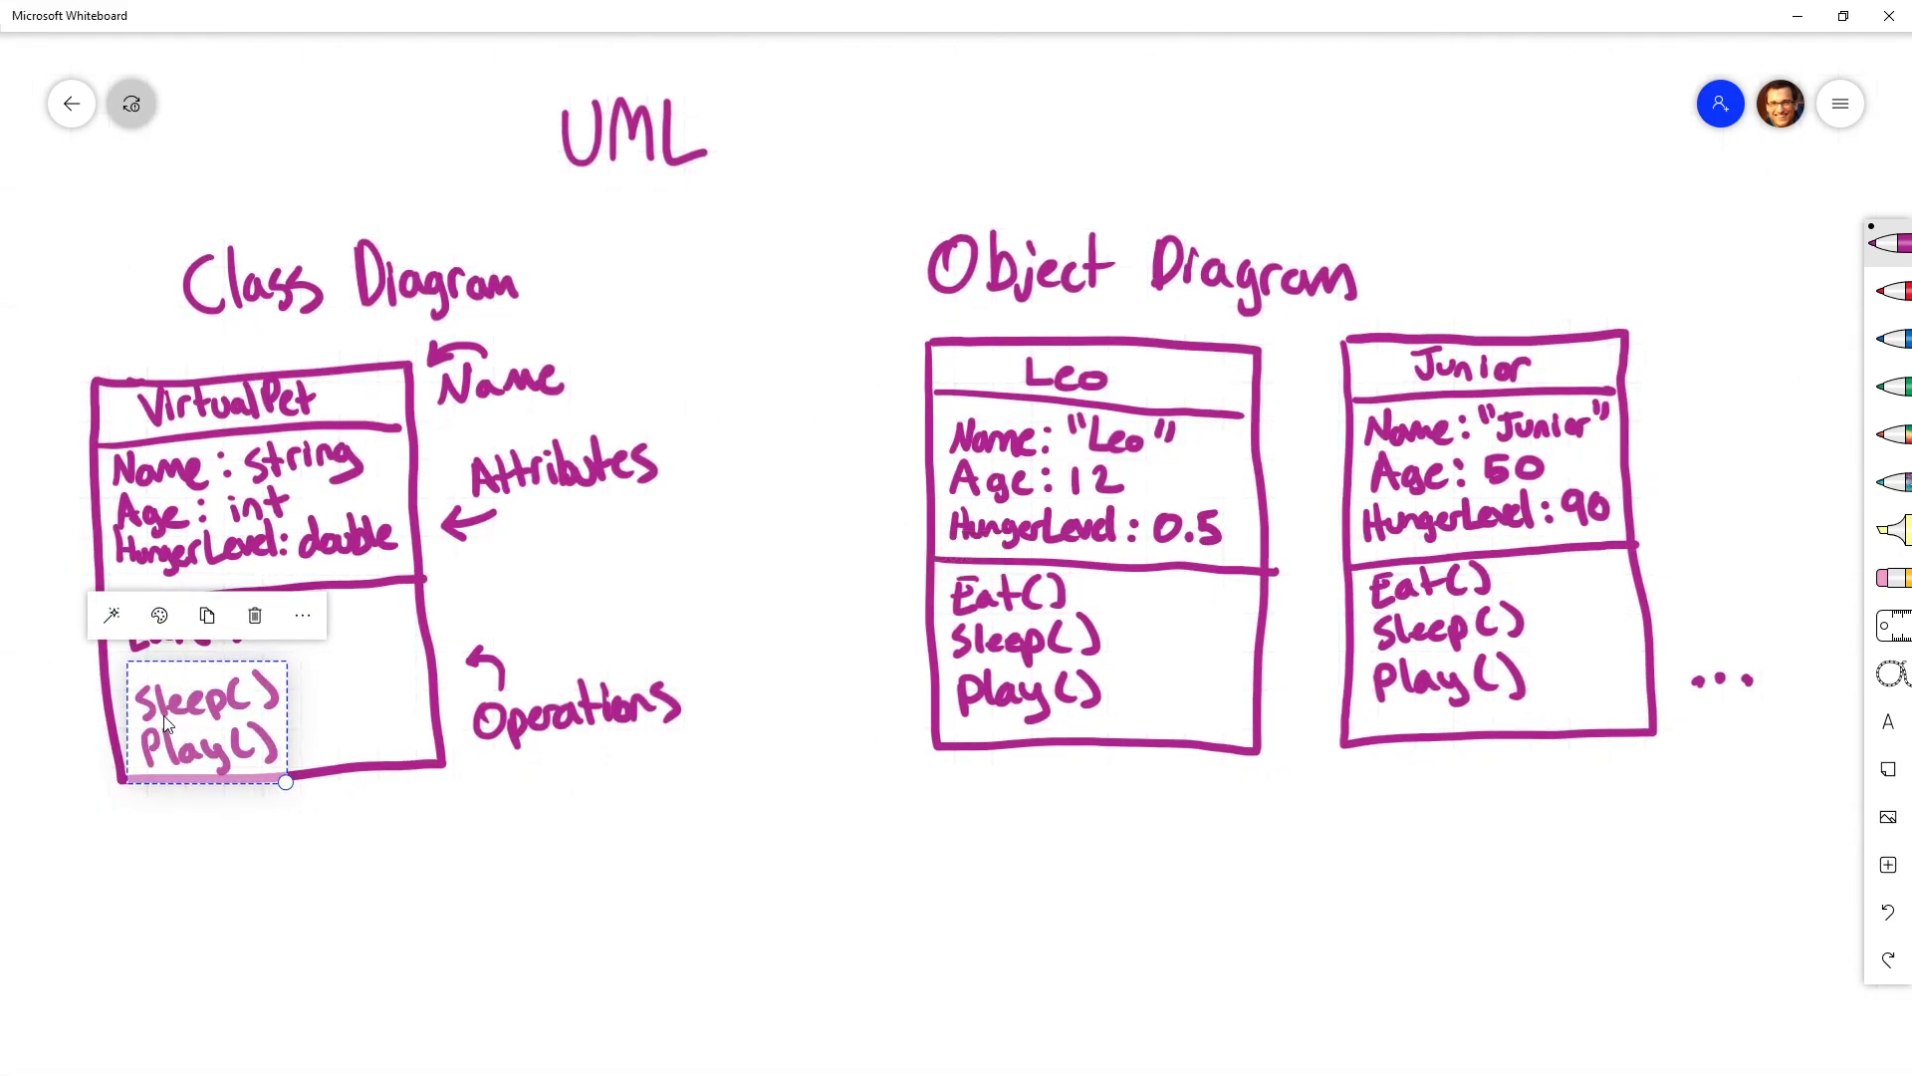
Step: Shift Sleep and Play down and add the Speak() operation to VirtualPet
{"action": "left_click", "coordinate": [252, 613]}
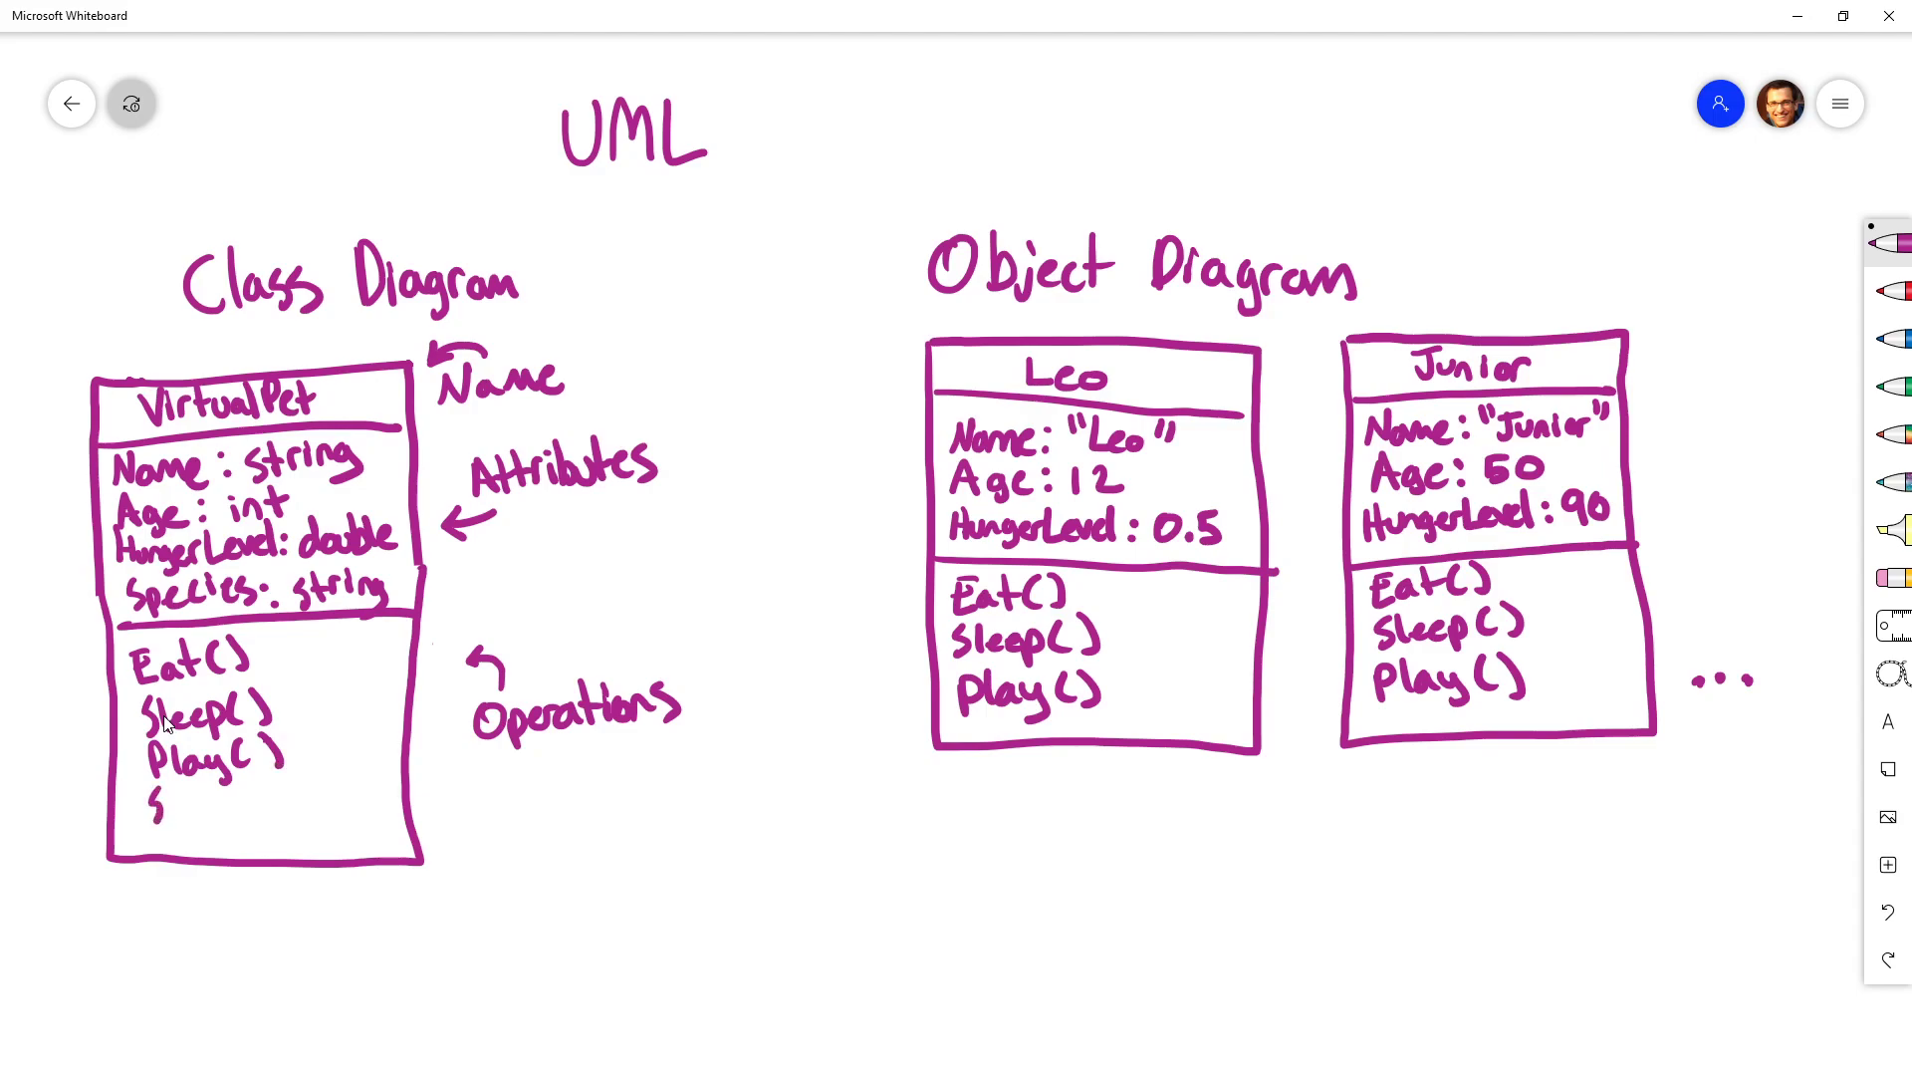
{"action": "type", "text": "Speak("}
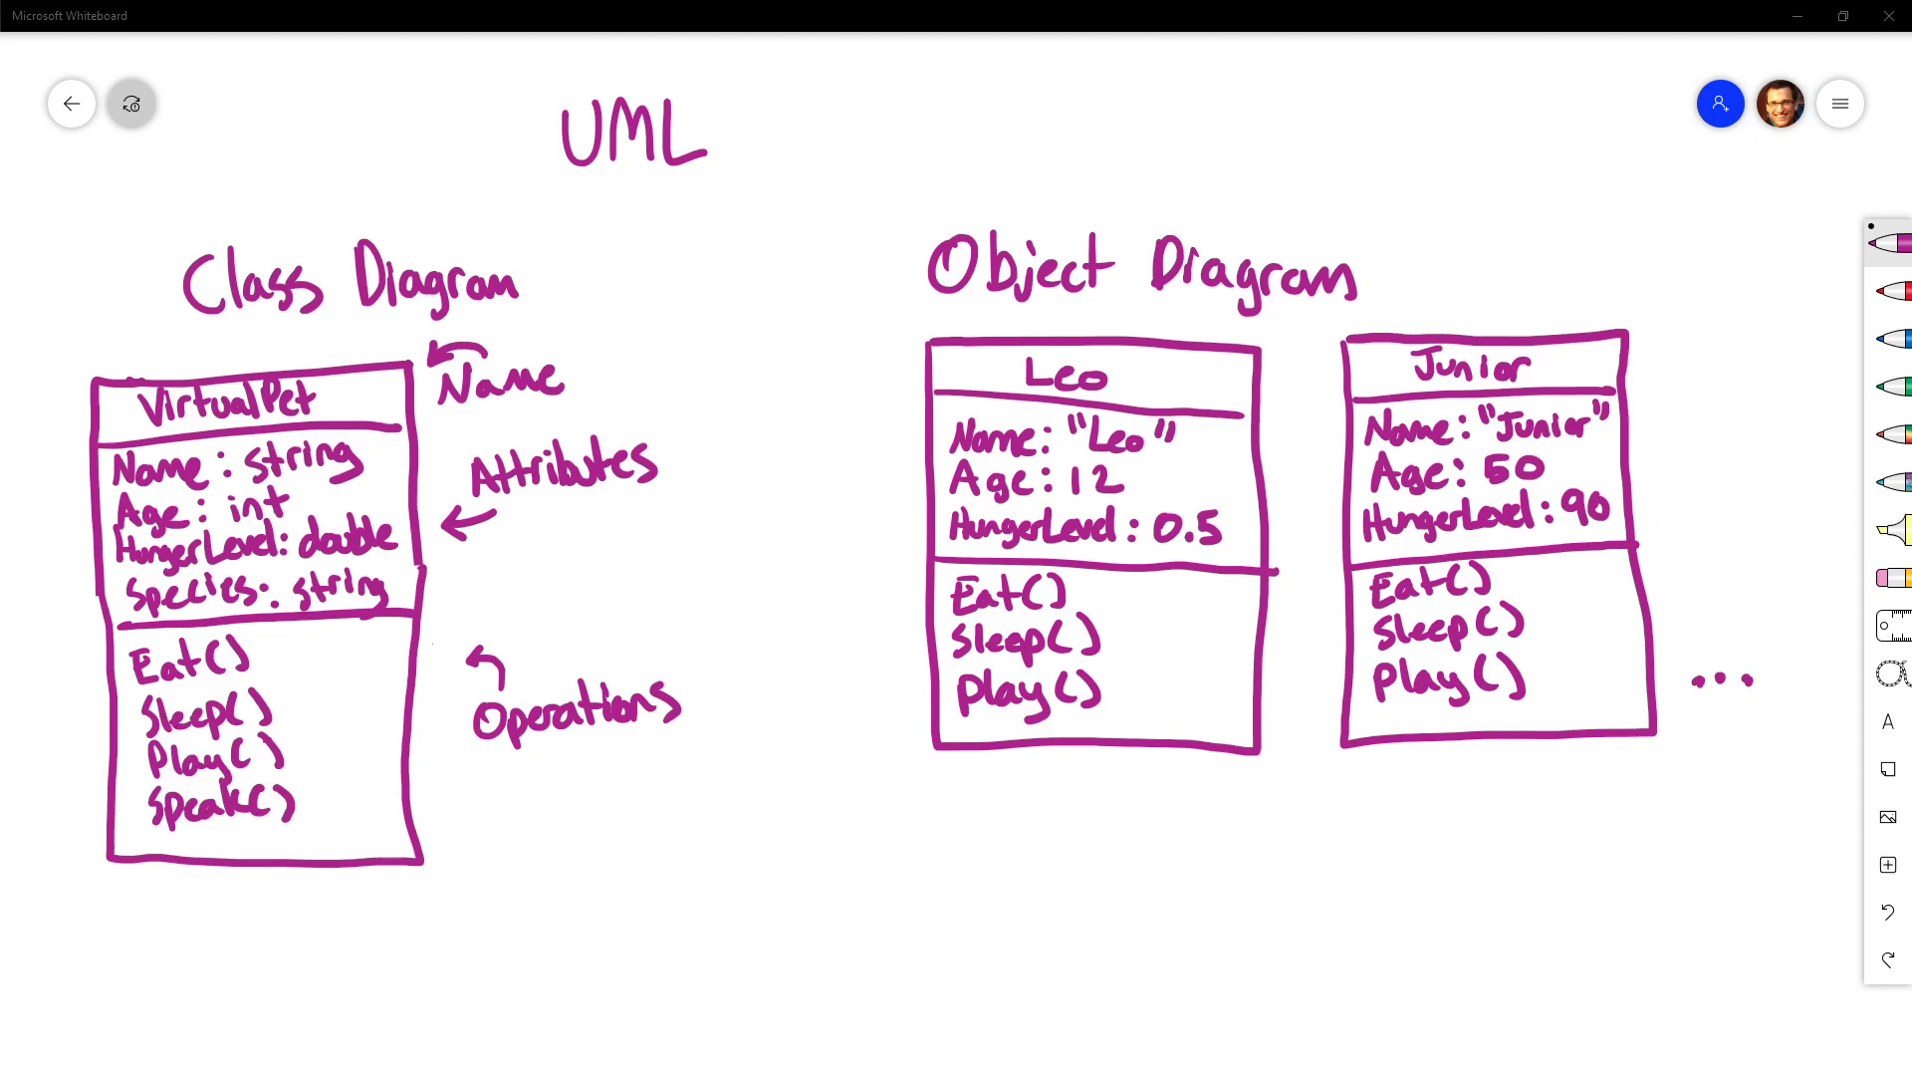
{"action": "mouse_move", "coordinate": [437, 491]}
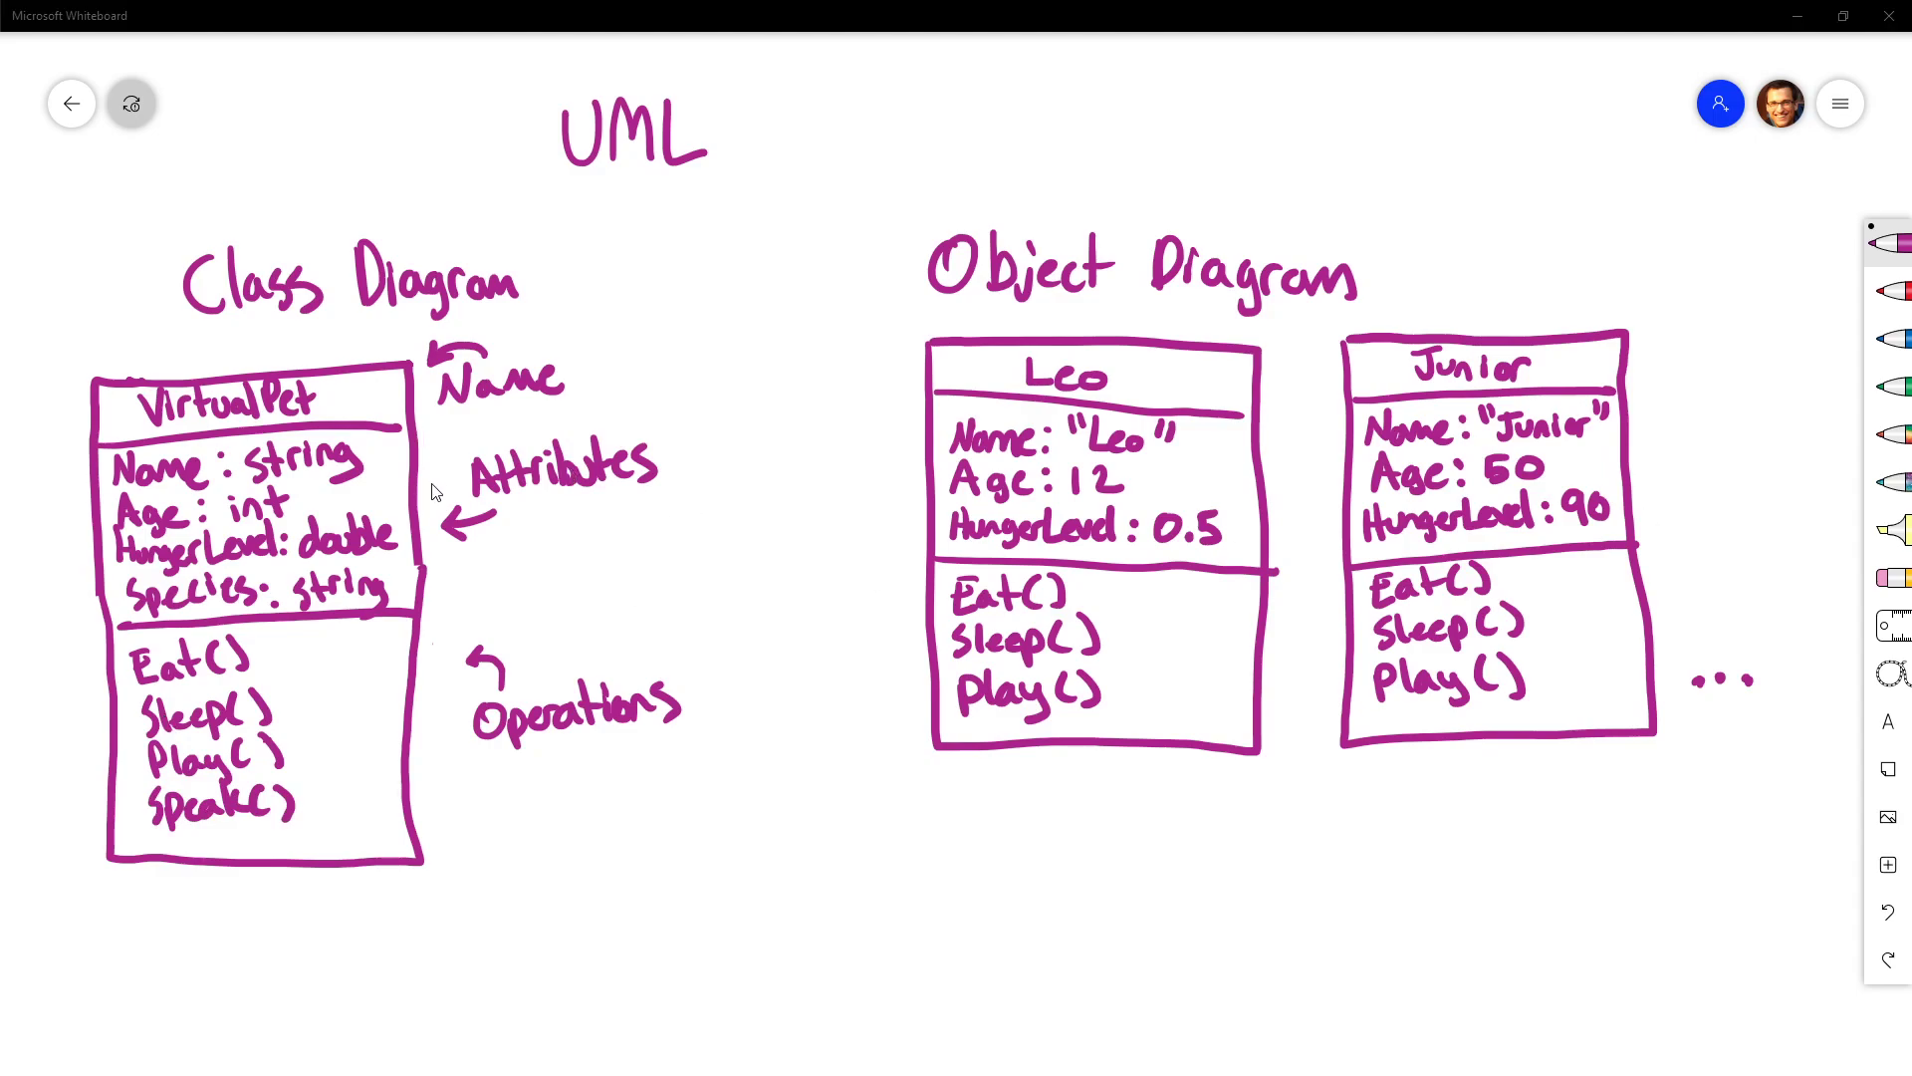
{"action": "mouse_move", "coordinate": [349, 600]}
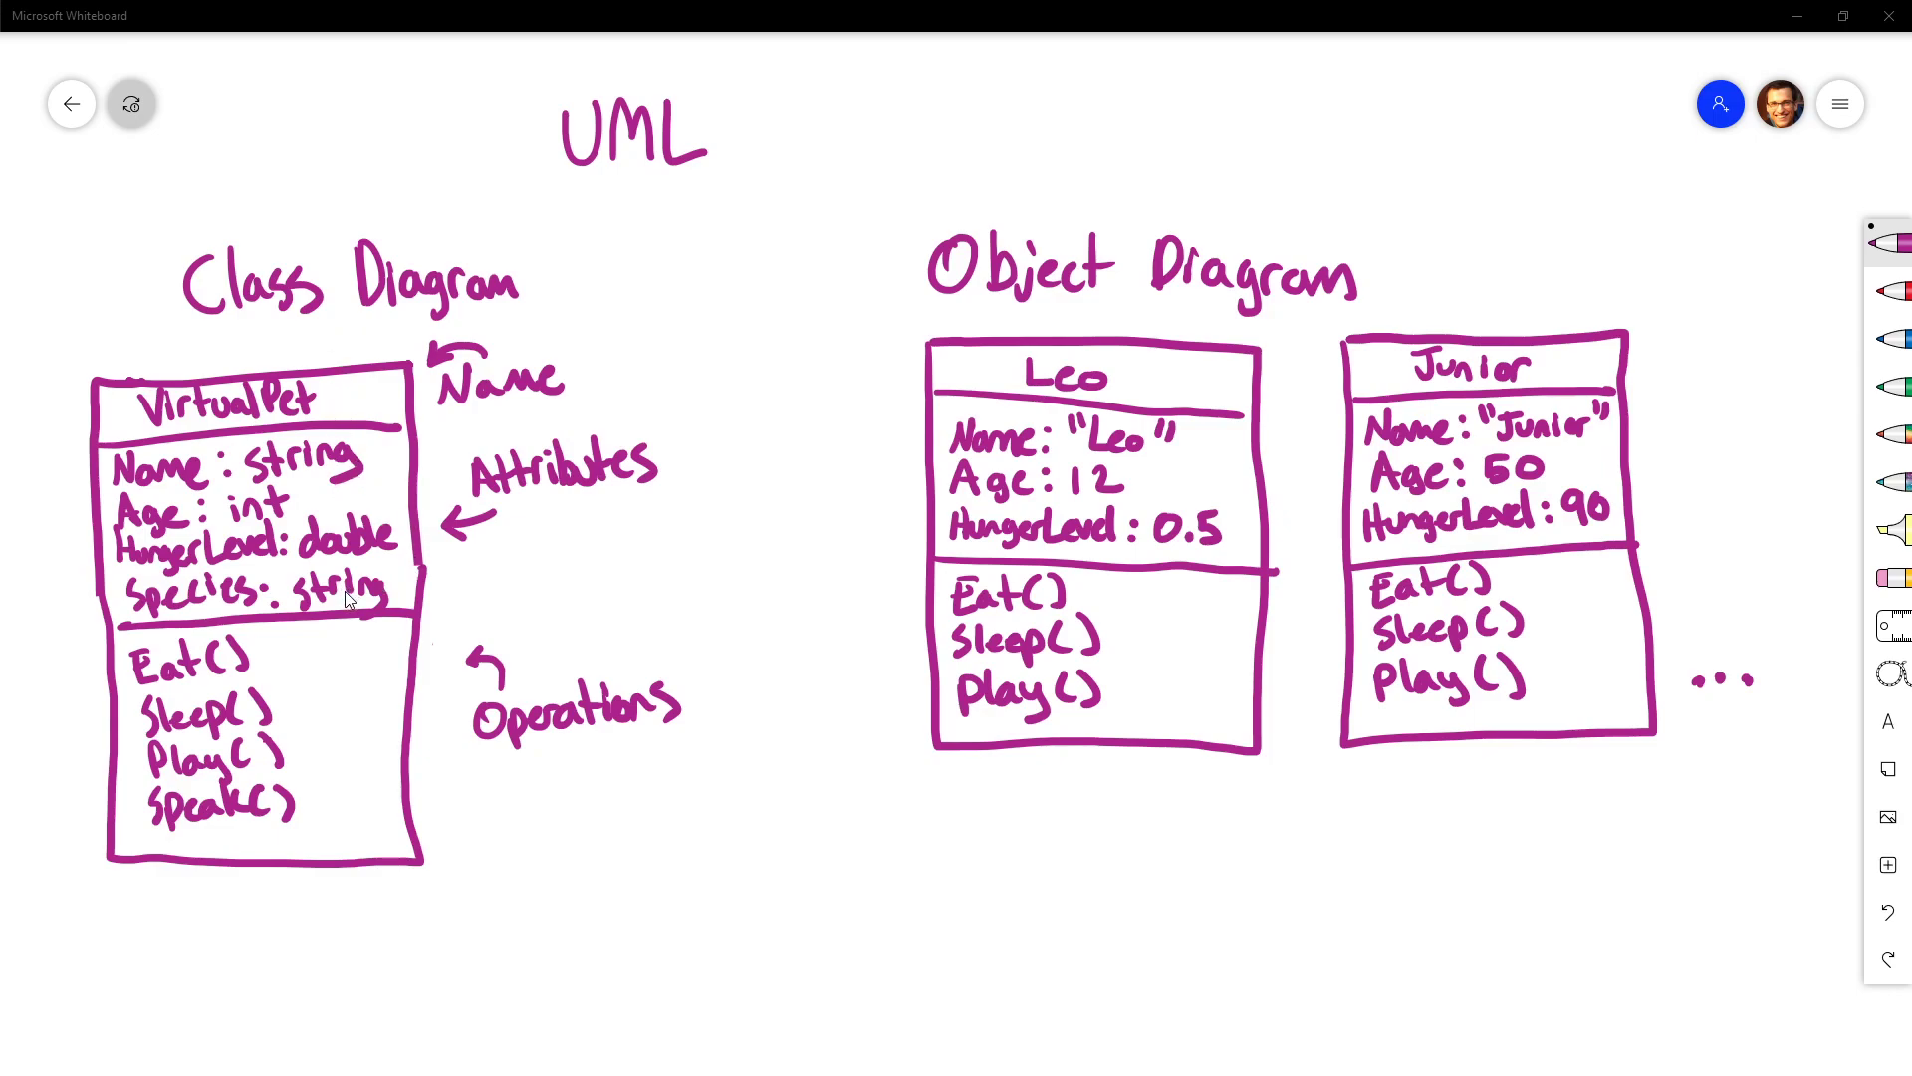
{"action": "mouse_move", "coordinate": [269, 584]}
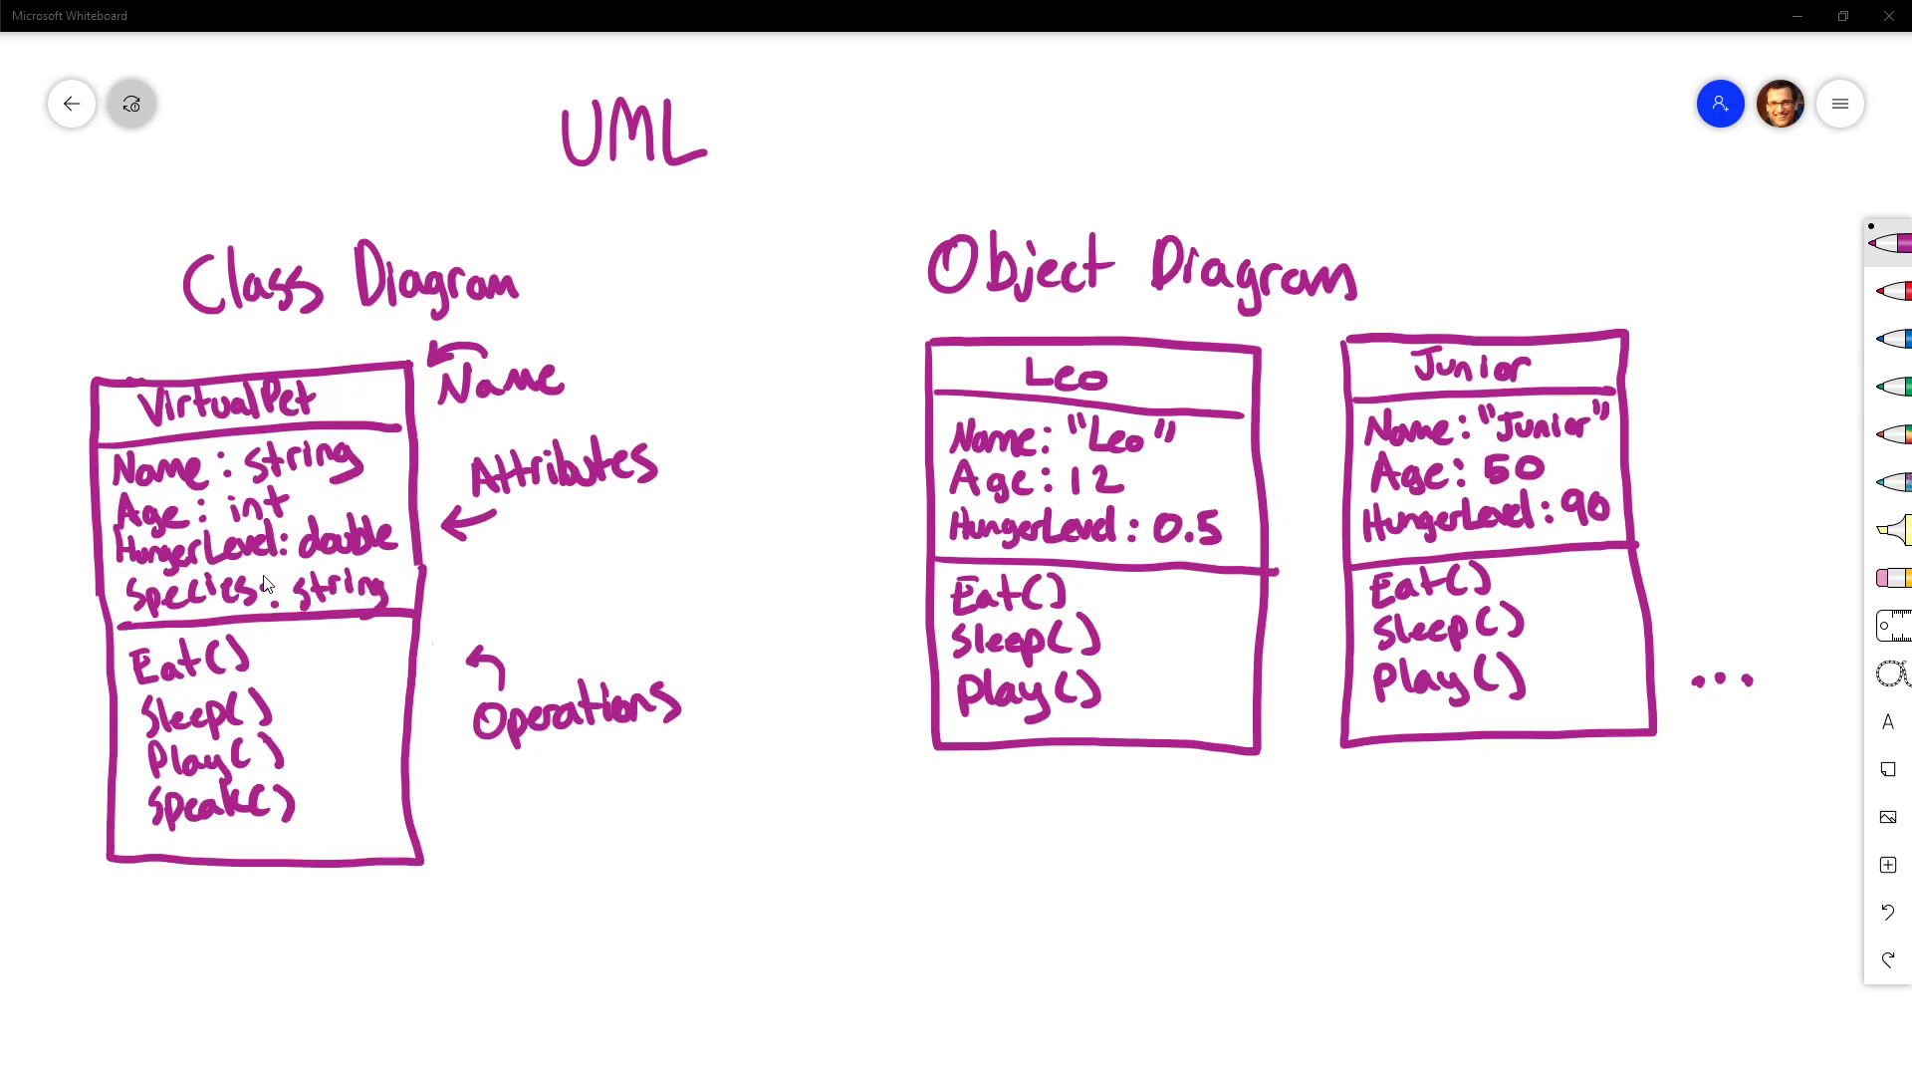
{"action": "mouse_move", "coordinate": [1339, 594]}
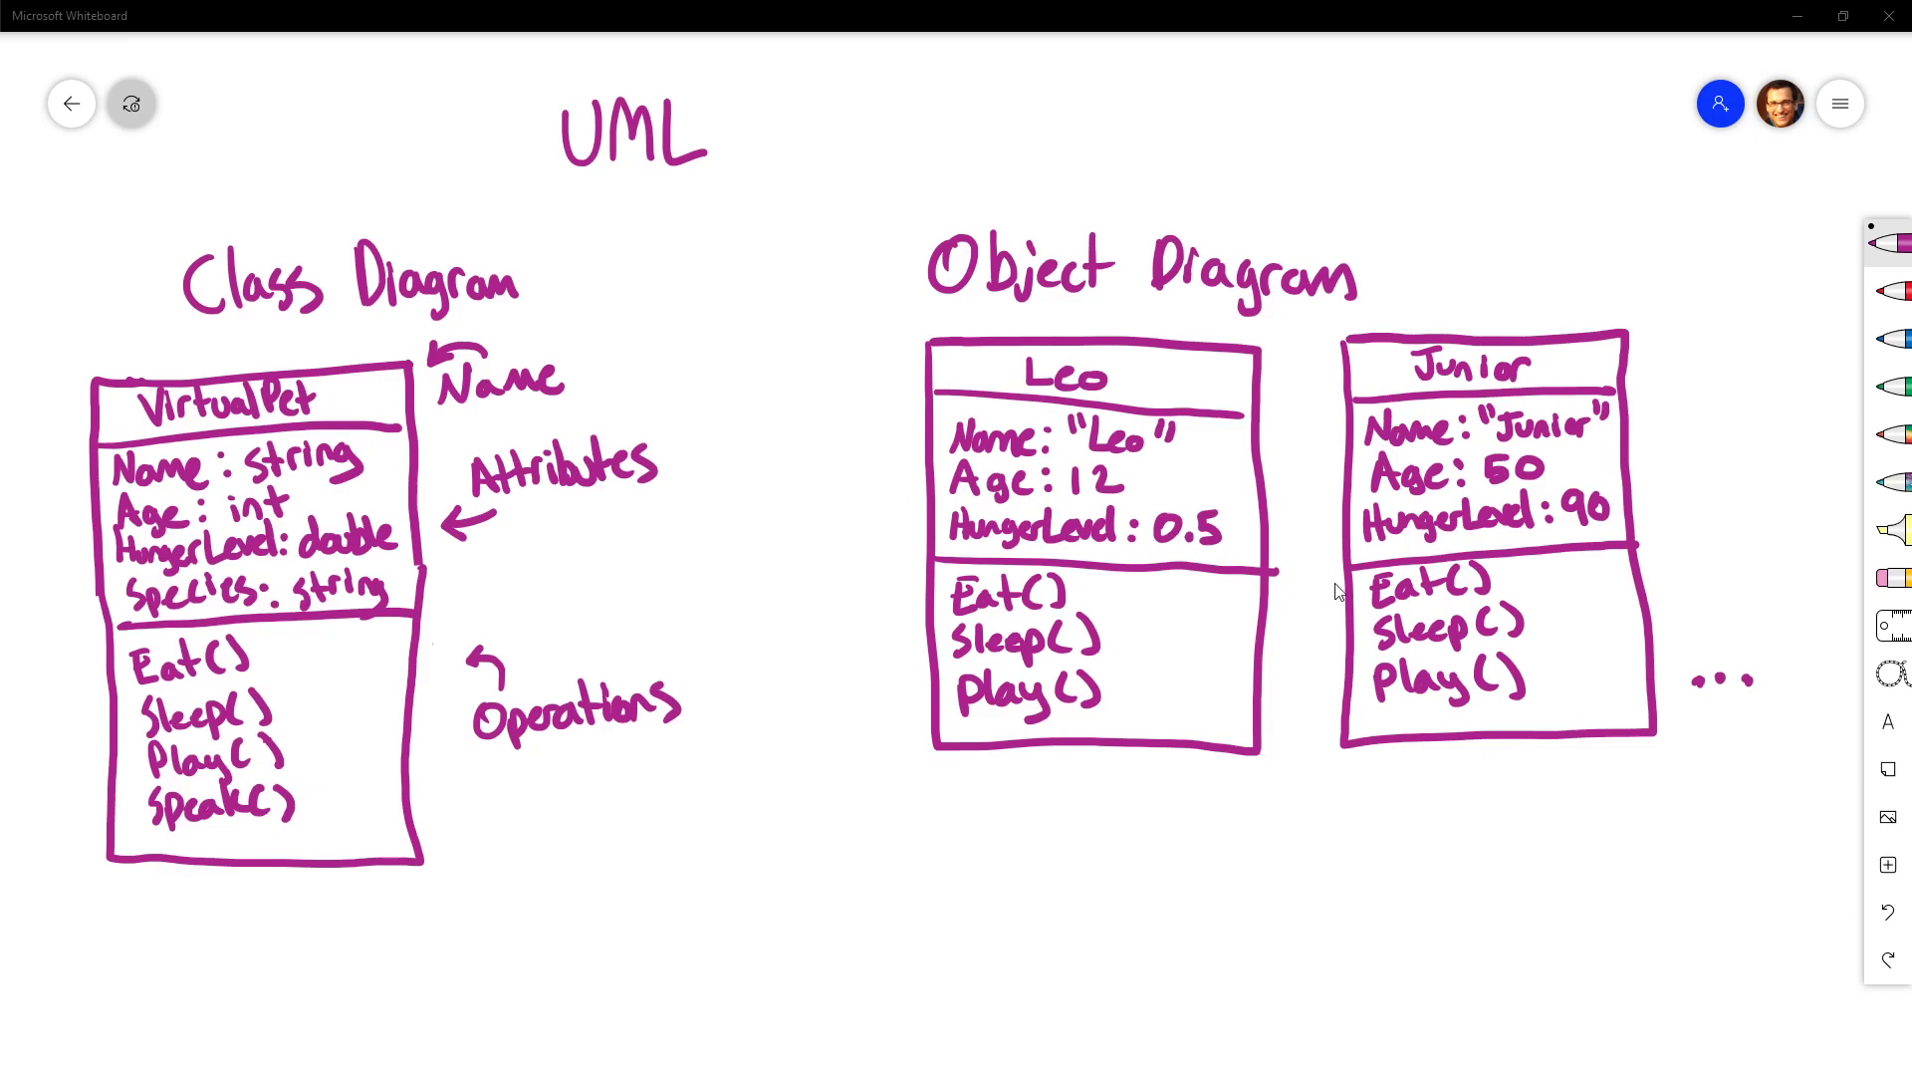
{"action": "mouse_move", "coordinate": [1410, 609]}
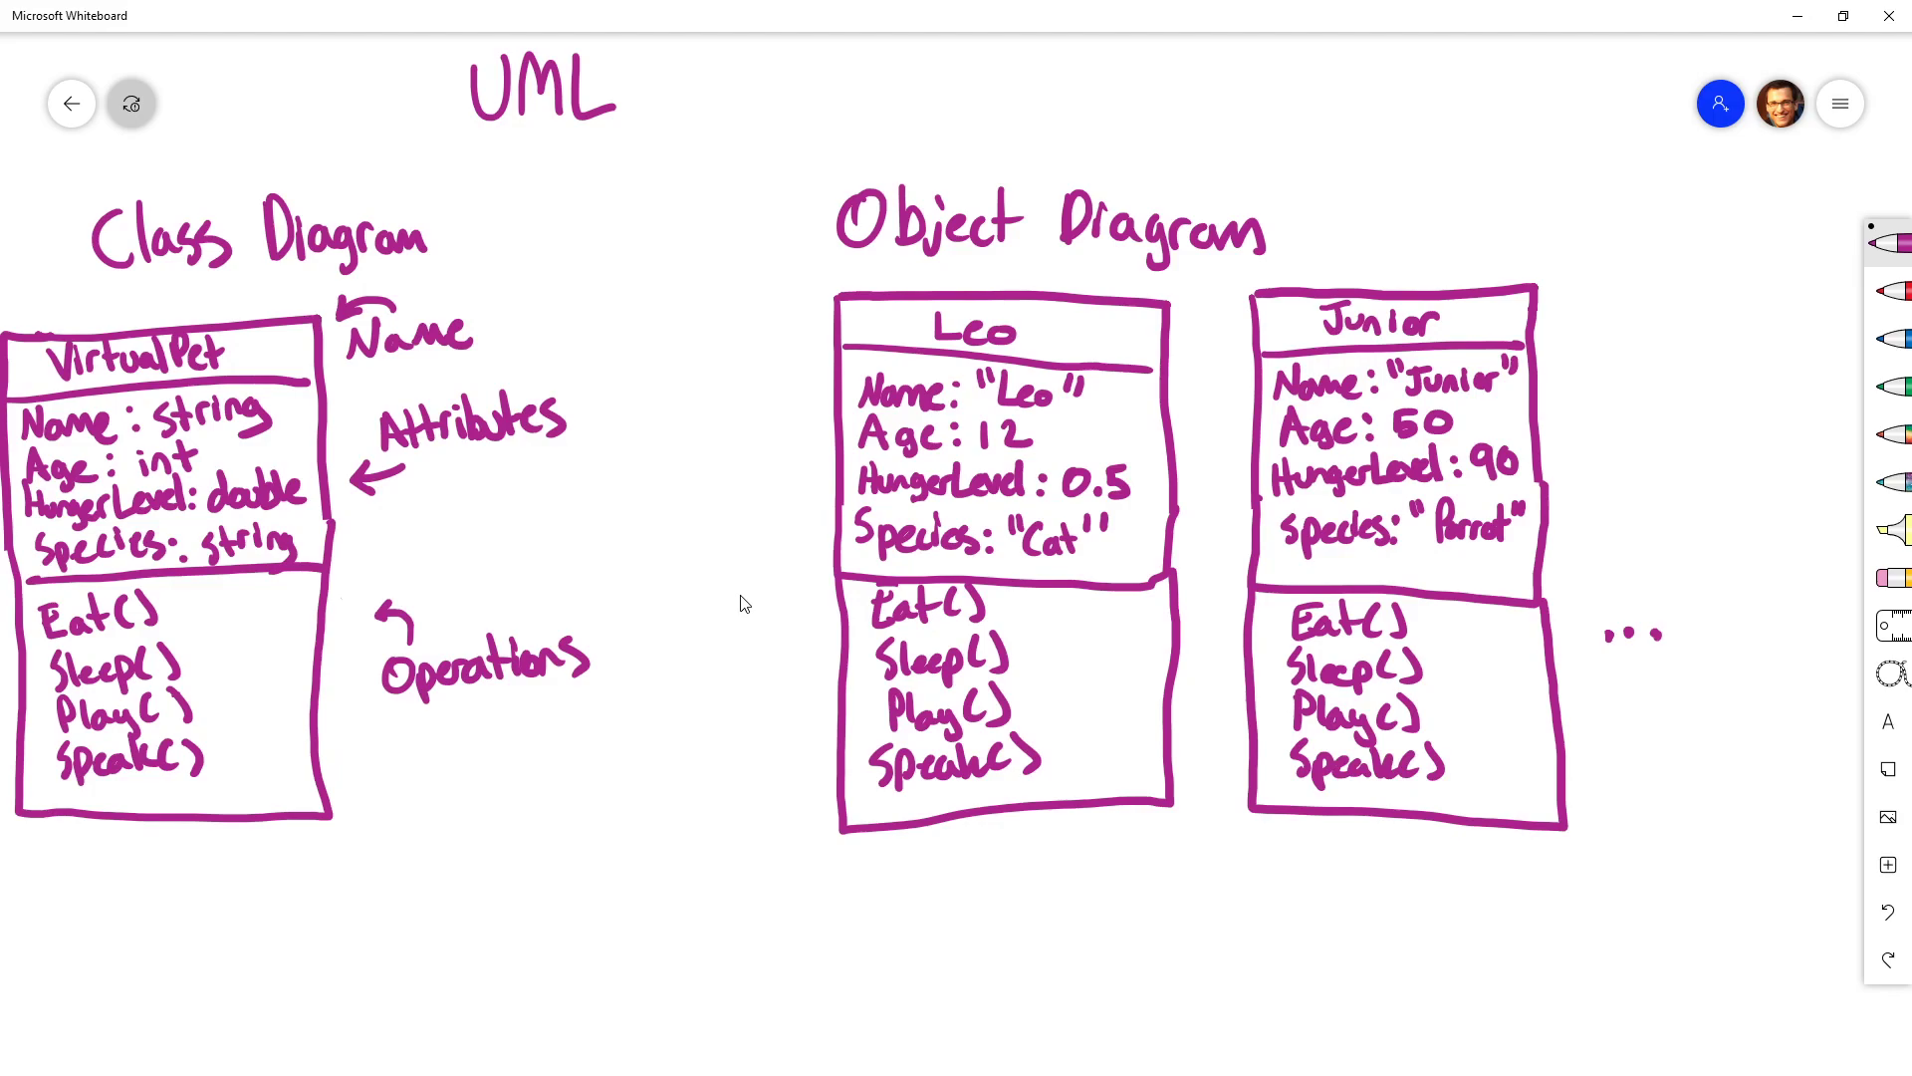
{"action": "mouse_move", "coordinate": [221, 844]}
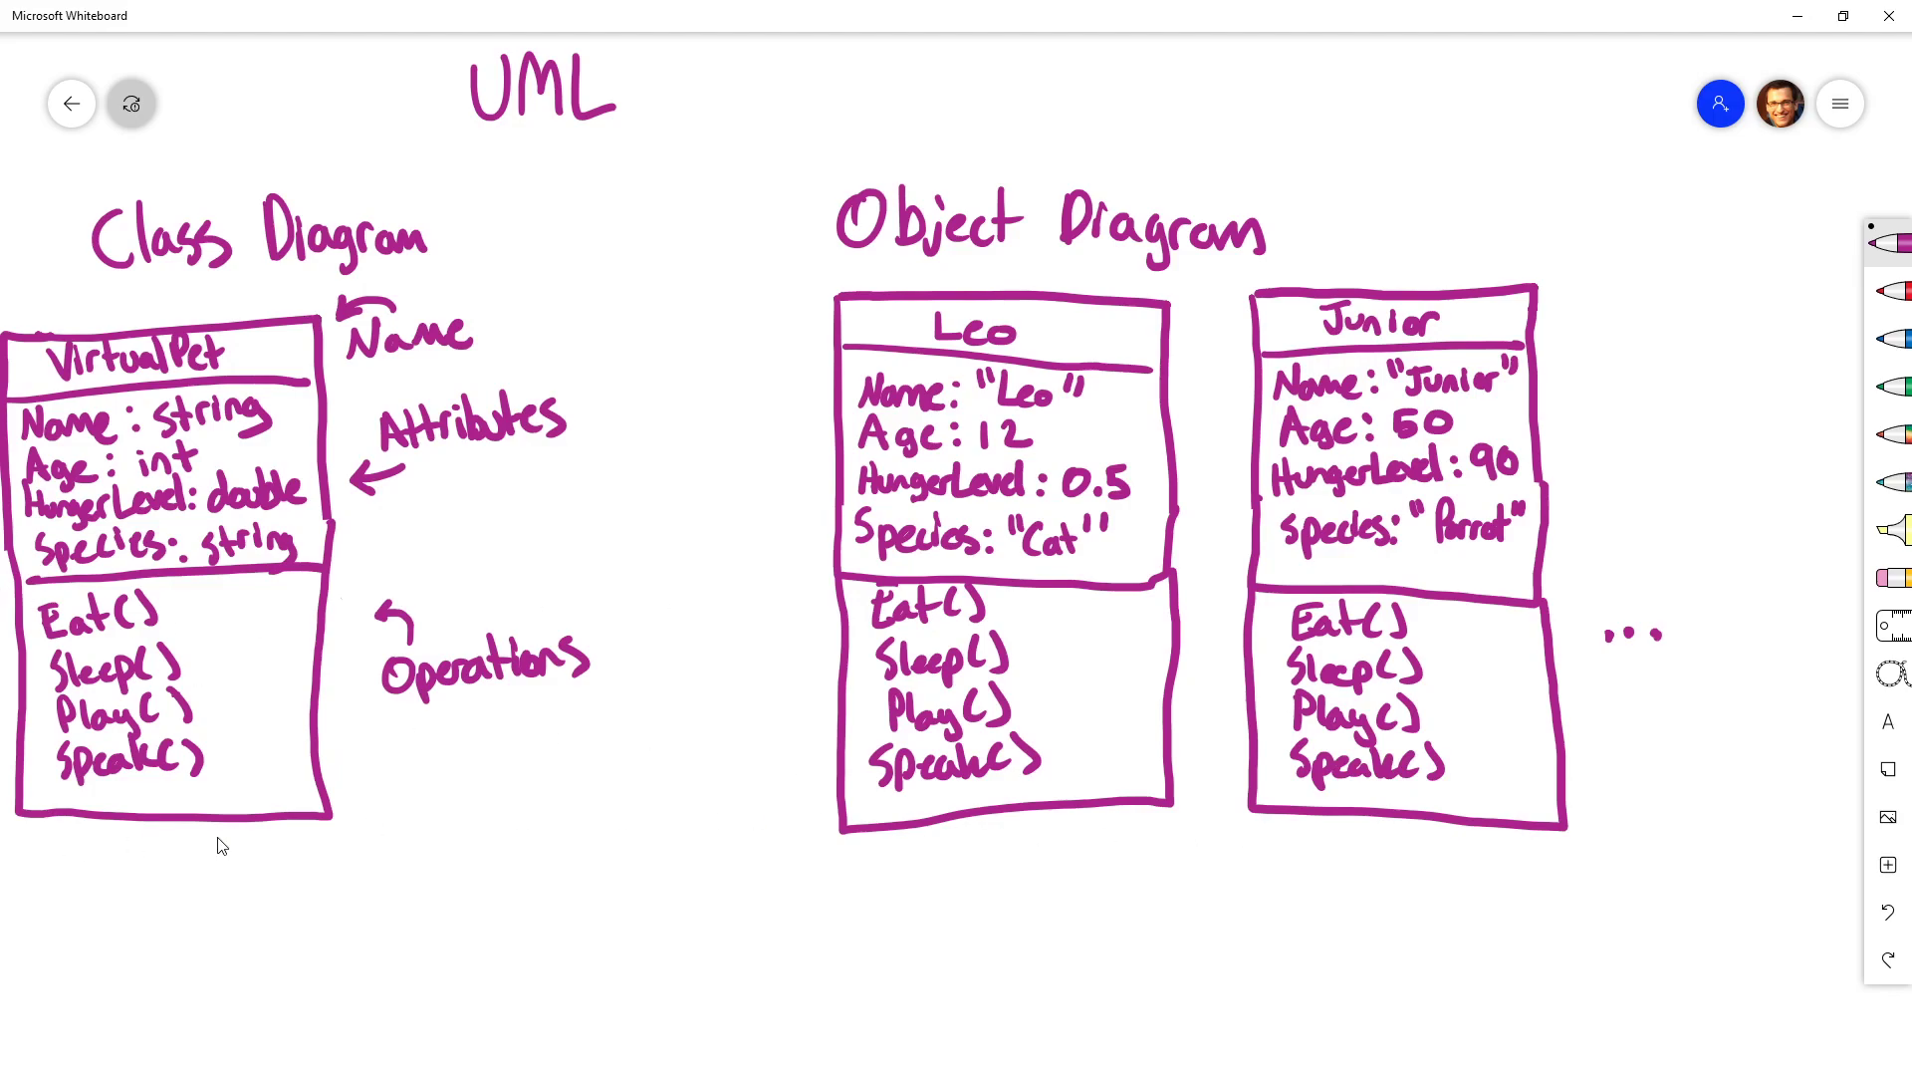
{"action": "mouse_move", "coordinate": [1197, 901]}
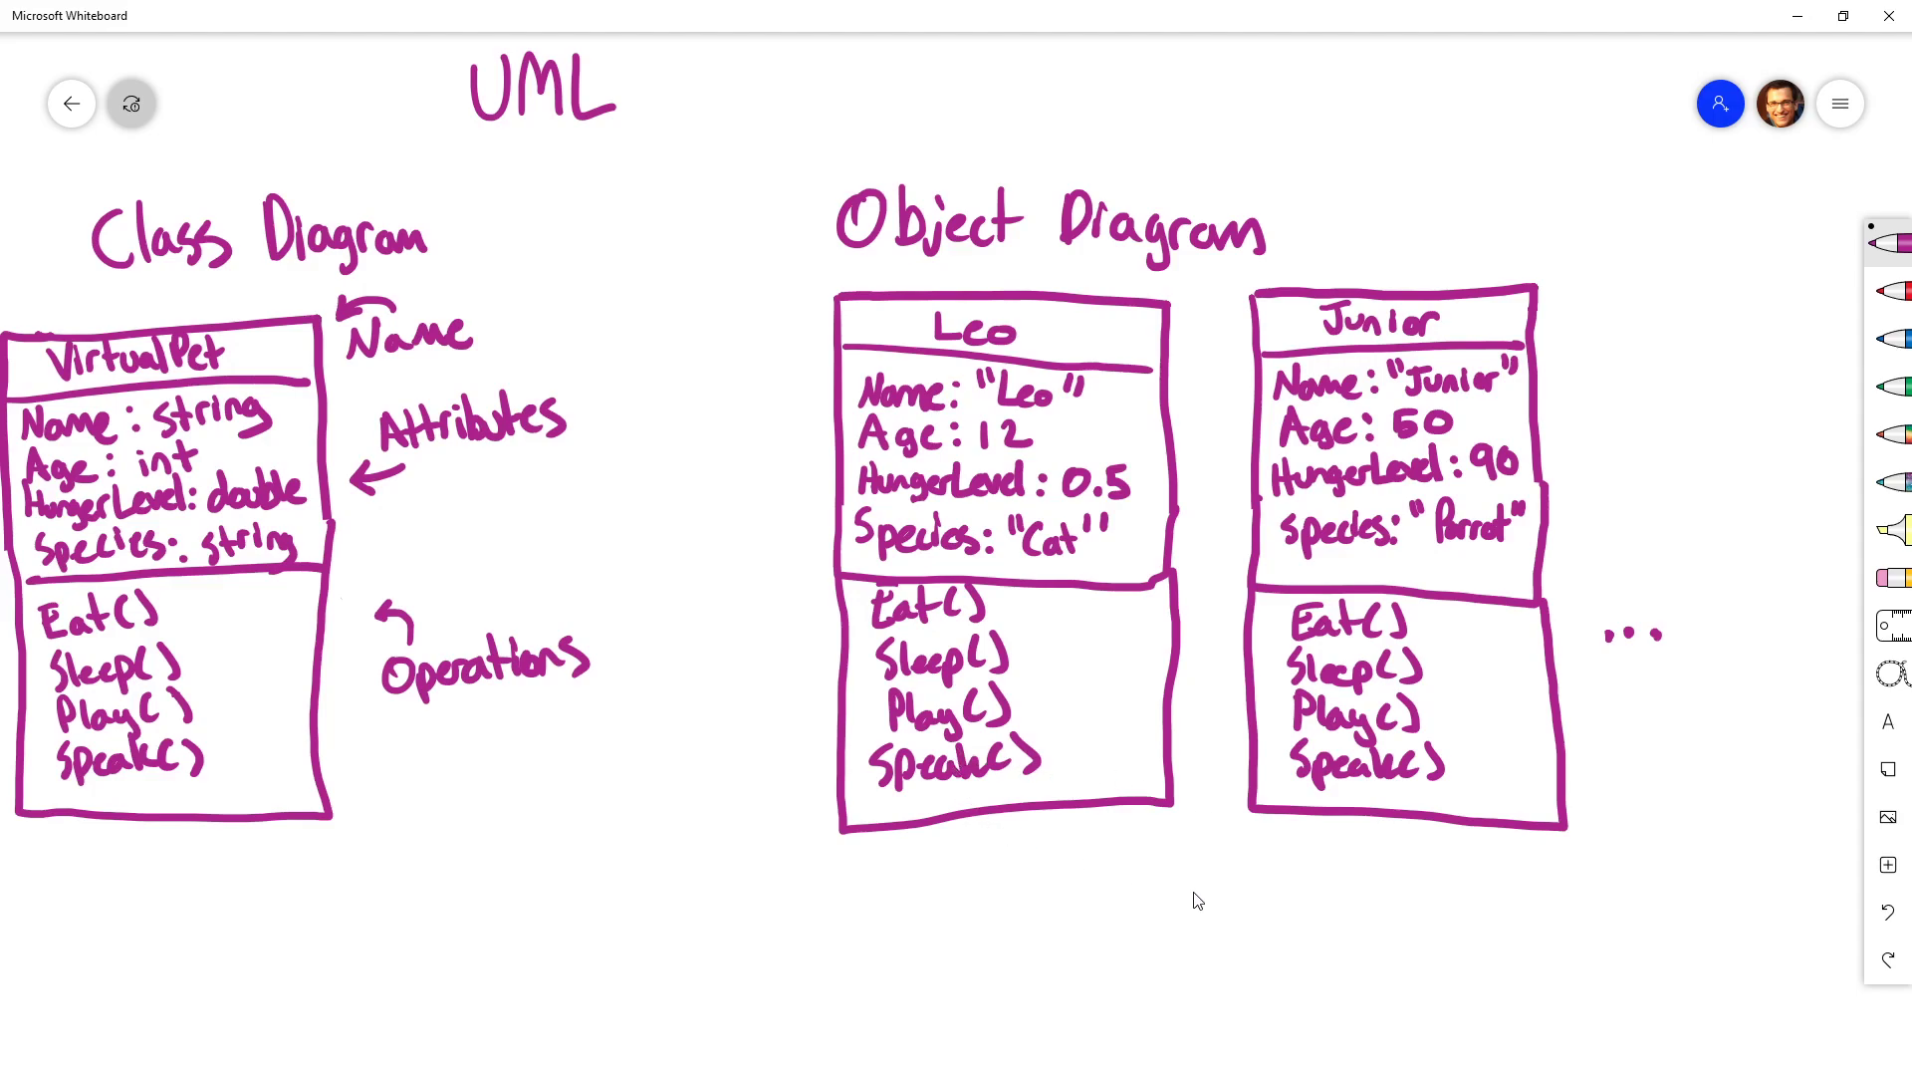
{"action": "mouse_move", "coordinate": [1235, 819]}
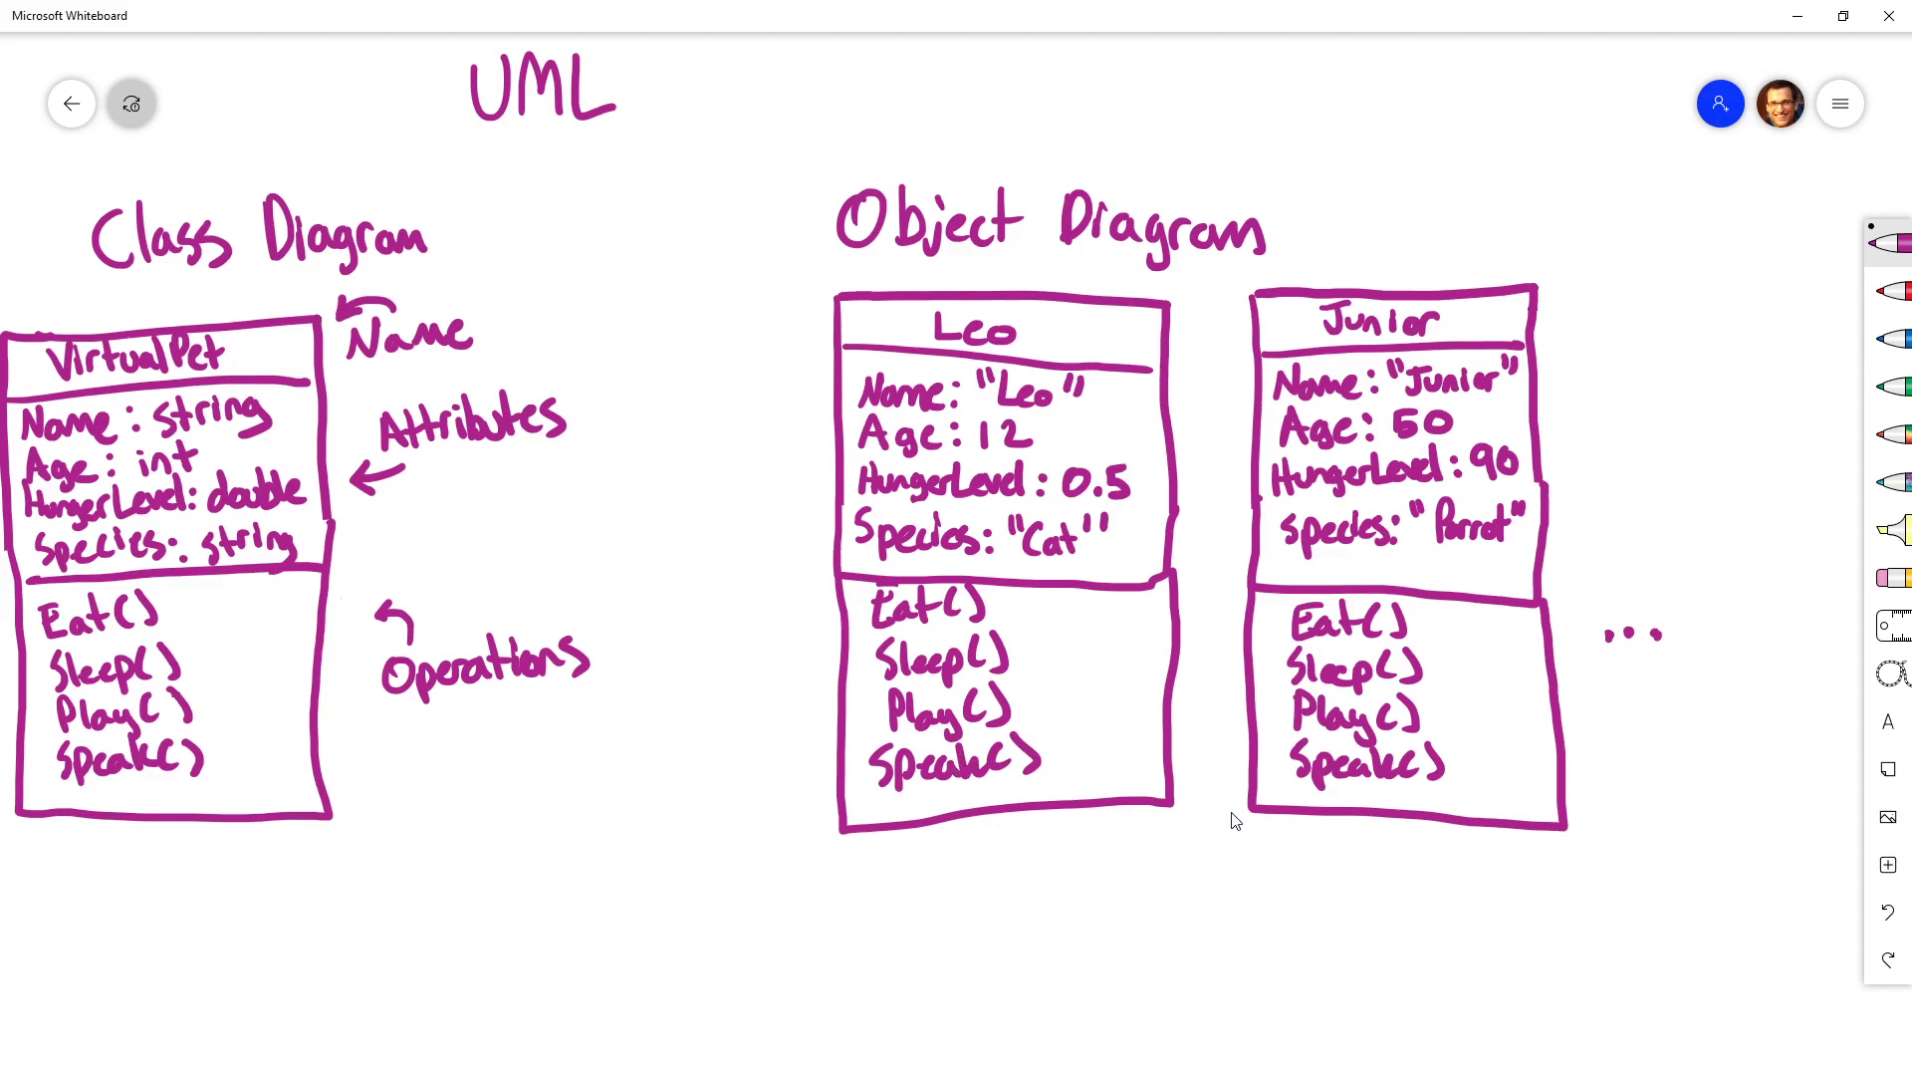
{"action": "mouse_move", "coordinate": [1171, 797]}
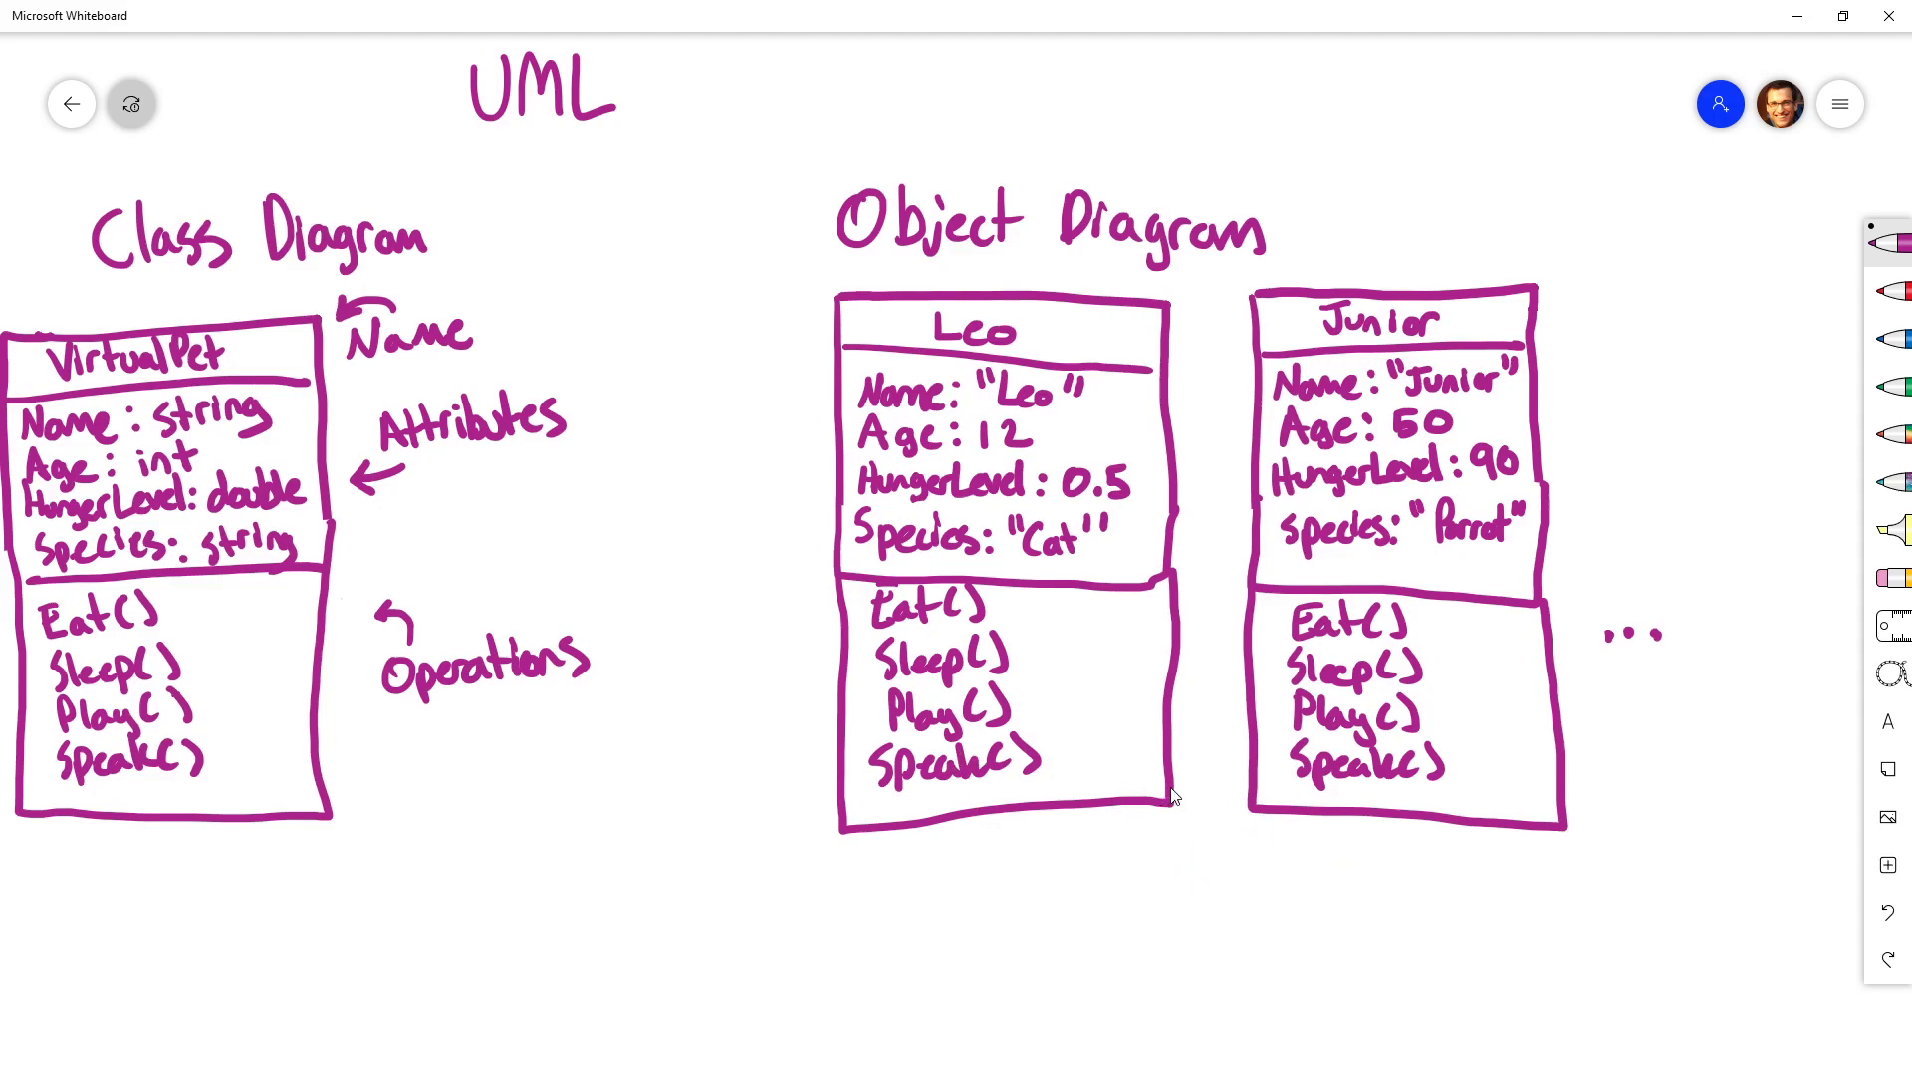
{"action": "mouse_move", "coordinate": [1006, 690]}
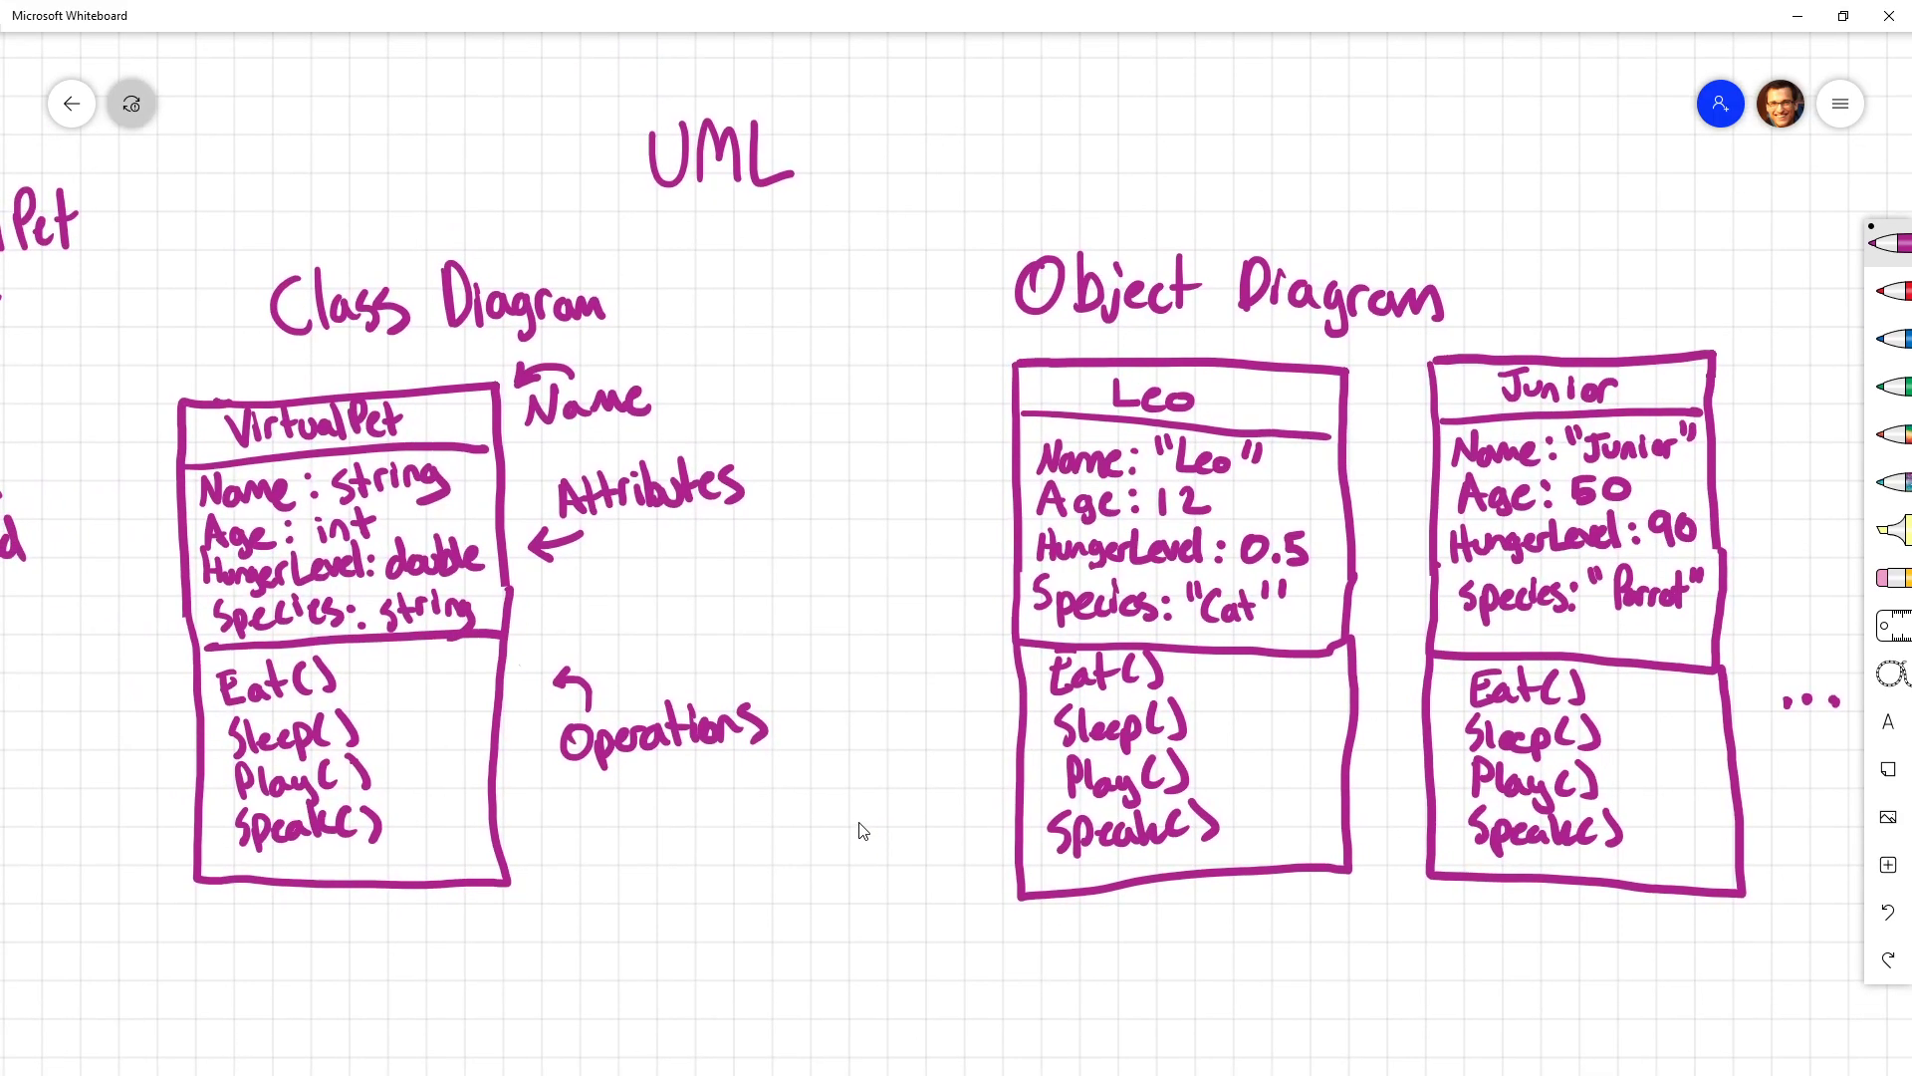
{"action": "scroll", "scroll_direction": "down", "scroll_amount": 3}
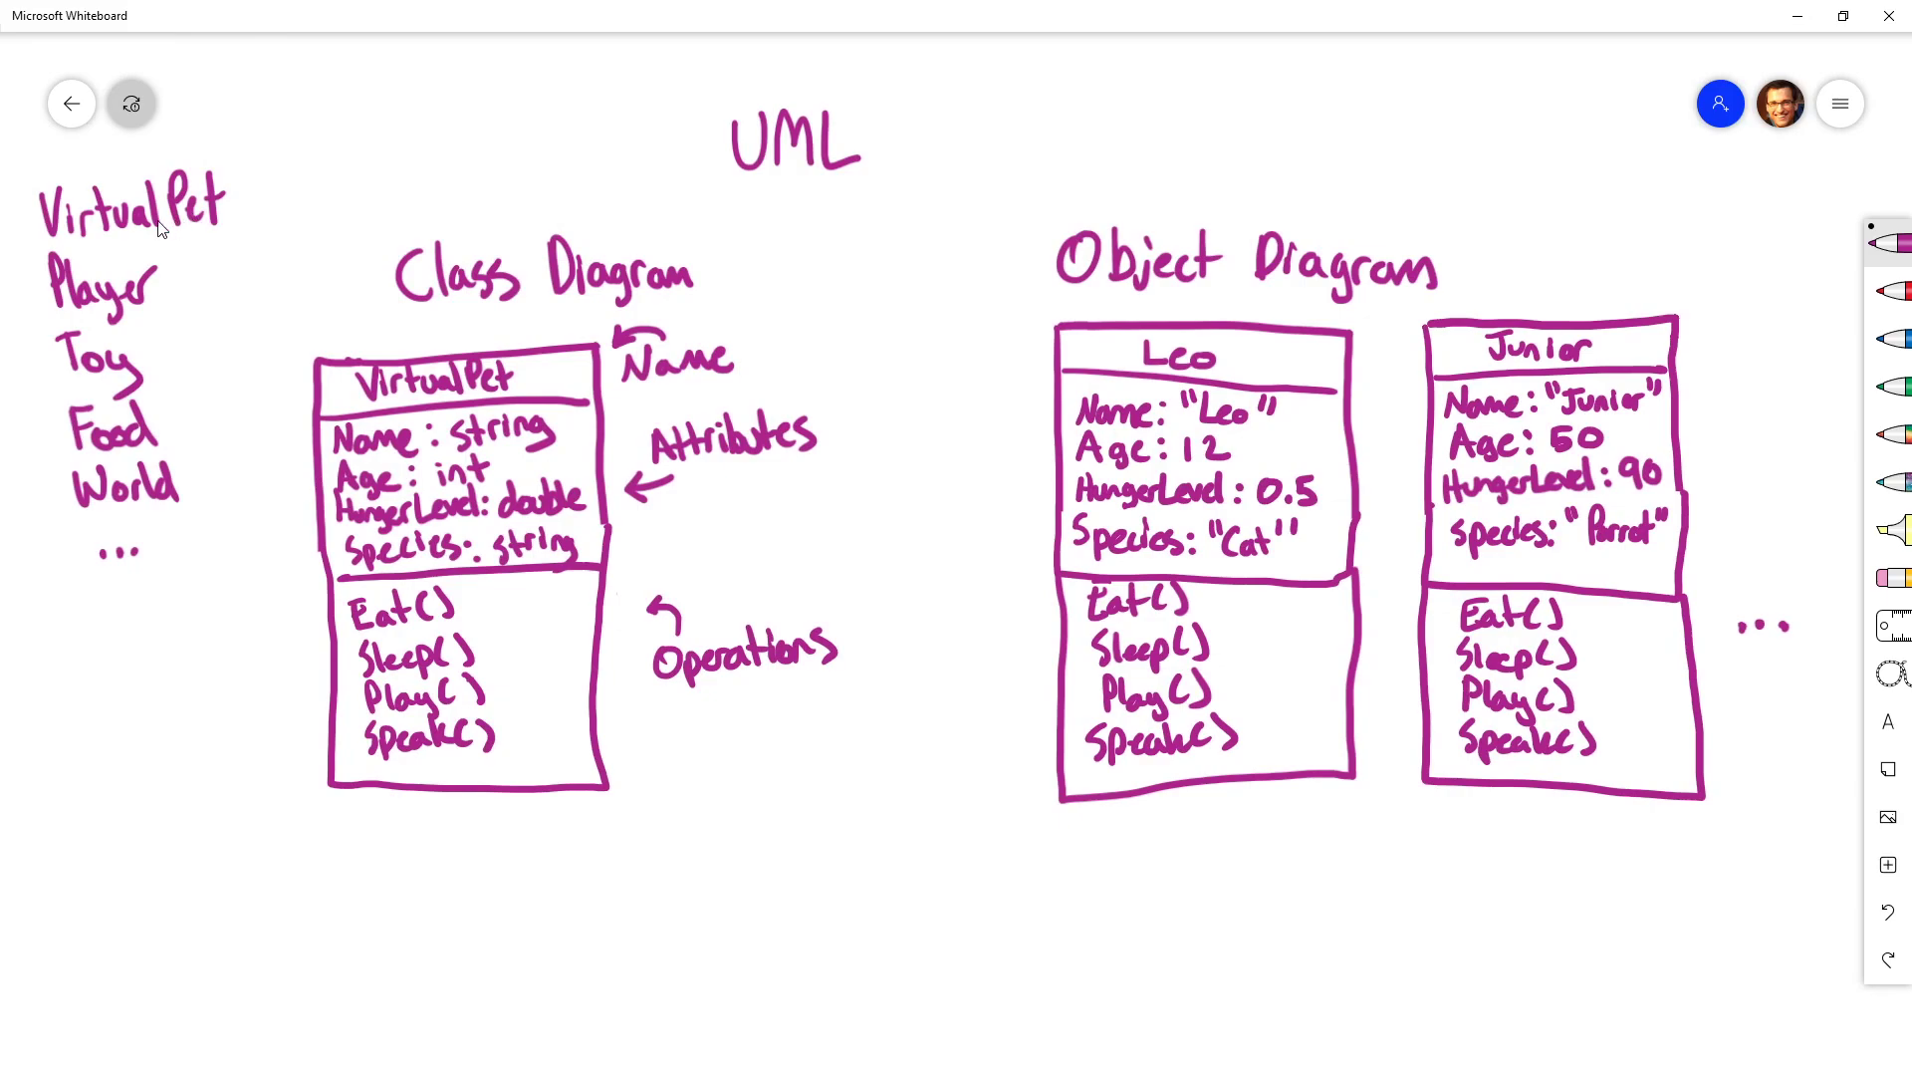
{"action": "mouse_move", "coordinate": [144, 259]}
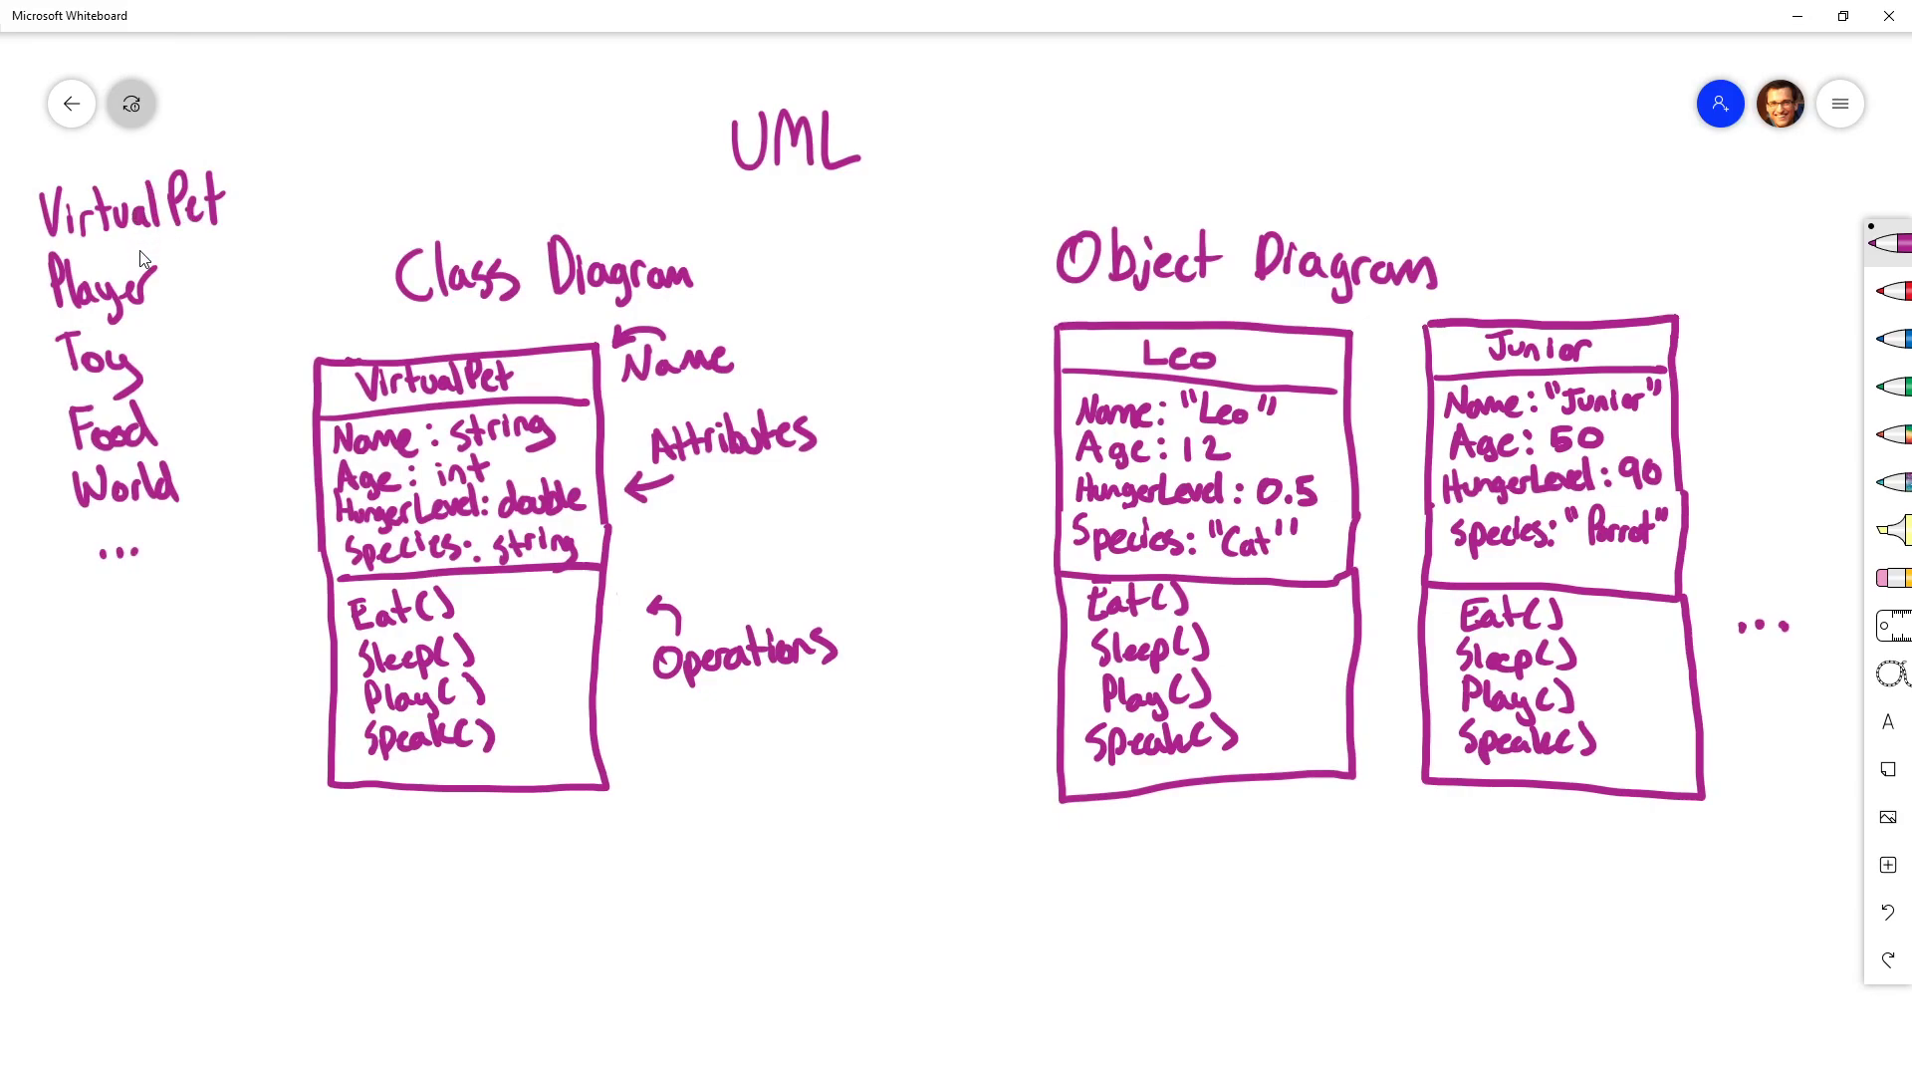
{"action": "mouse_move", "coordinate": [133, 309]}
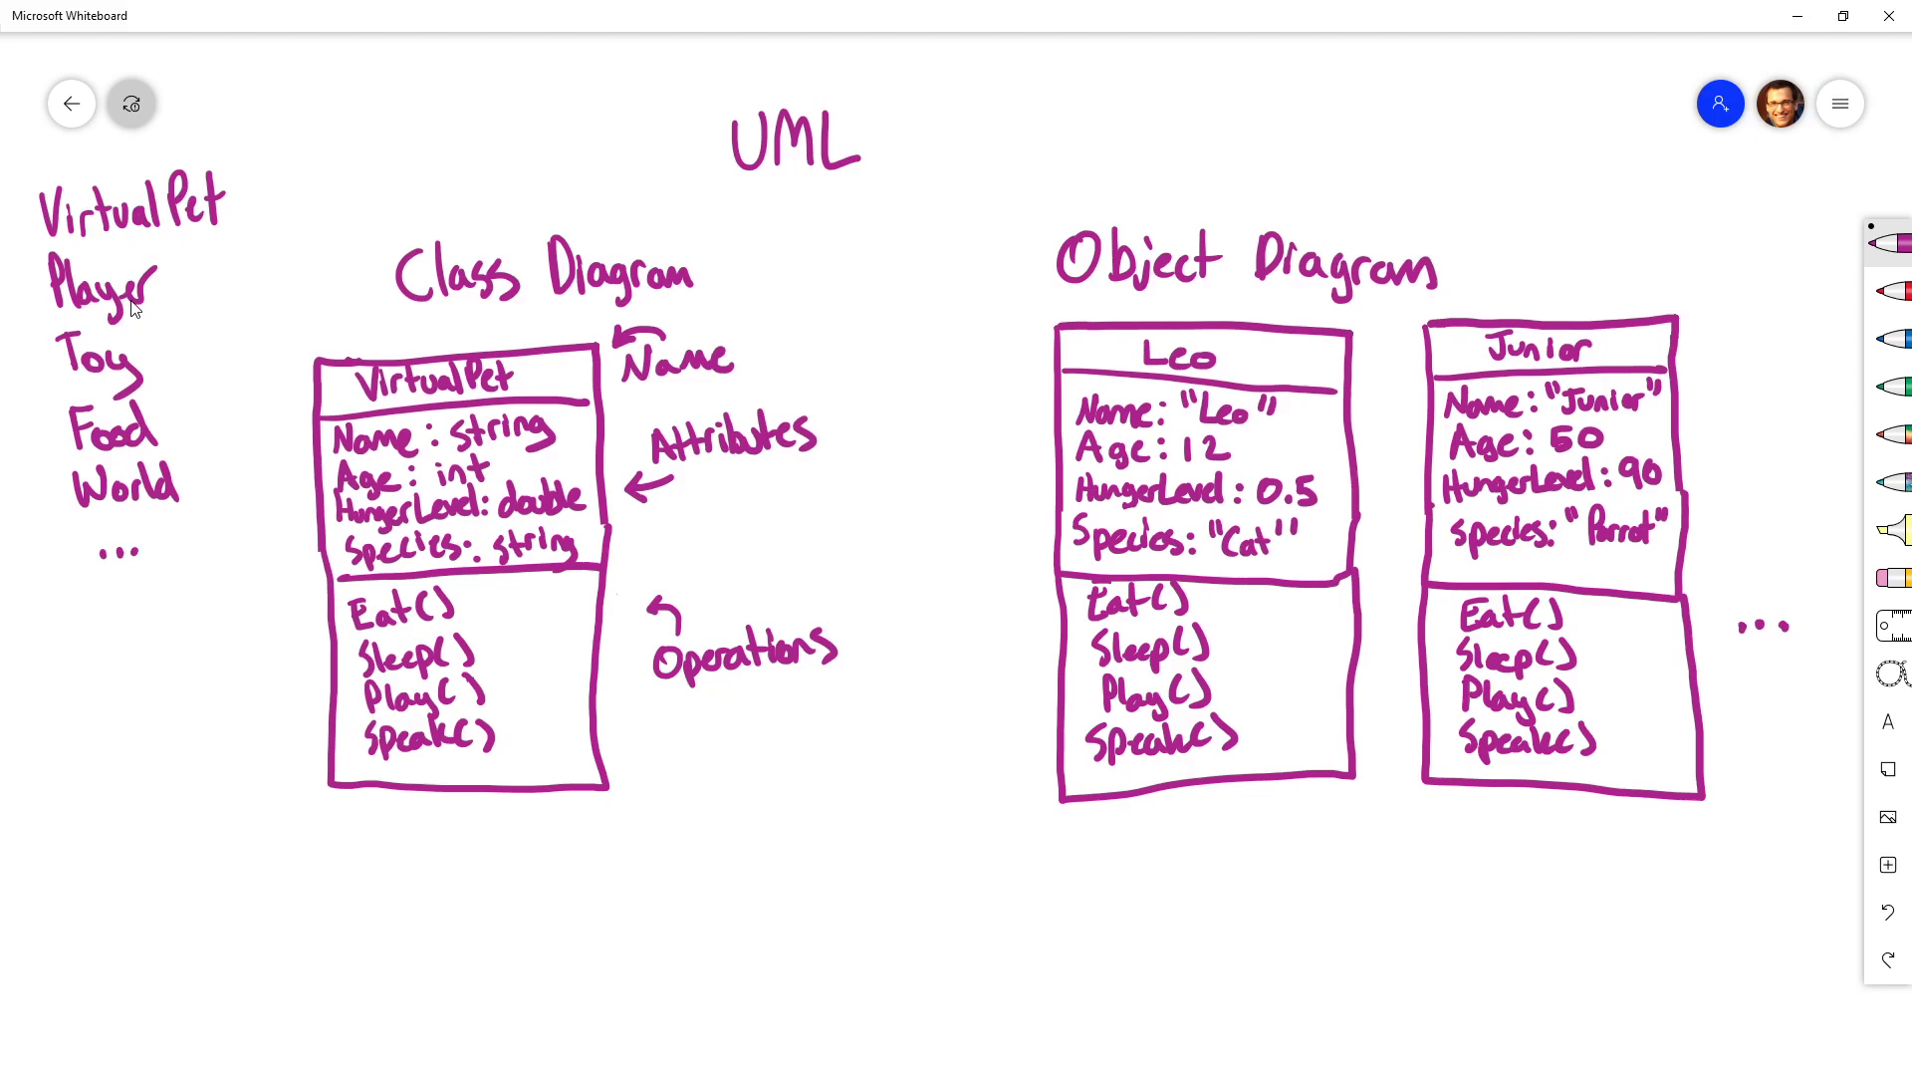
{"action": "mouse_move", "coordinate": [645, 709]}
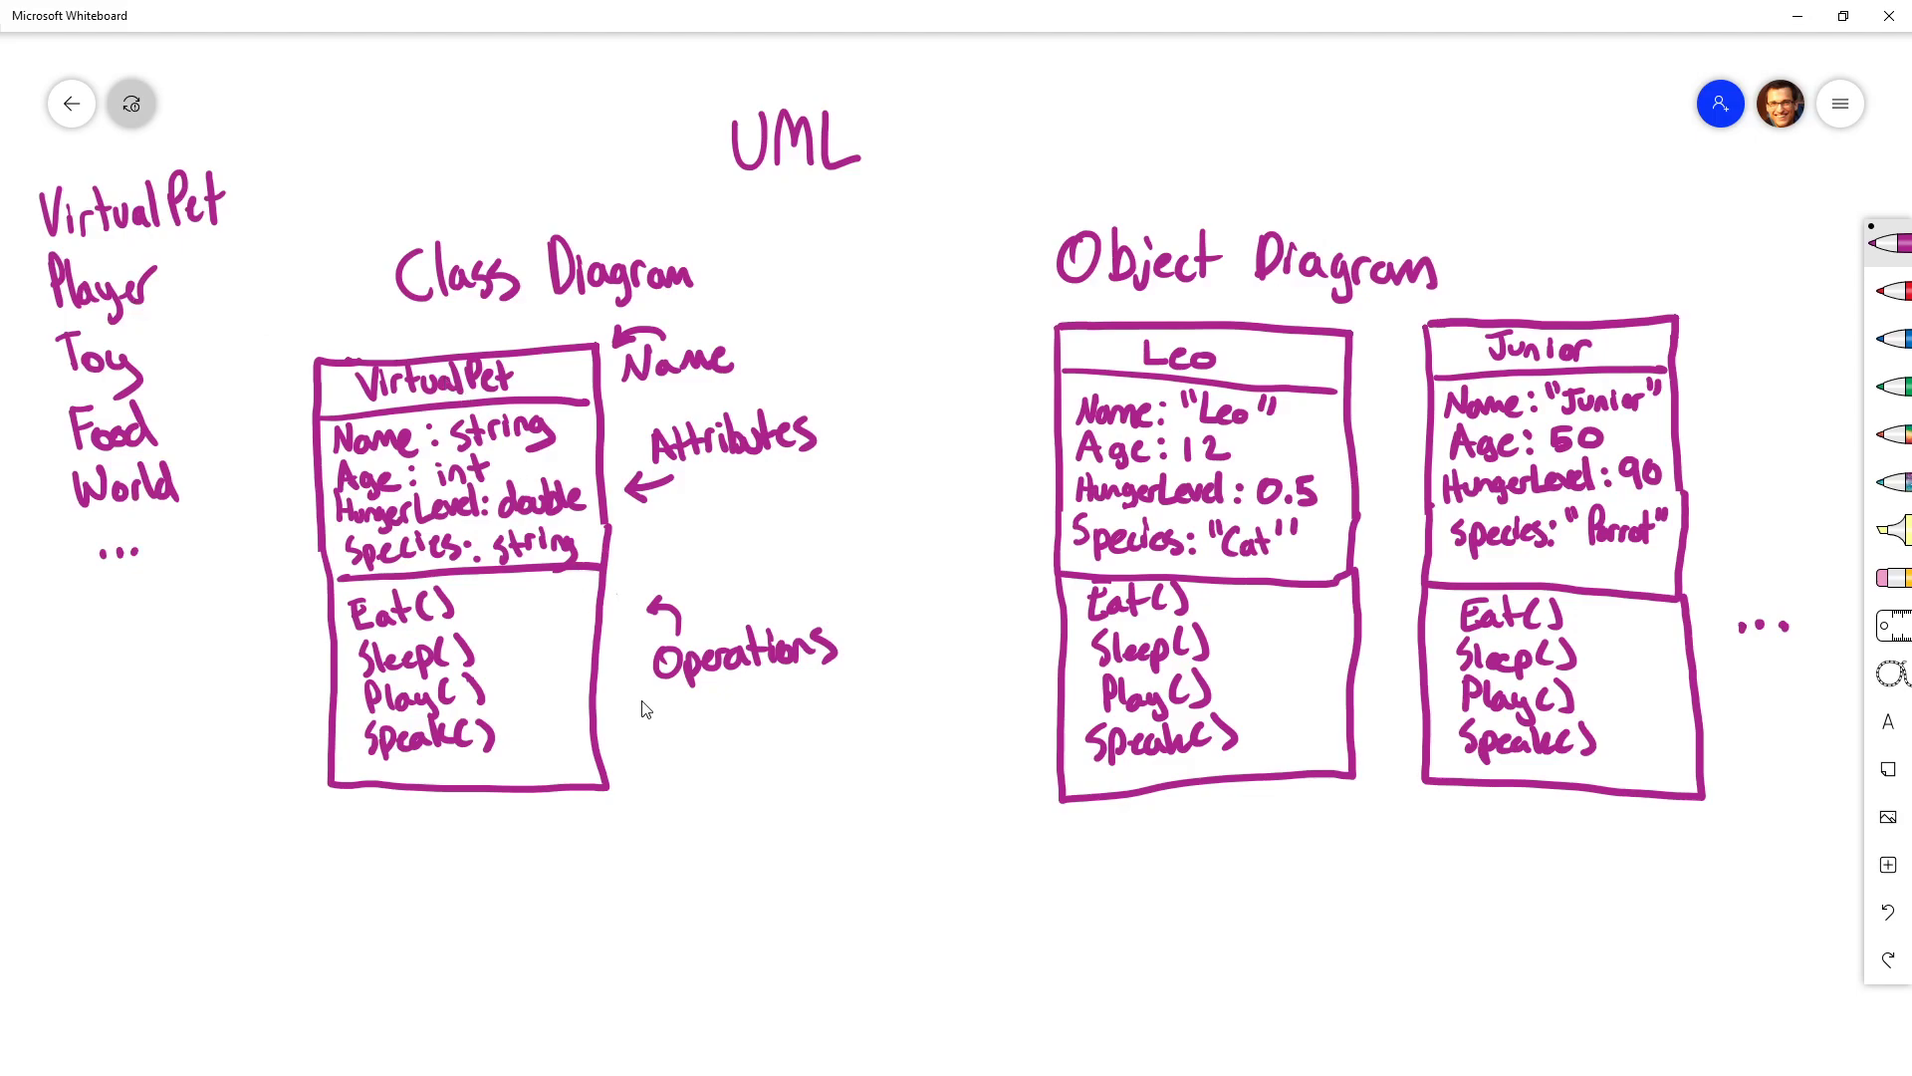
{"action": "mouse_move", "coordinate": [584, 275]}
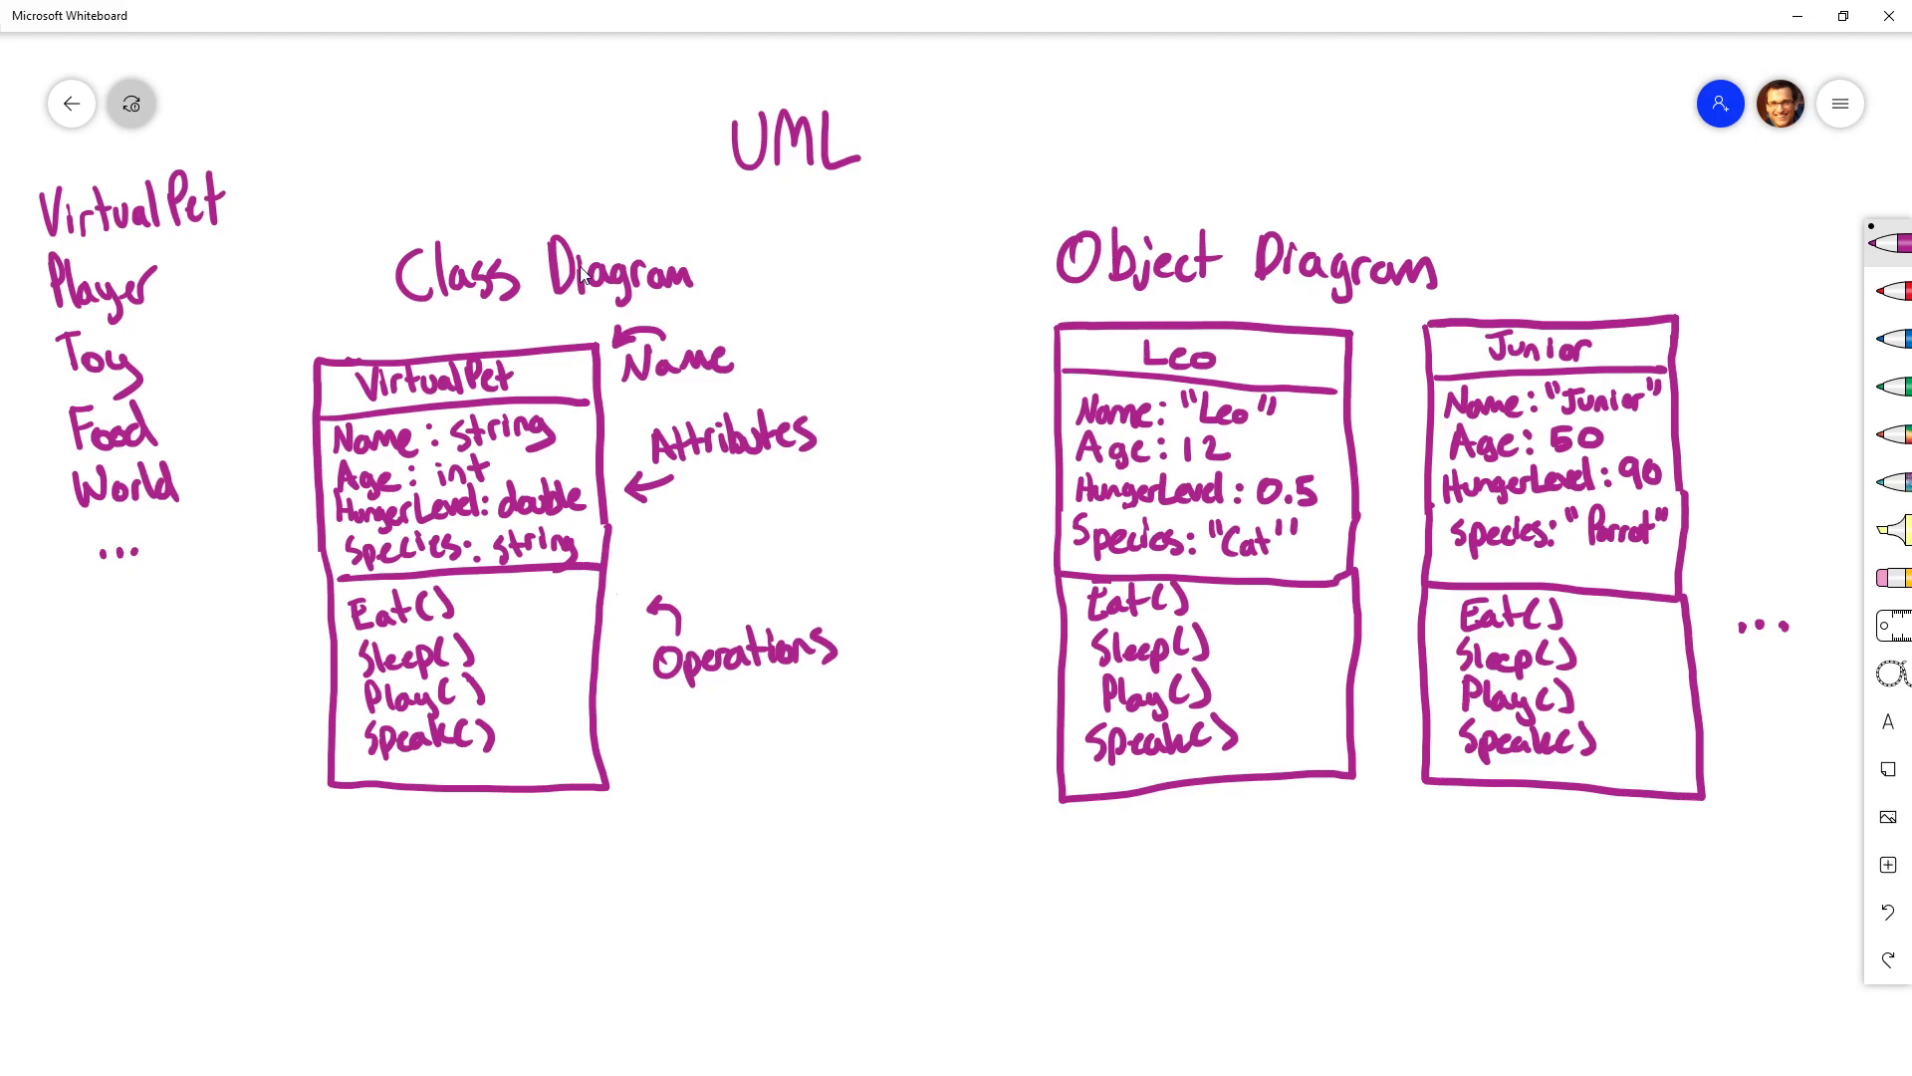
{"action": "mouse_move", "coordinate": [634, 556]}
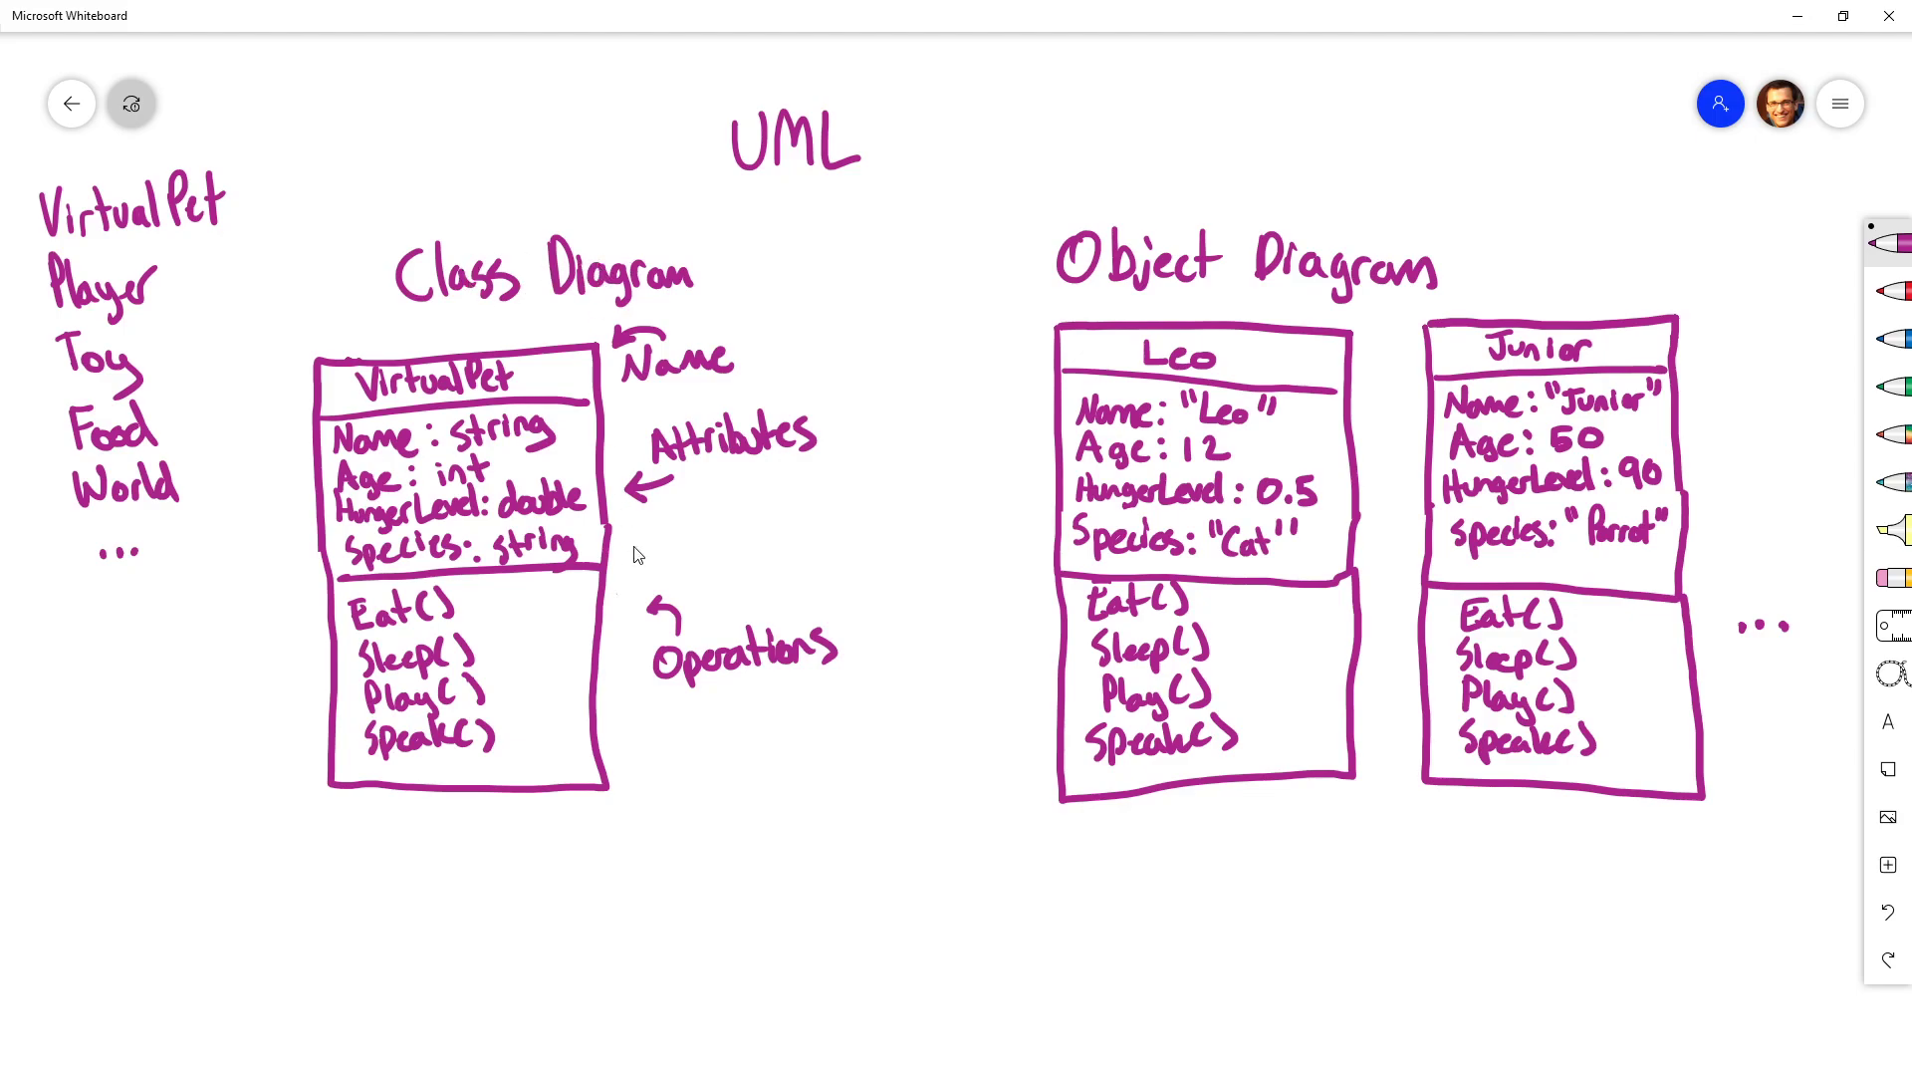
{"action": "mouse_move", "coordinate": [468, 480]}
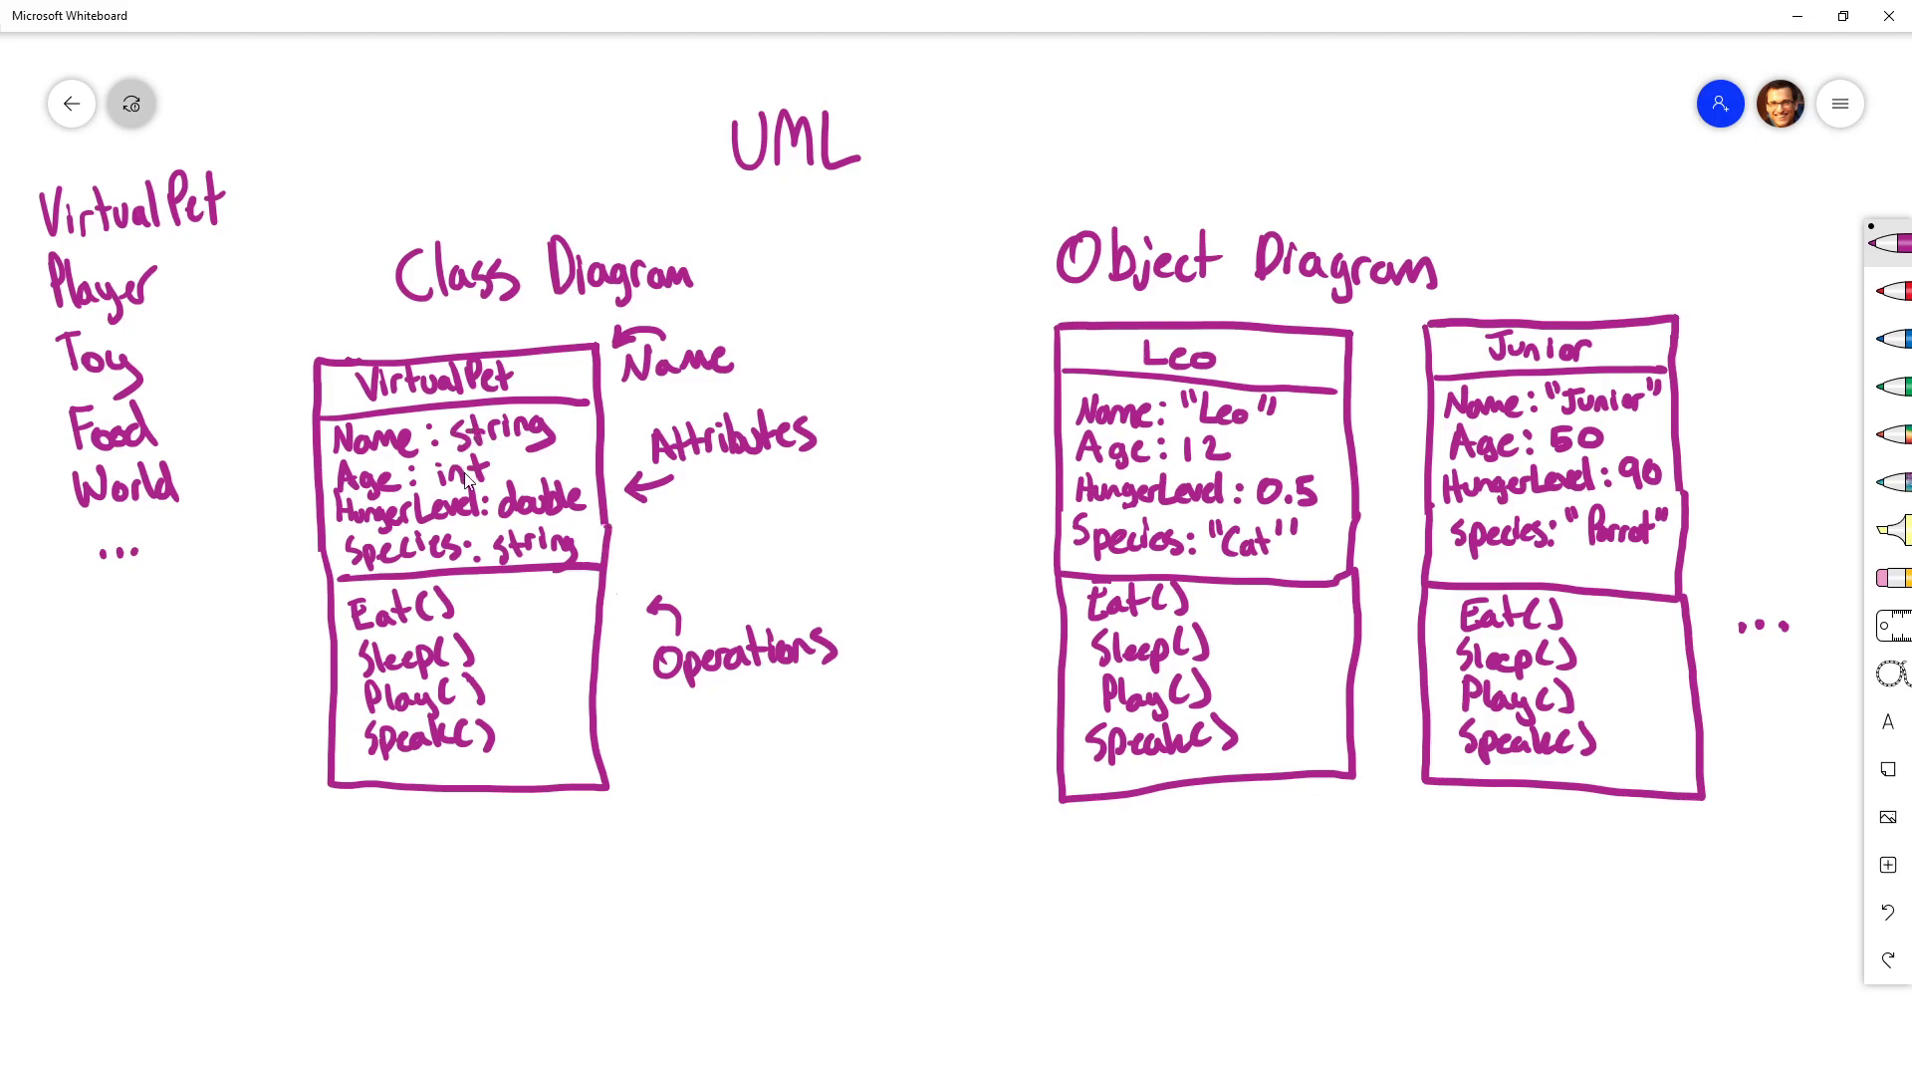
{"action": "mouse_move", "coordinate": [486, 759]}
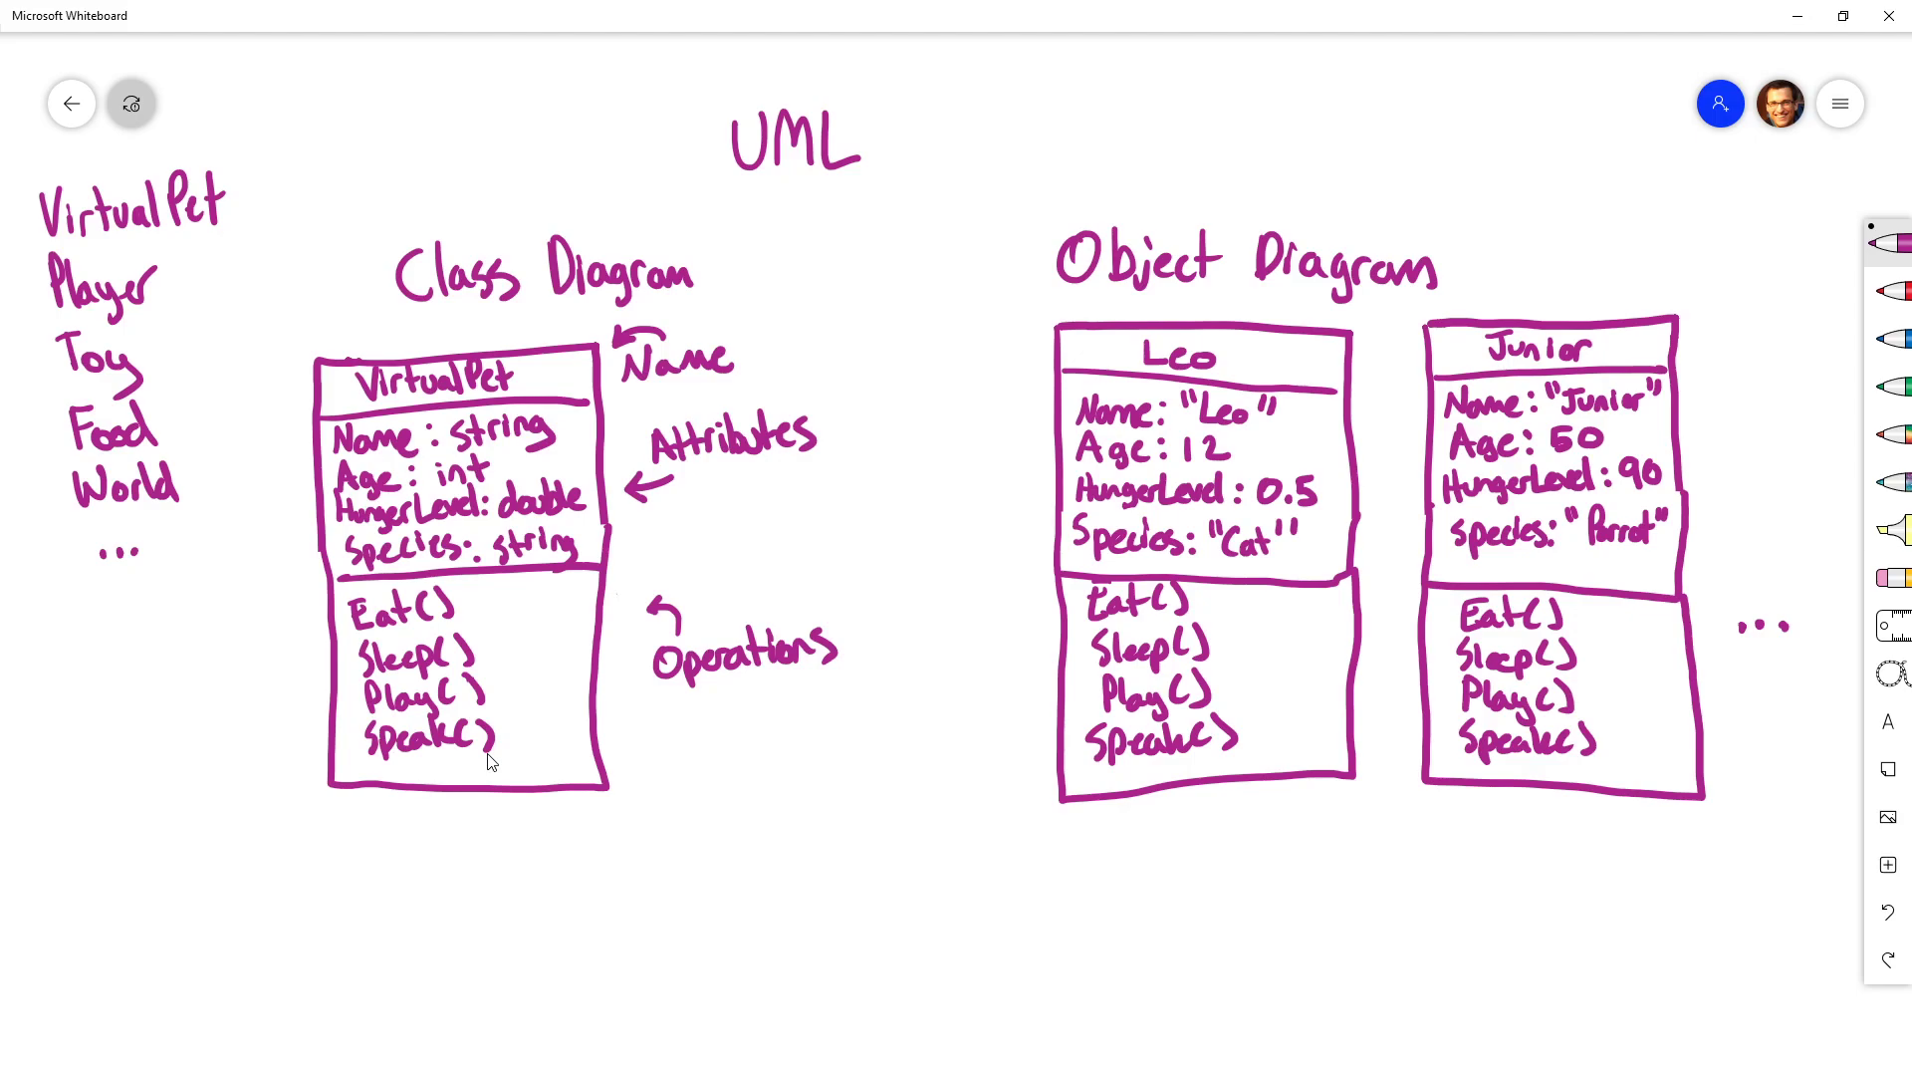
{"action": "mouse_move", "coordinate": [508, 458]}
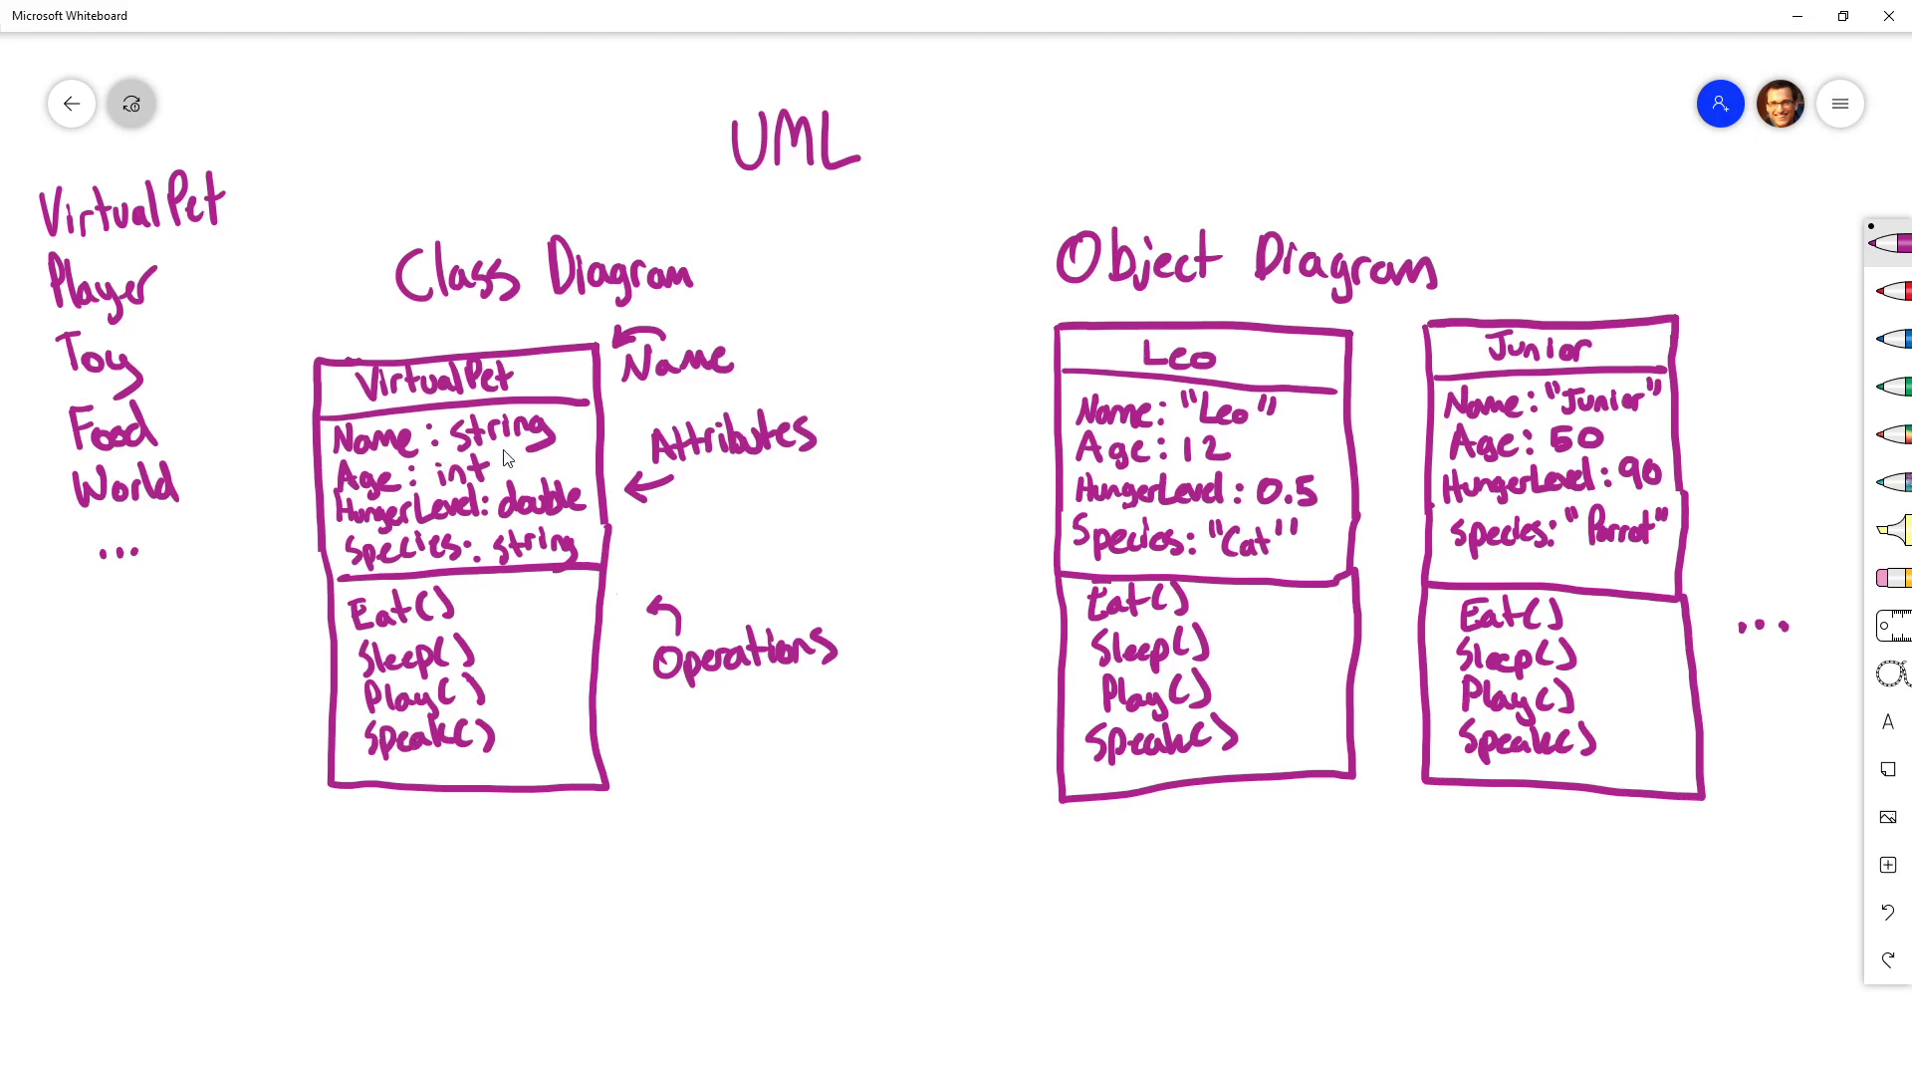
{"action": "mouse_move", "coordinate": [391, 596]}
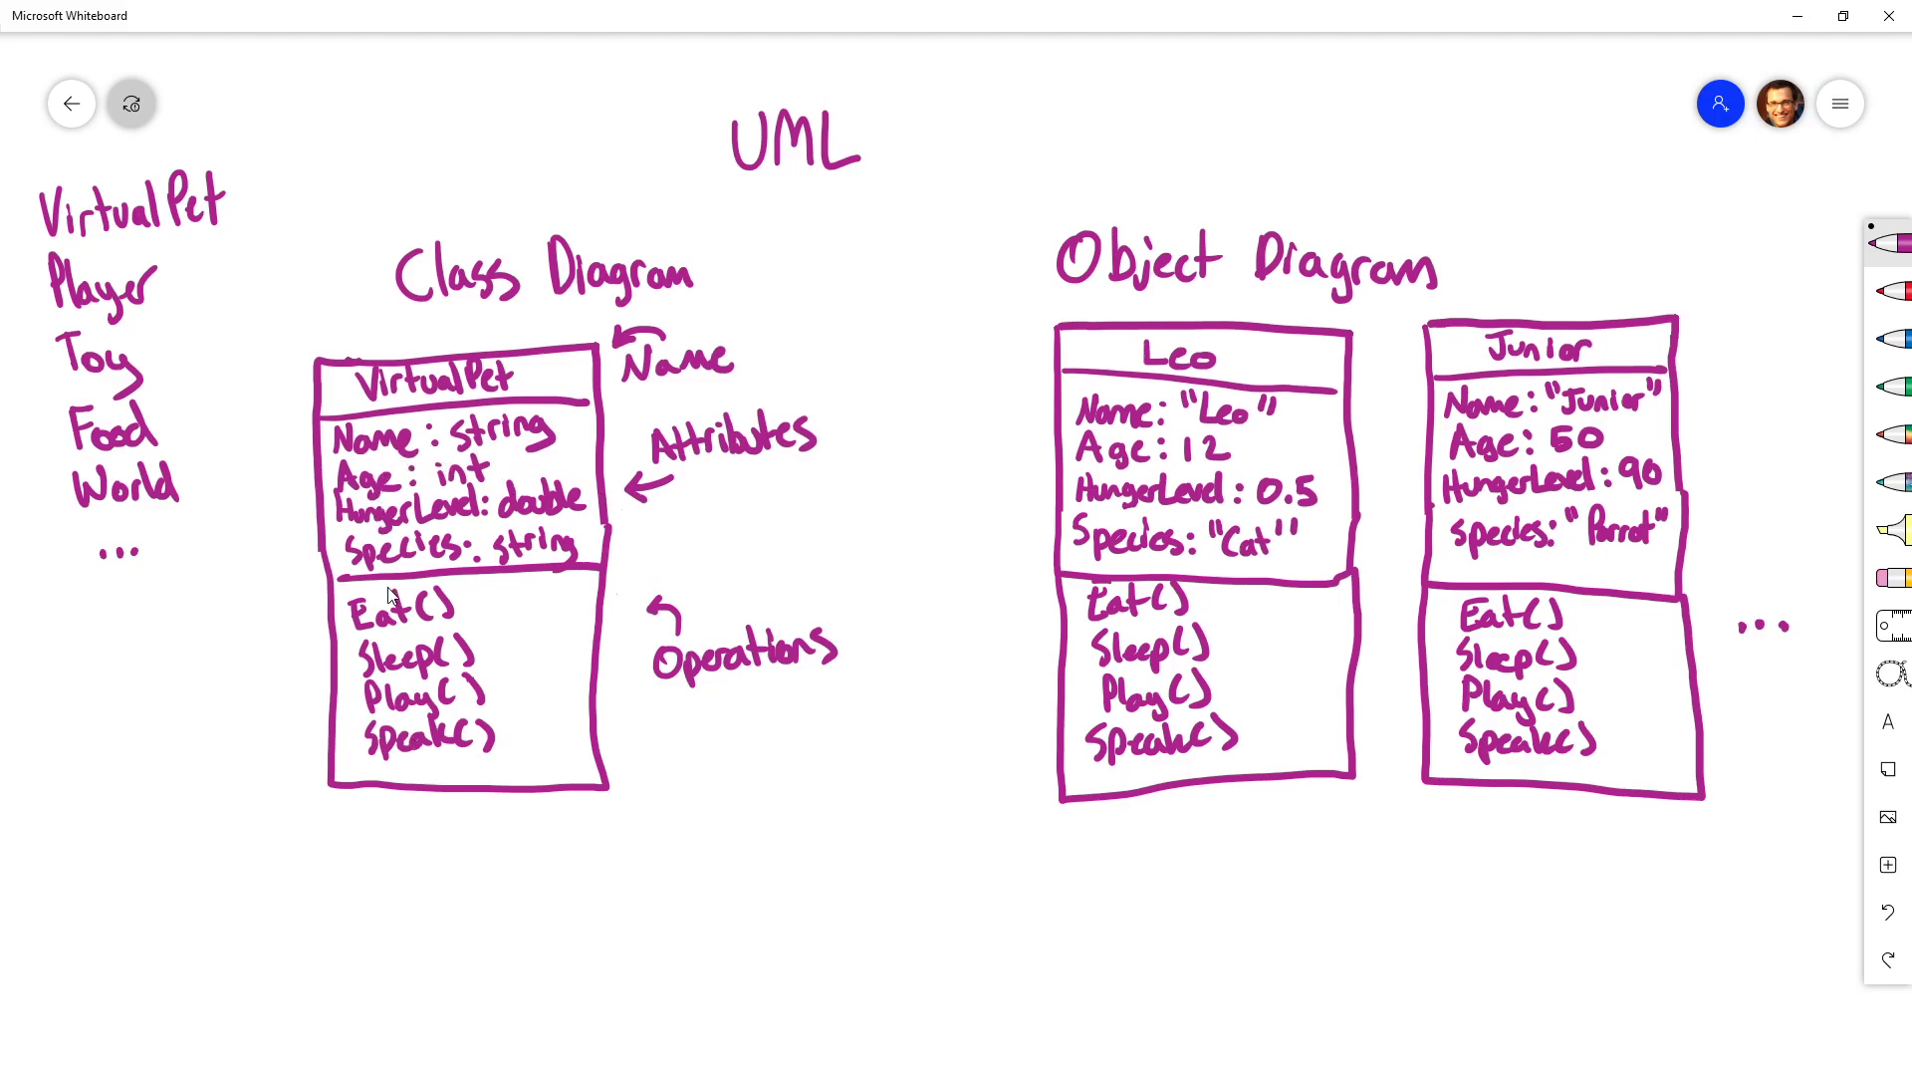
{"action": "mouse_move", "coordinate": [430, 783]}
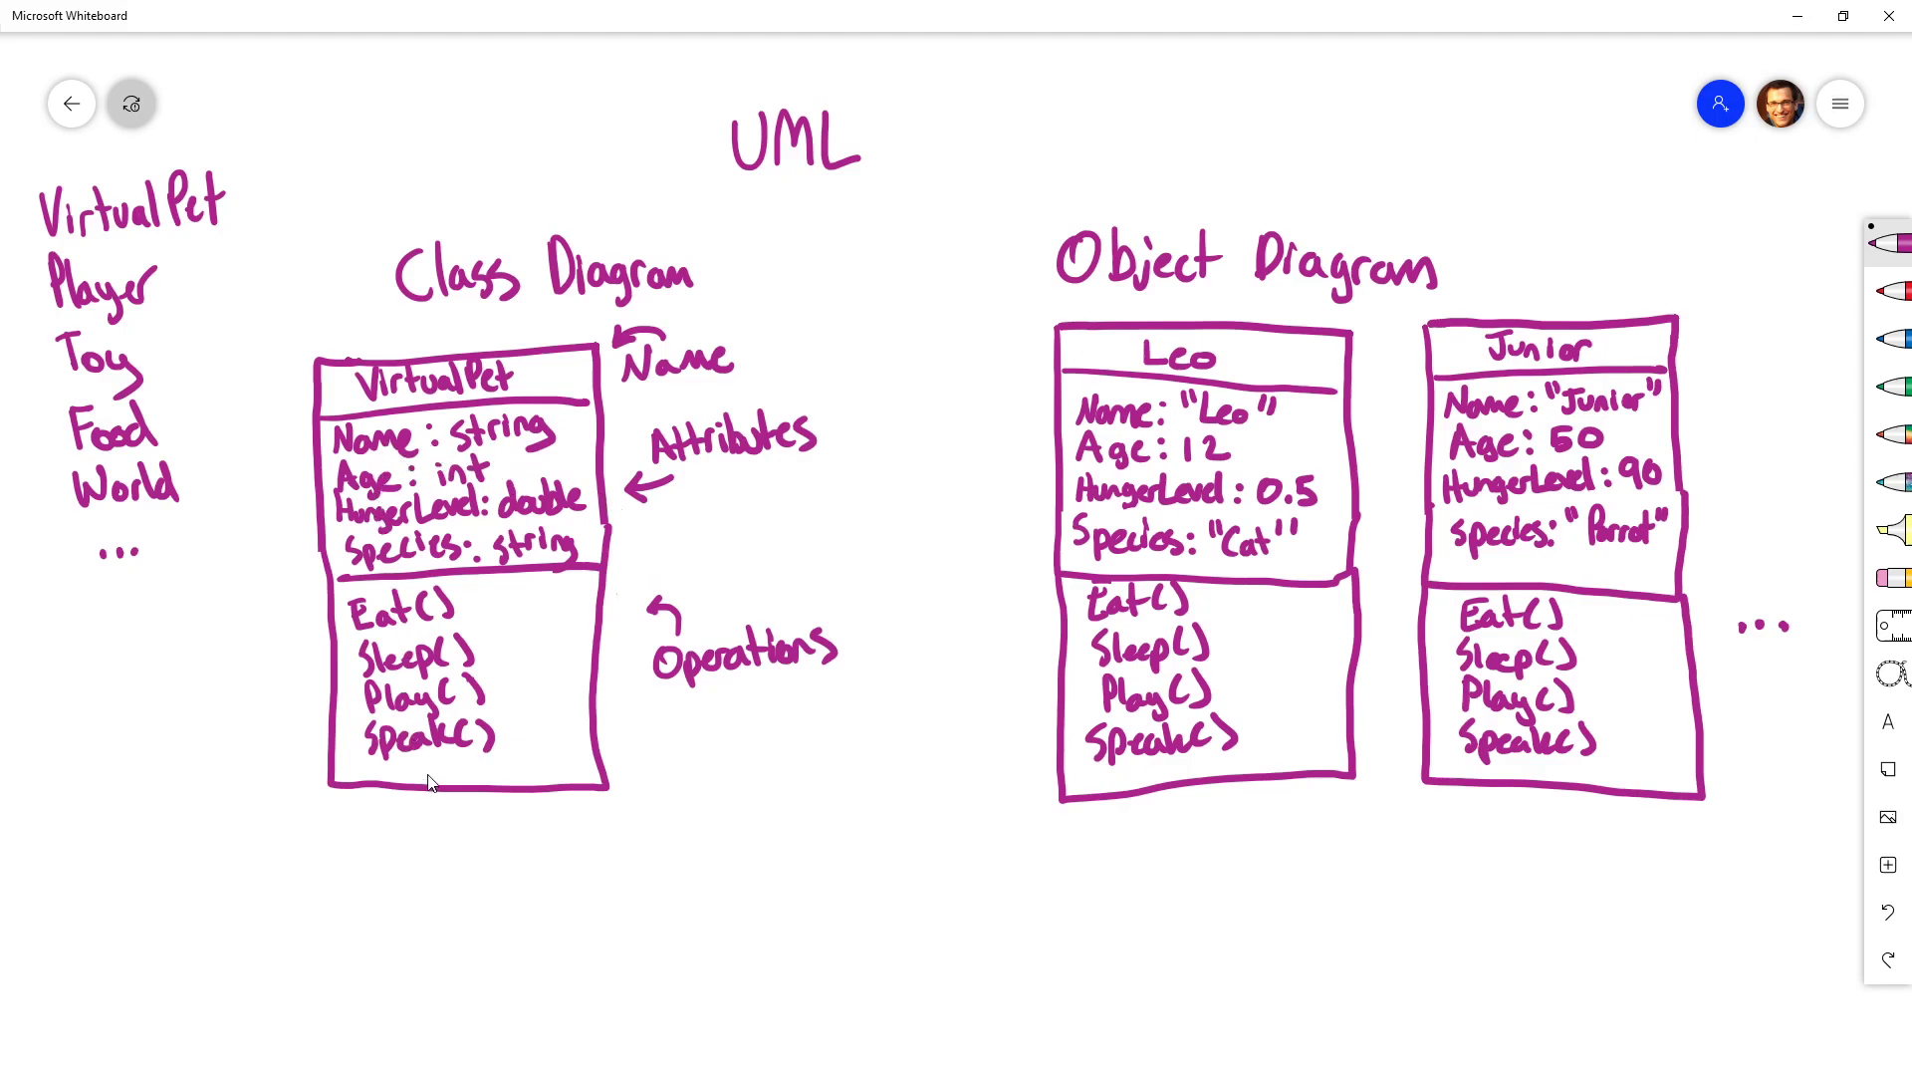
{"action": "mouse_move", "coordinate": [1305, 666]}
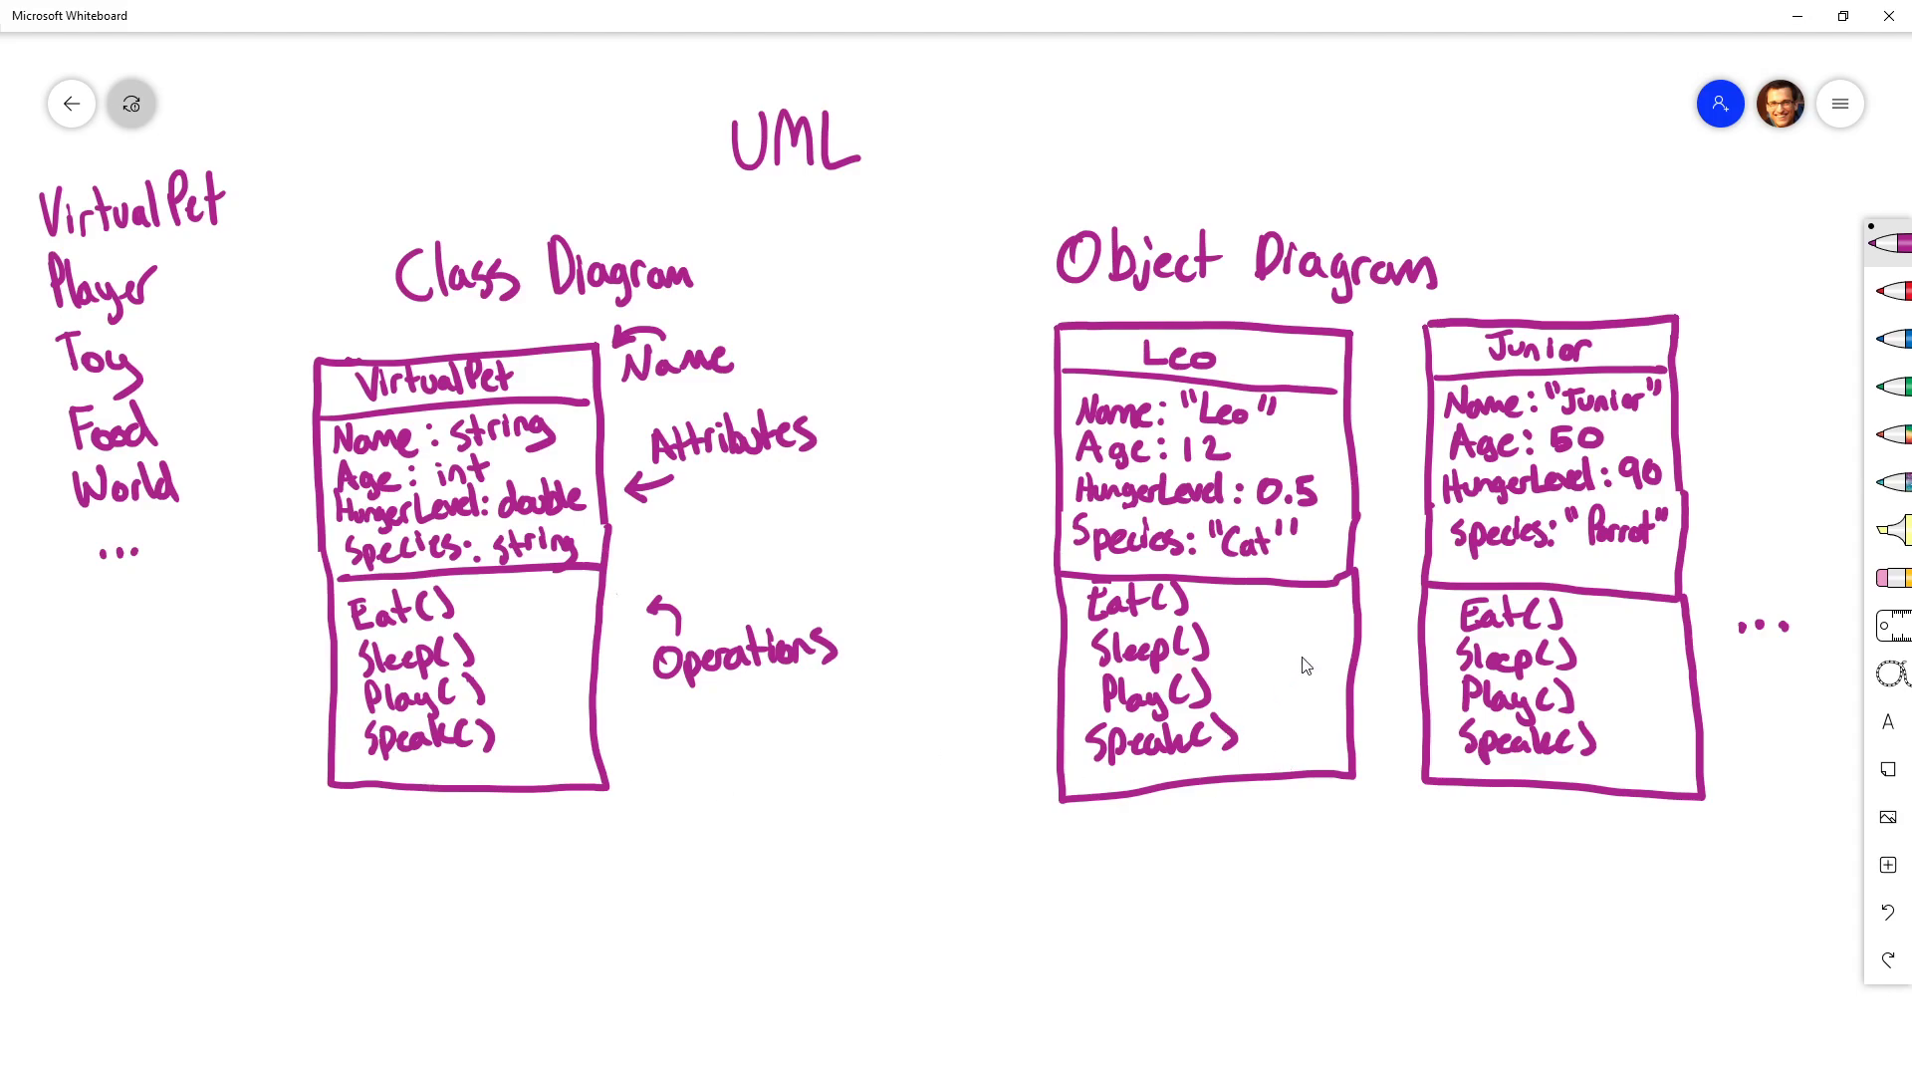
{"action": "mouse_move", "coordinate": [1599, 810]}
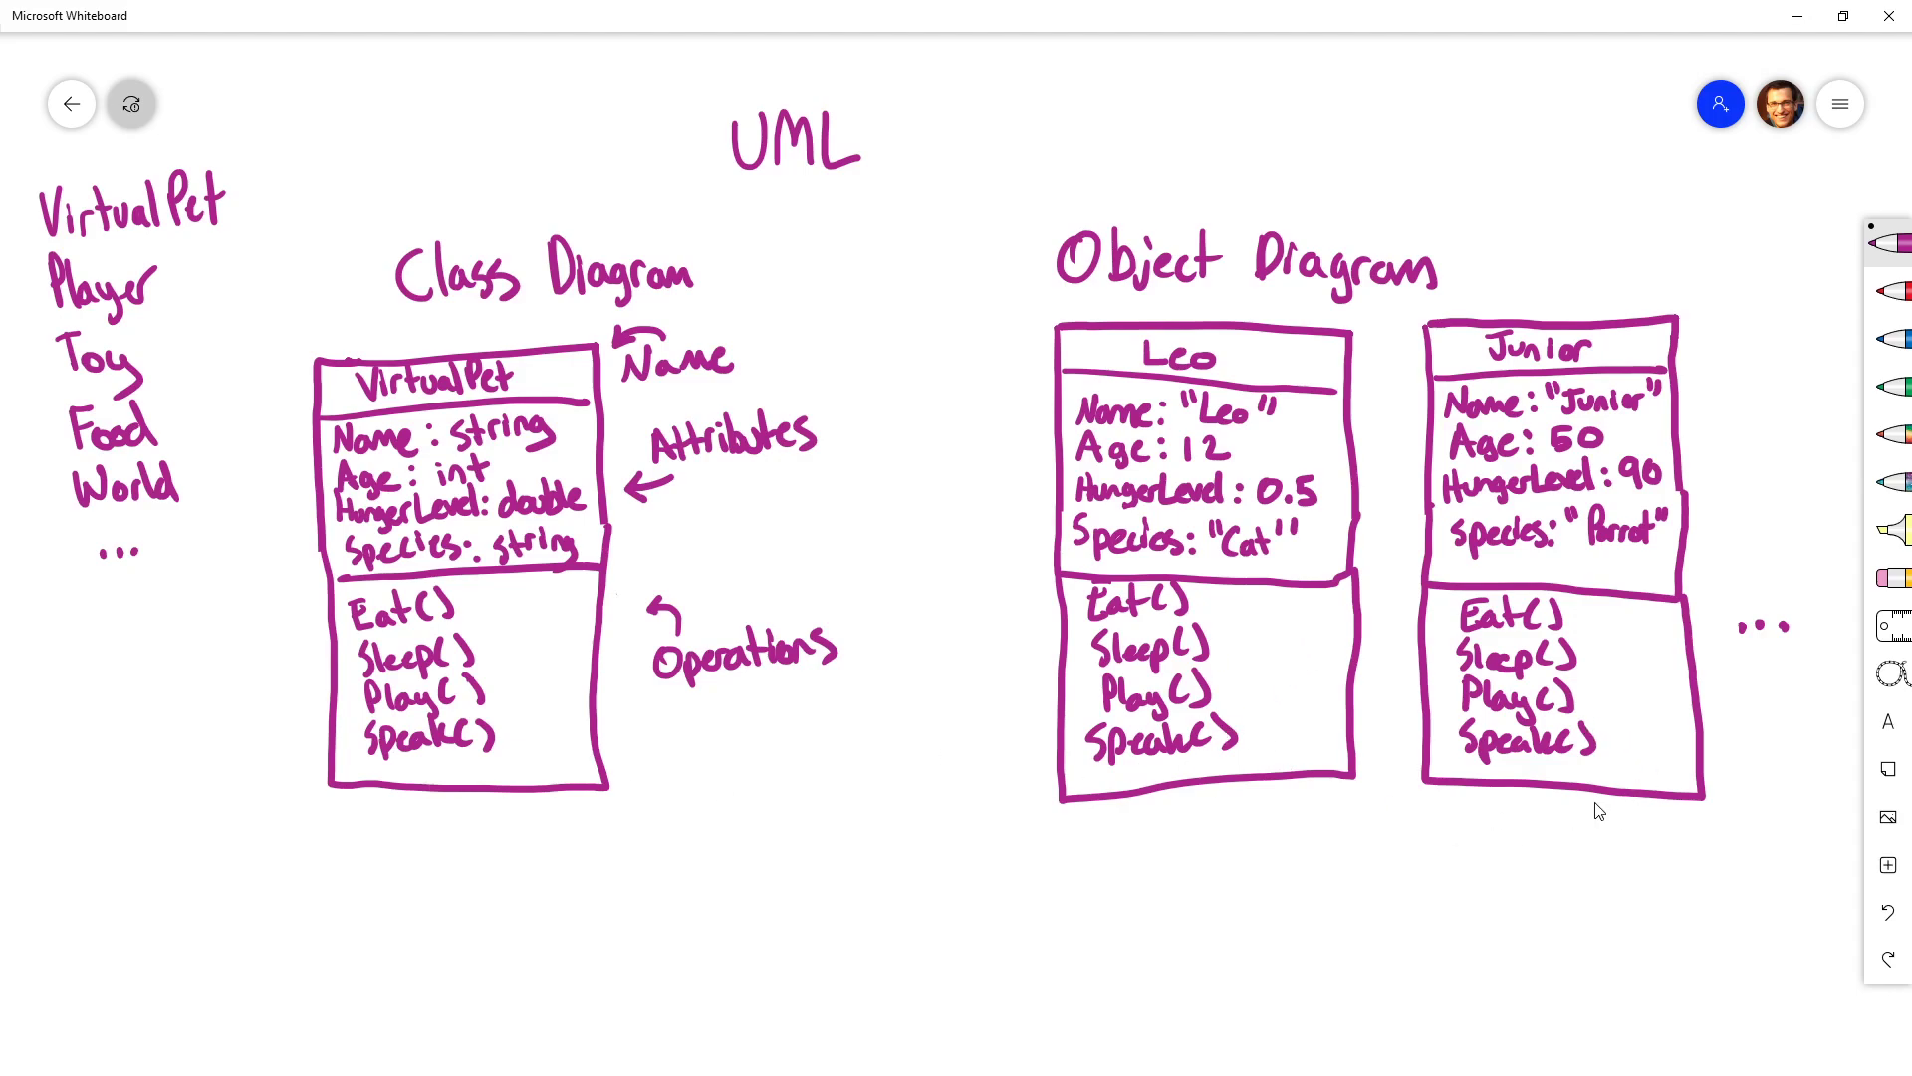
{"action": "mouse_move", "coordinate": [512, 763]}
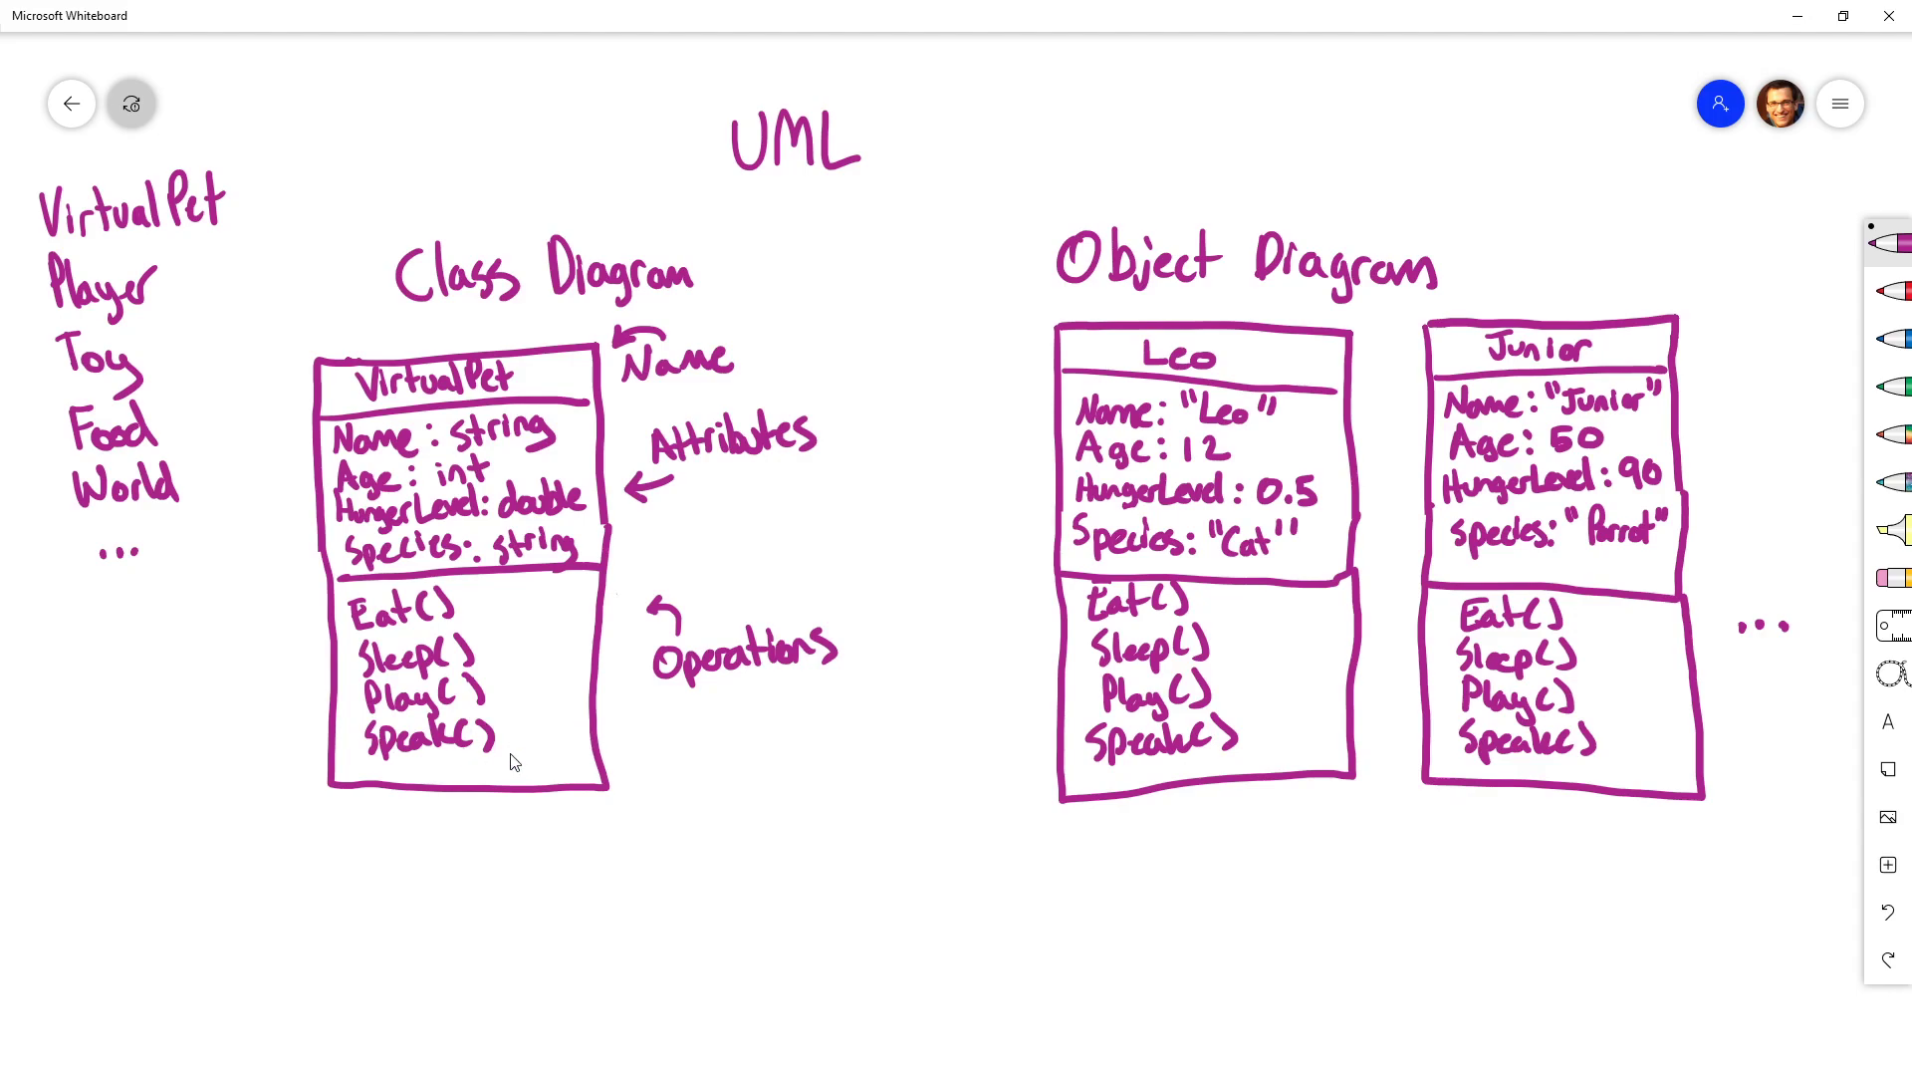
{"action": "mouse_move", "coordinate": [513, 735]}
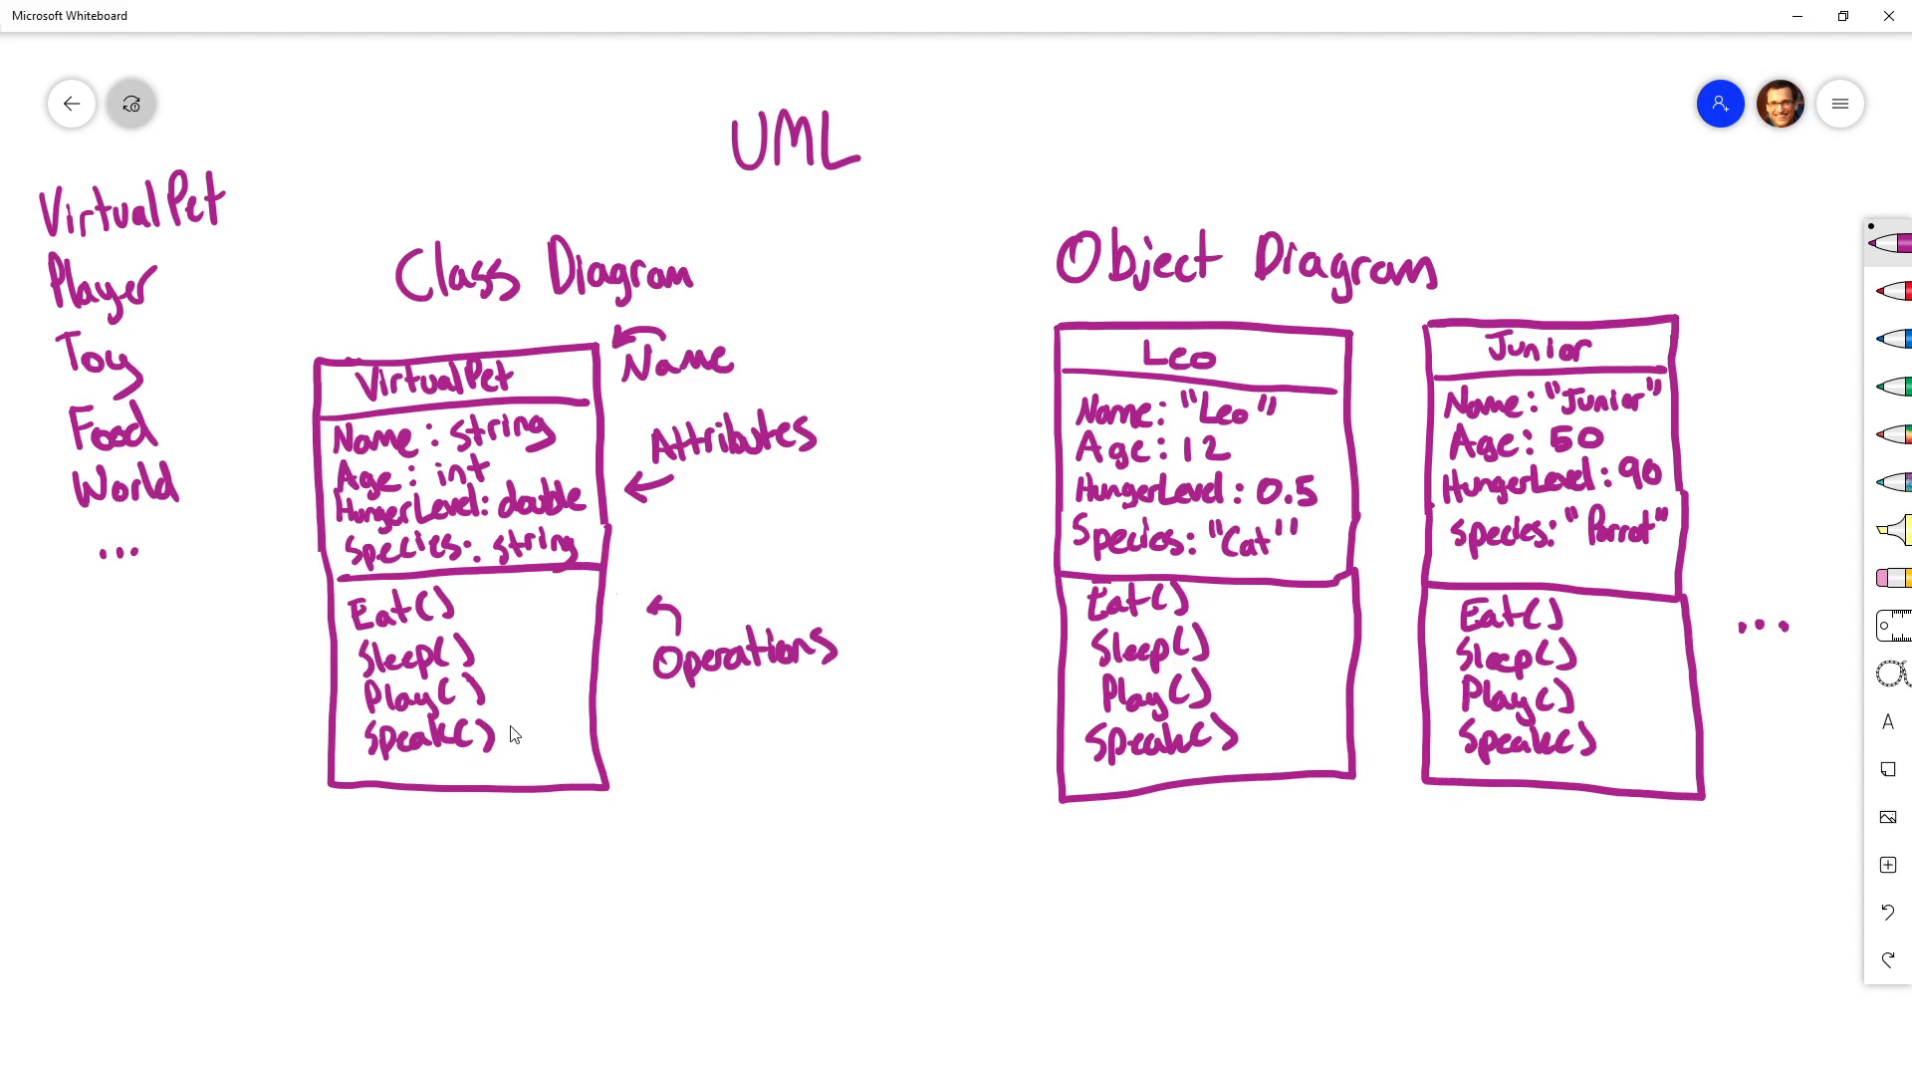
{"action": "mouse_move", "coordinate": [1506, 363]}
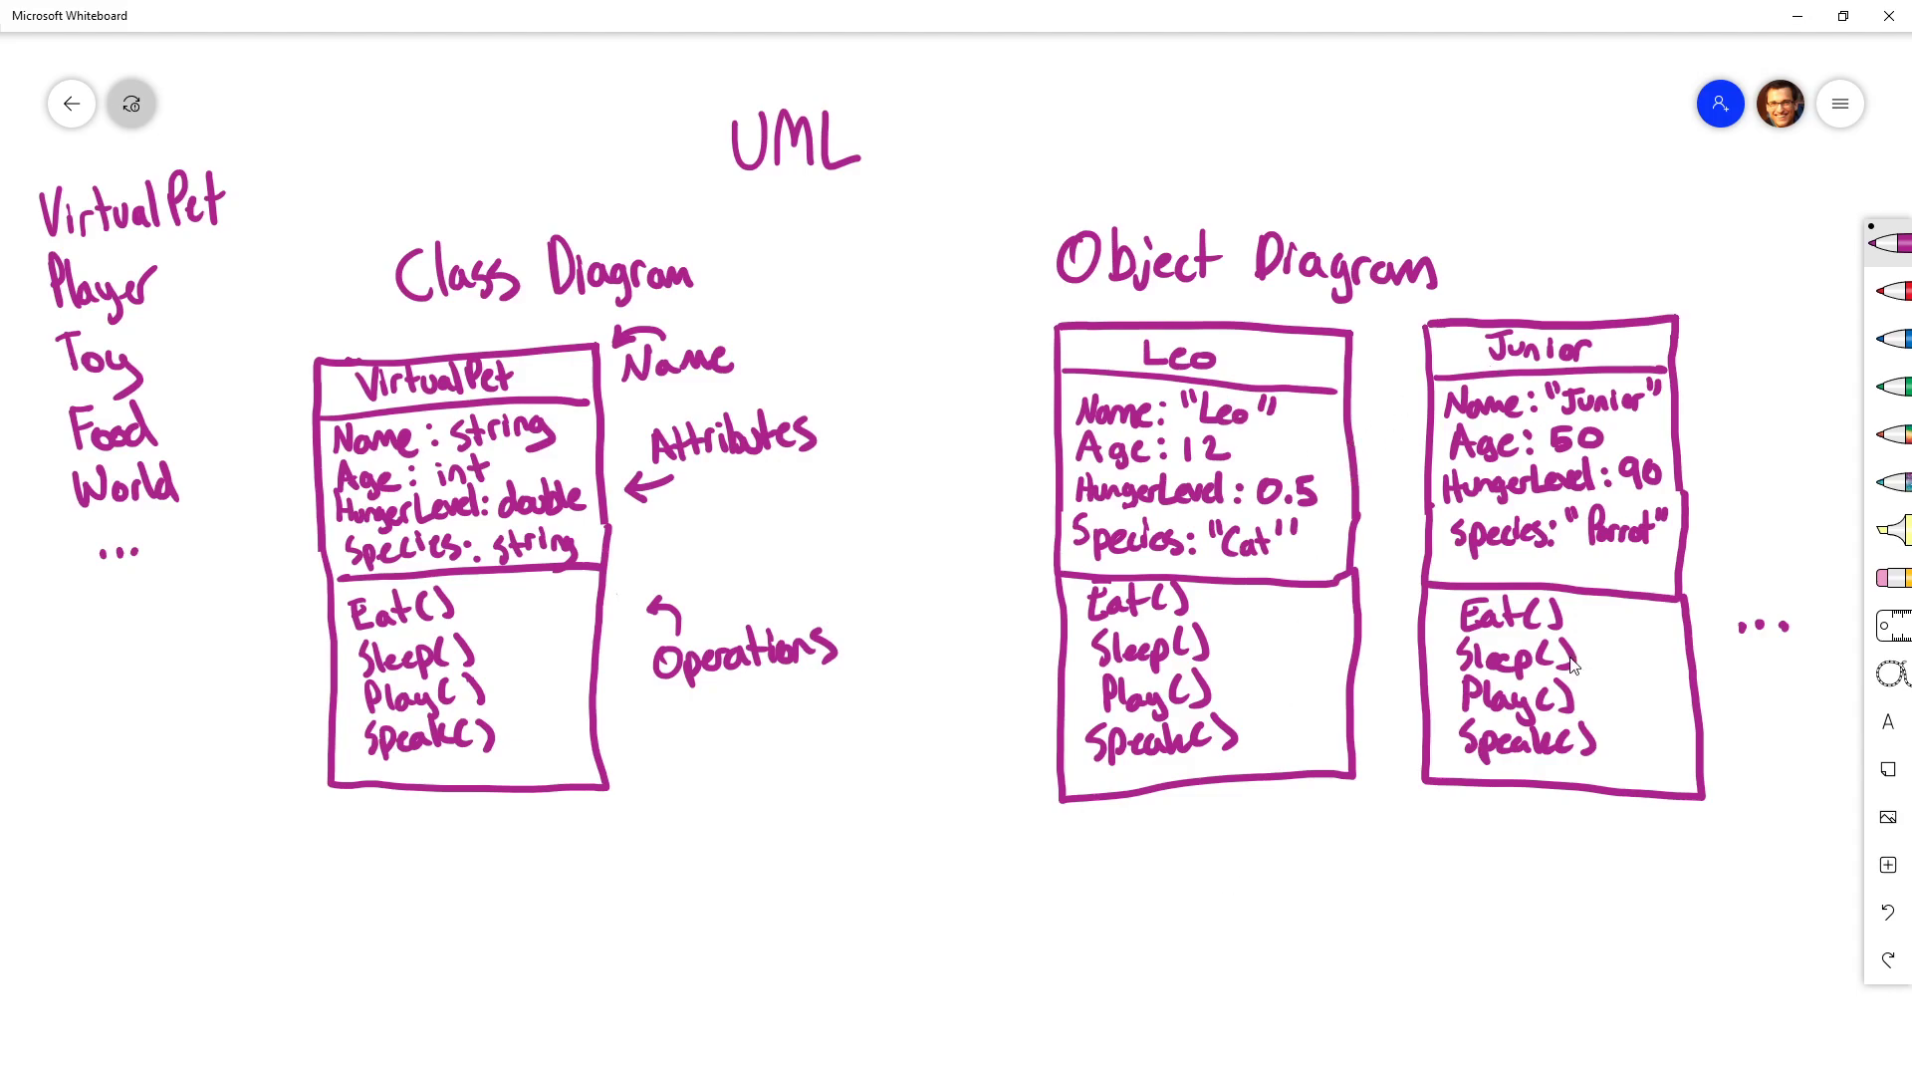
{"action": "mouse_move", "coordinate": [1862, 637]}
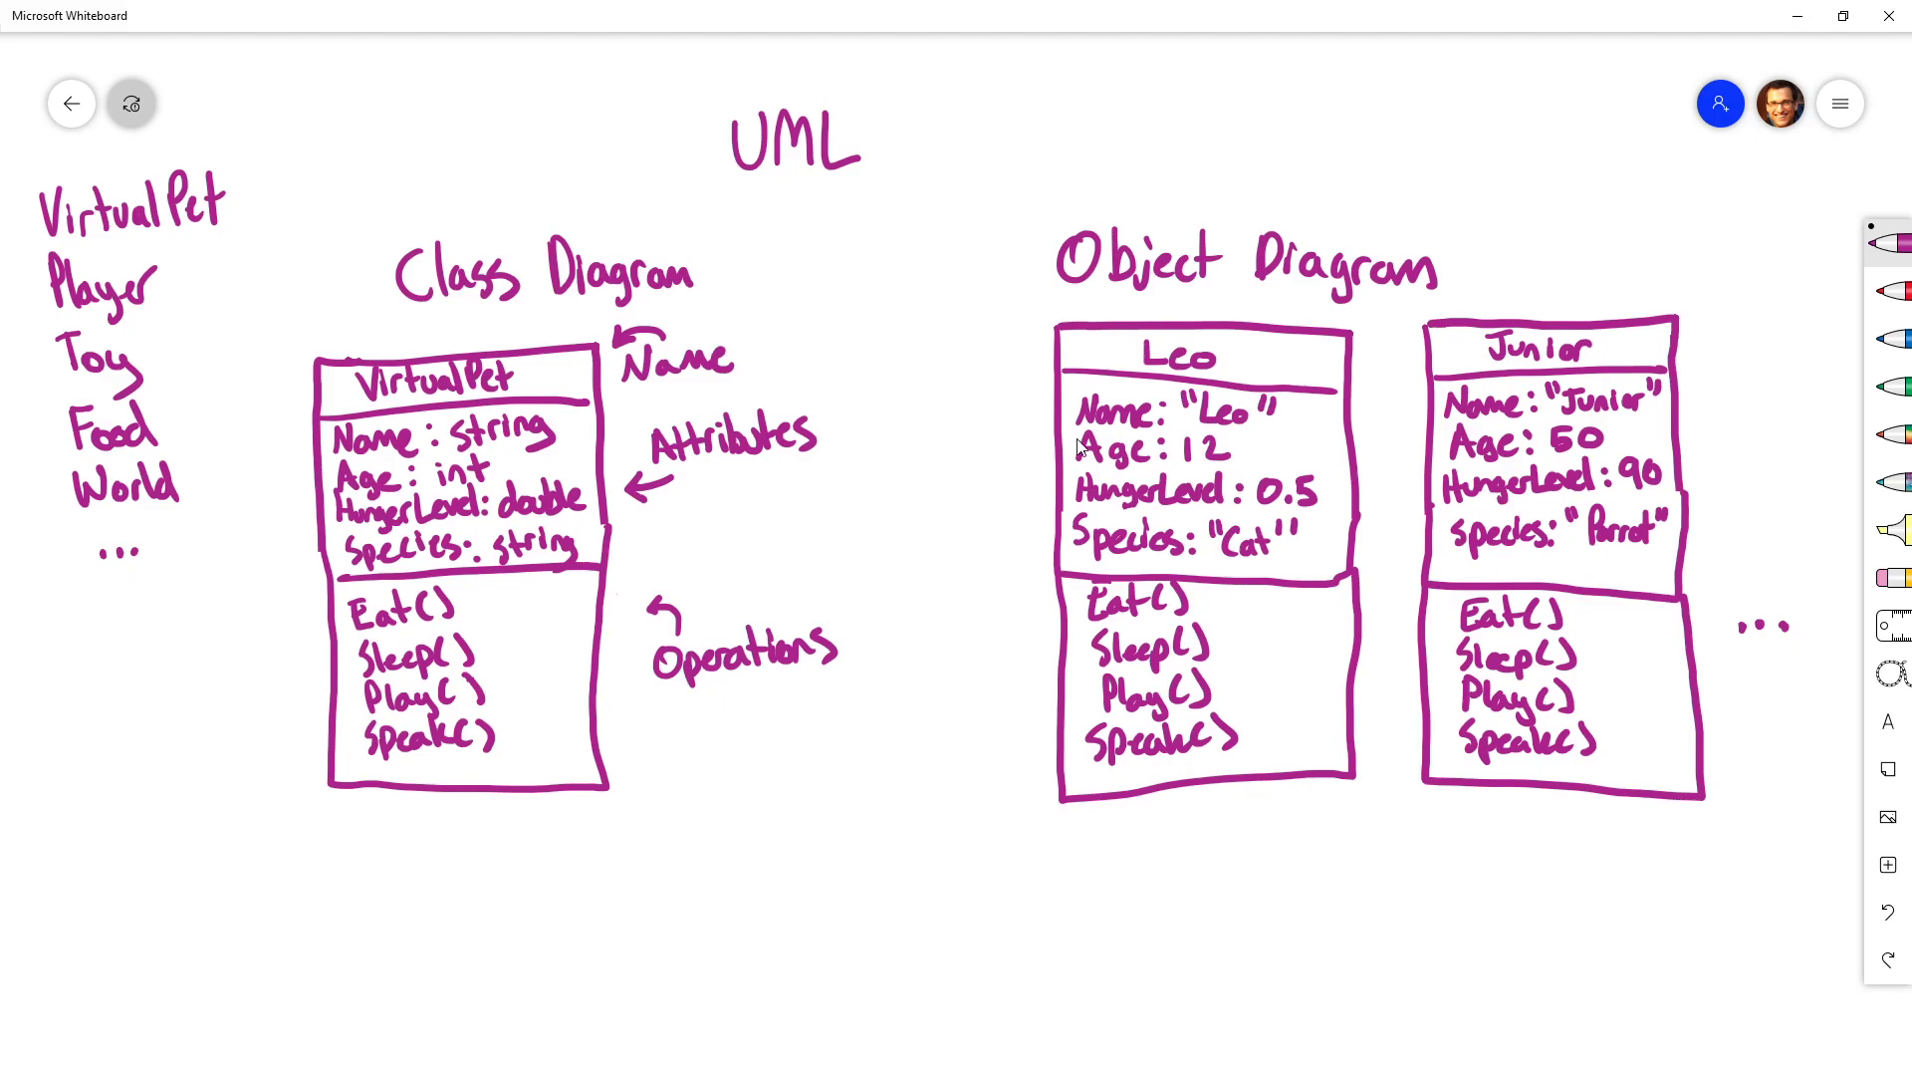
{"action": "mouse_move", "coordinate": [1585, 643]}
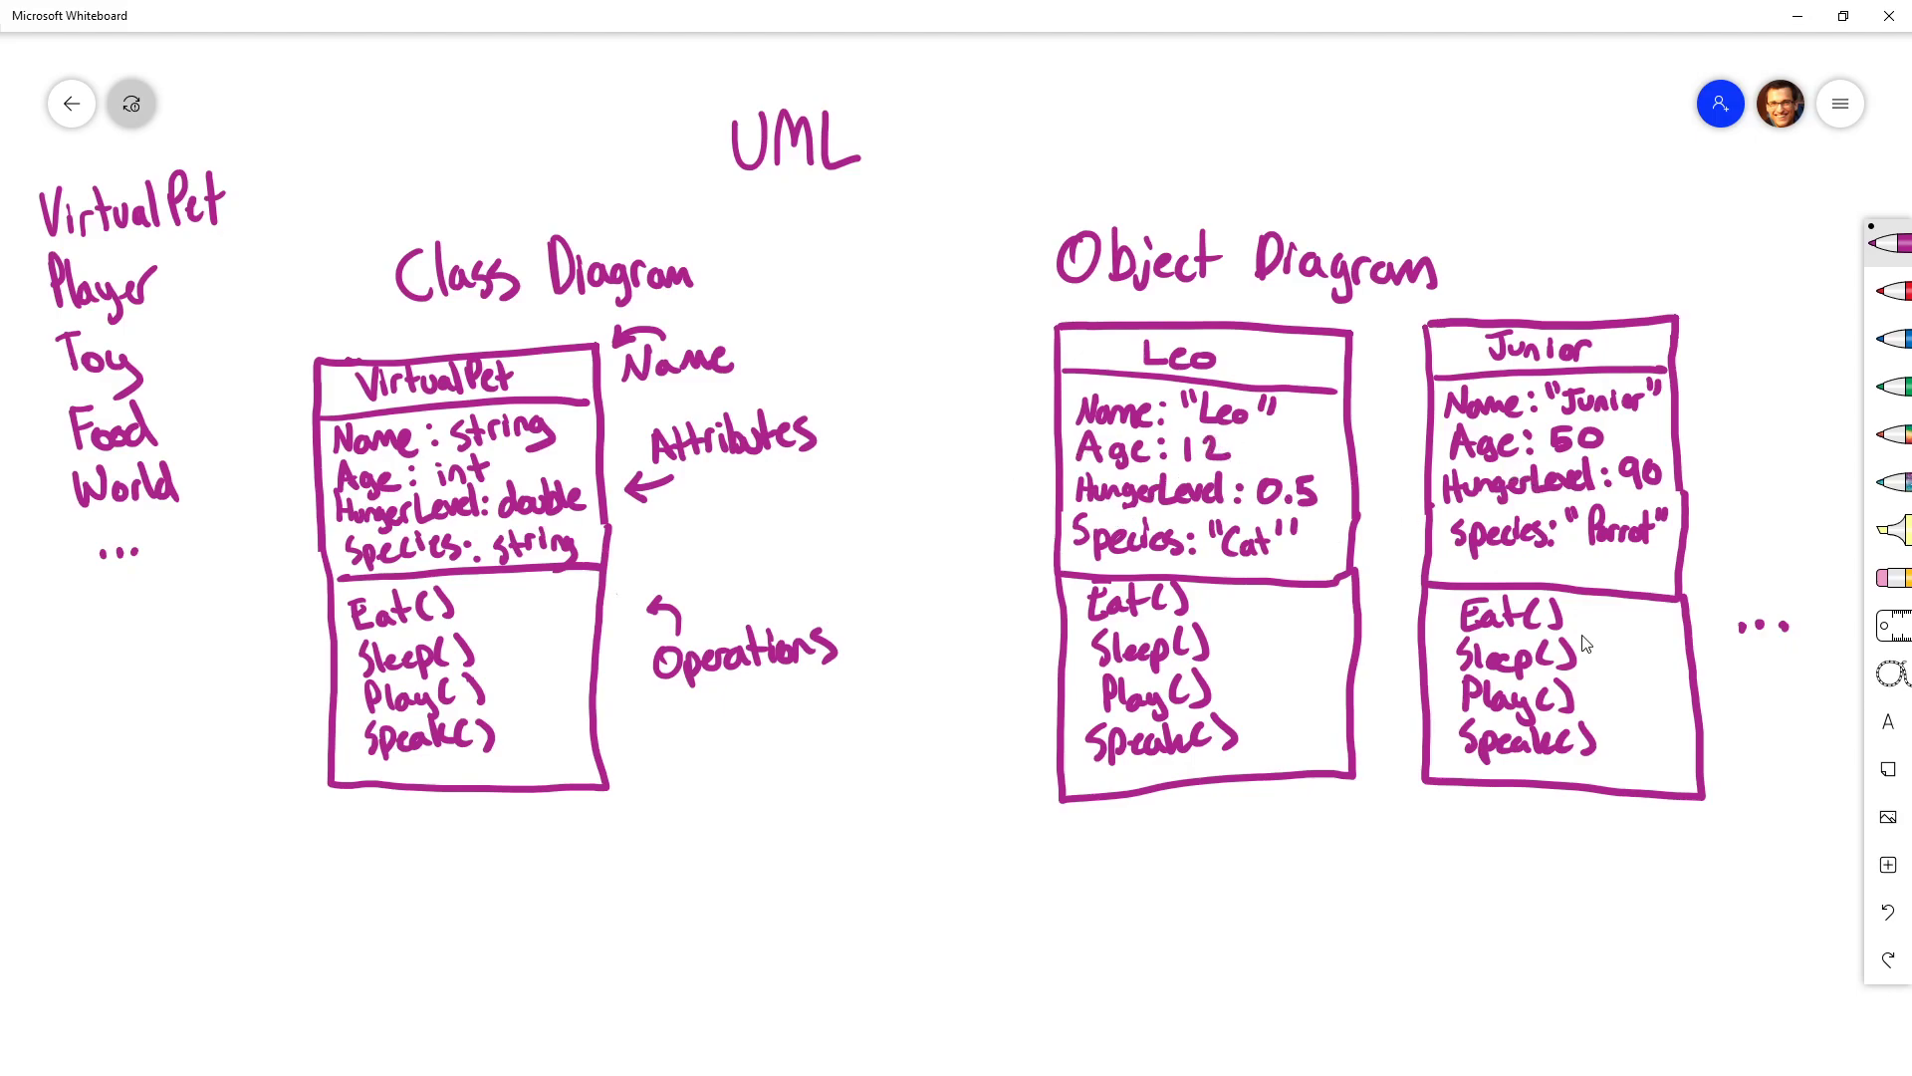
{"action": "mouse_move", "coordinate": [1659, 661]}
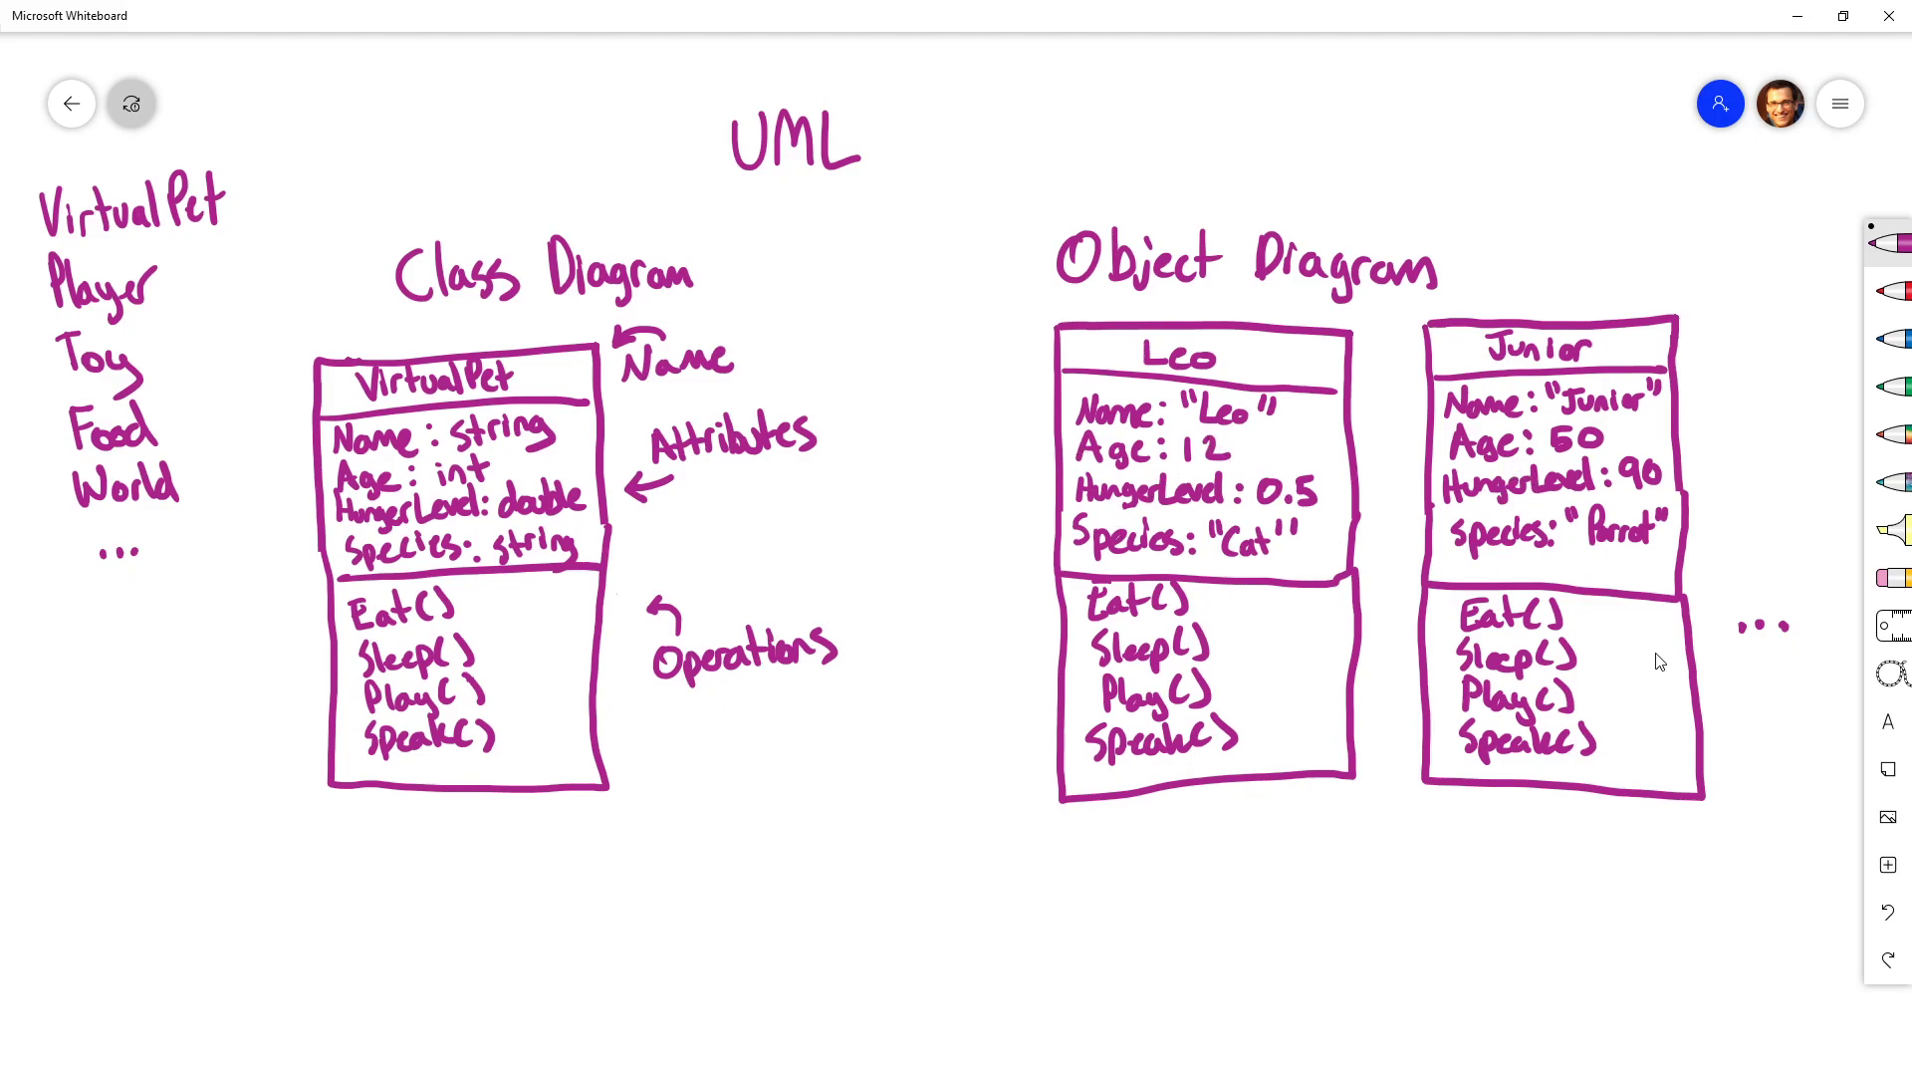